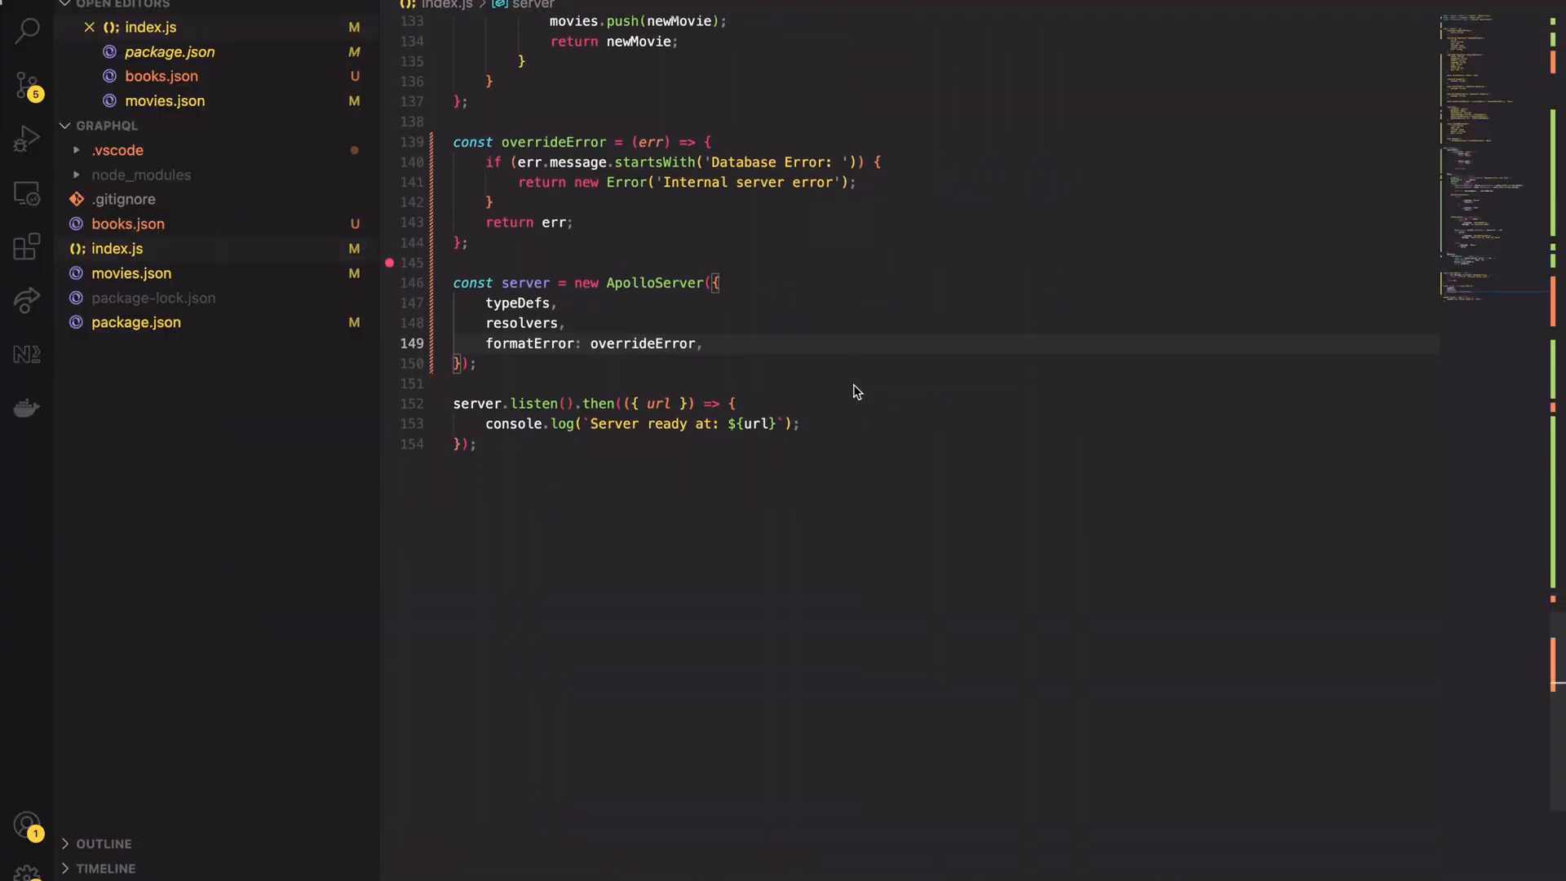
Step: Add a context option to the ApolloServer as an arrow function returning an object
key("enter")
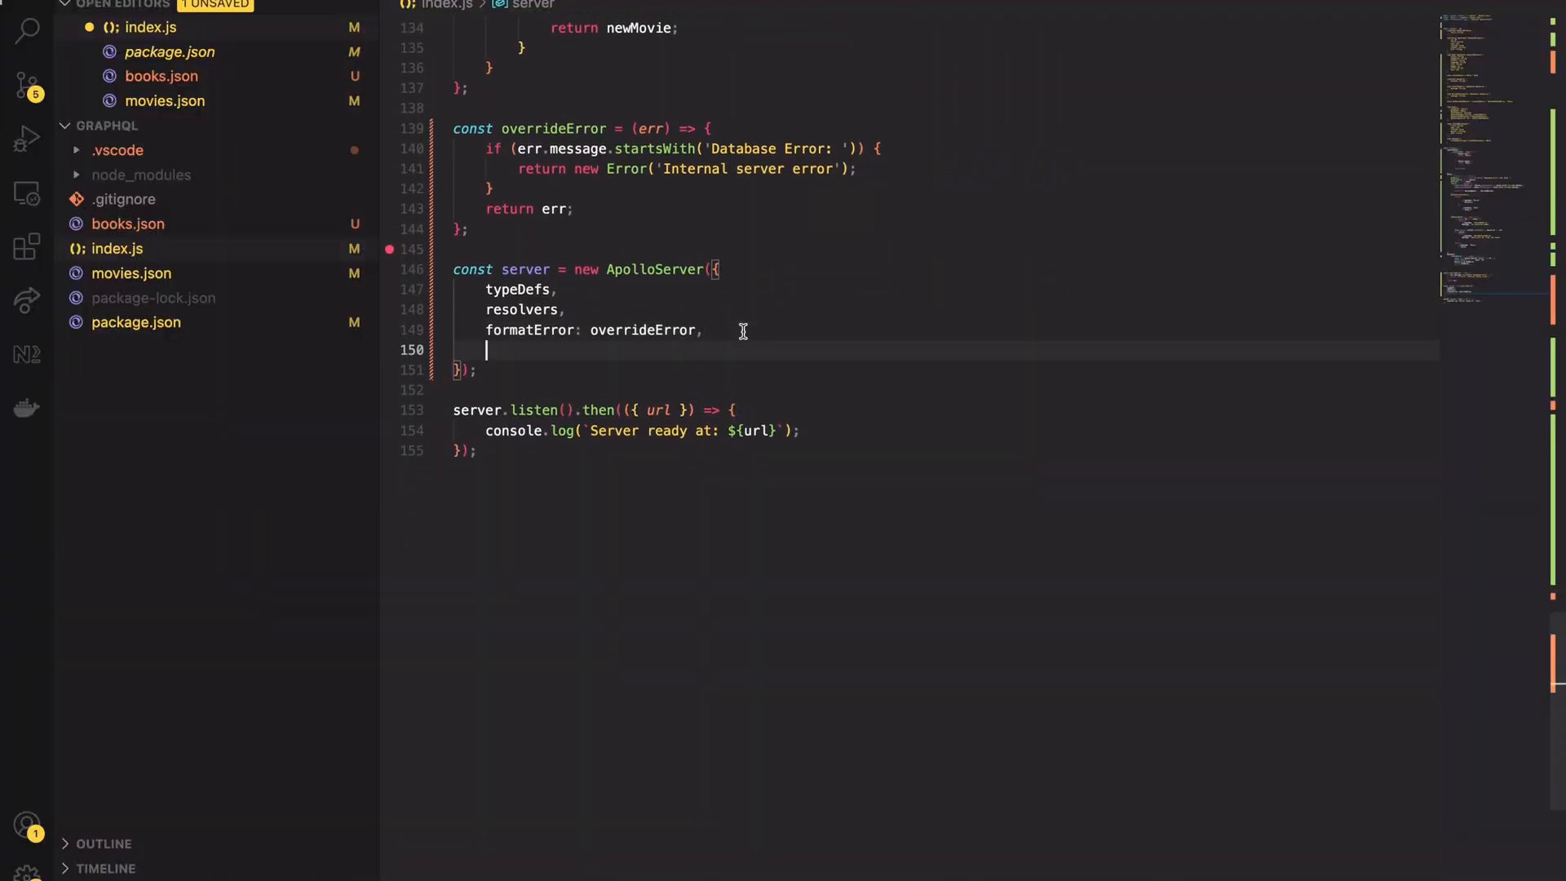
type("context")
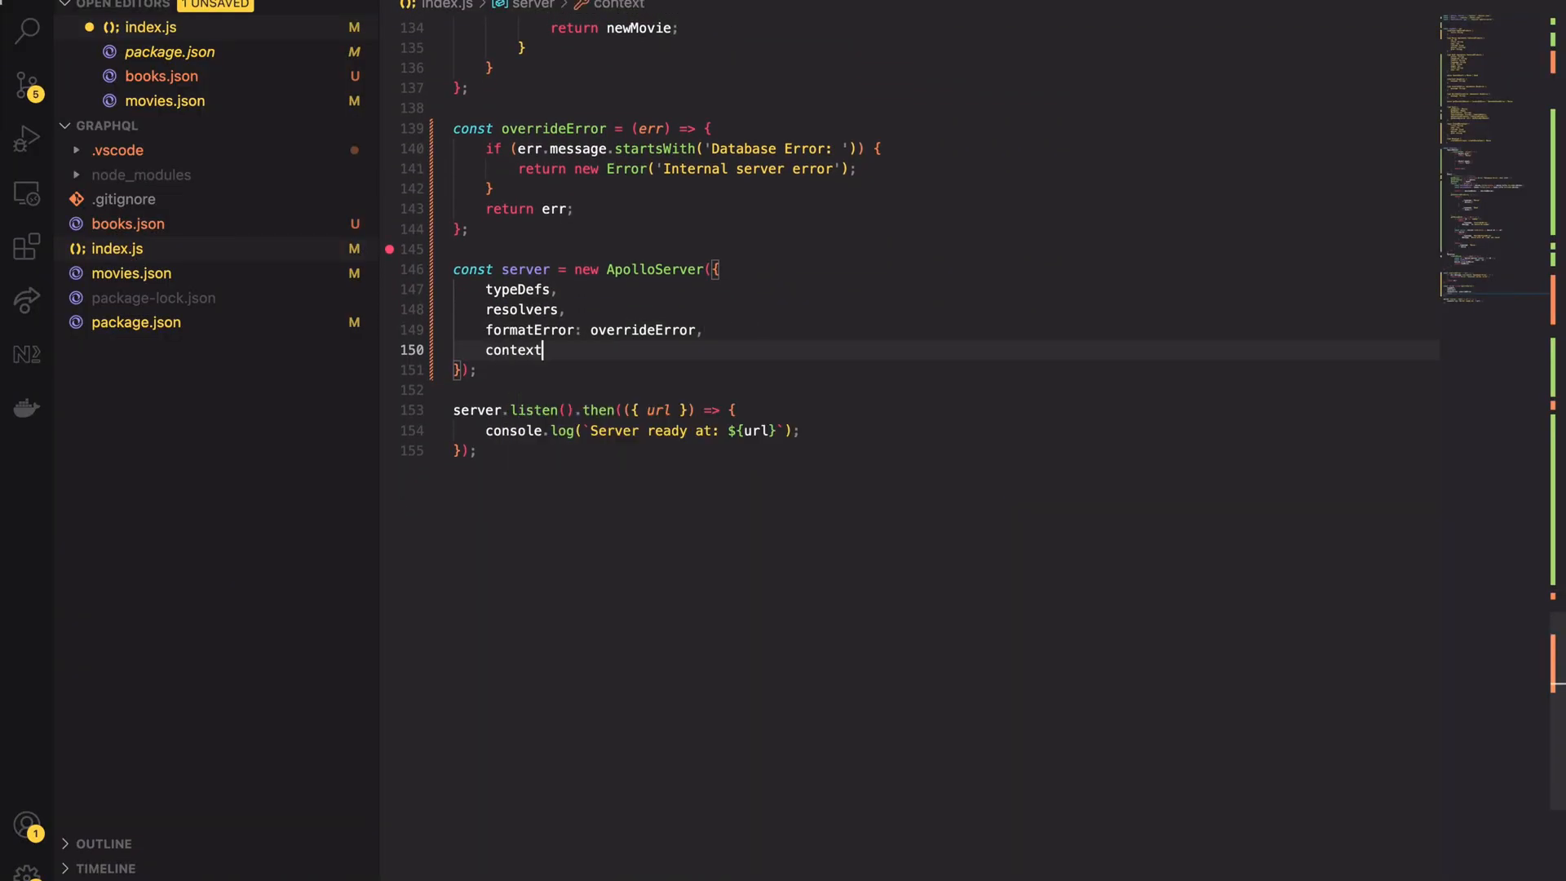
type(": ()")
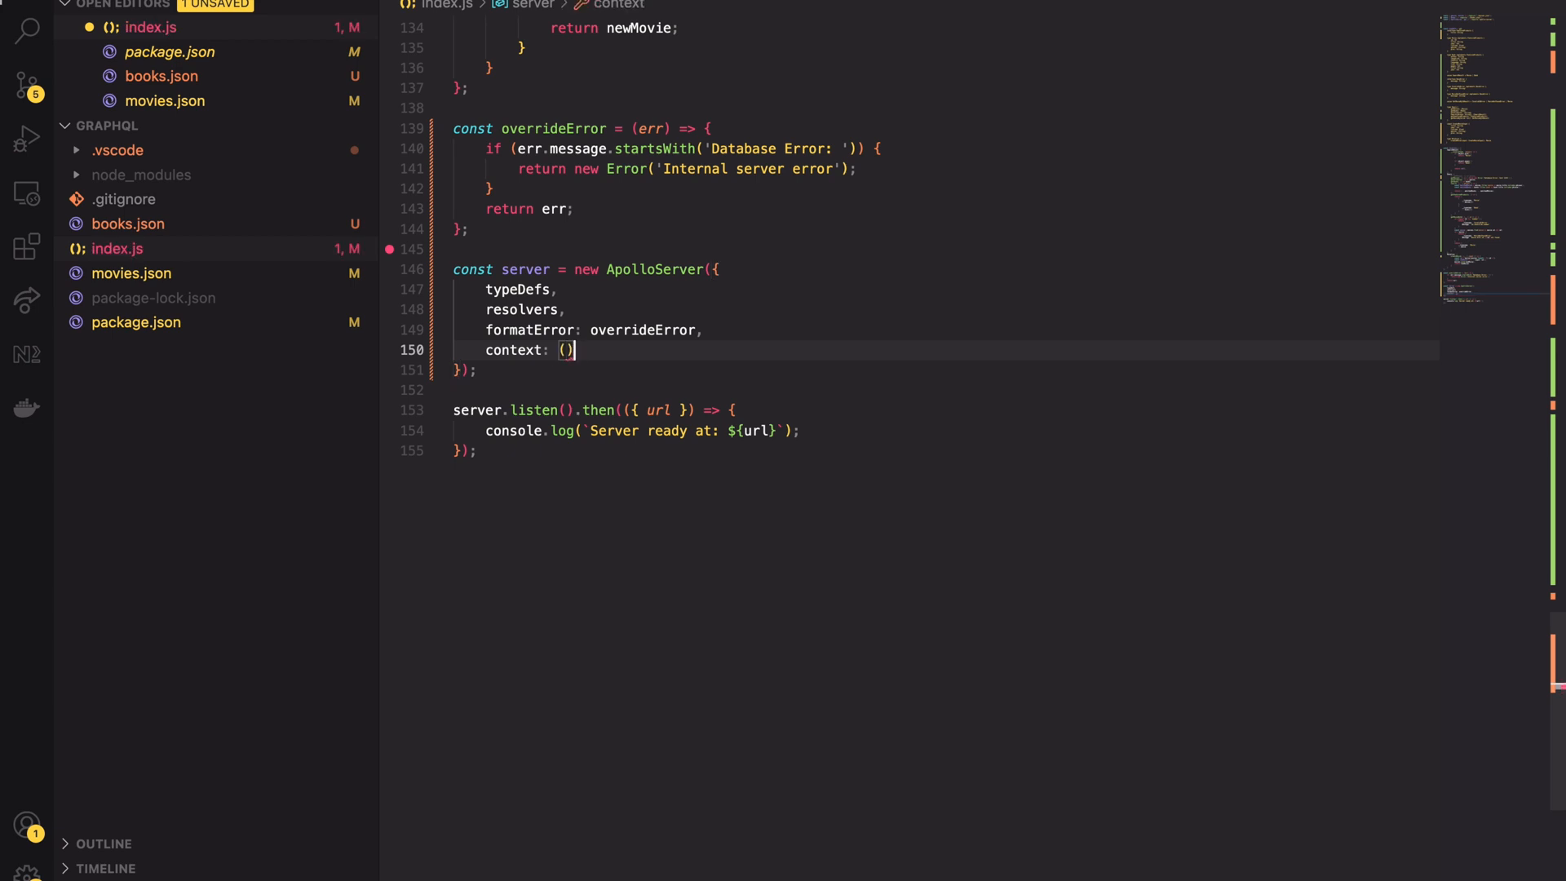
type("=>")
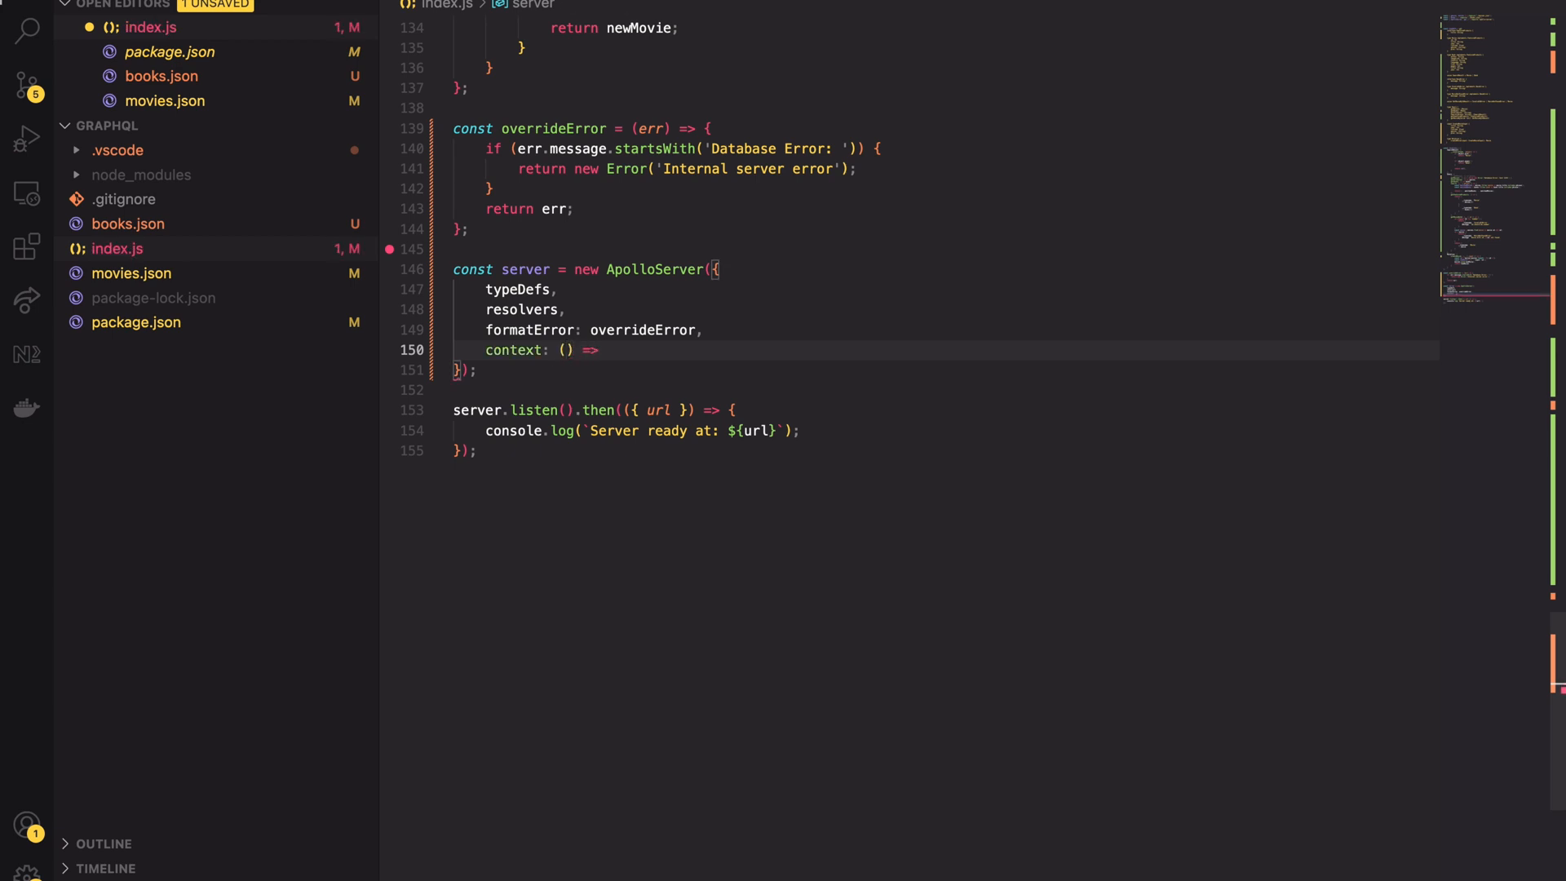
type("({})")
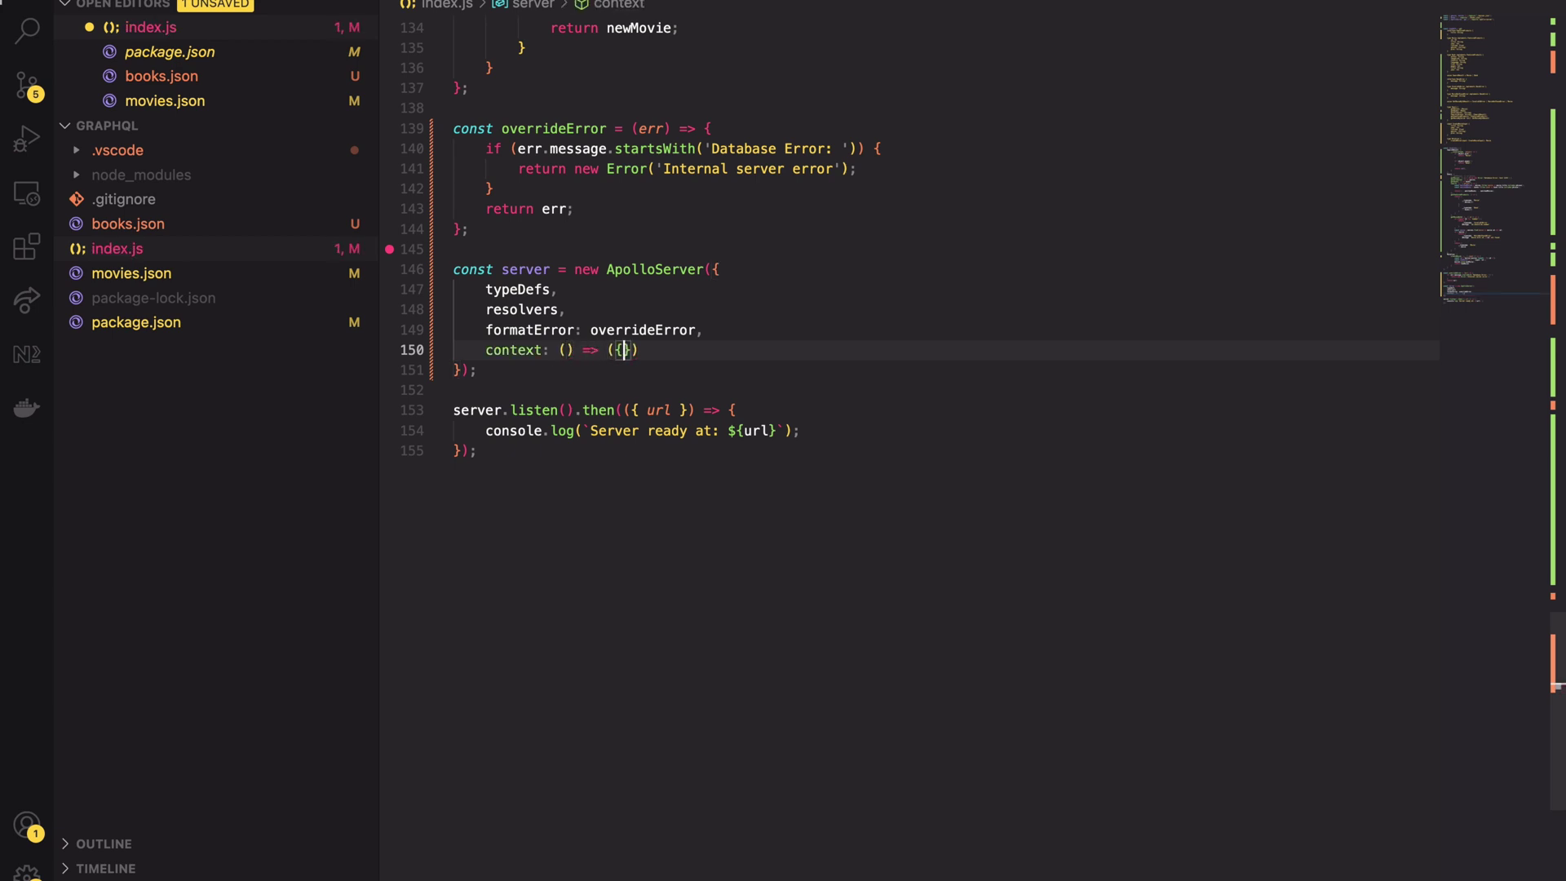
key("enter")
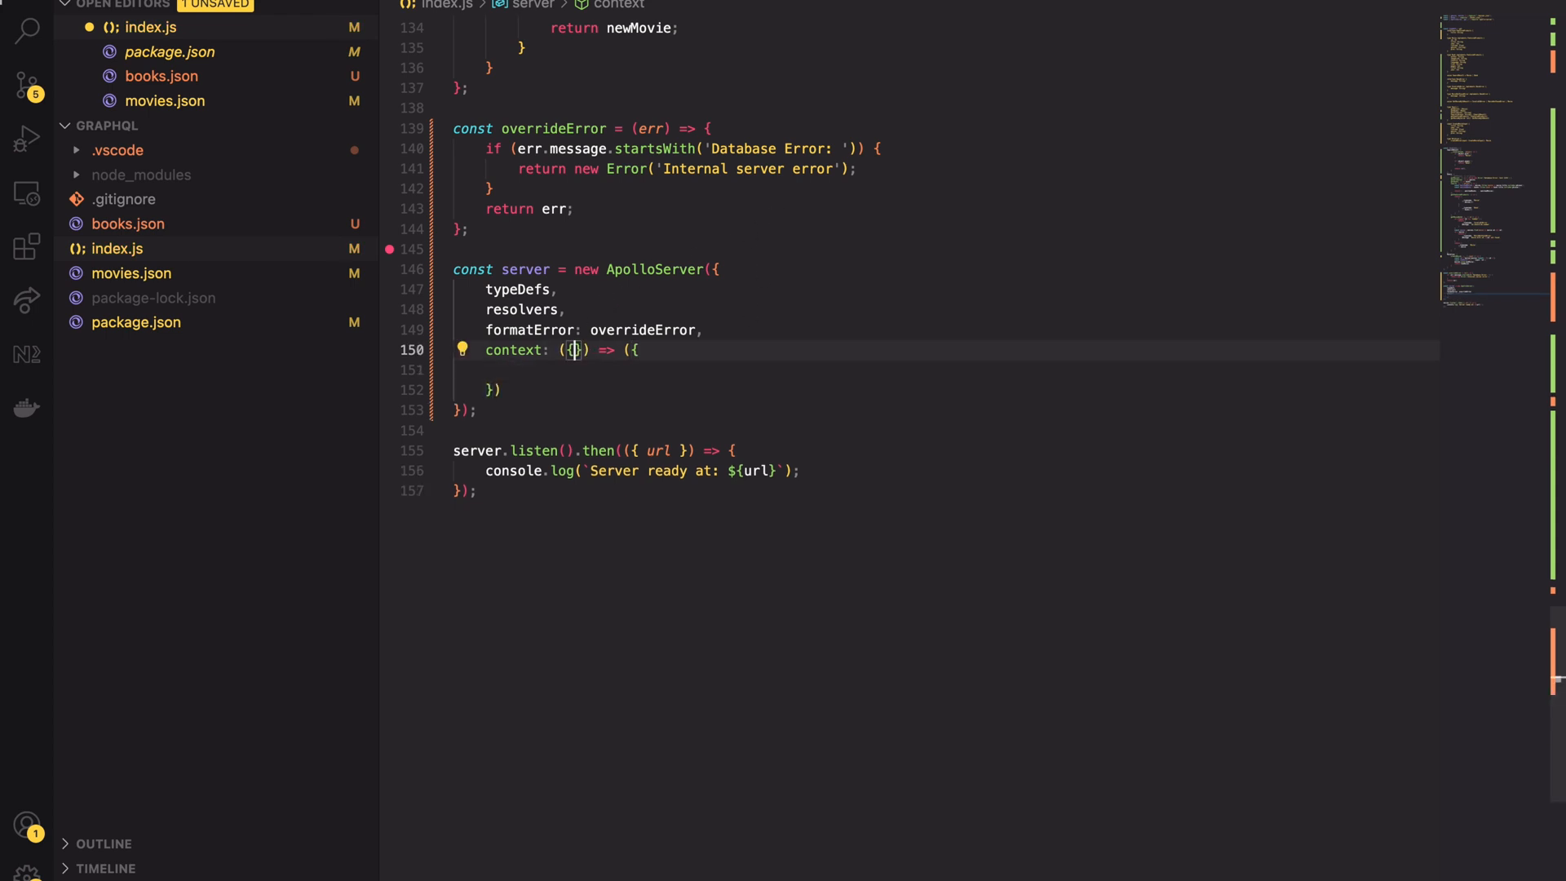
Step: Destructure req and return authToken: req.headers.authorization from the context
type("req")
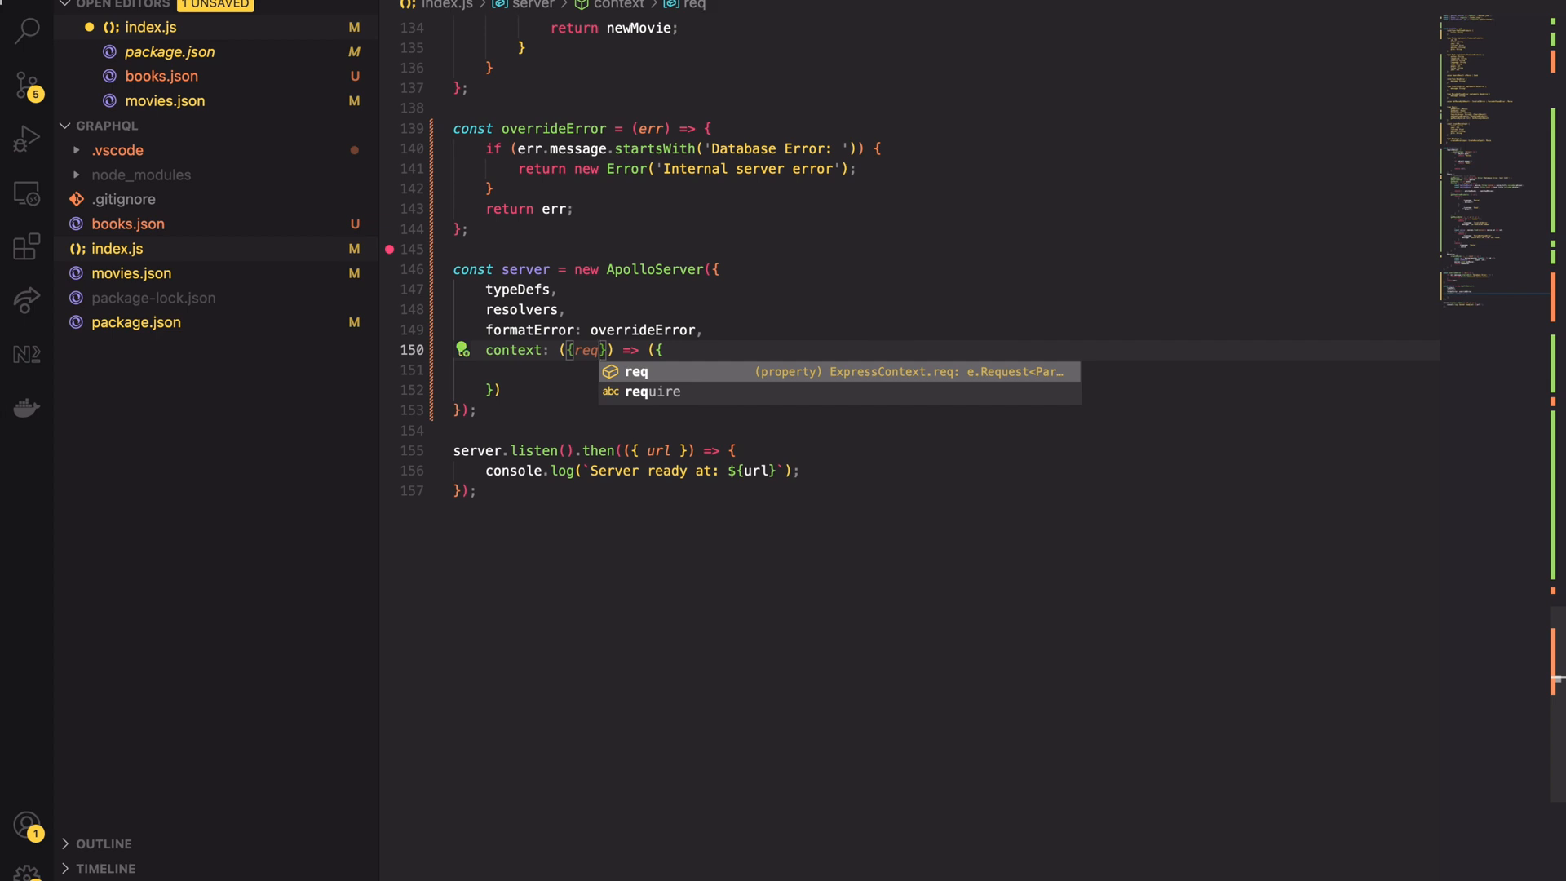
key("Escape")
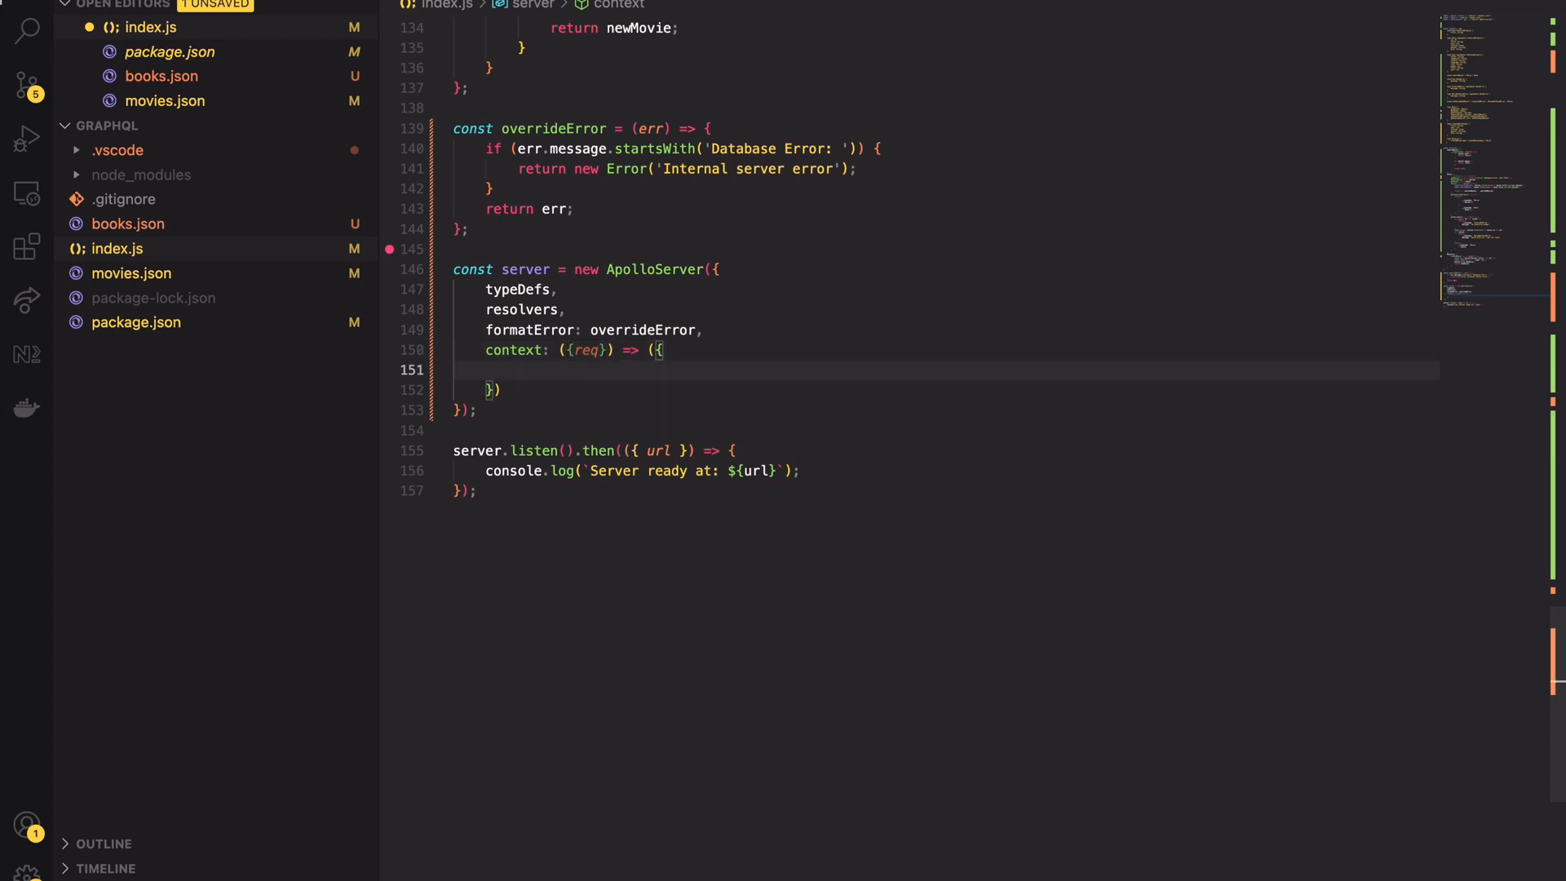
type("authToken")
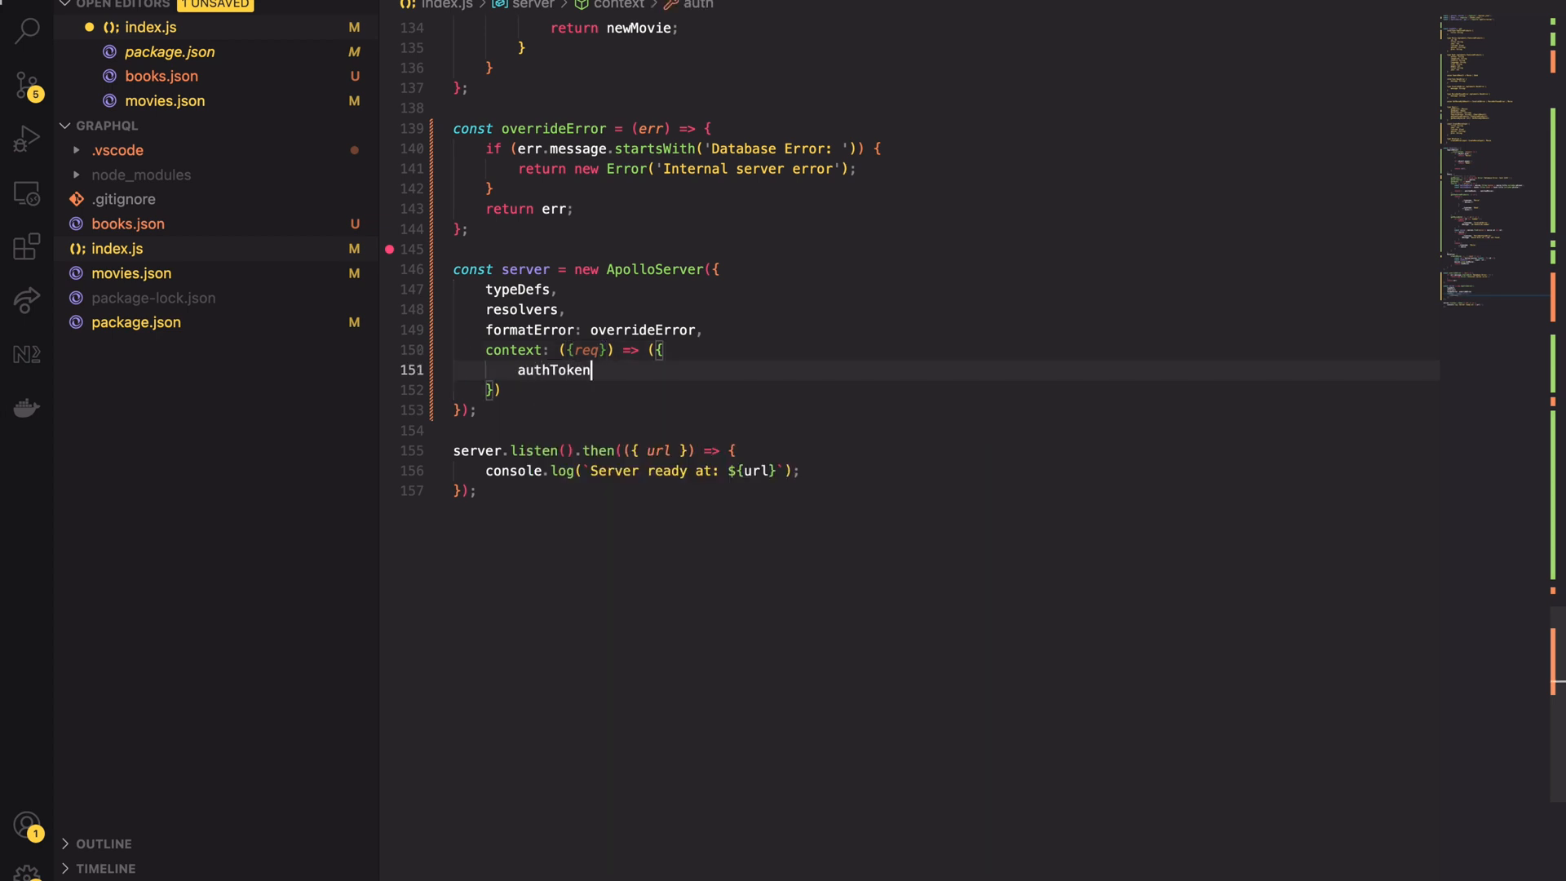
type(": req.")
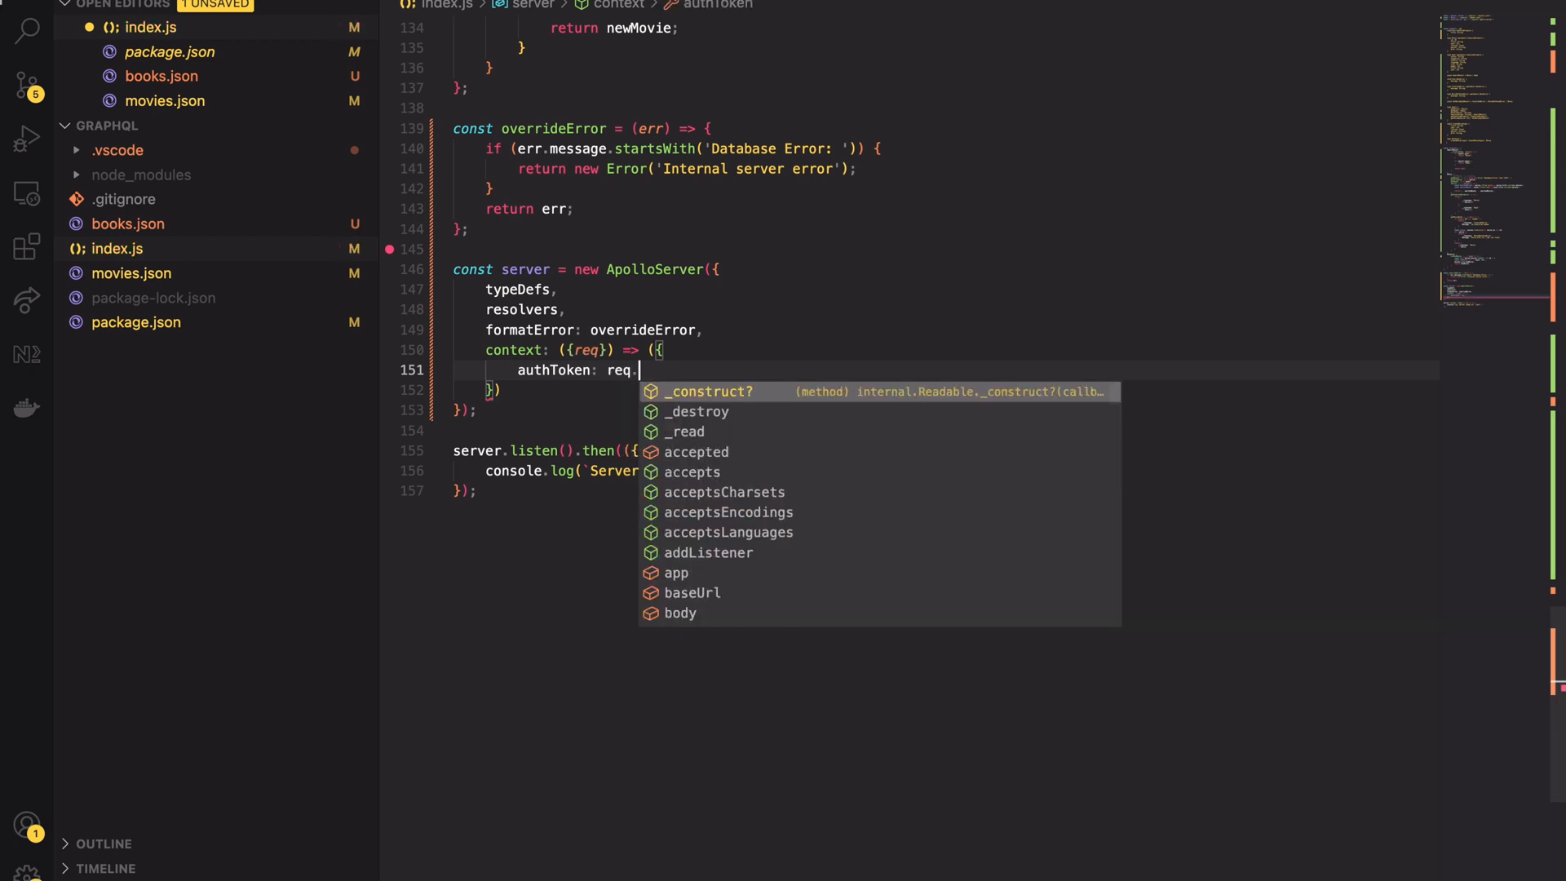
type("headers.")
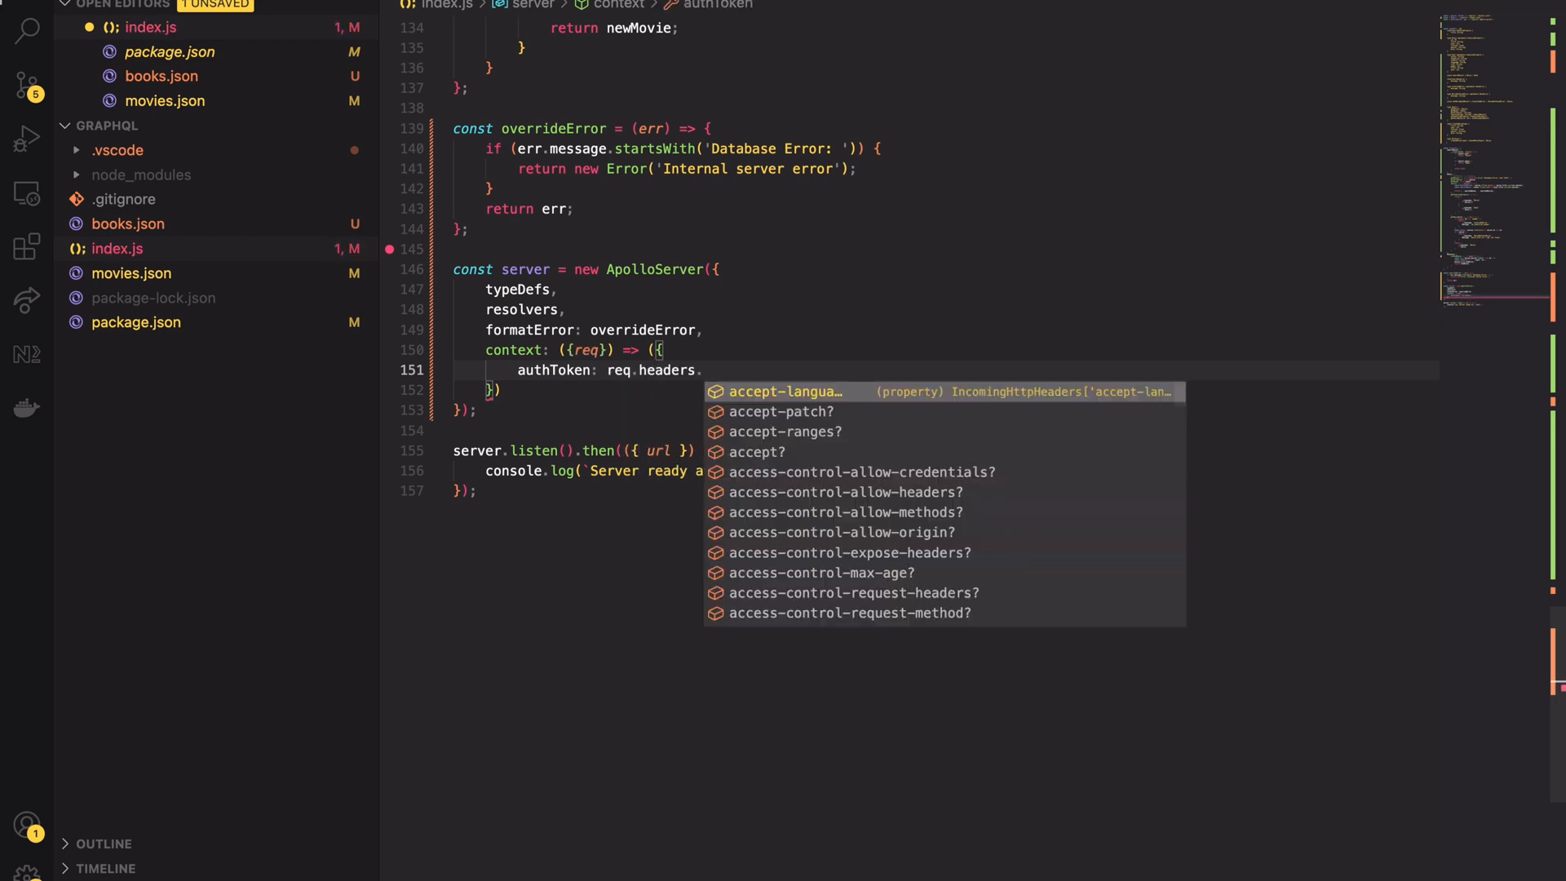
type("authorization,")
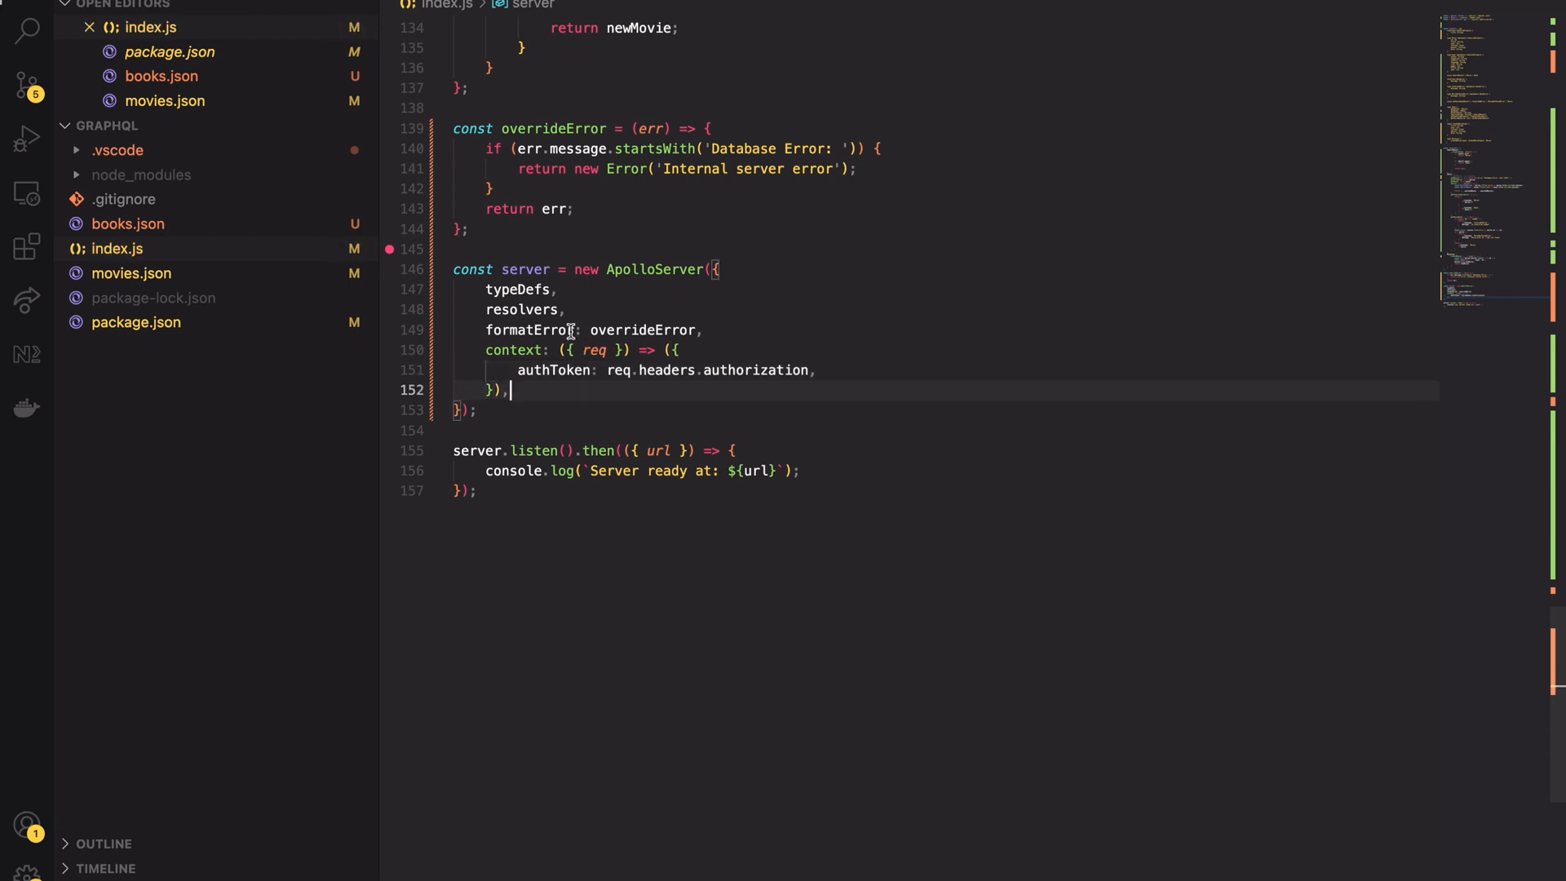
mouse_move(553, 370)
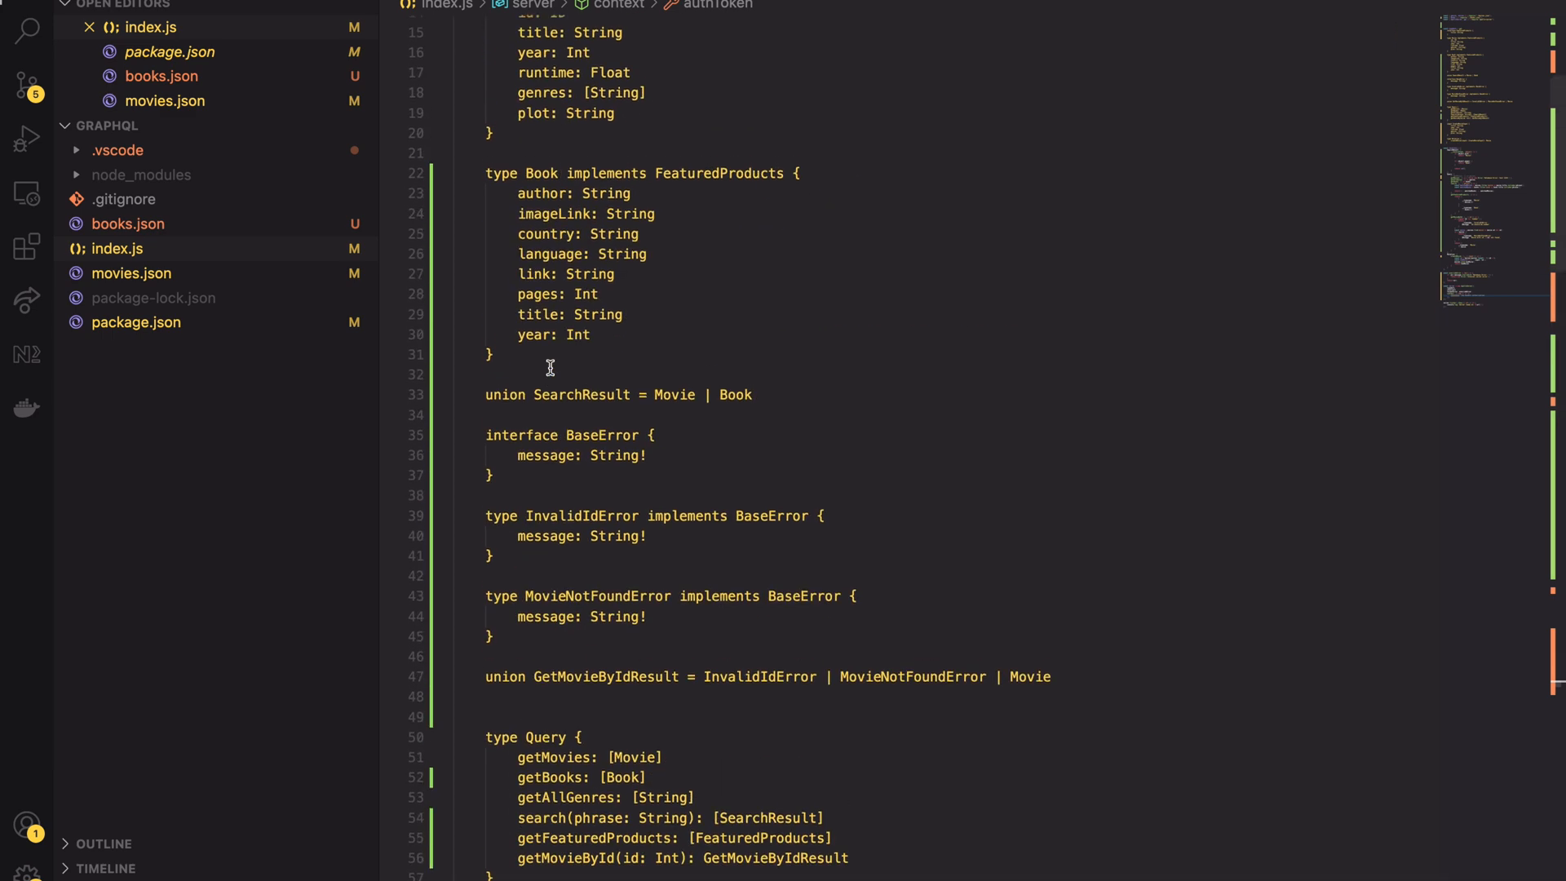
Step: Declare const tokens = ['dummyToken1', 'dummyToken2']; below the requires and begin another const
scroll("up", 3)
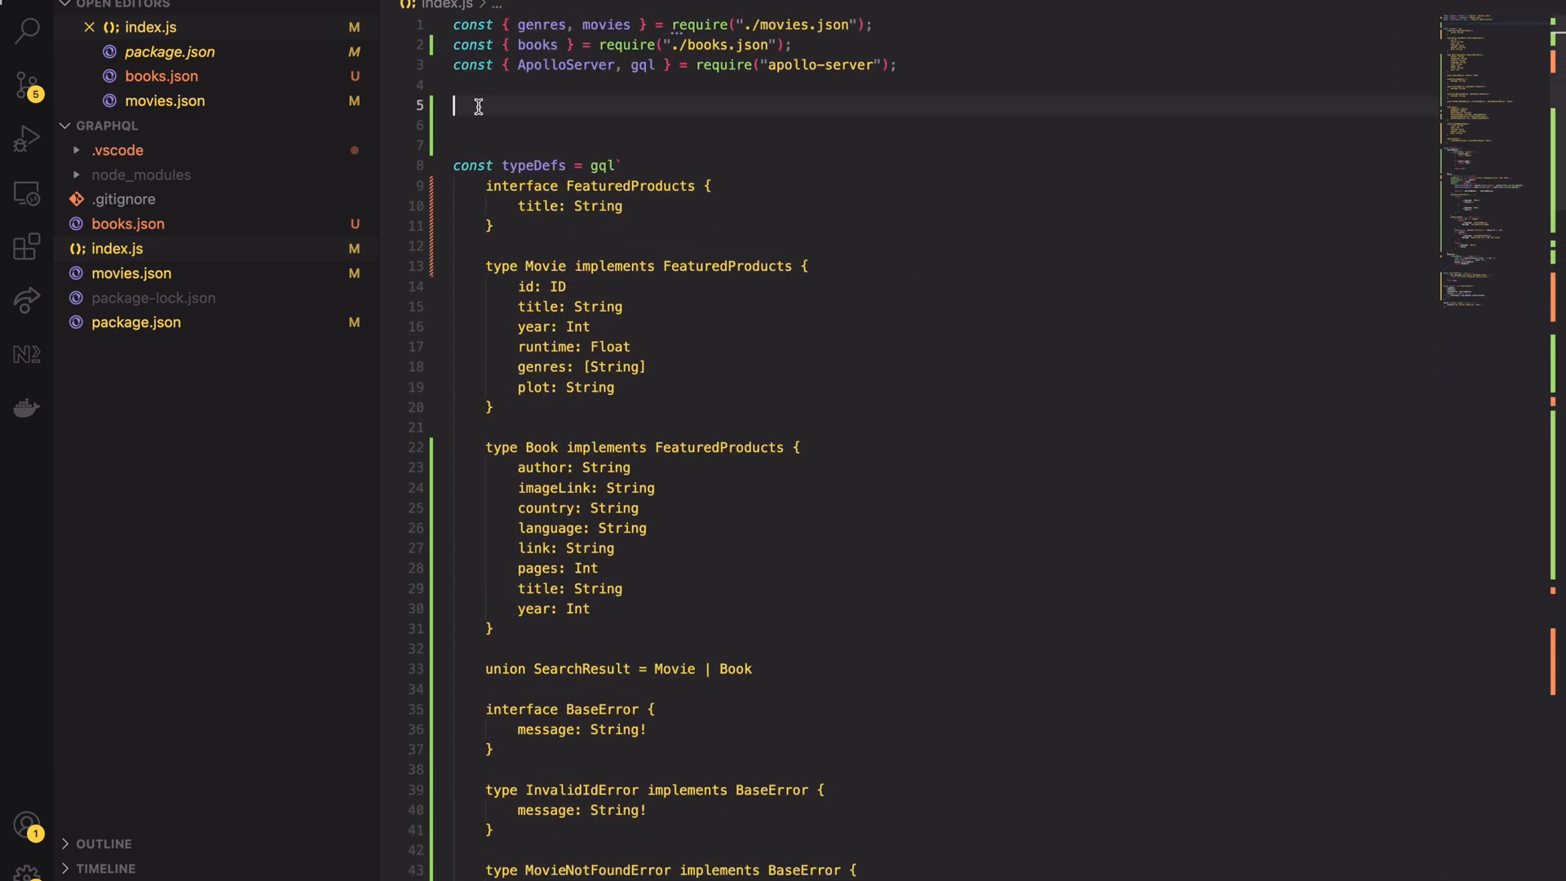
type("const tokens =")
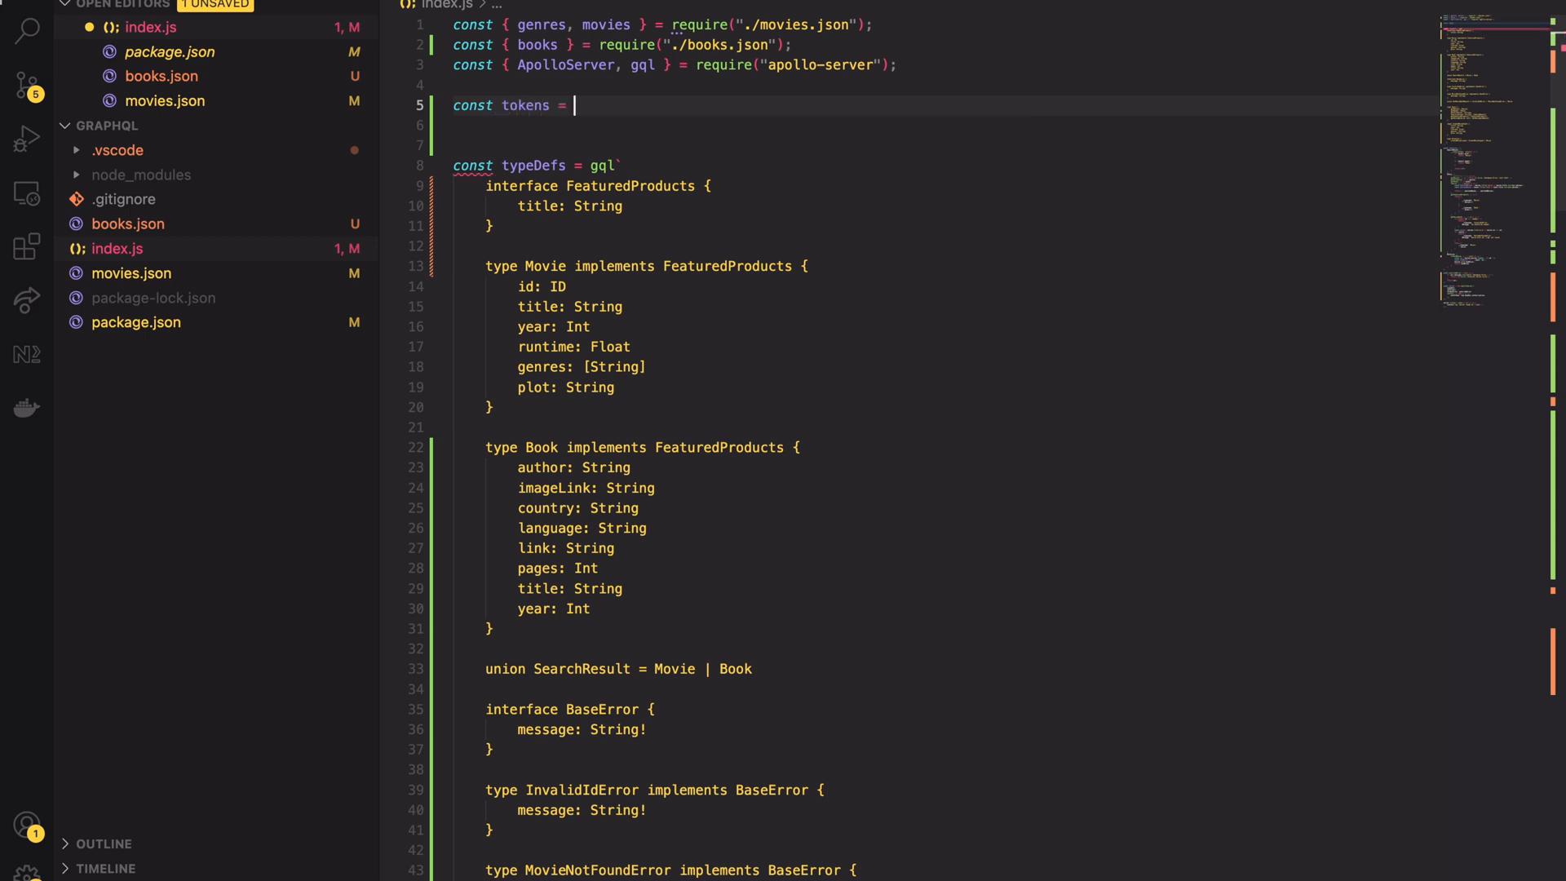
type("['du']")
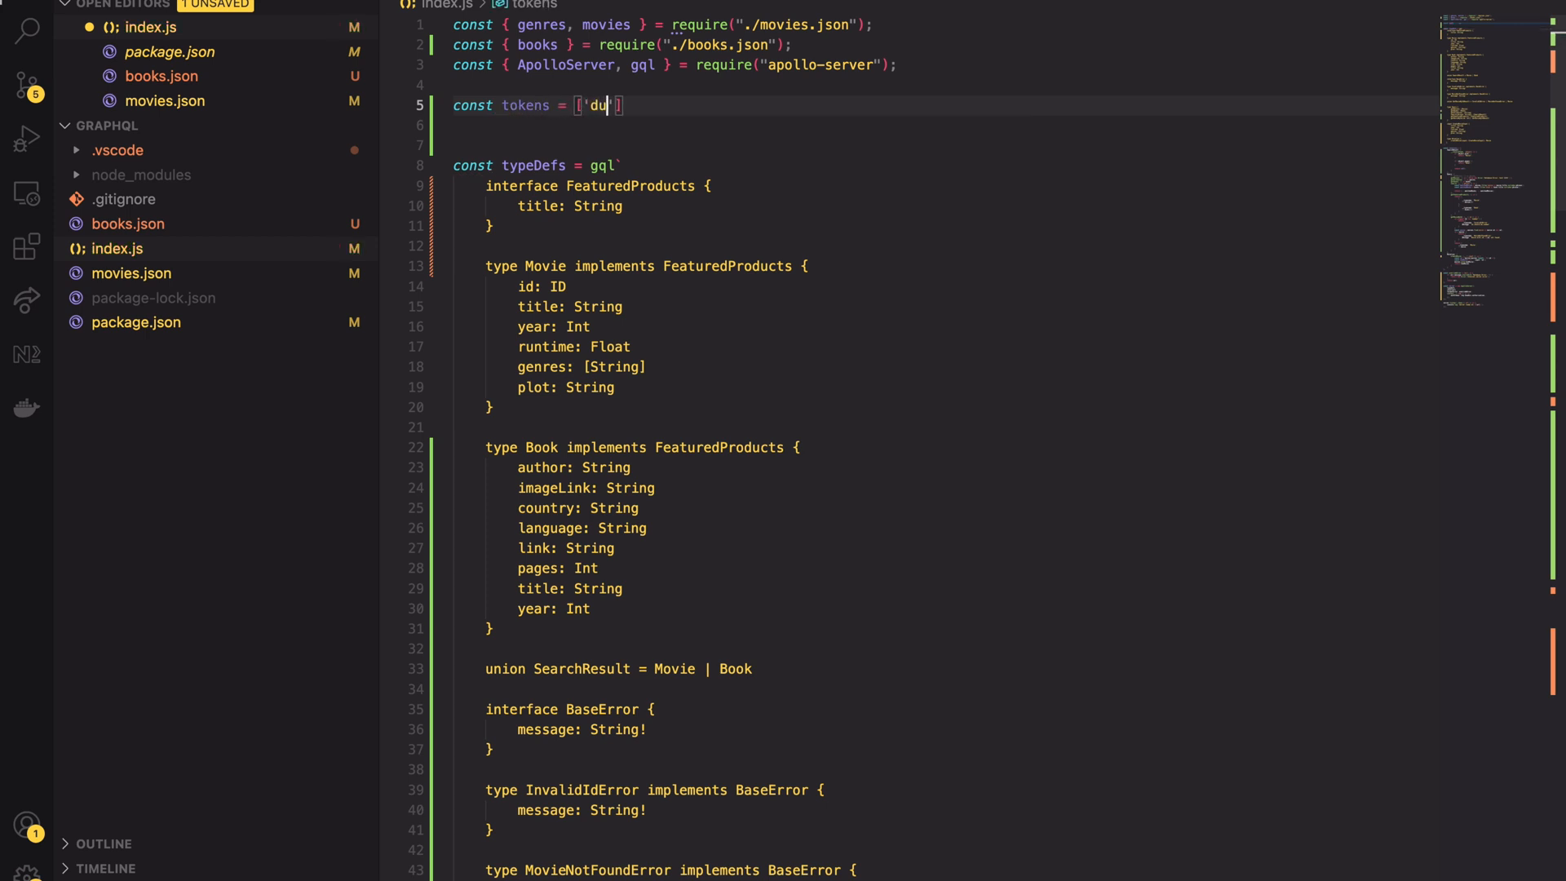
type("mmyToken")
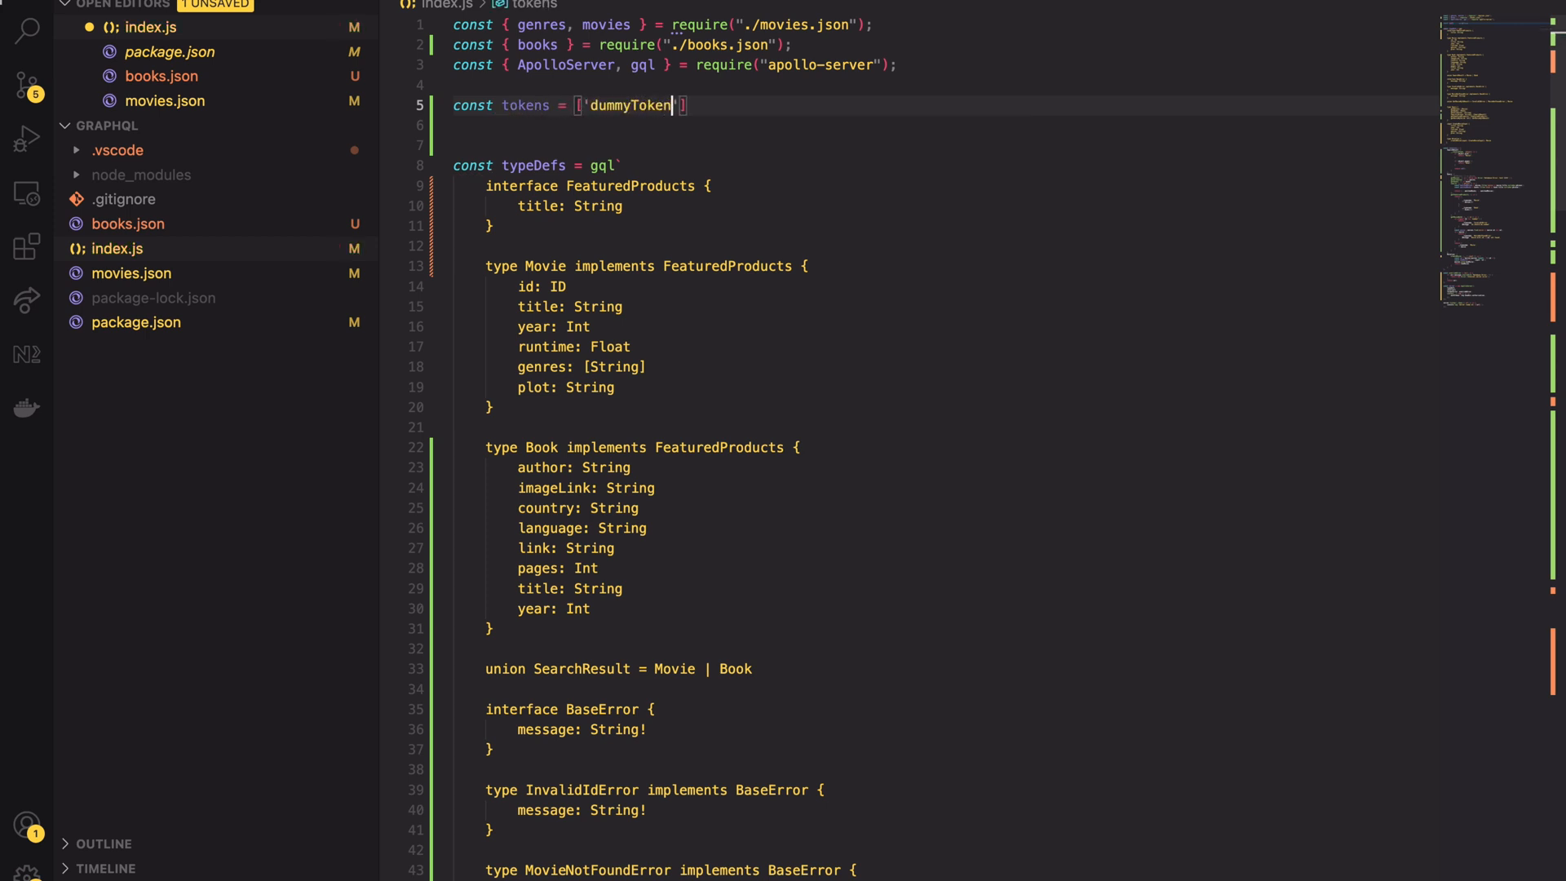
type("1,")
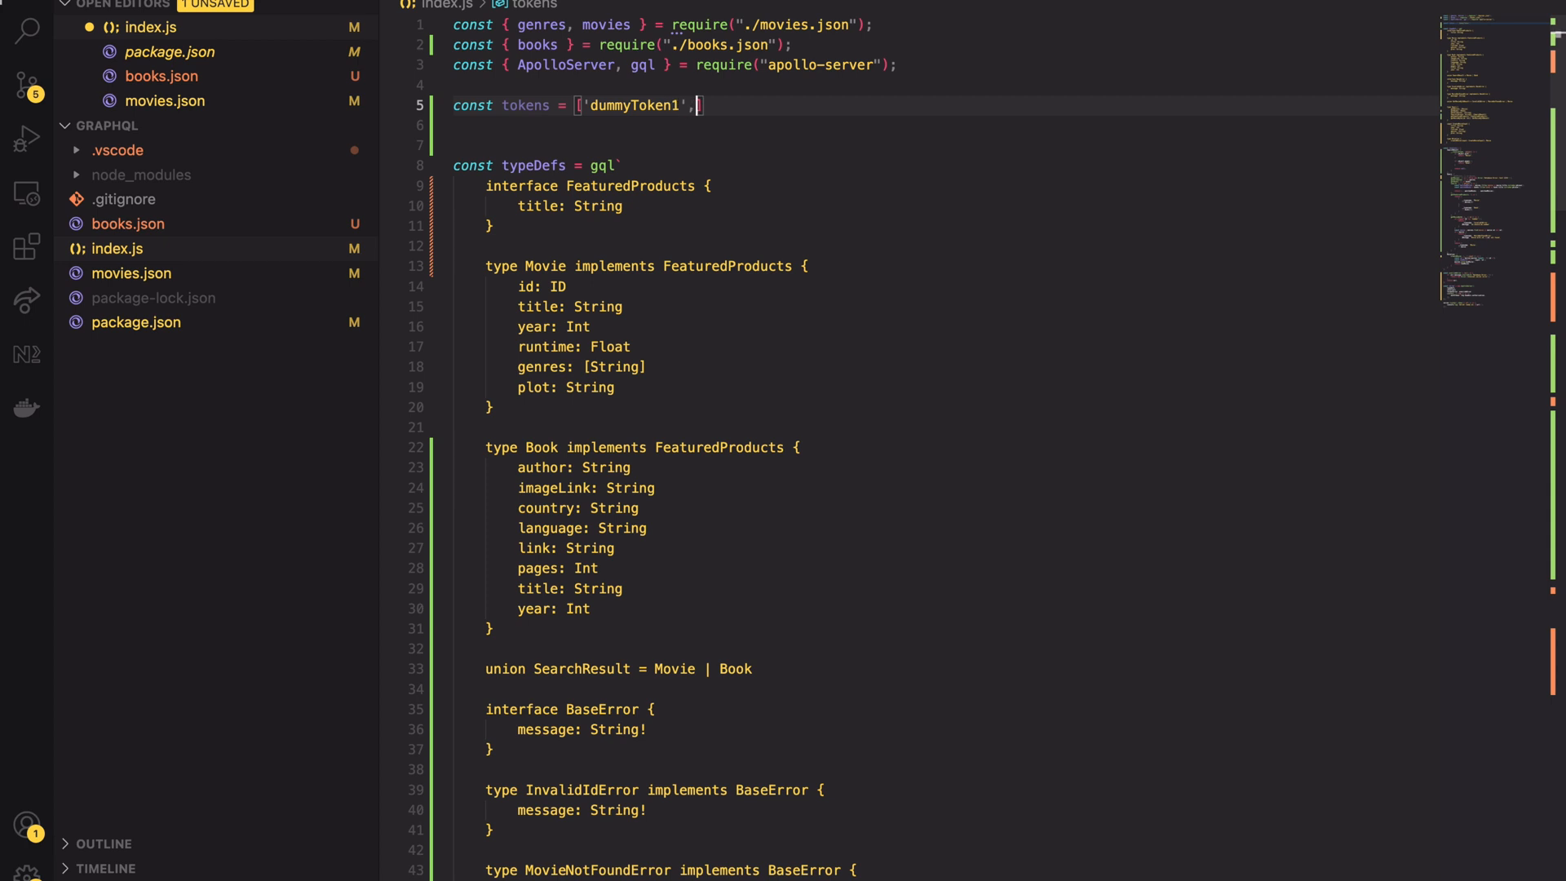
type("dummyToken'")
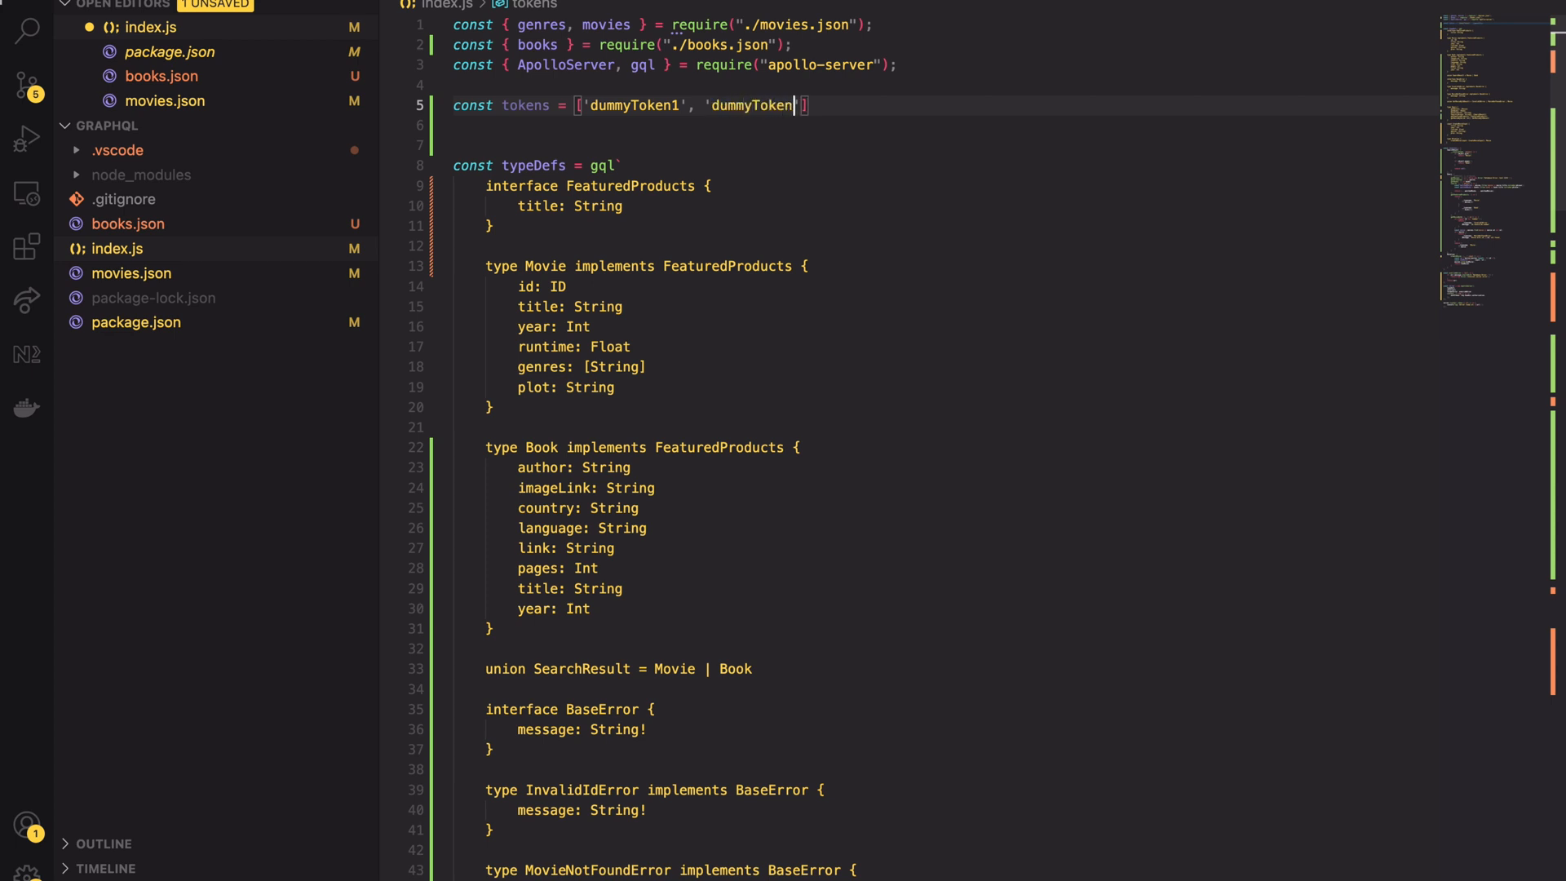
type("2'];")
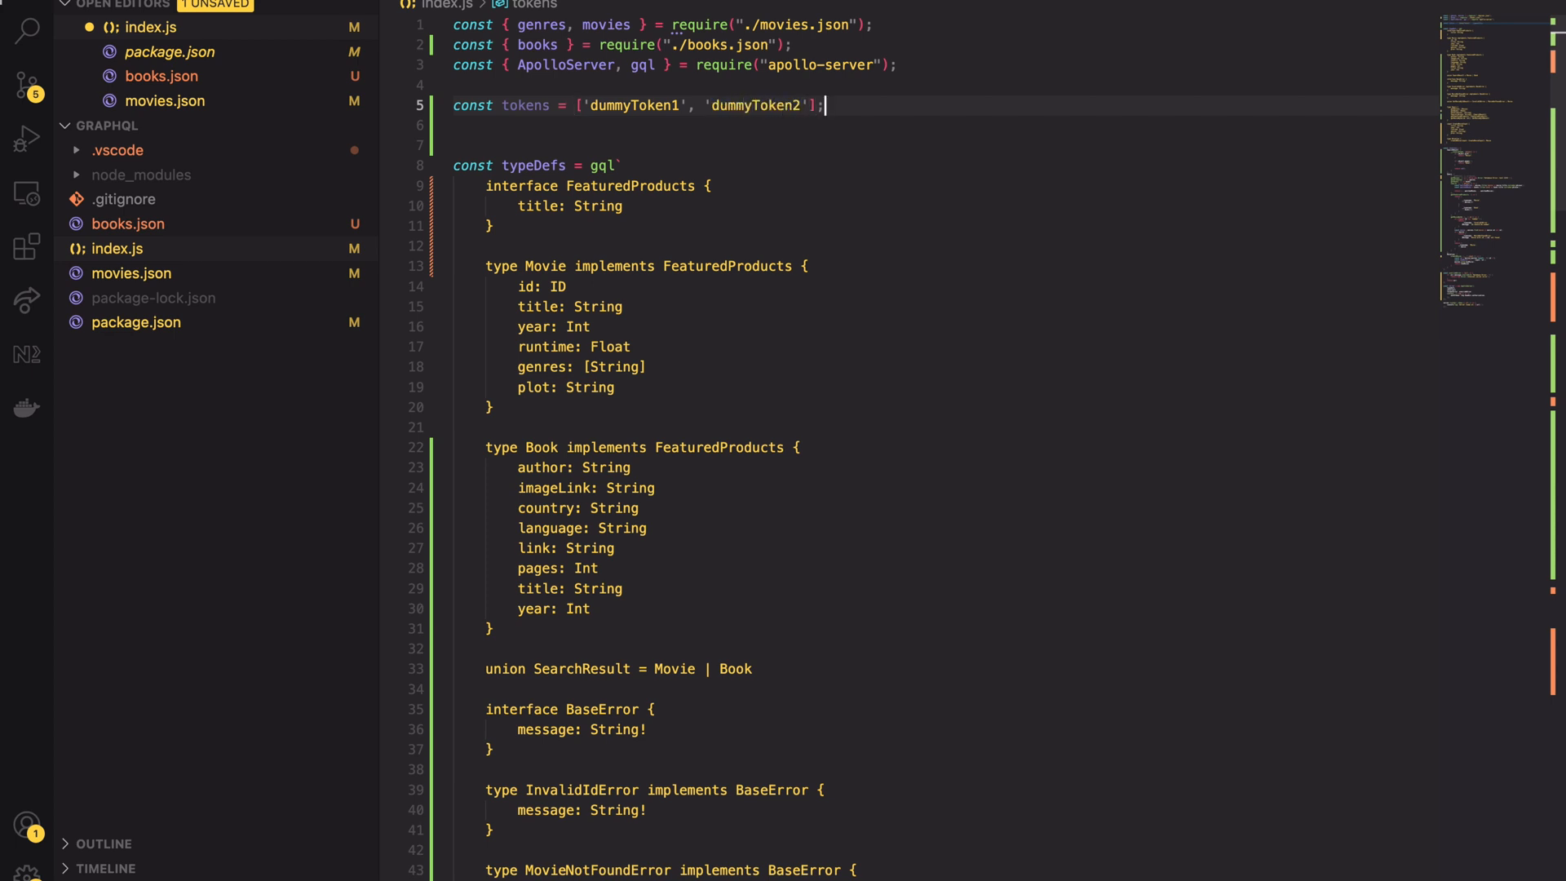
type("consts")
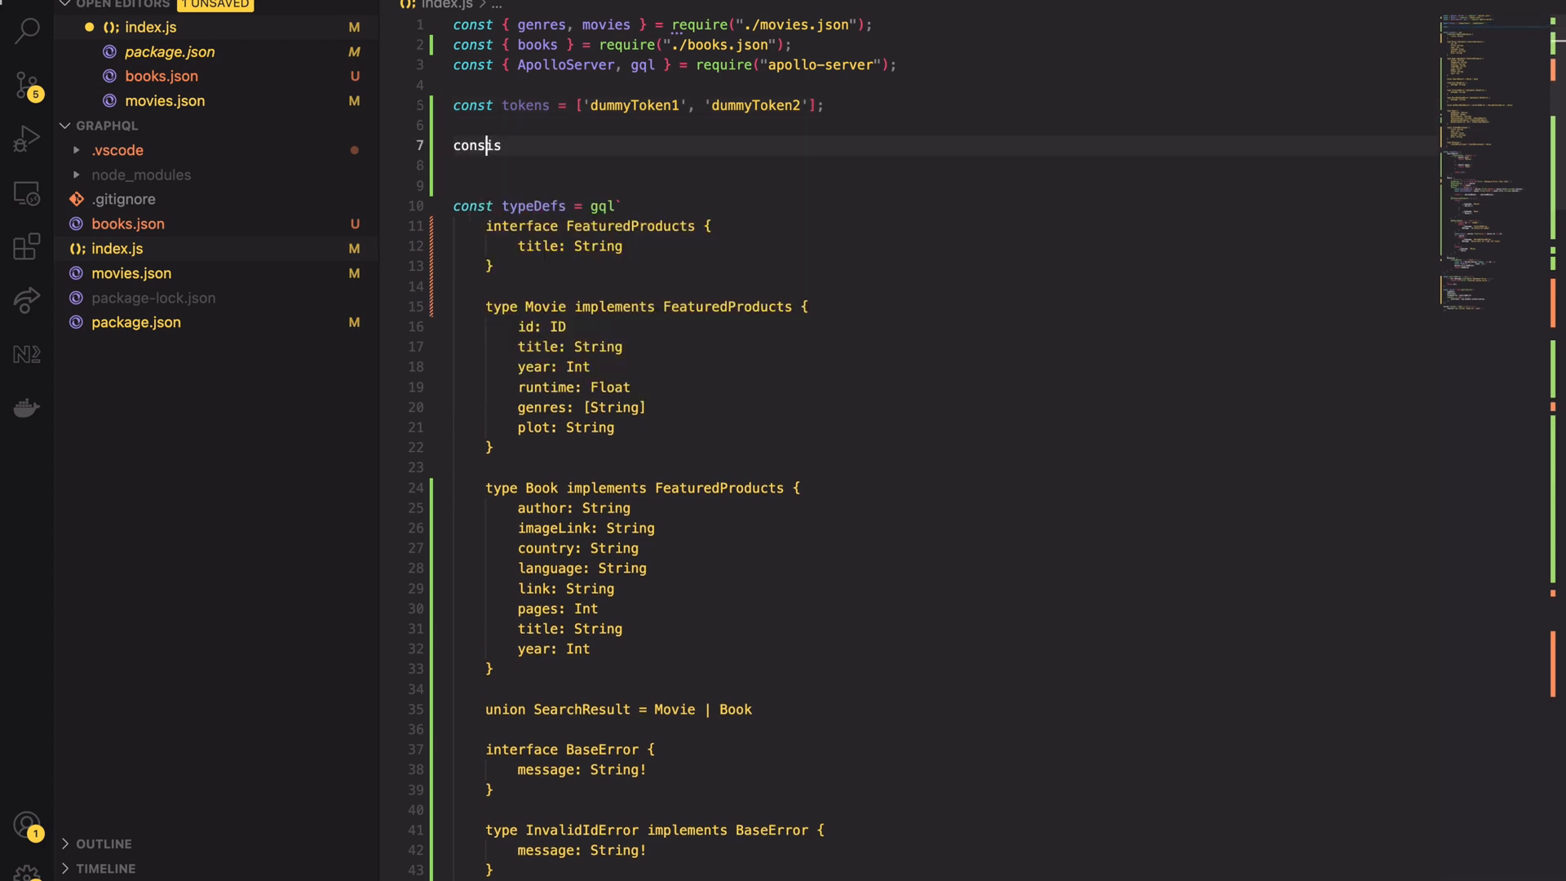
Step: Write isAuthenticated as a function returning tokens.includes(token)
type("isAuthenticated = (token) => {")
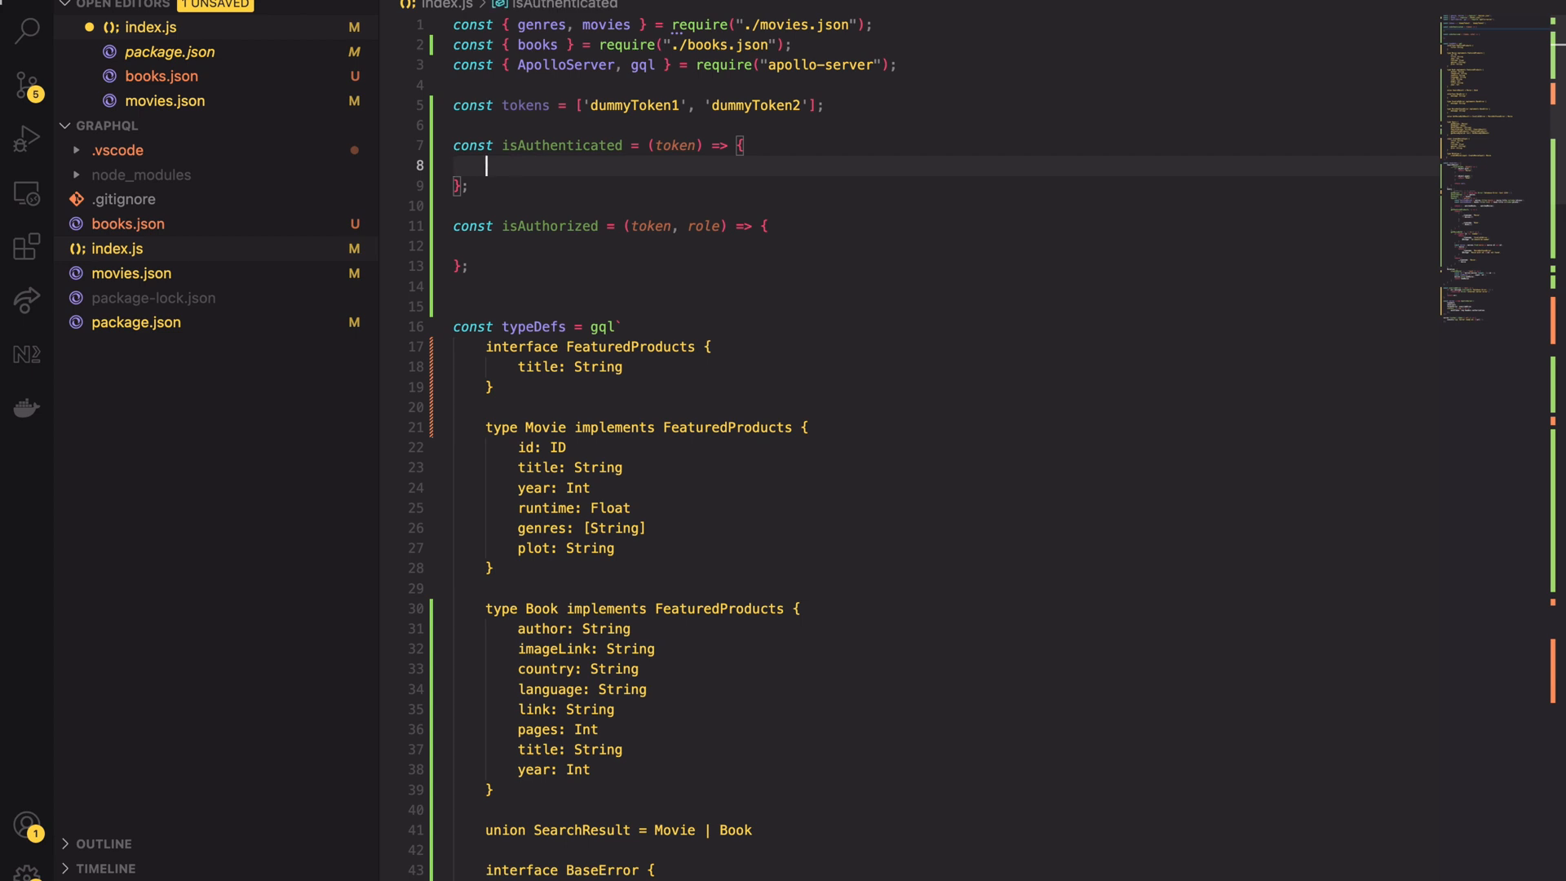
type("return t")
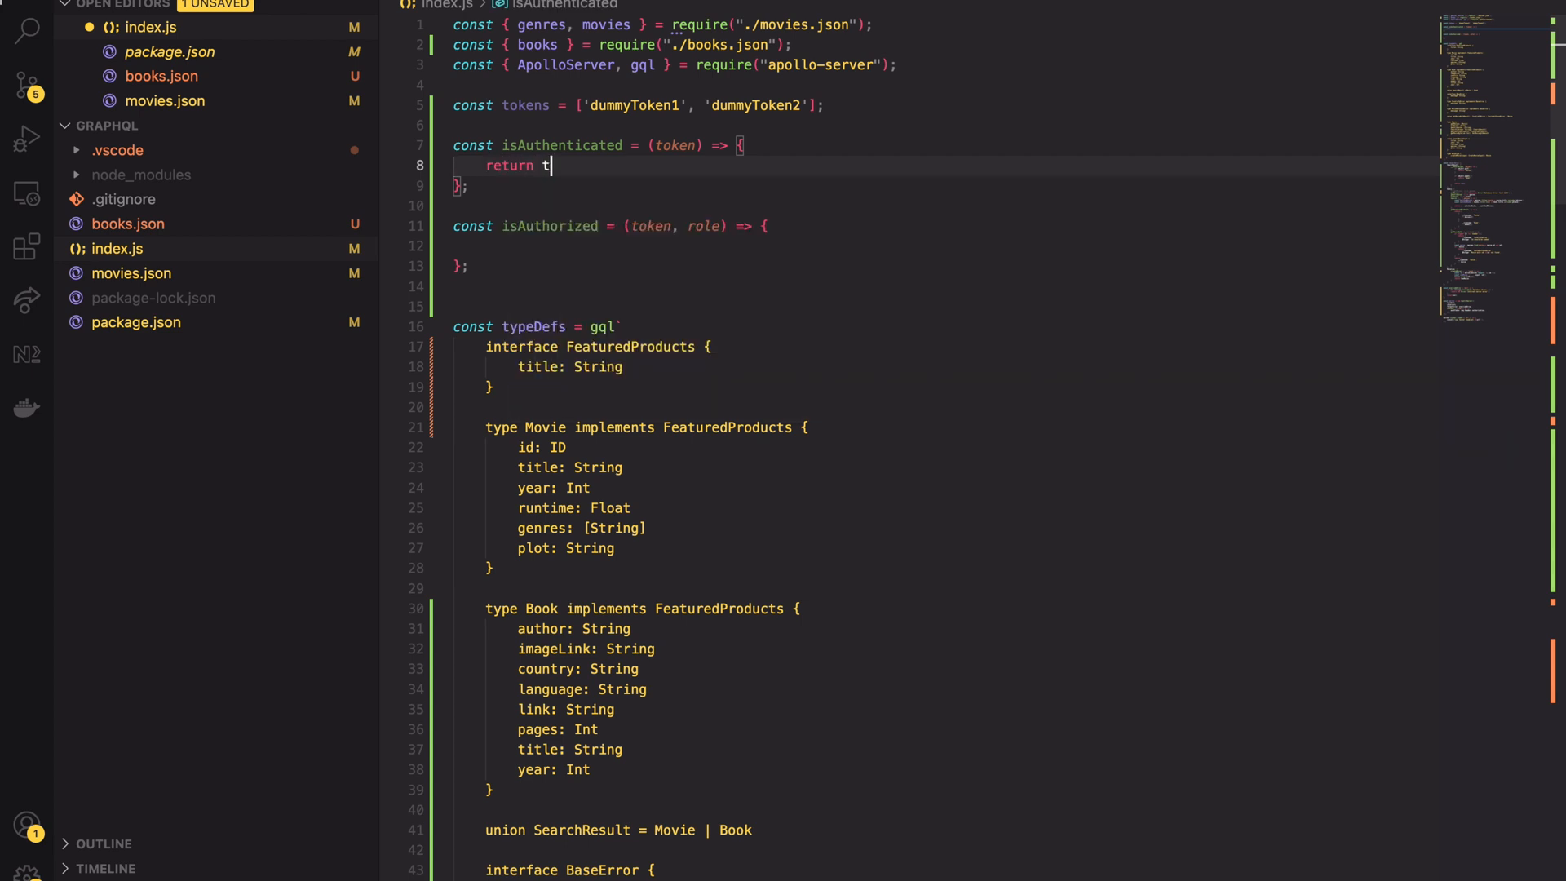
type("okens.includes")
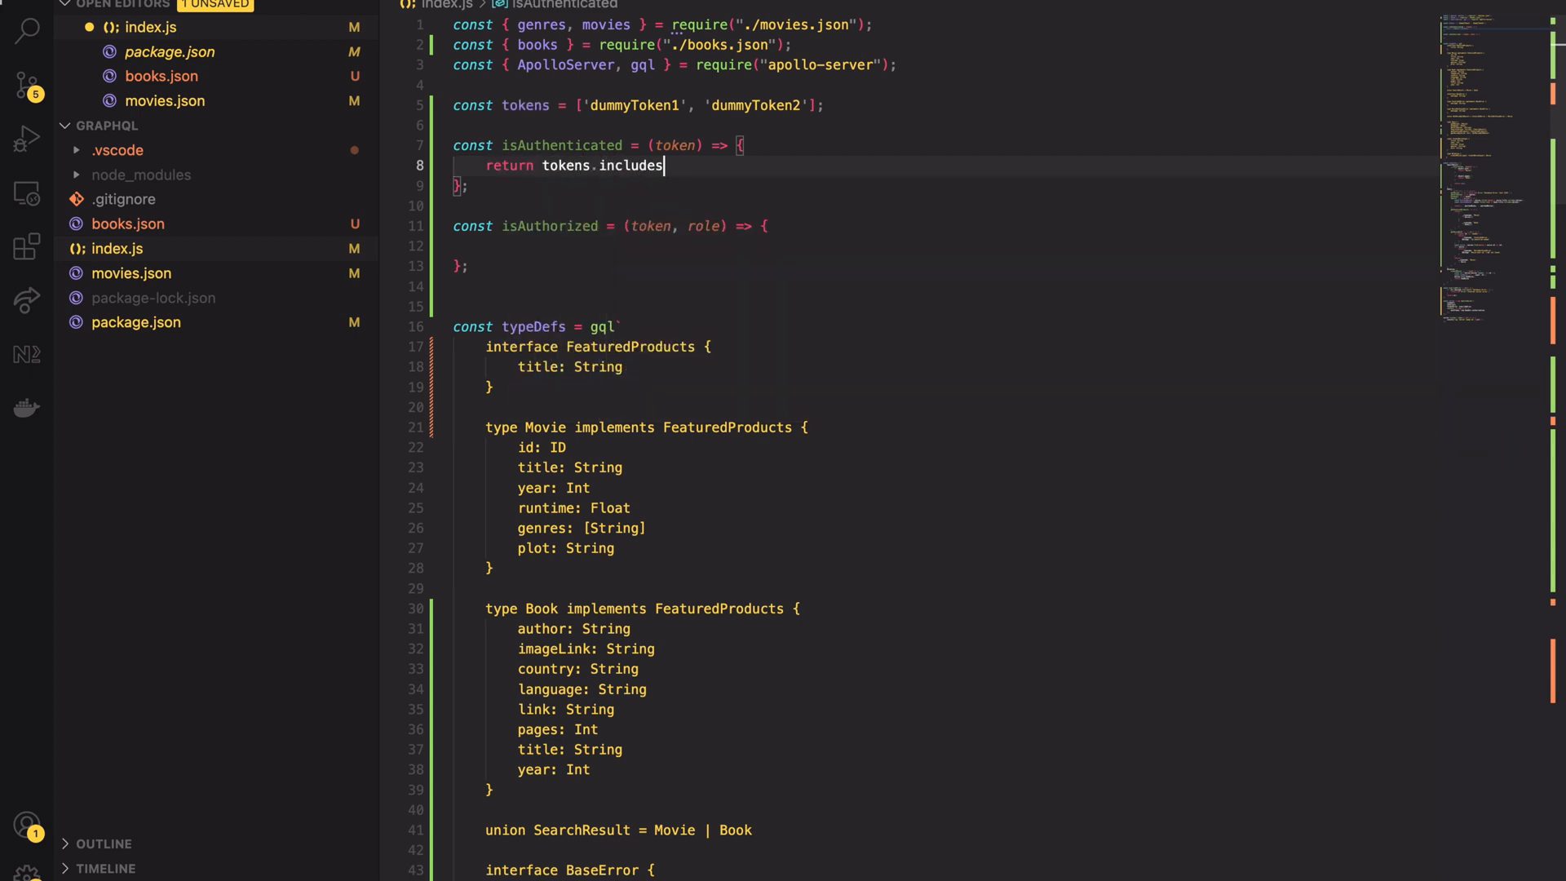
type("(token);")
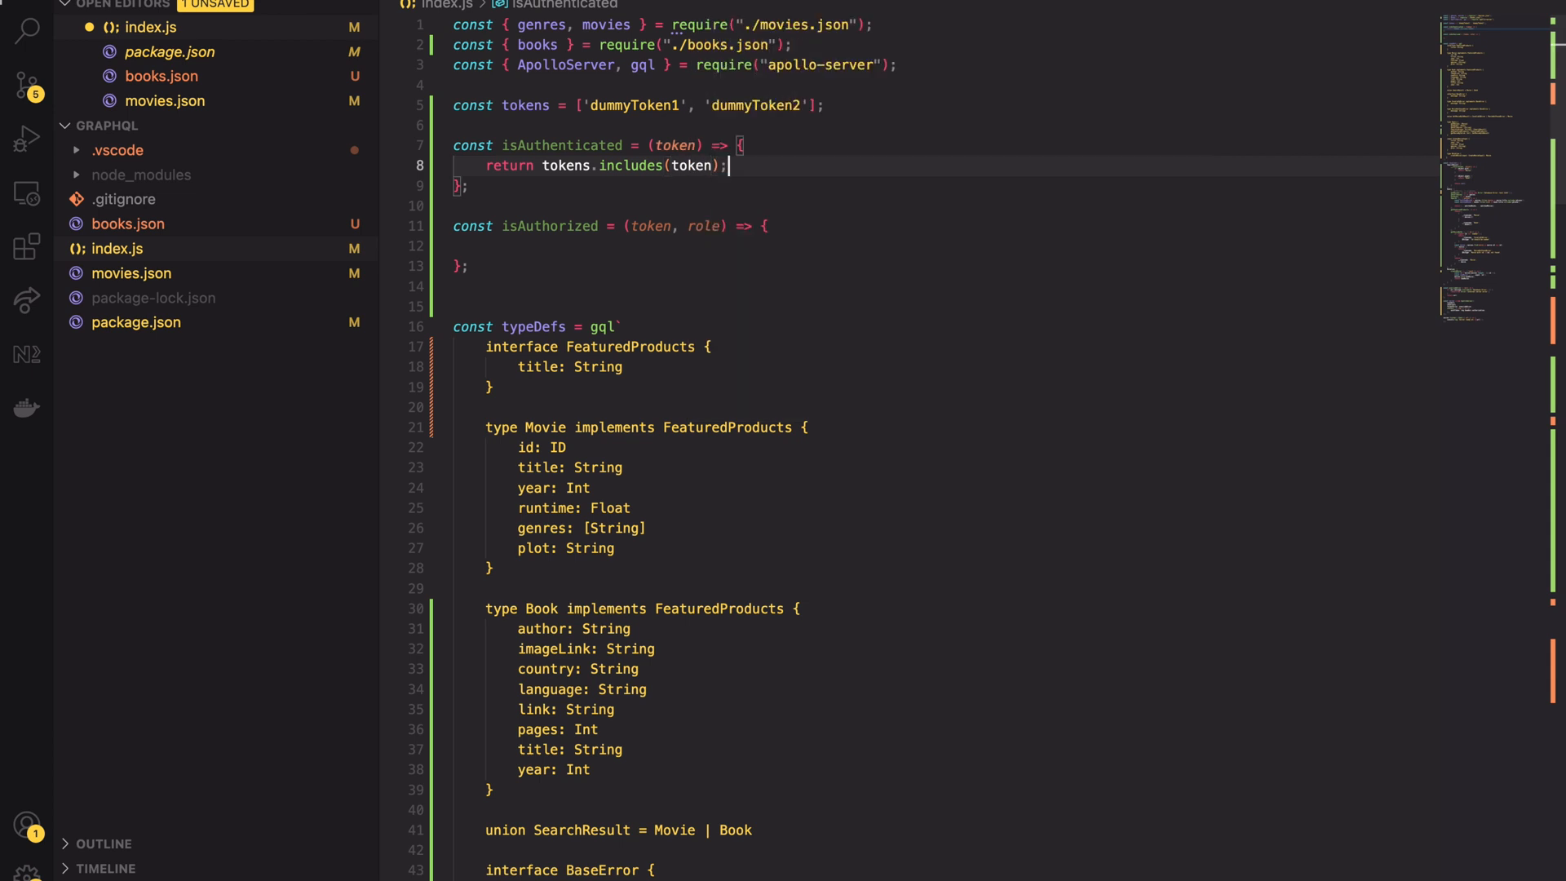
Step: Write isAuthorized requiring tokens[0] === token when role is 'ADMIN', otherwise tokens.includes(token)
type("if(role ==")
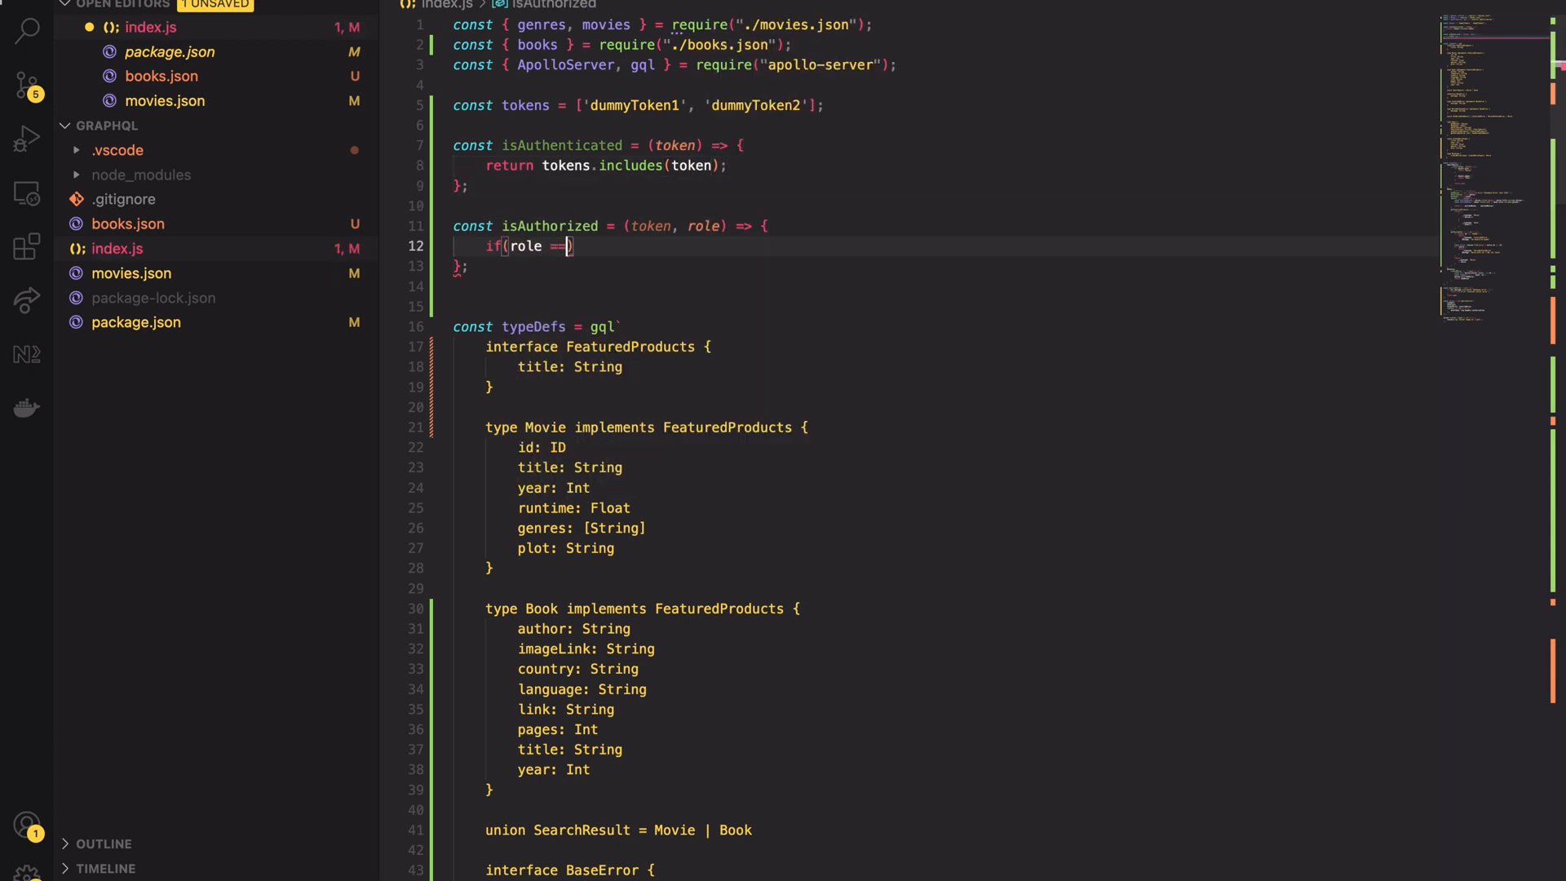
type("== 'ADMIN'")
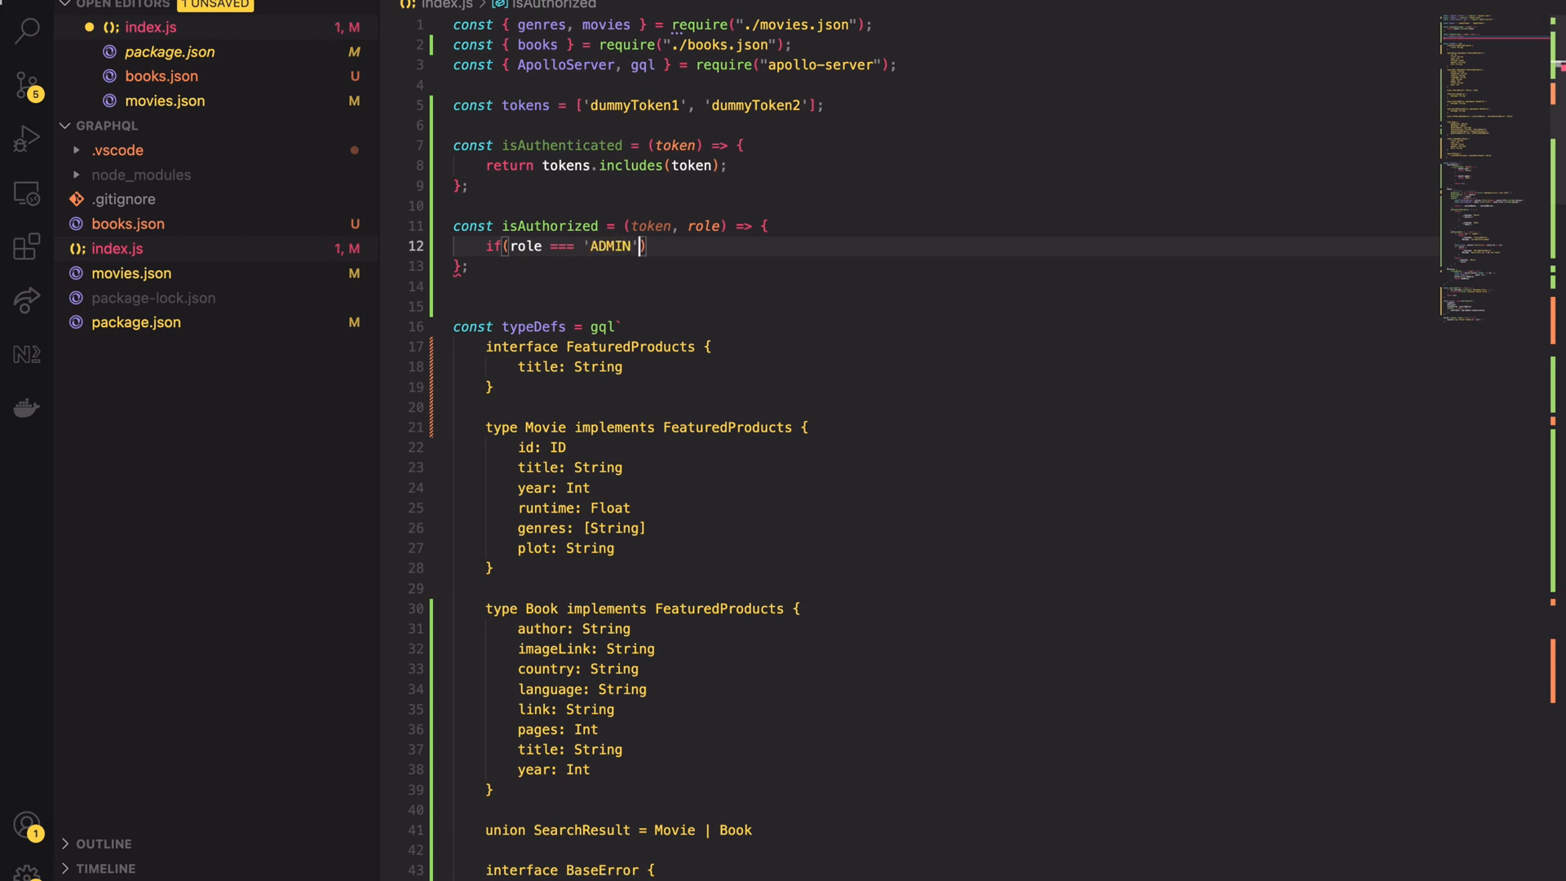
type("{")
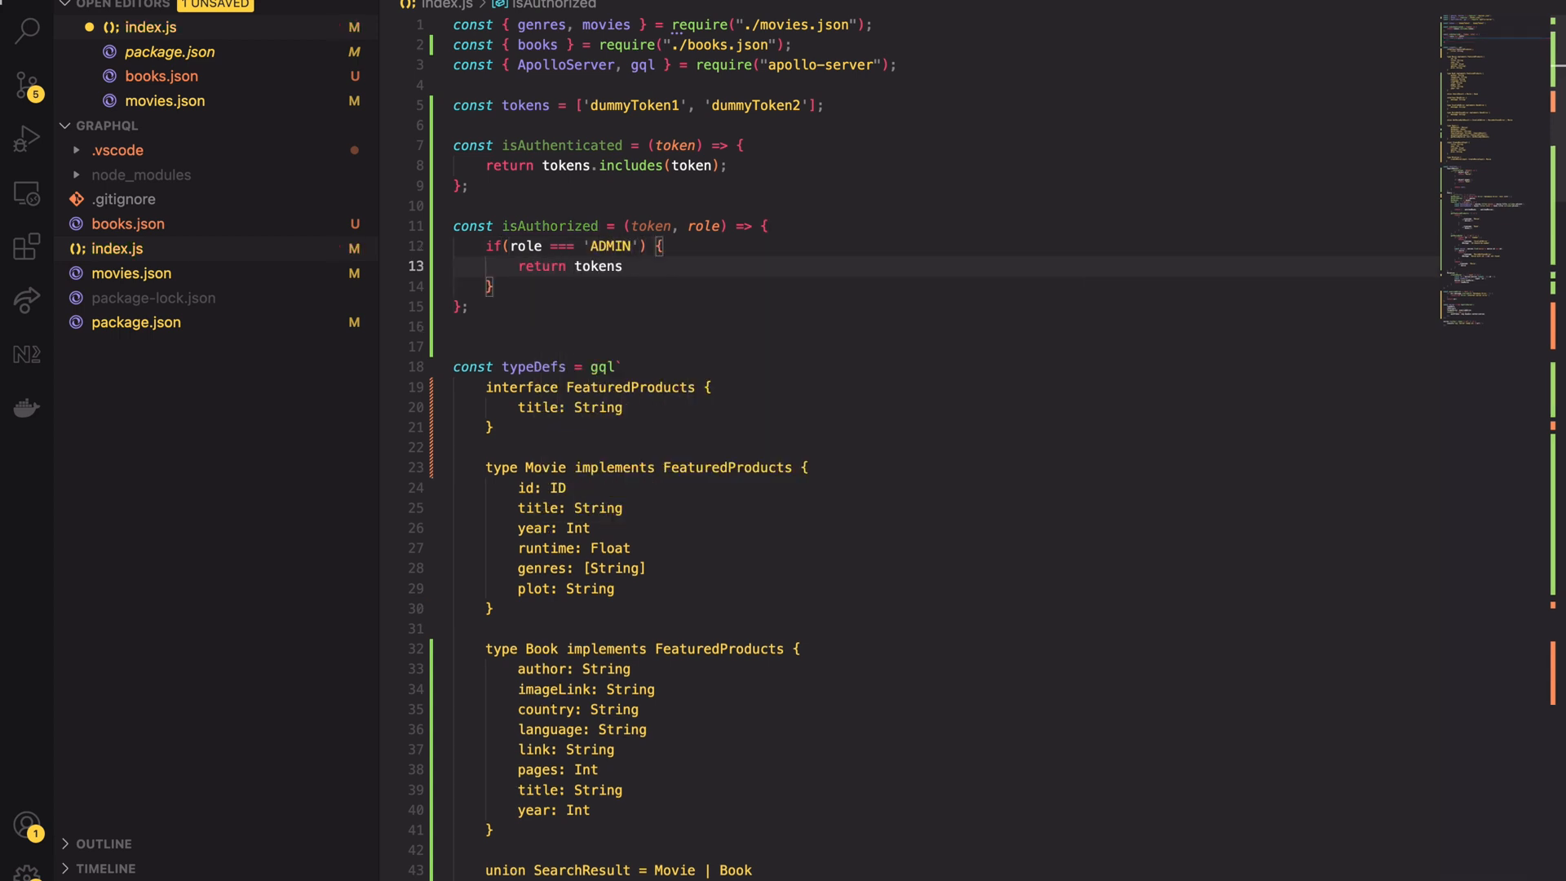
type("[0] === token;")
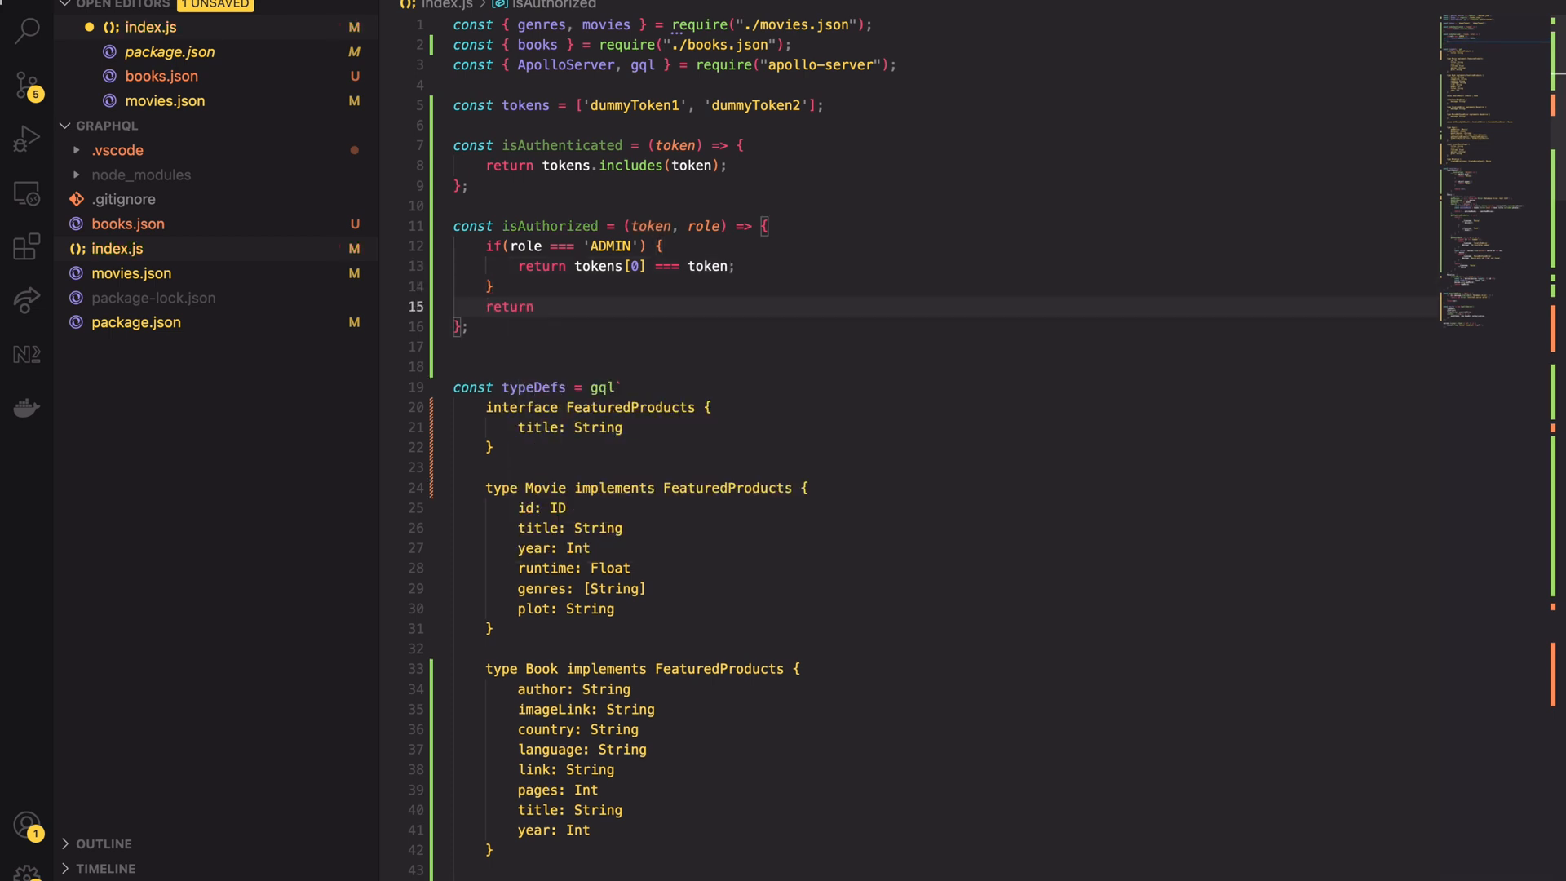
type("tokens.includes(token);")
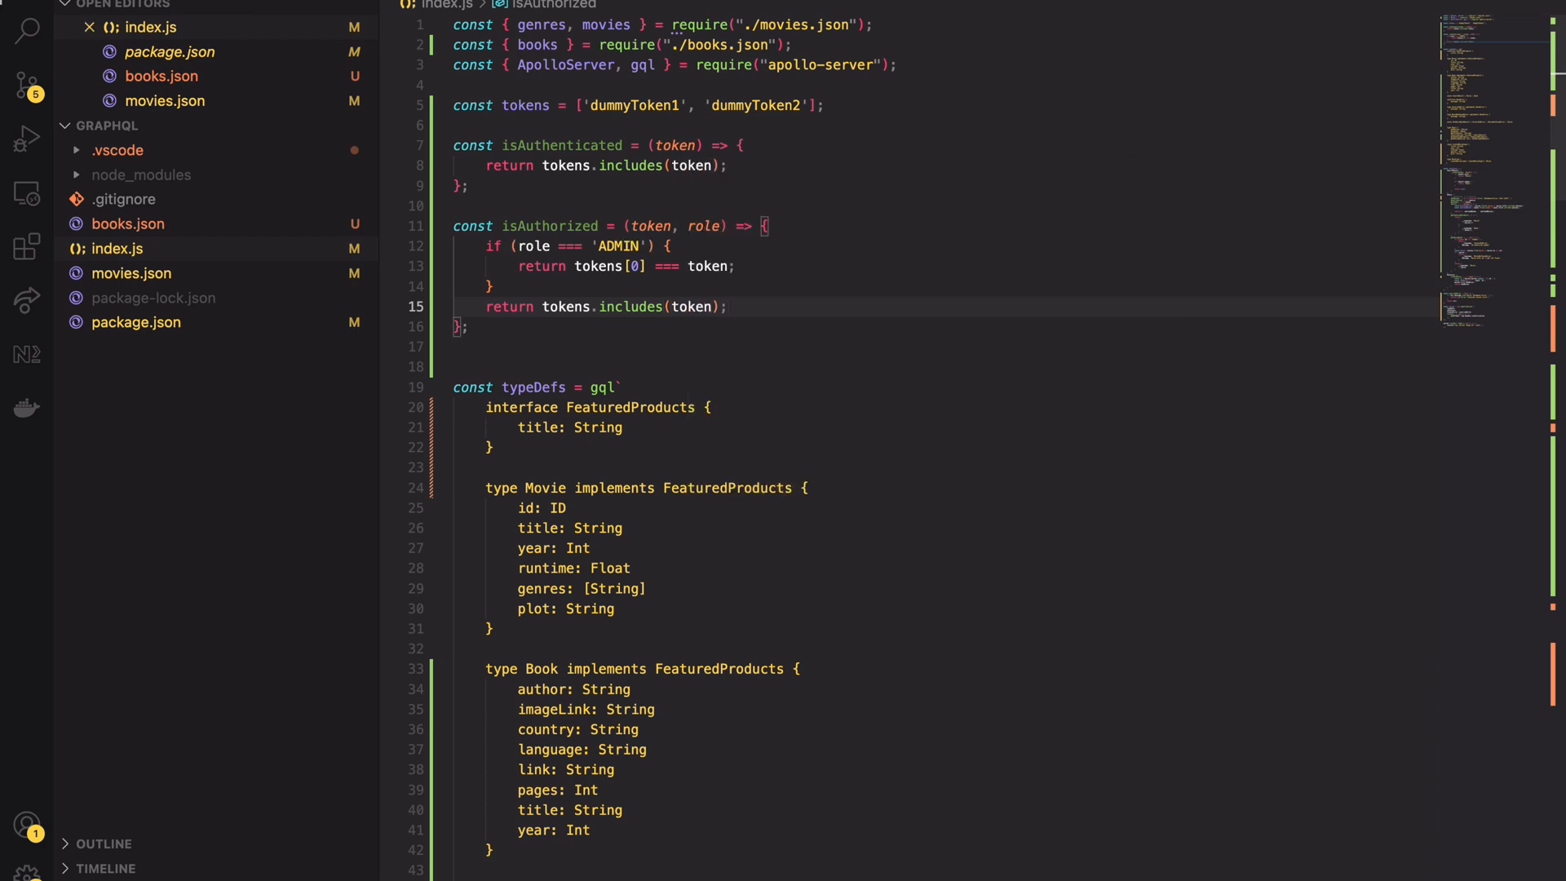
left_click(470, 307)
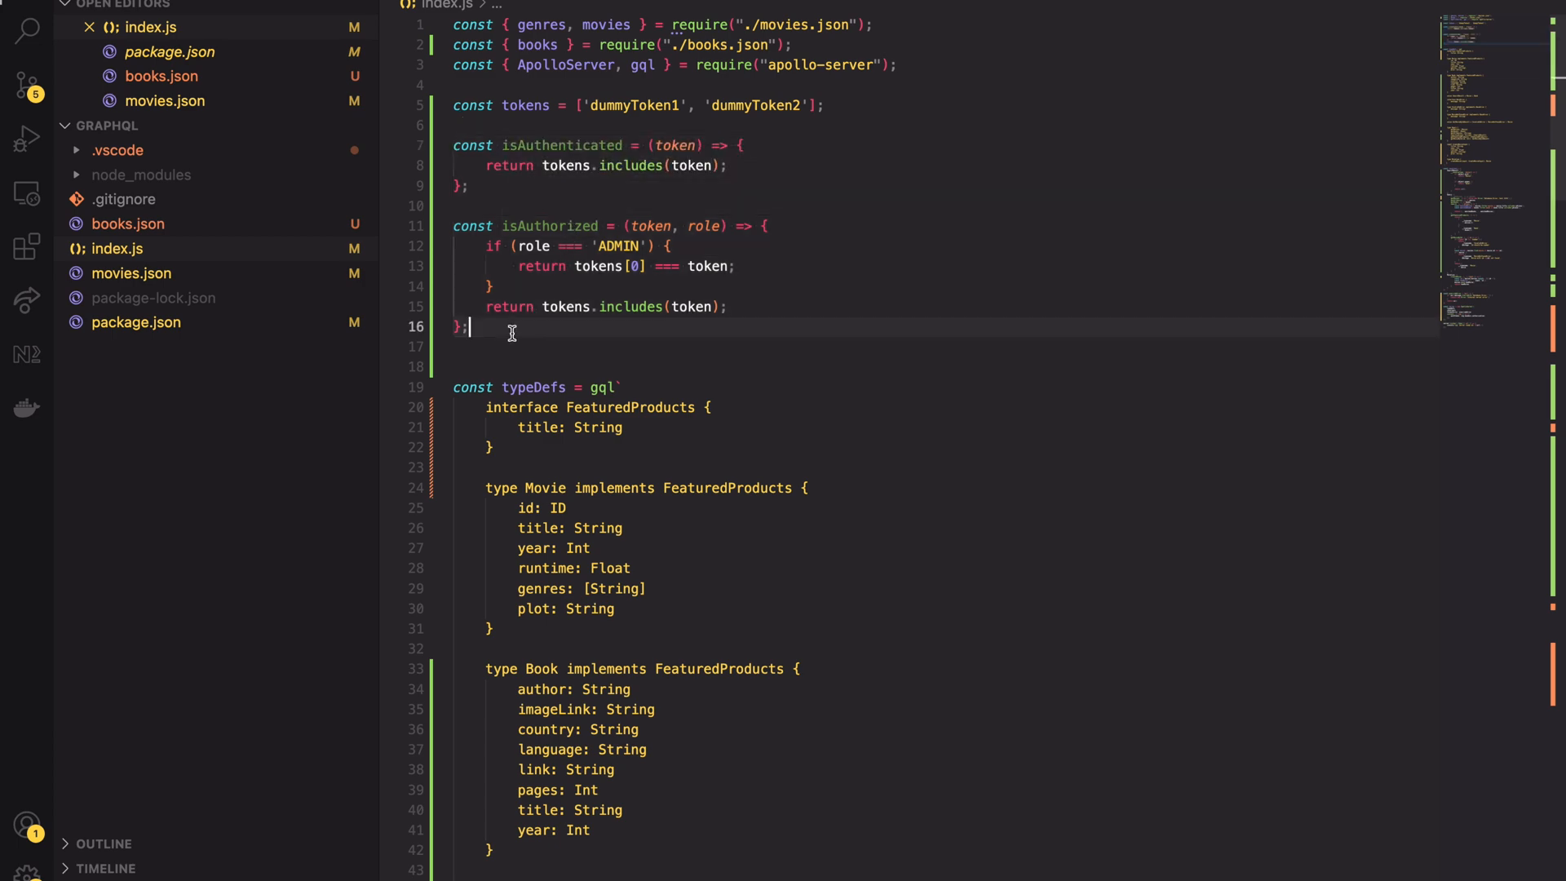
Step: Add a ctx third parameter to the getMovieById resolver after the destructured id
scroll("down", 3)
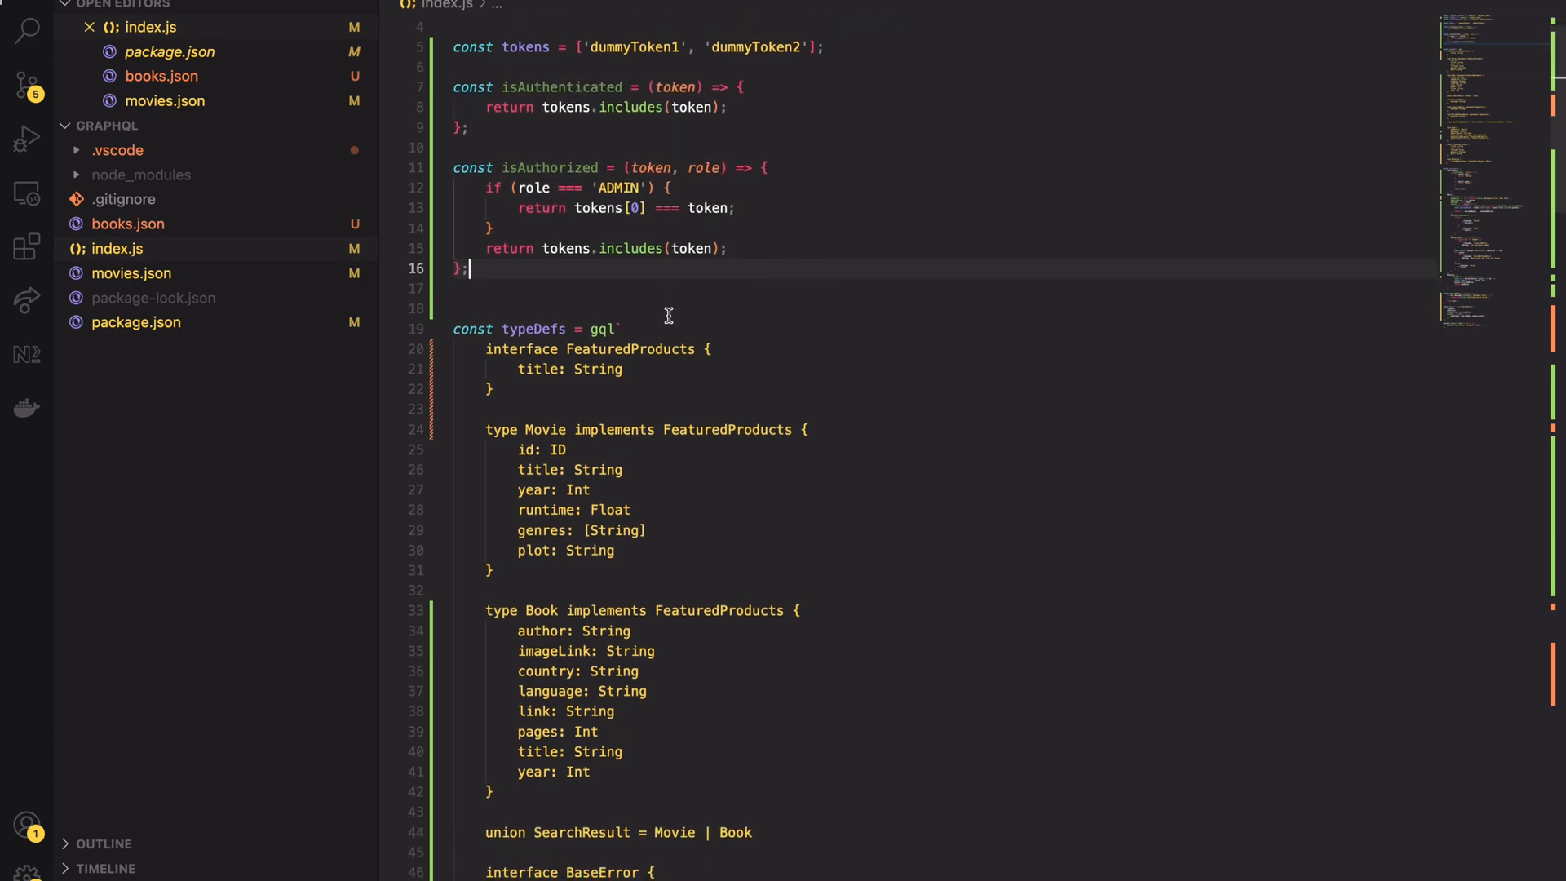
scroll("down", 3)
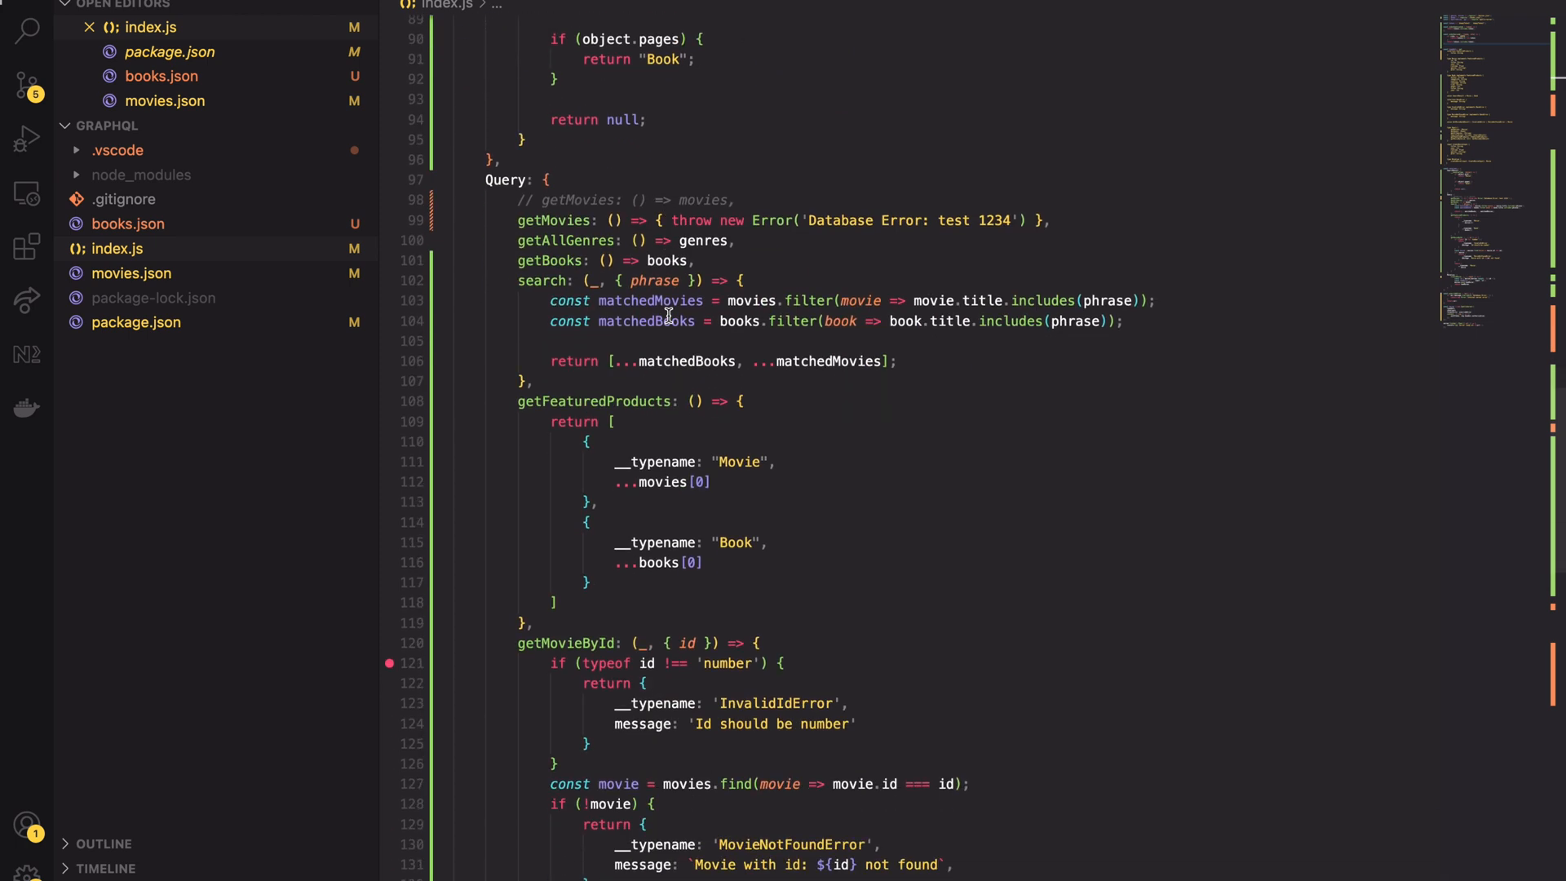
scroll("down", 3)
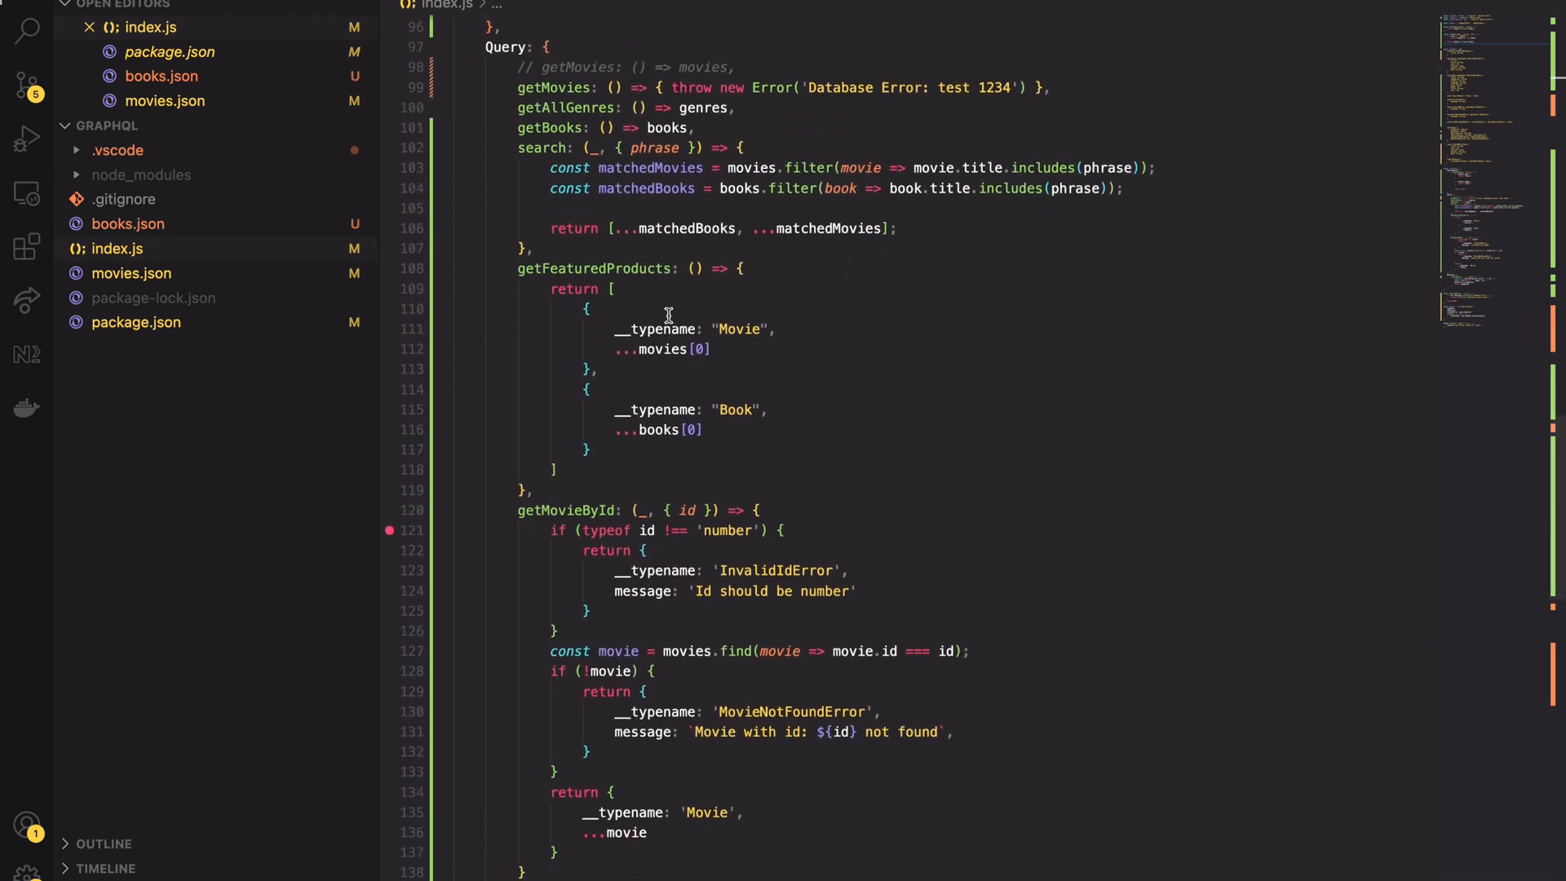
scroll("down", 3)
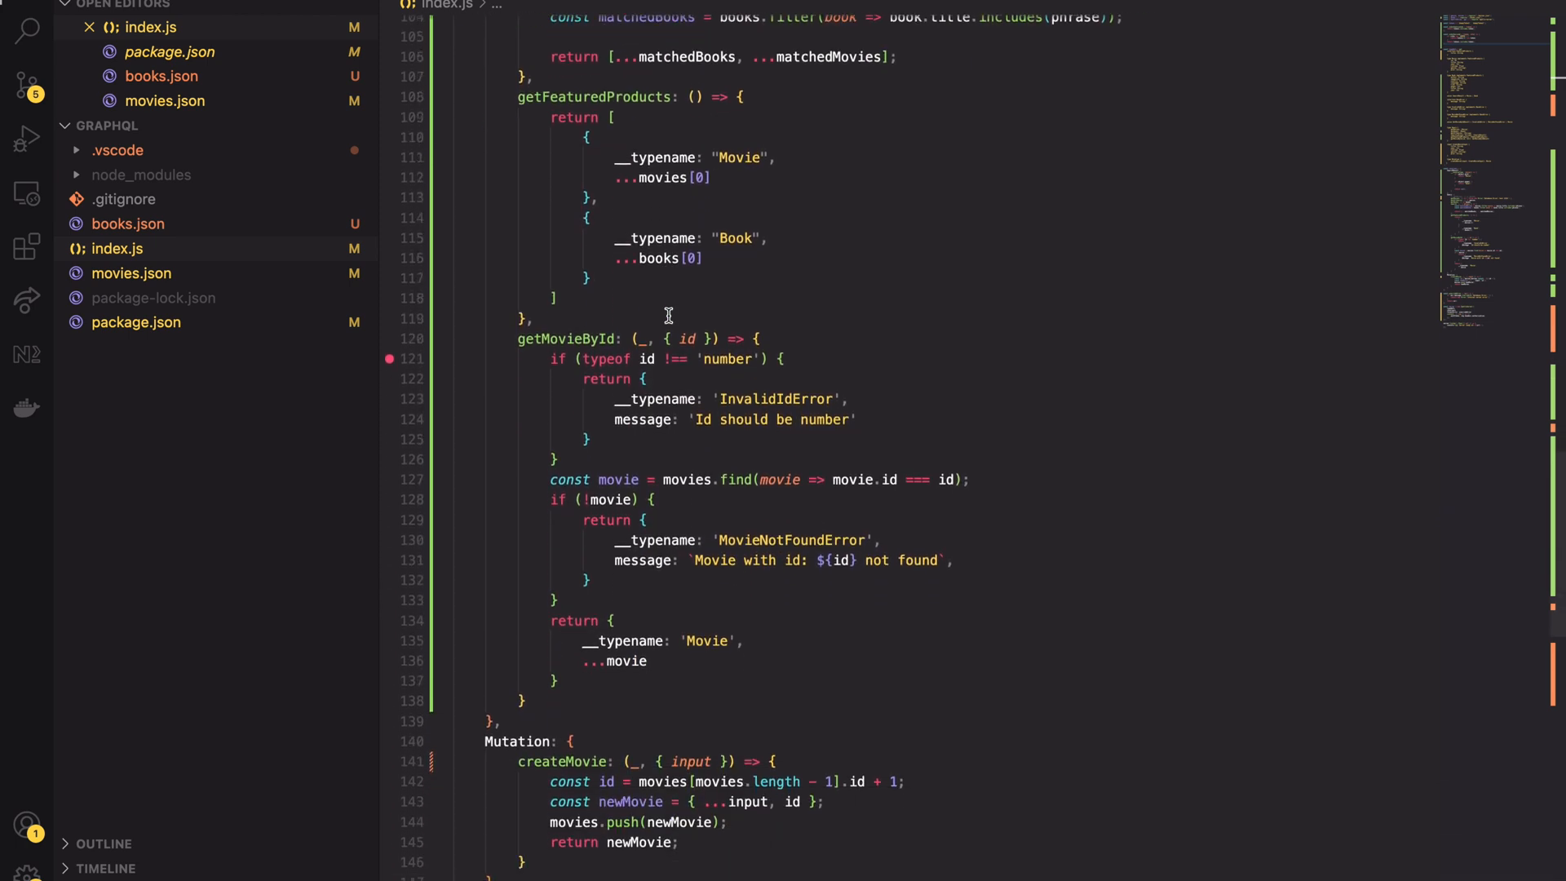
left_click(591, 338)
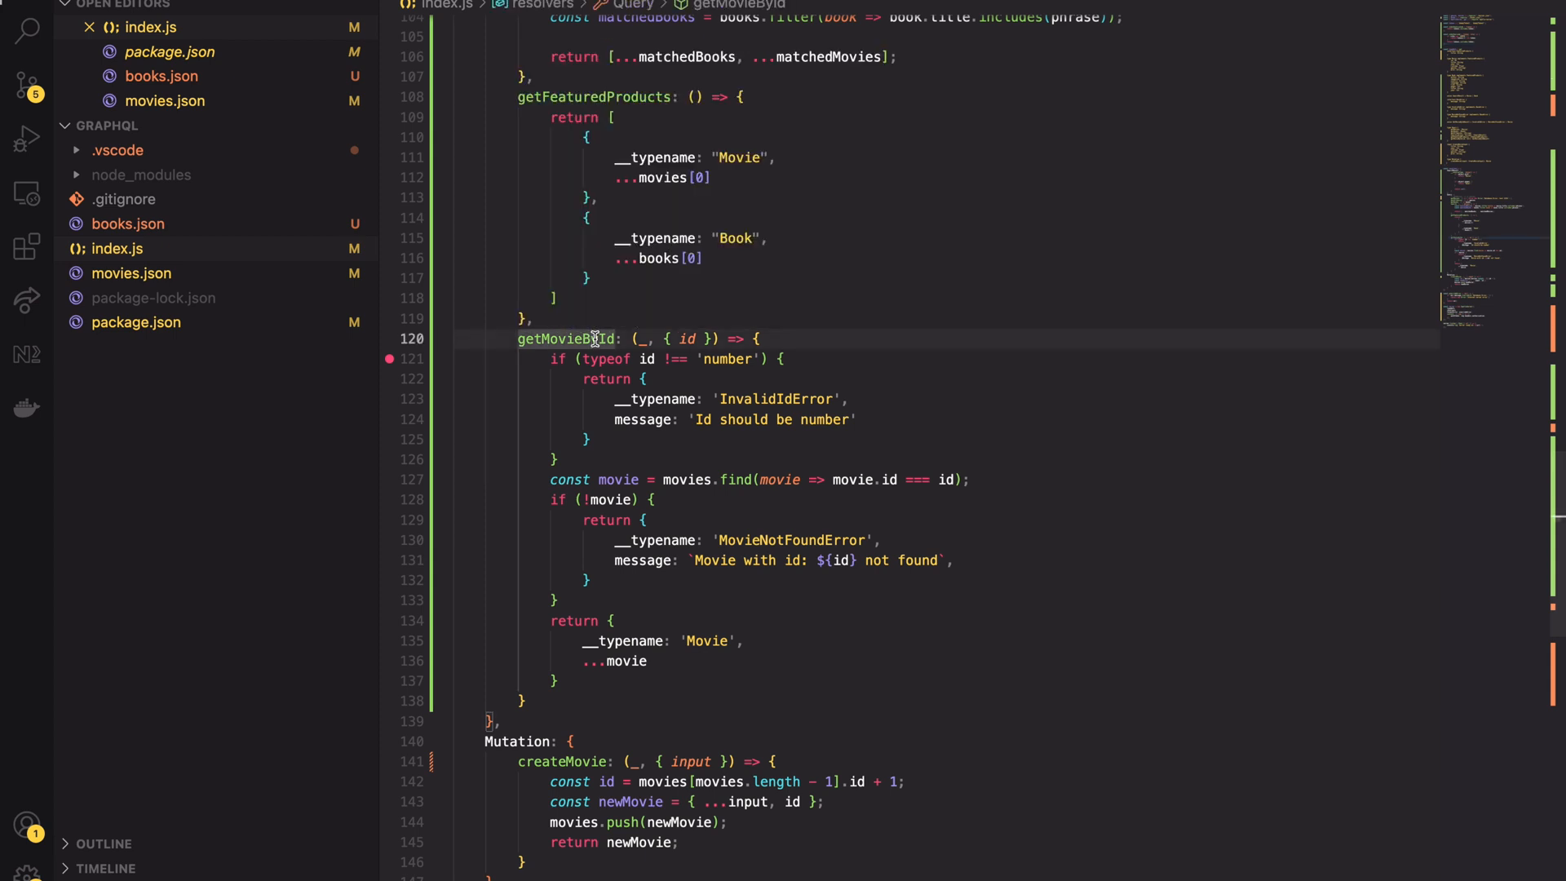
mouse_move(715, 337)
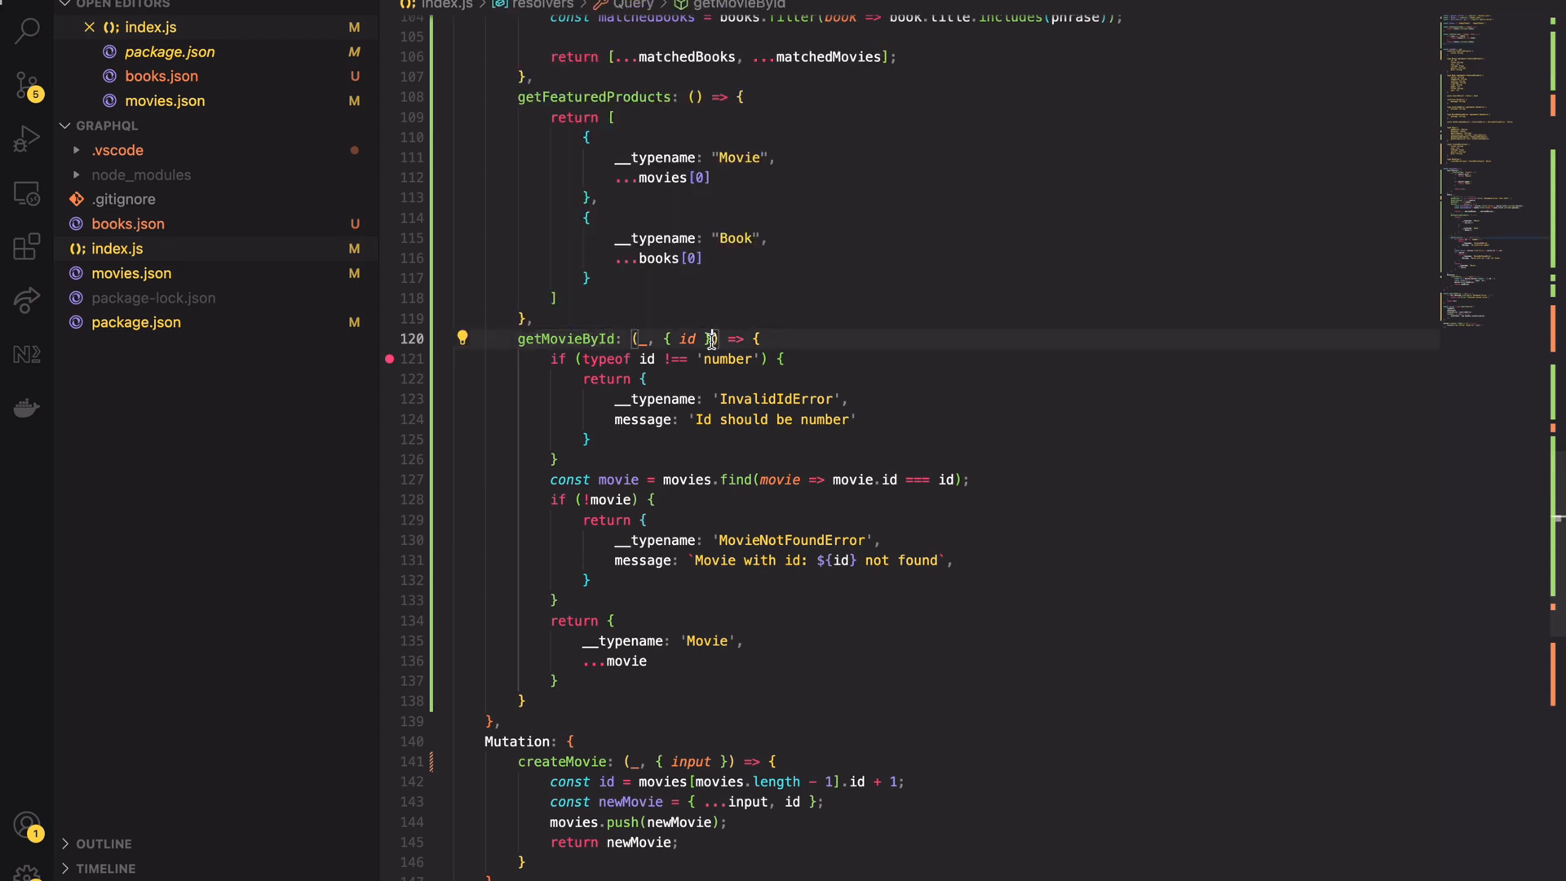
type(", ctx")
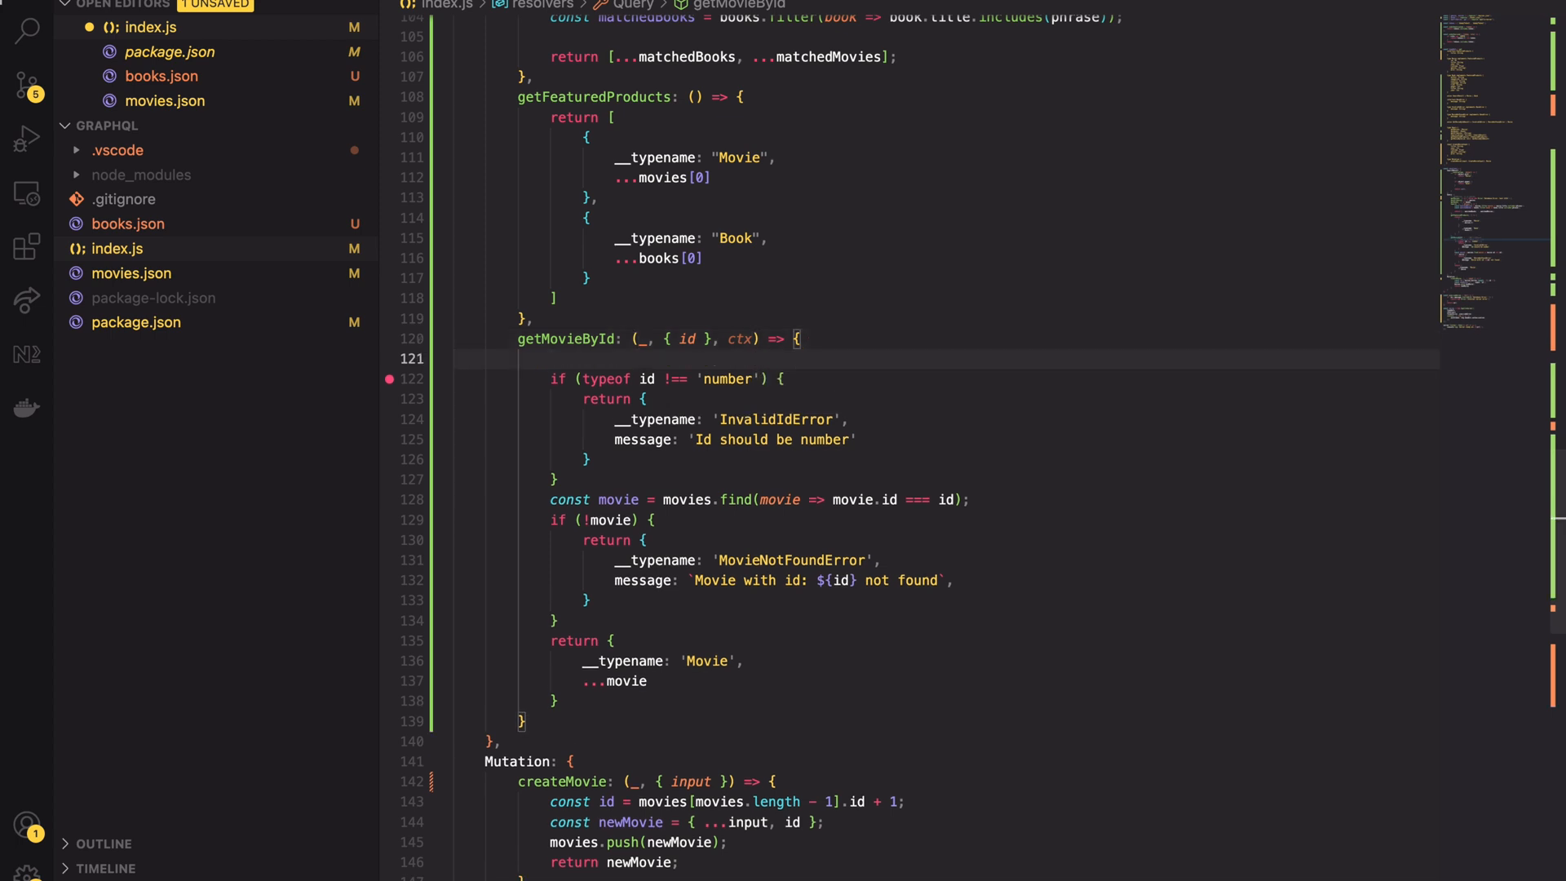
Step: Make getMovieById throw 'You are not authenticated' unless isAuthenticated(ctx.authToken)
type("if()")
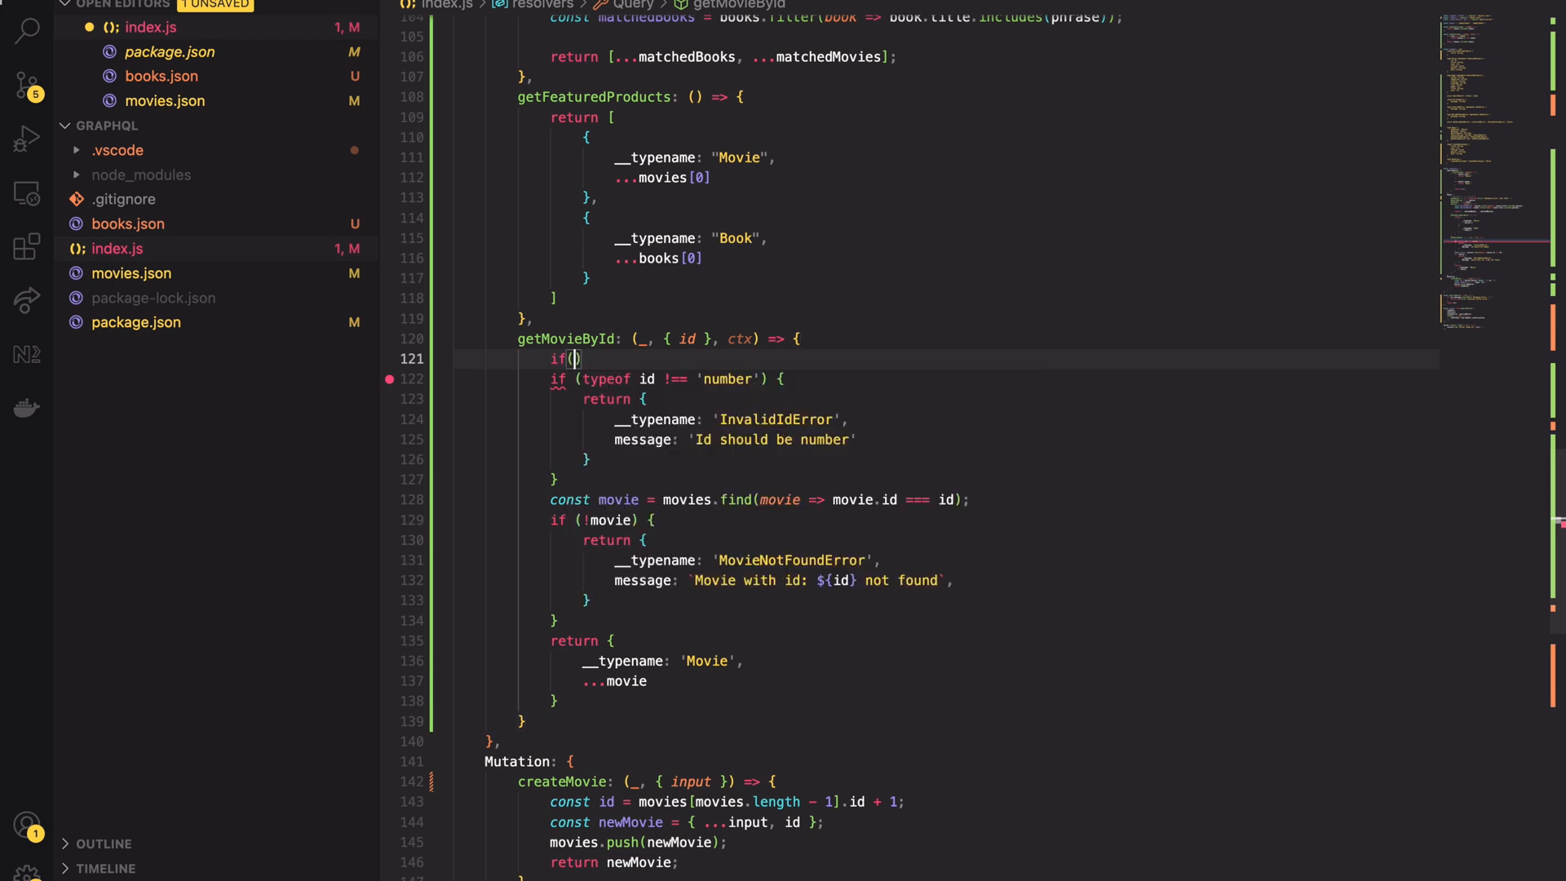
type("isAuthenticated(")
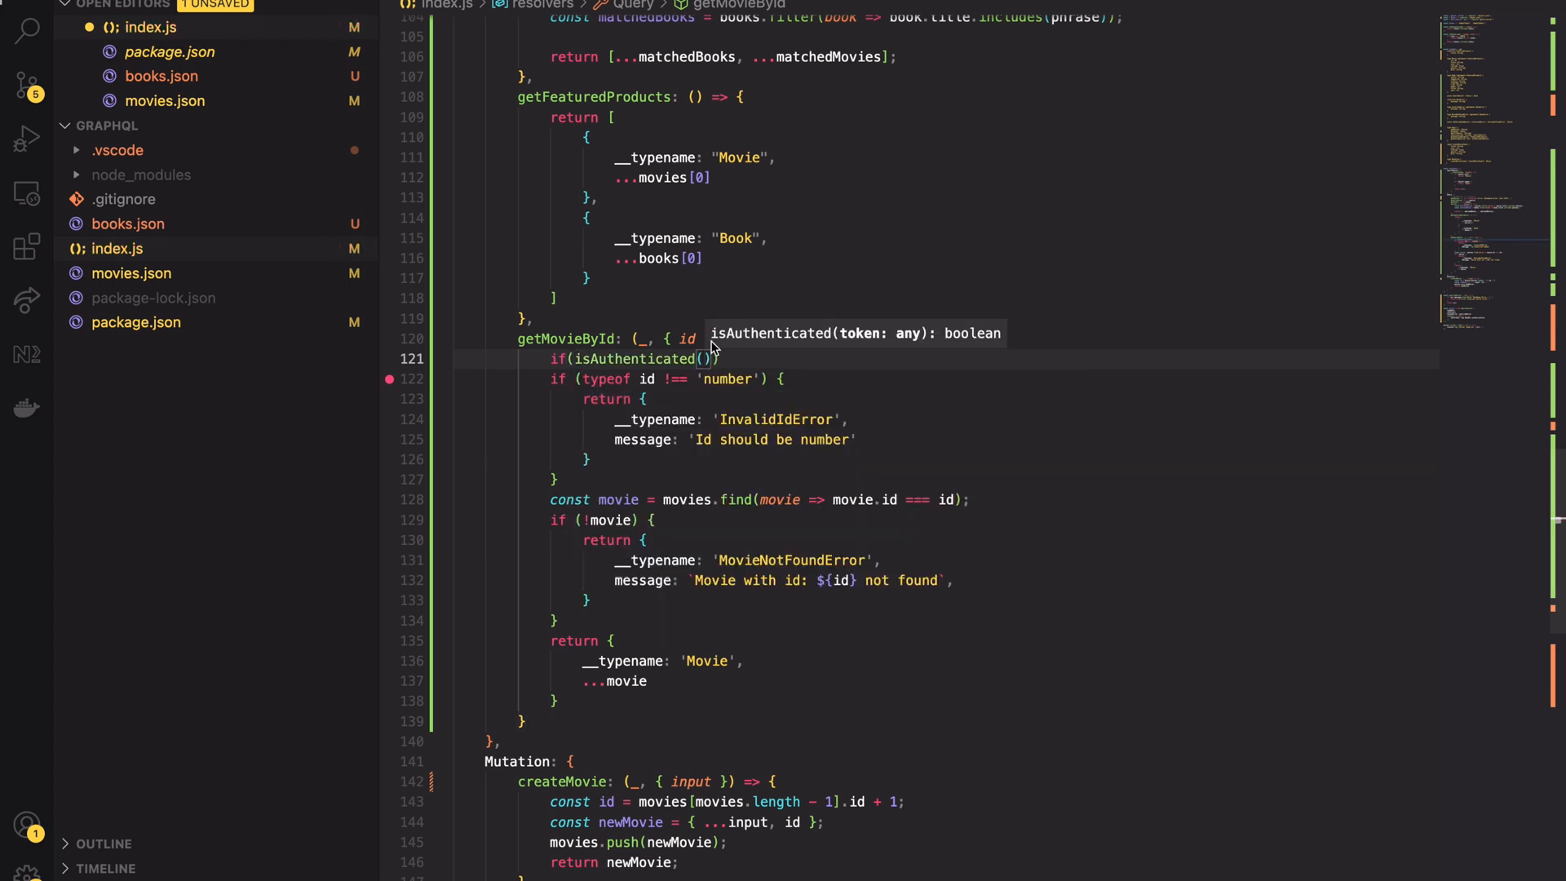
type("ctx.")
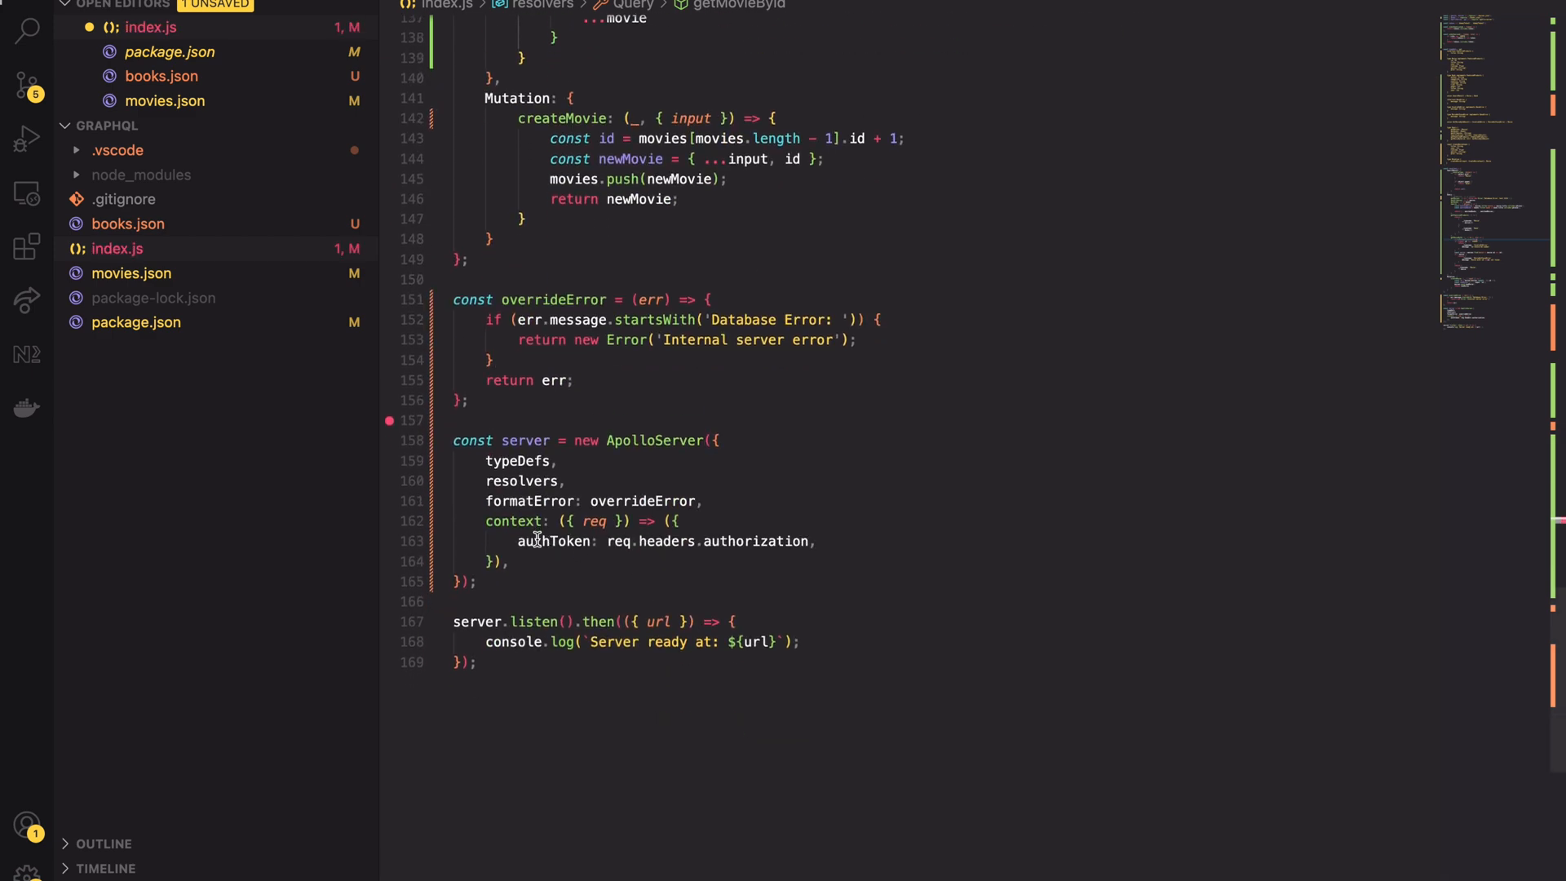
scroll("up", 3)
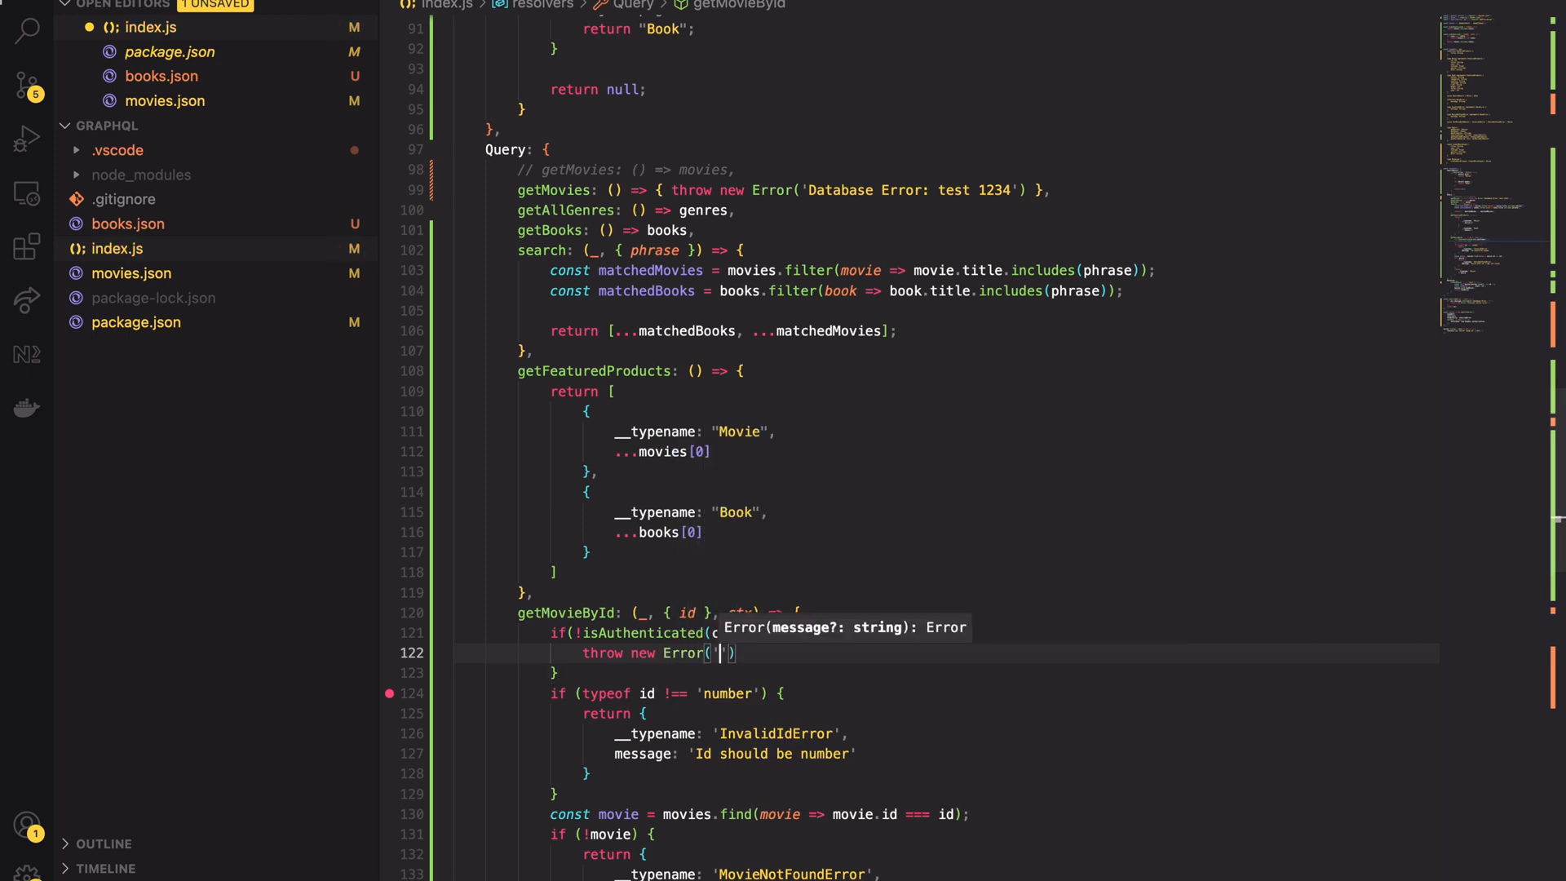
type("You are not authenticated!")
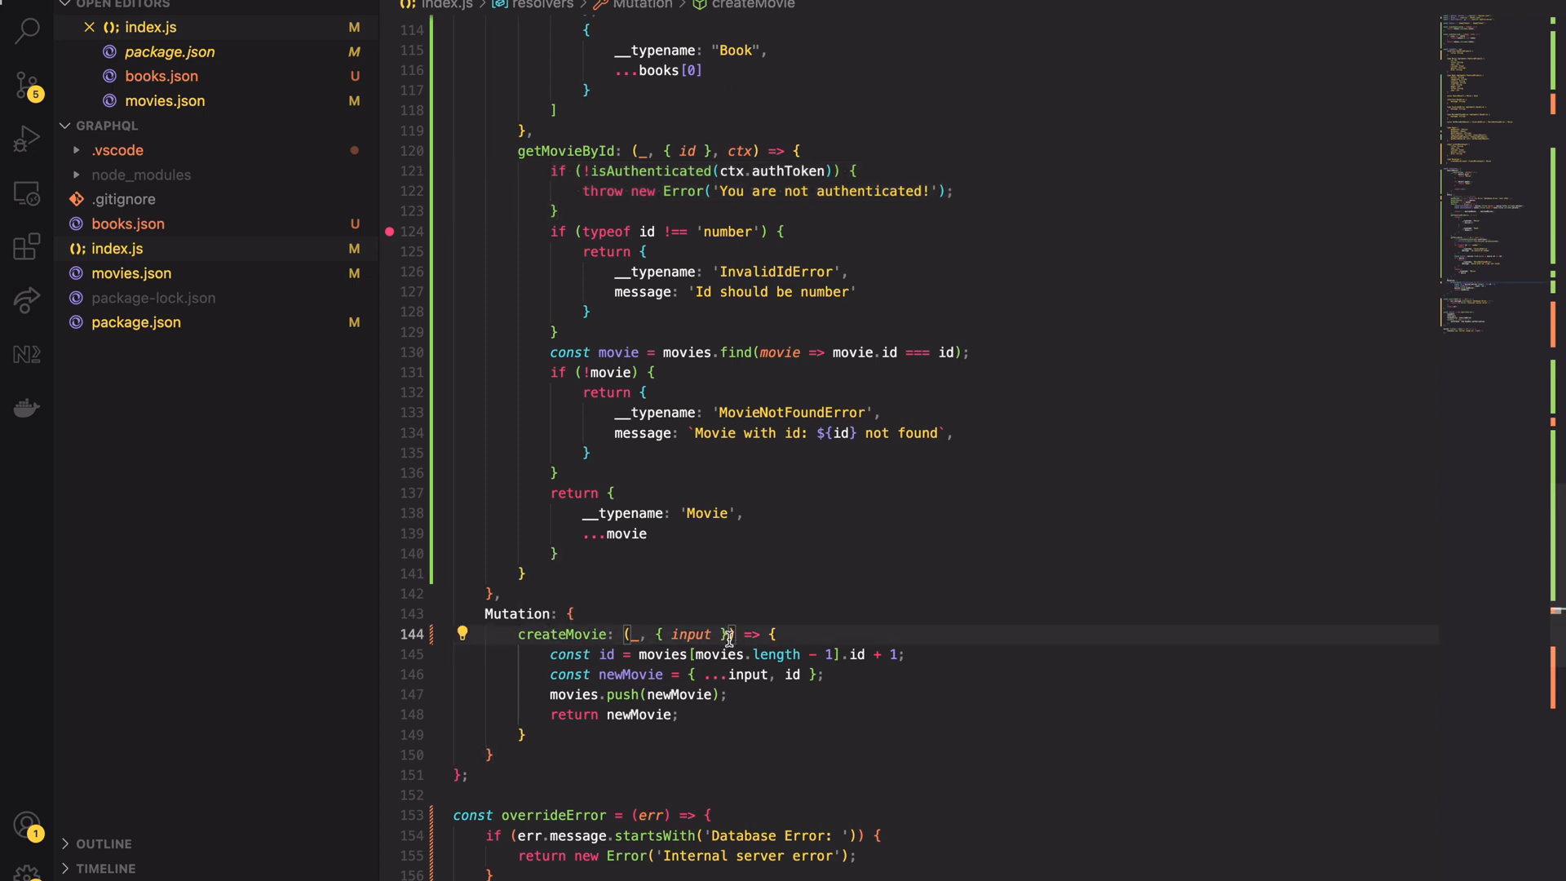
Step: Give createMovie a ctx parameter and throw a permissions error unless isAuthorized passes
type(", ctx")
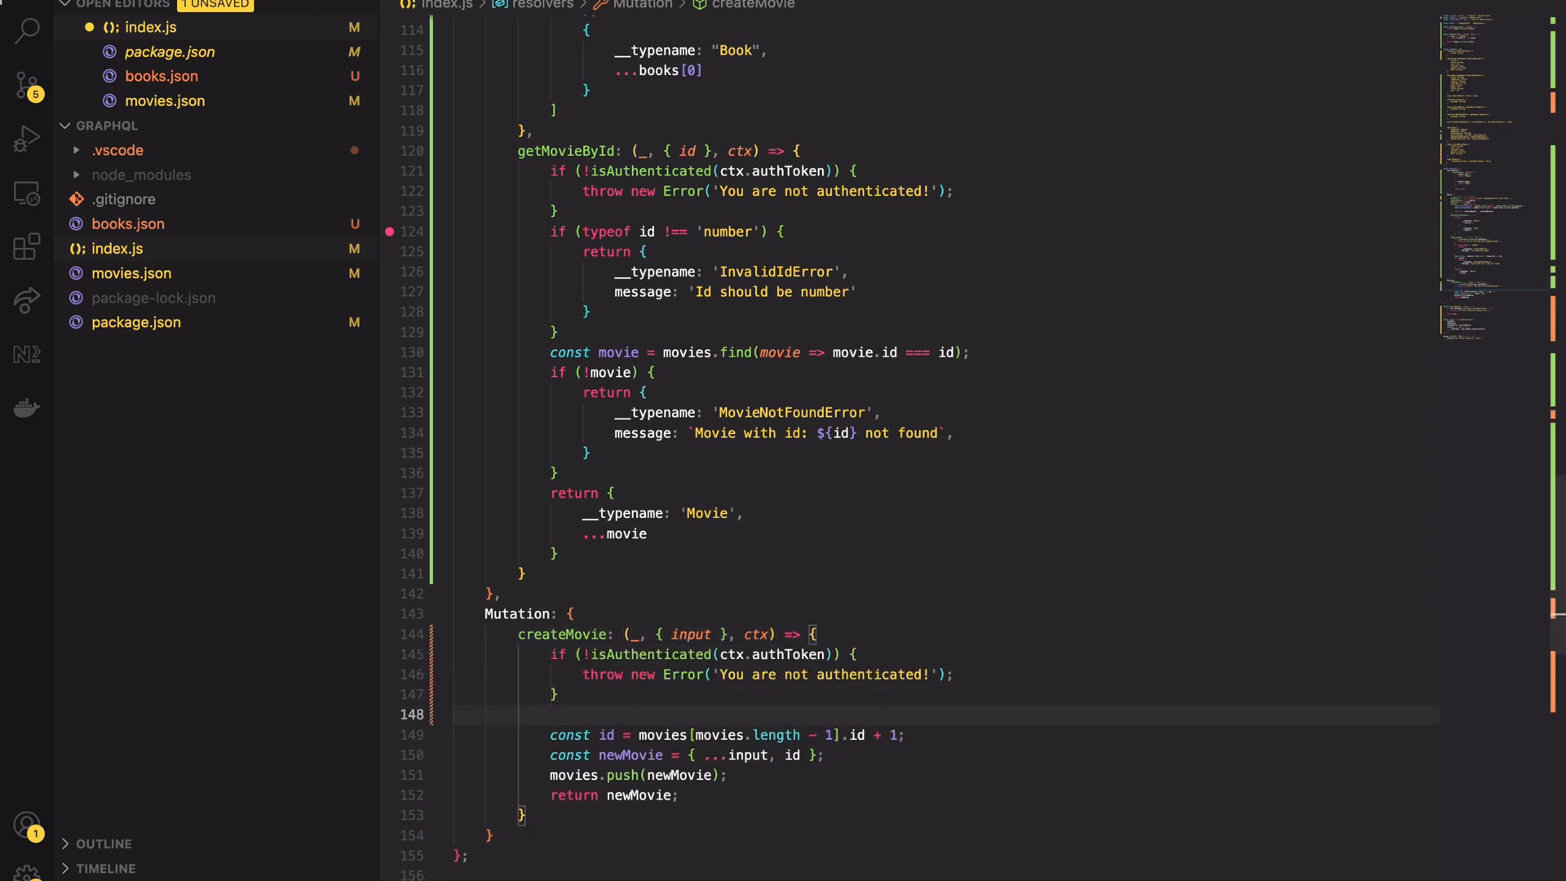
type("if()")
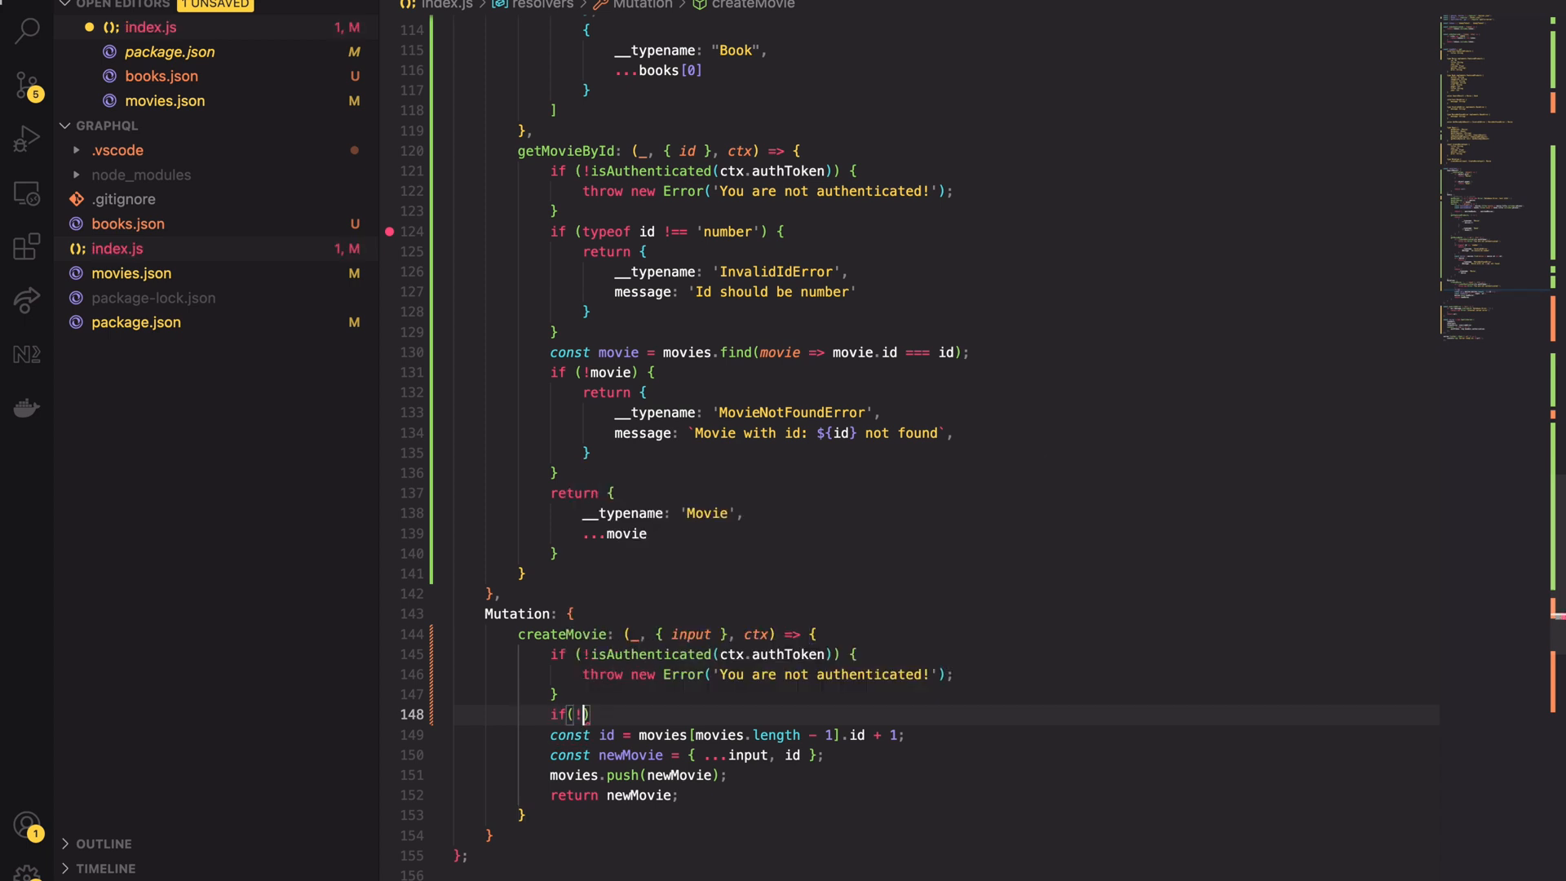
type("isAuthorized(ctx.authToken")
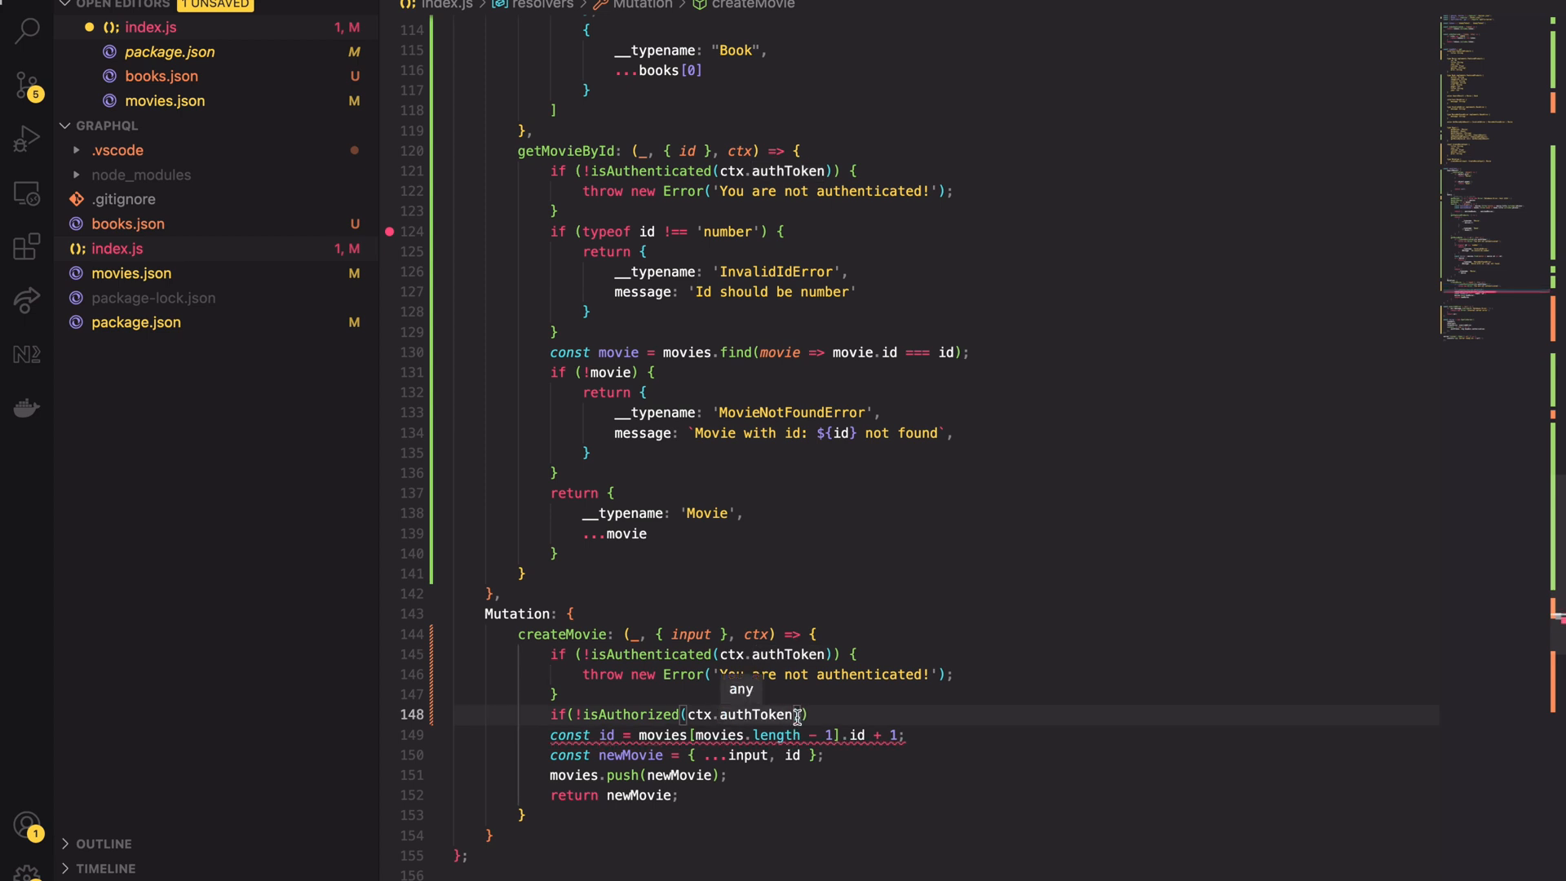
type(", ''")
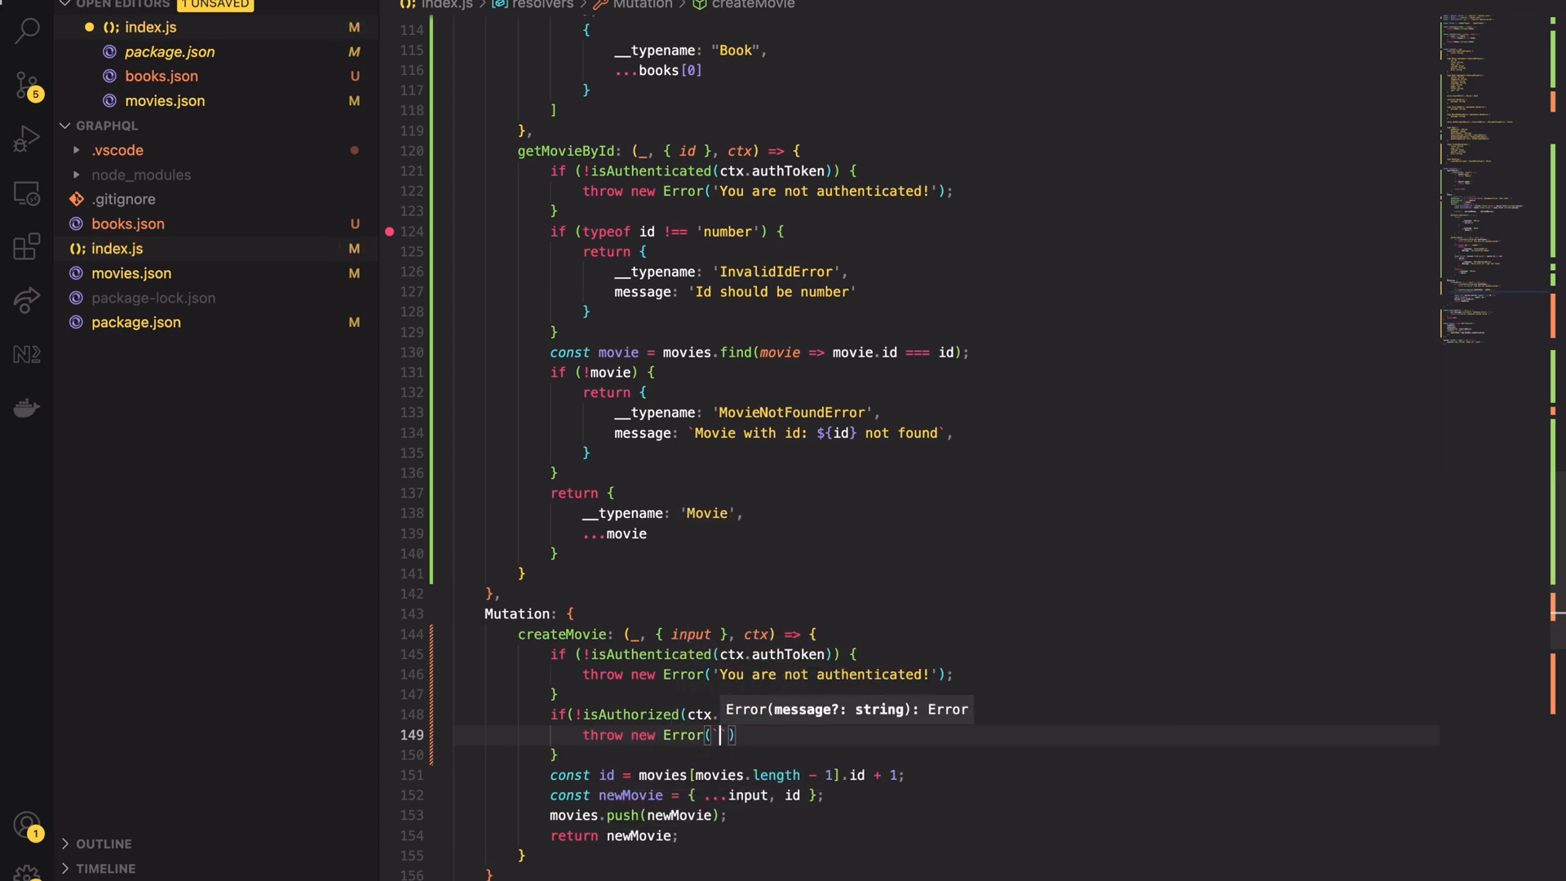
type("You have not")
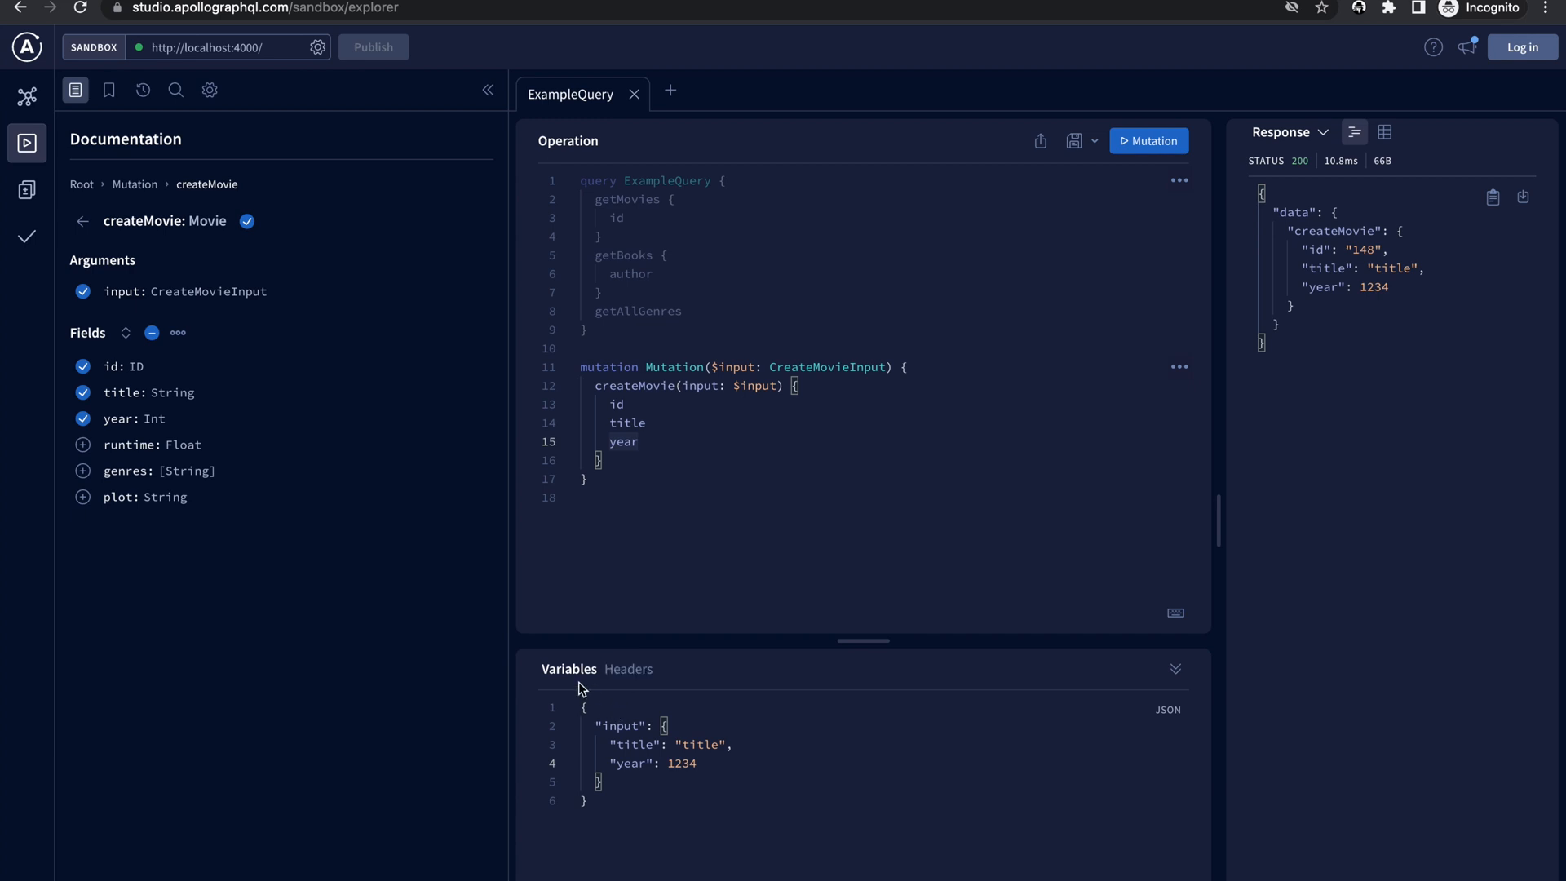
Step: Run createMovie with Authorization dummyToken2 and inspect the permissions error in the response
double_click(633, 385)
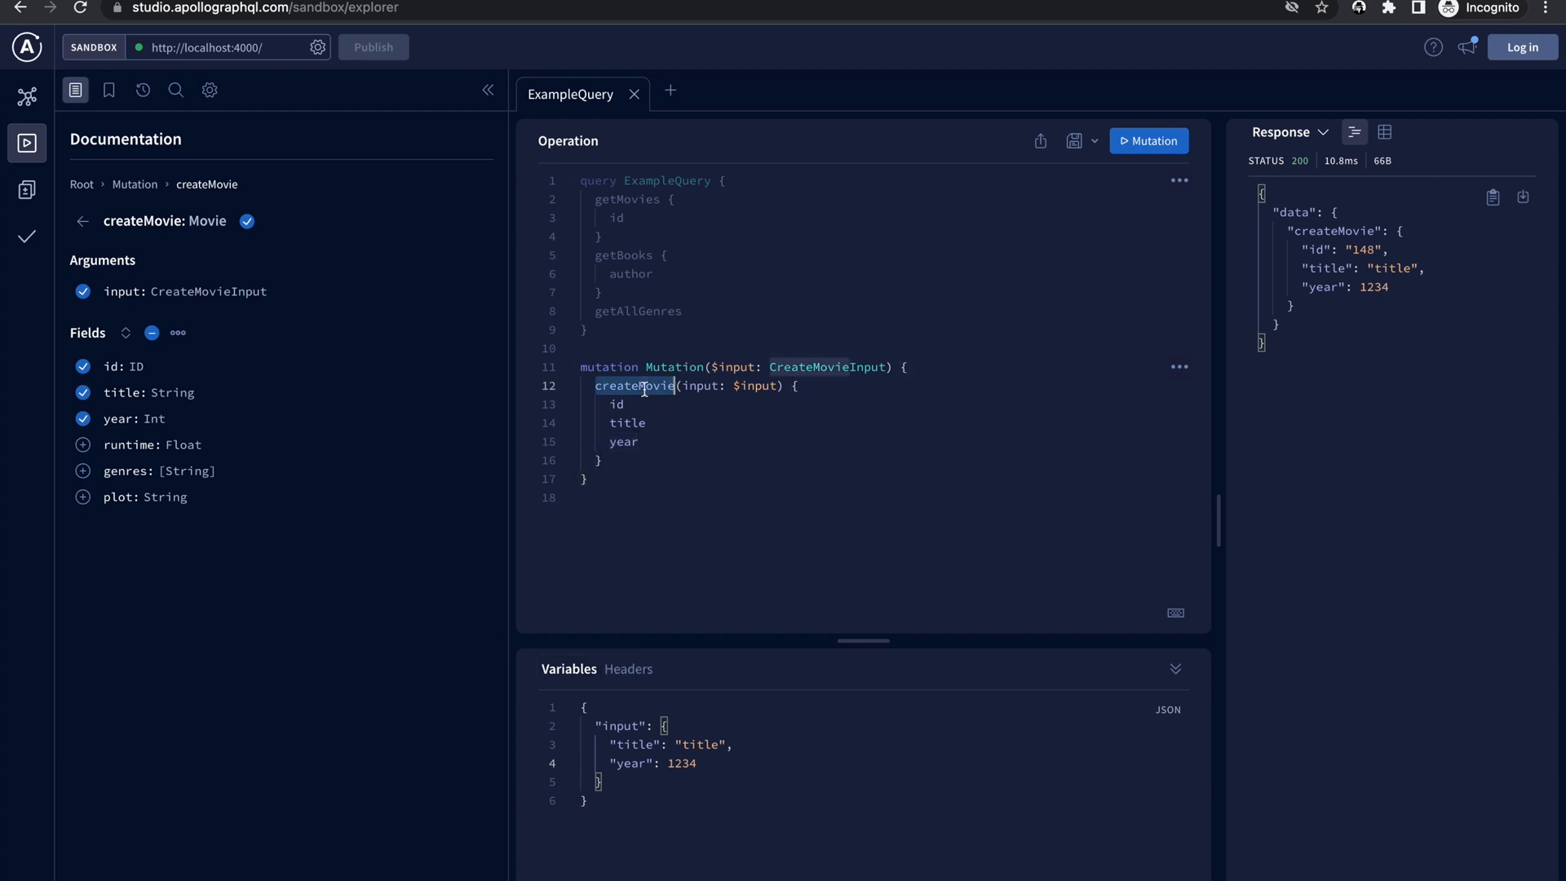
mouse_move(628, 607)
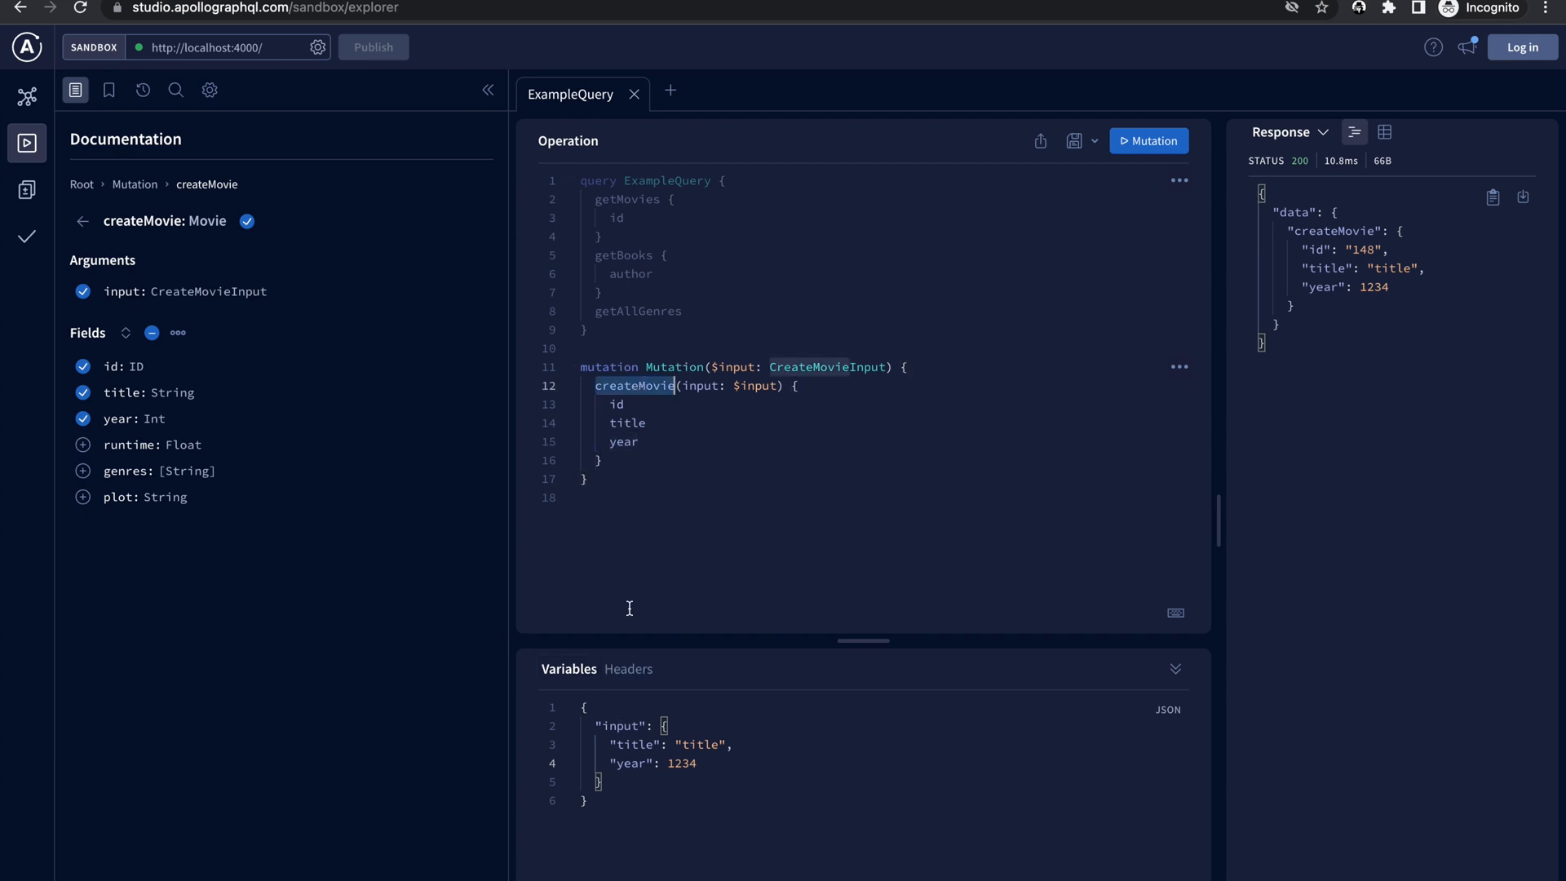
left_click(628, 669)
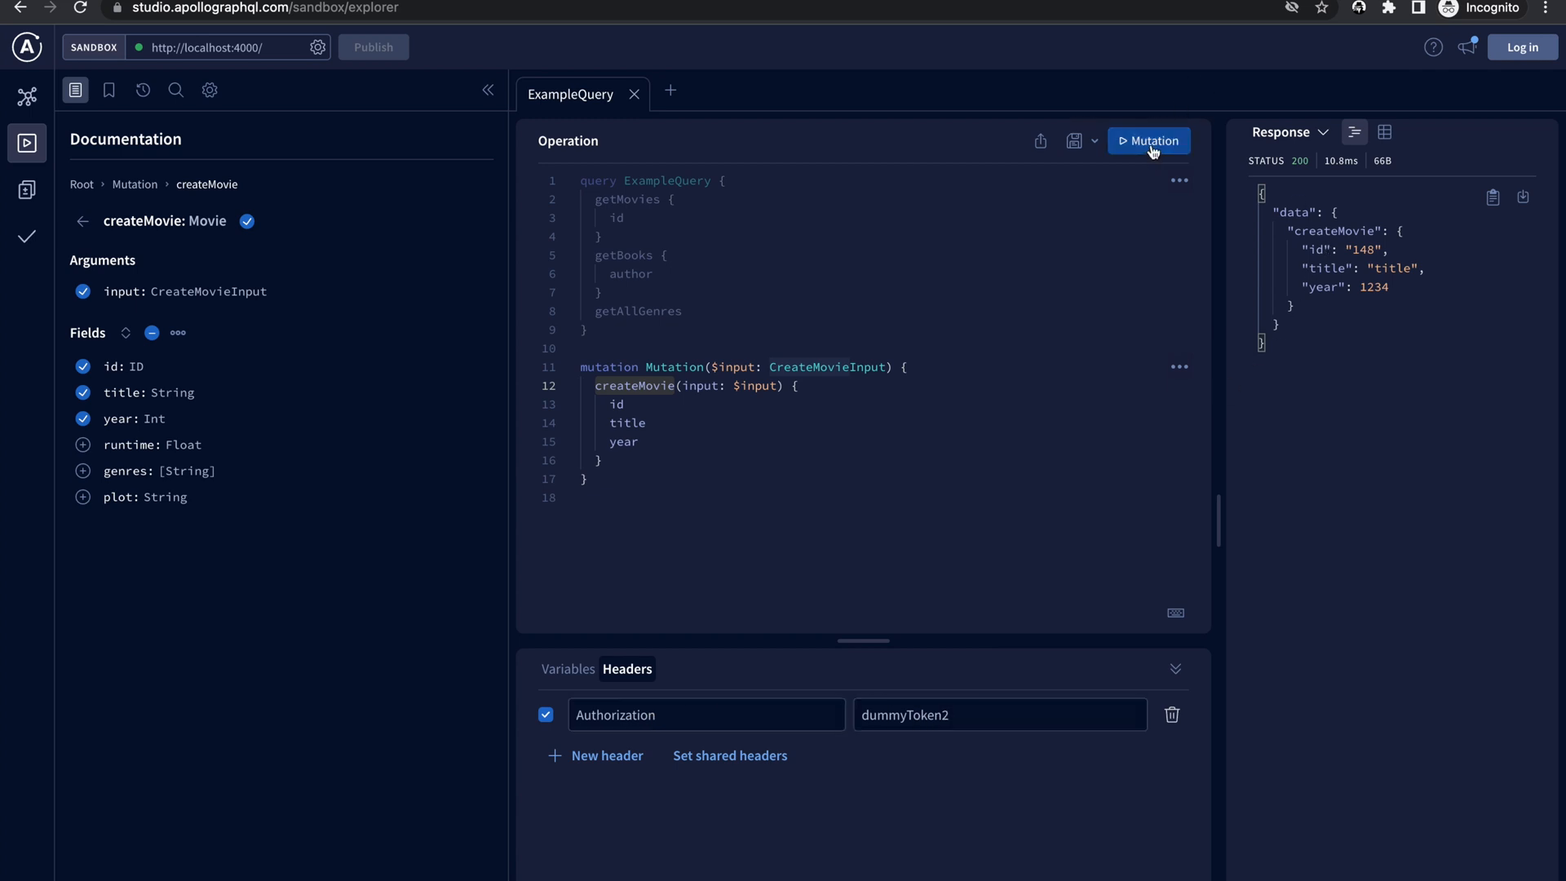
left_click(1148, 140)
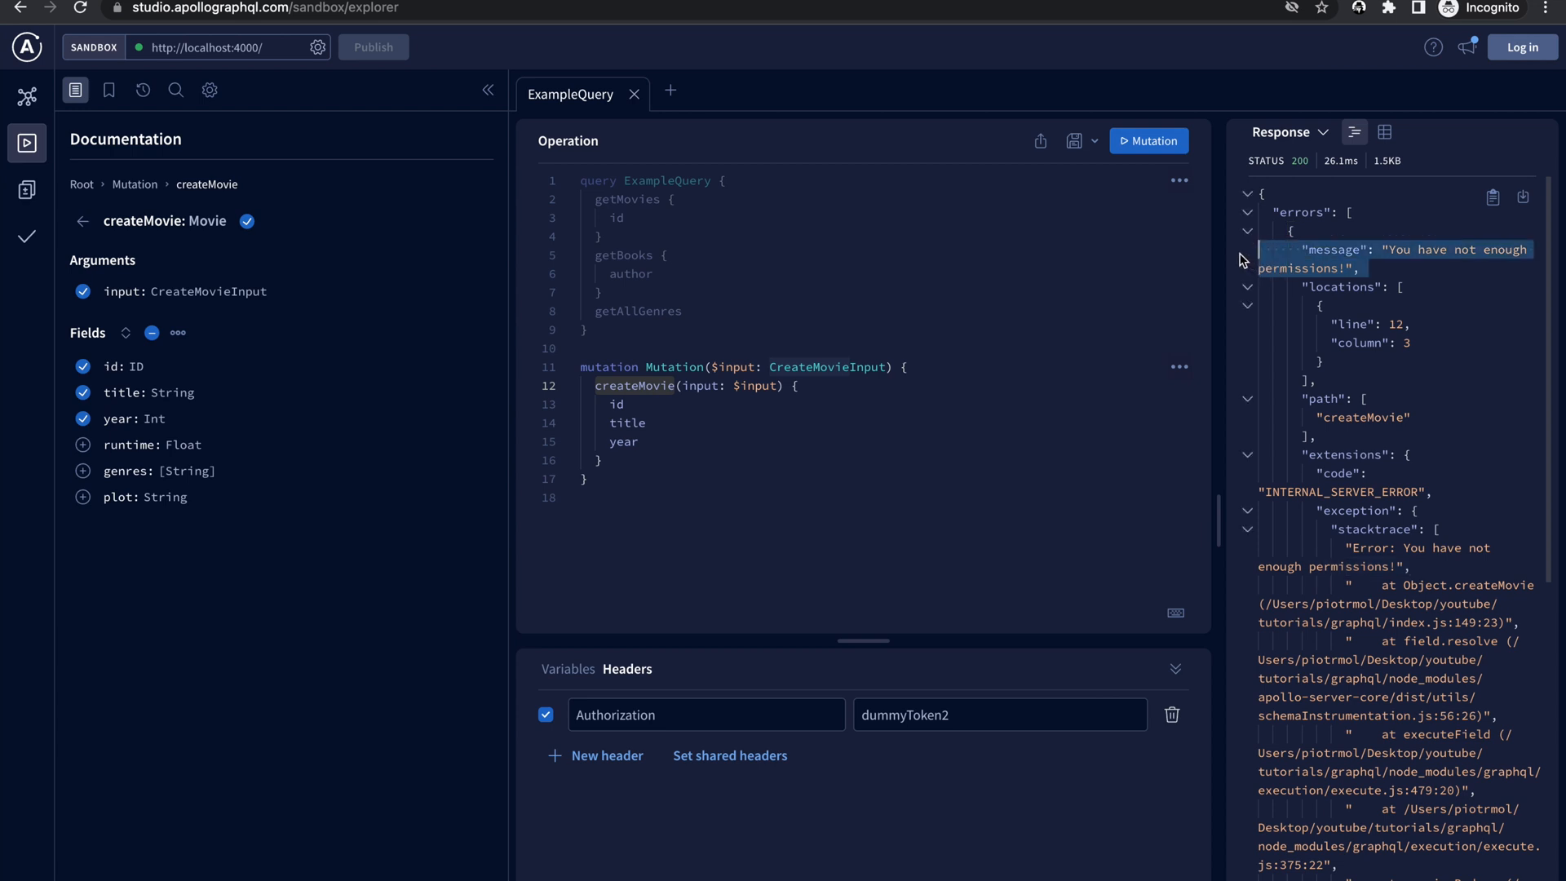
left_click(998, 715)
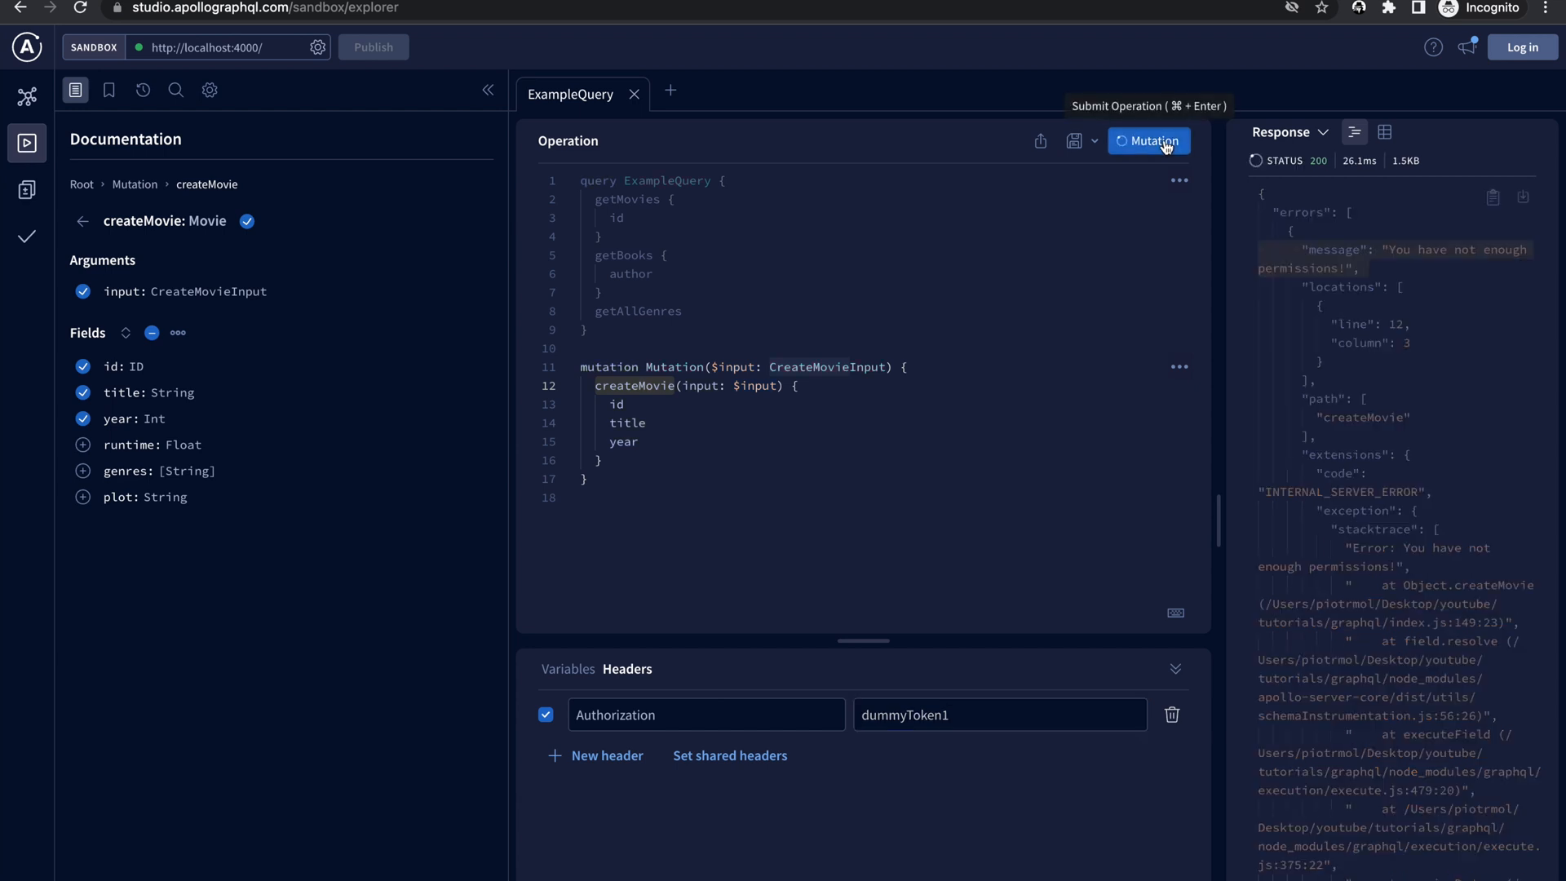
Step: Rerun createMovie with dummyToken1, then with the token set to test
left_click(1149, 140)
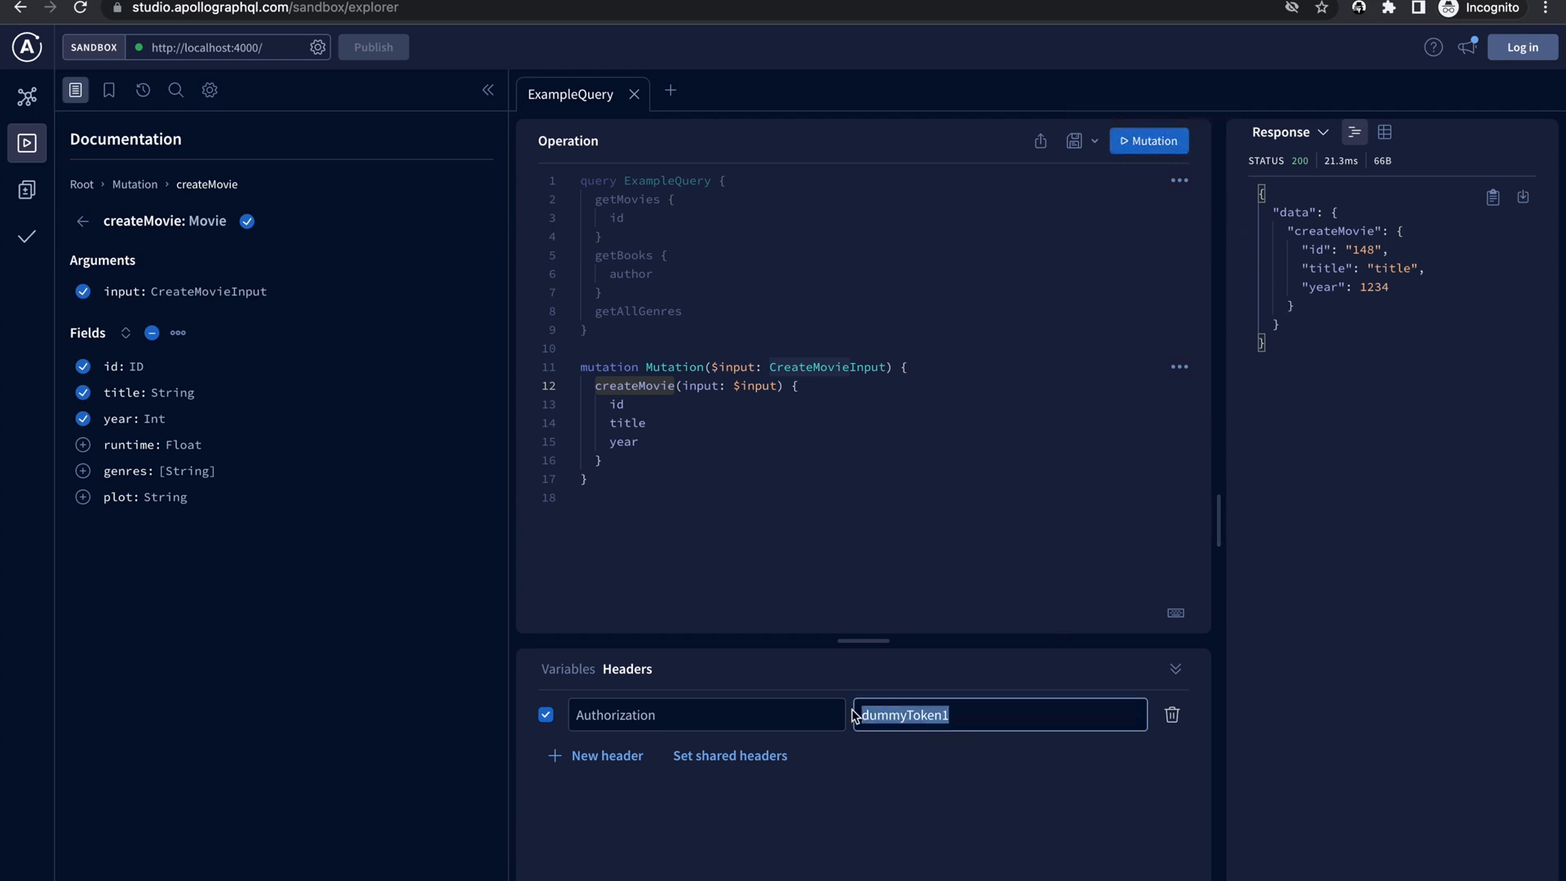
type("test")
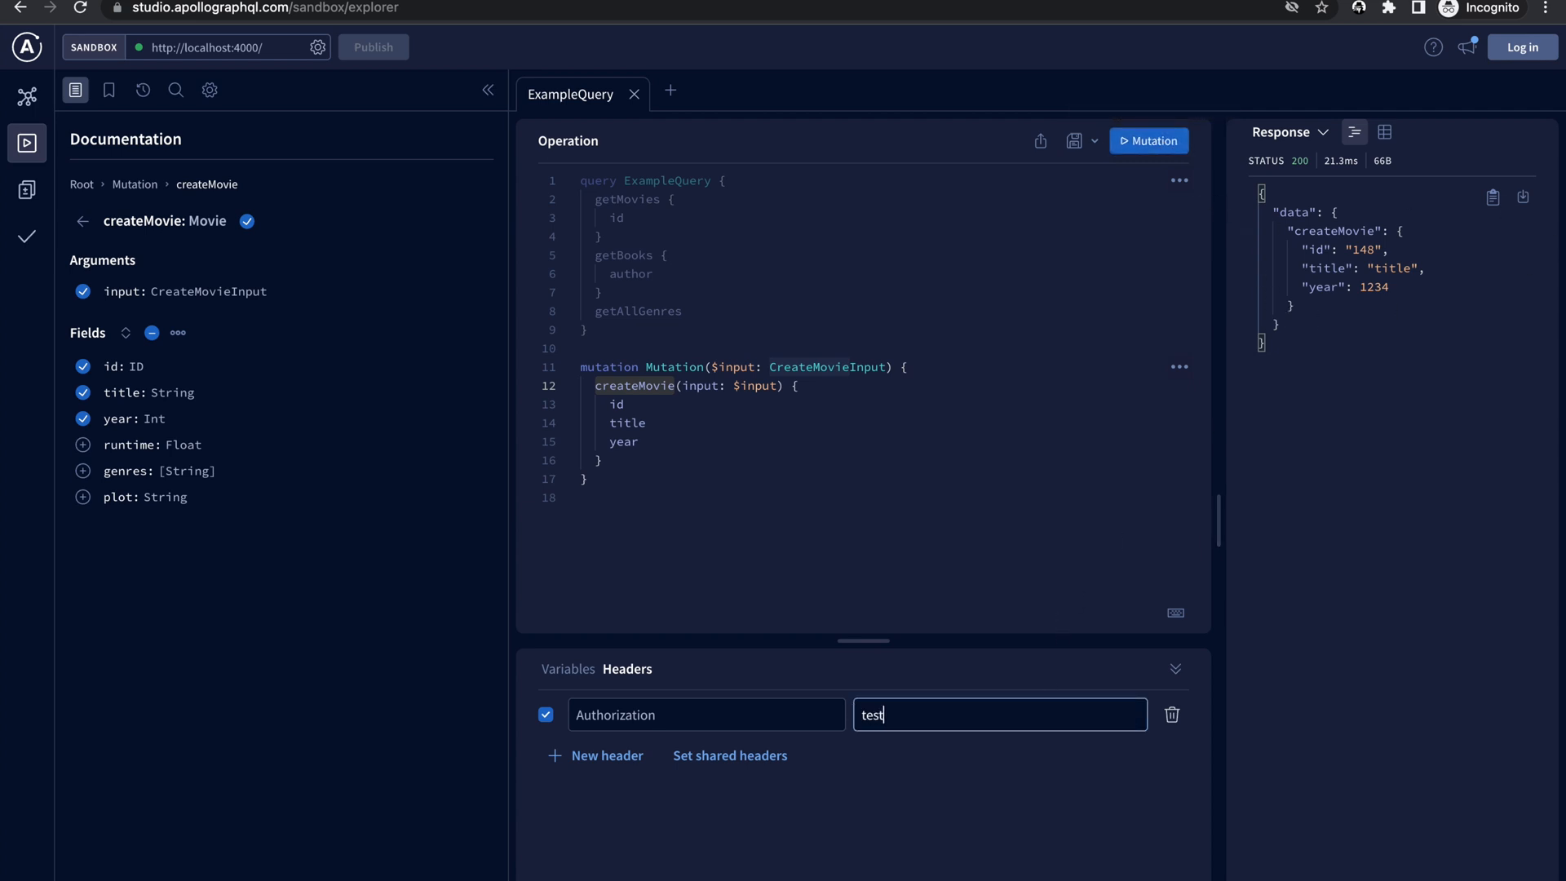
left_click(1149, 140)
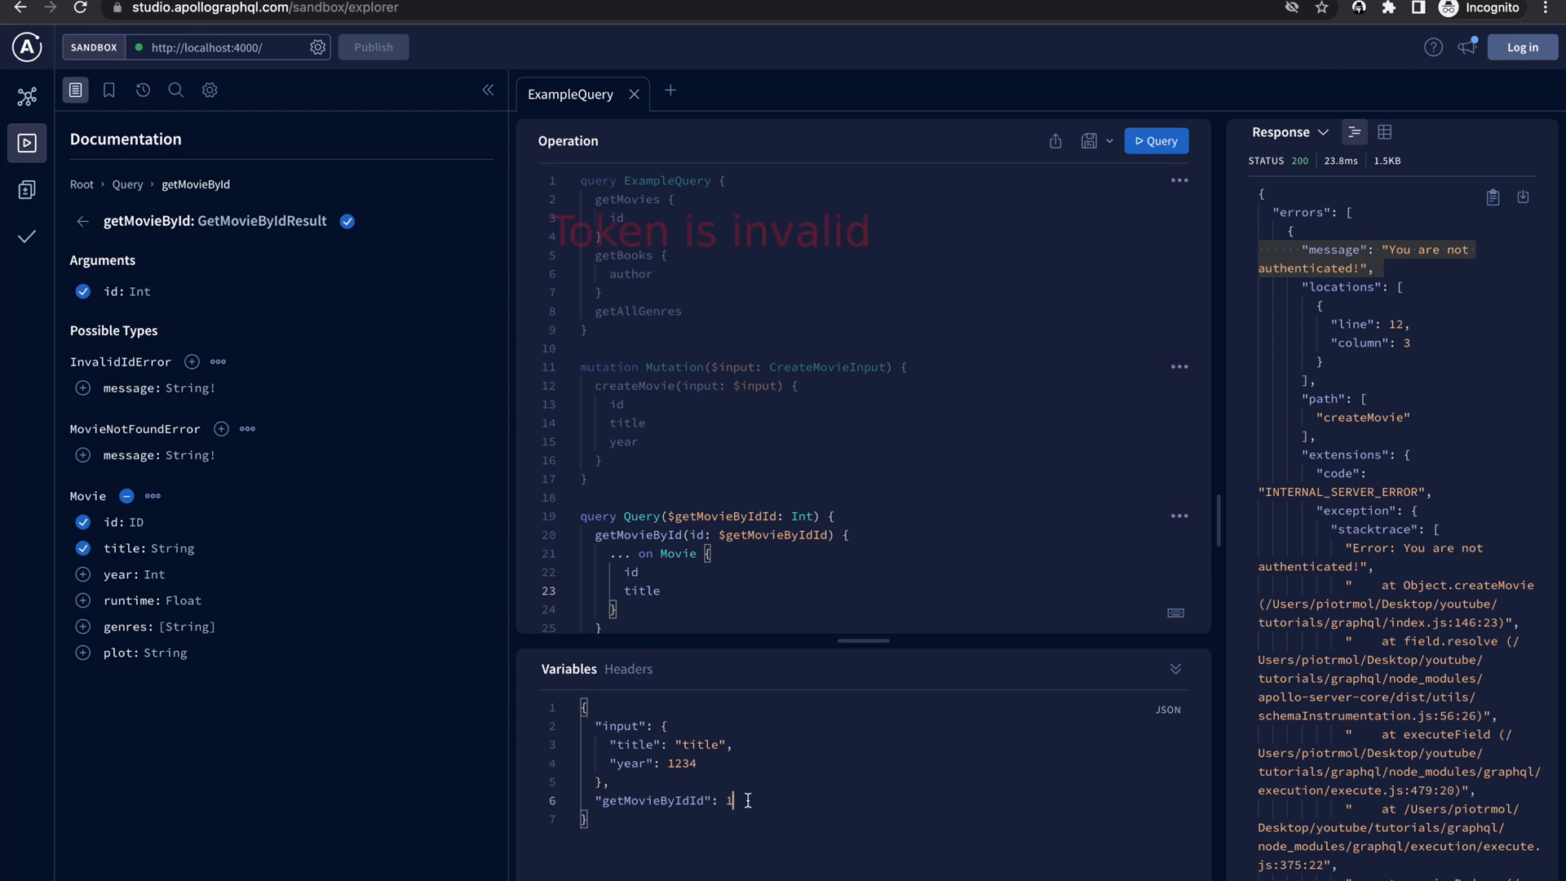
Step: Run getMovieById with the test token, then set the Authorization header back to dummyToken1
left_click(1155, 141)
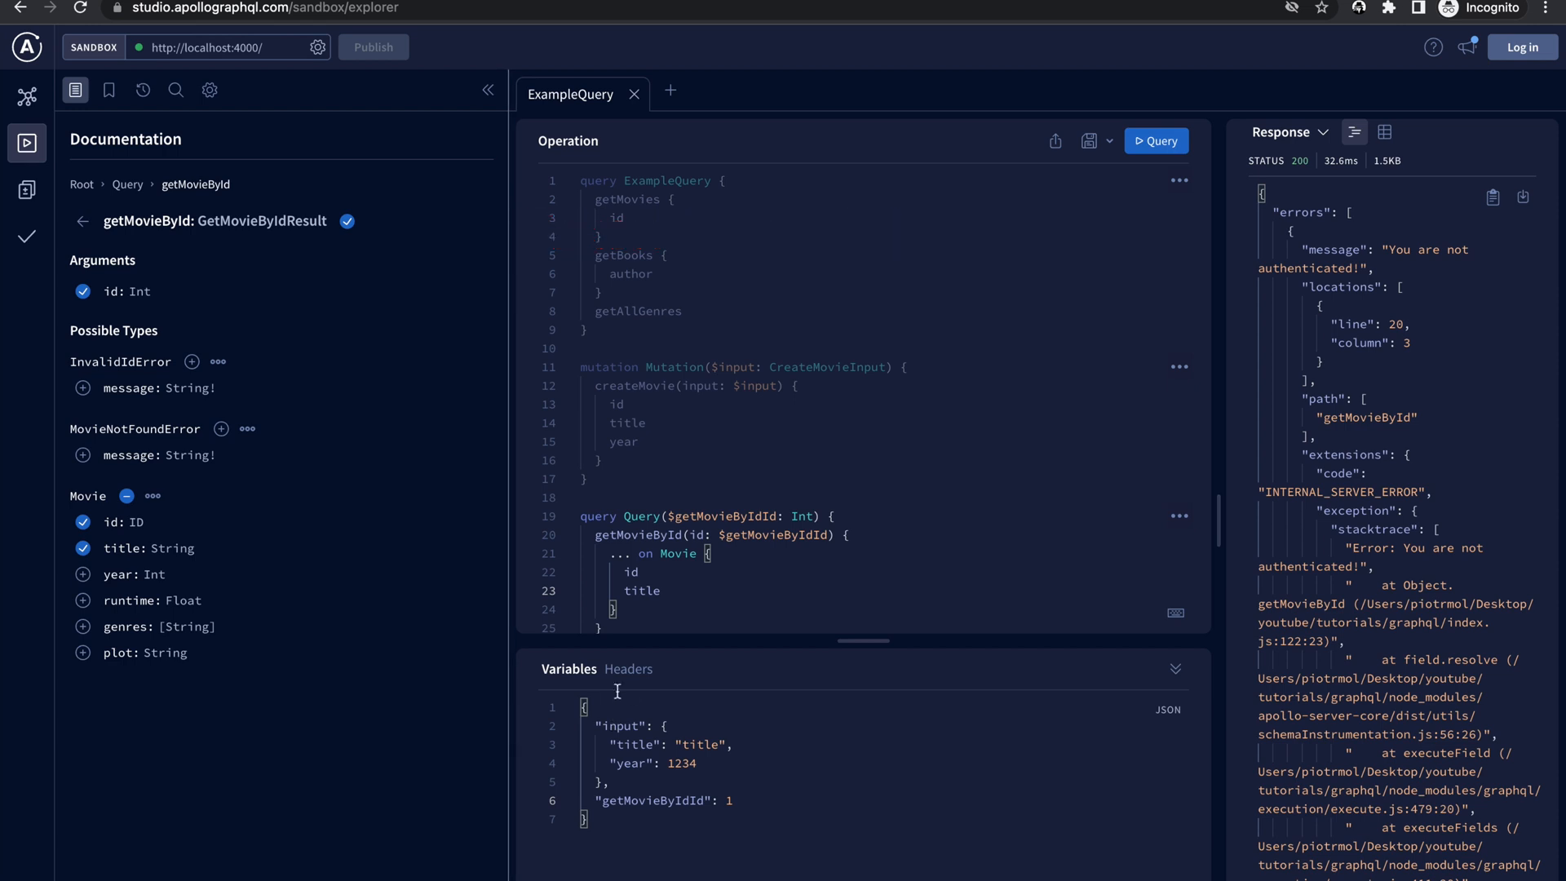
left_click(626, 669)
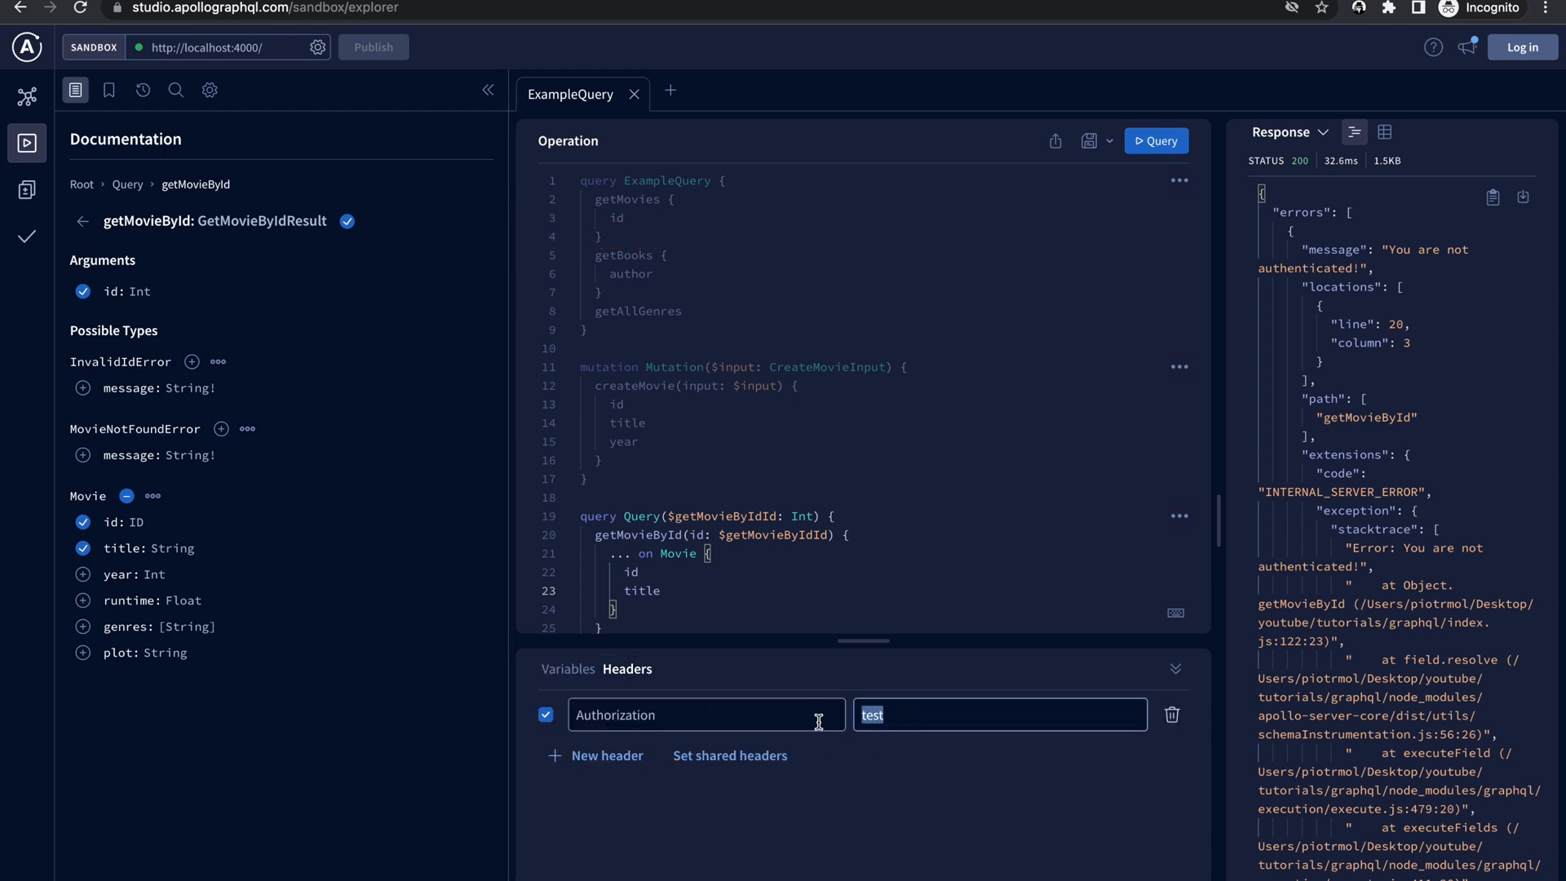
type("dummy")
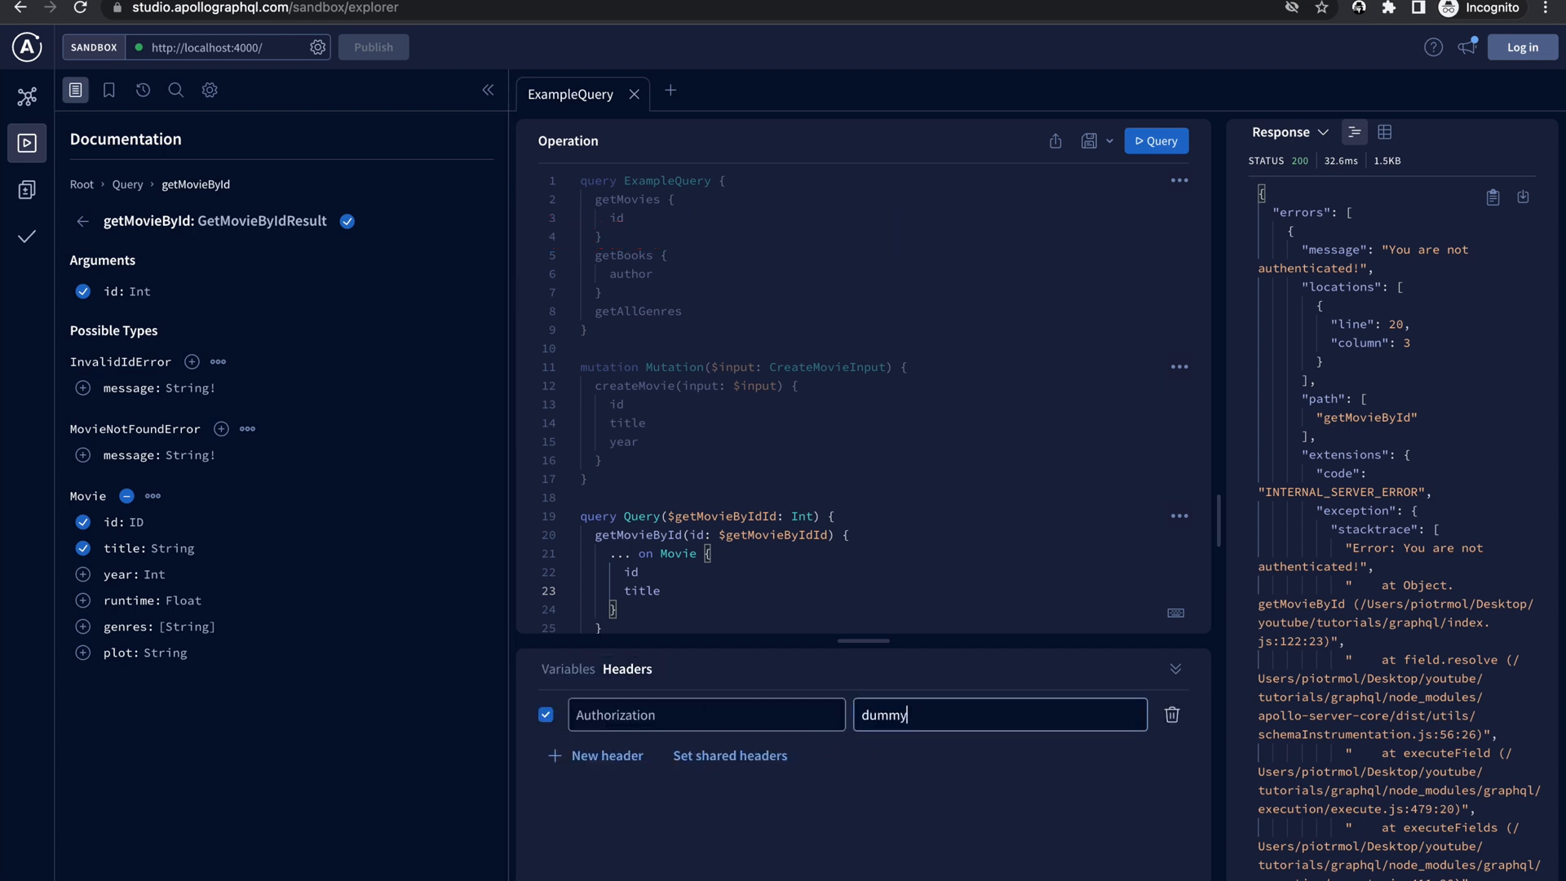
type("Token1")
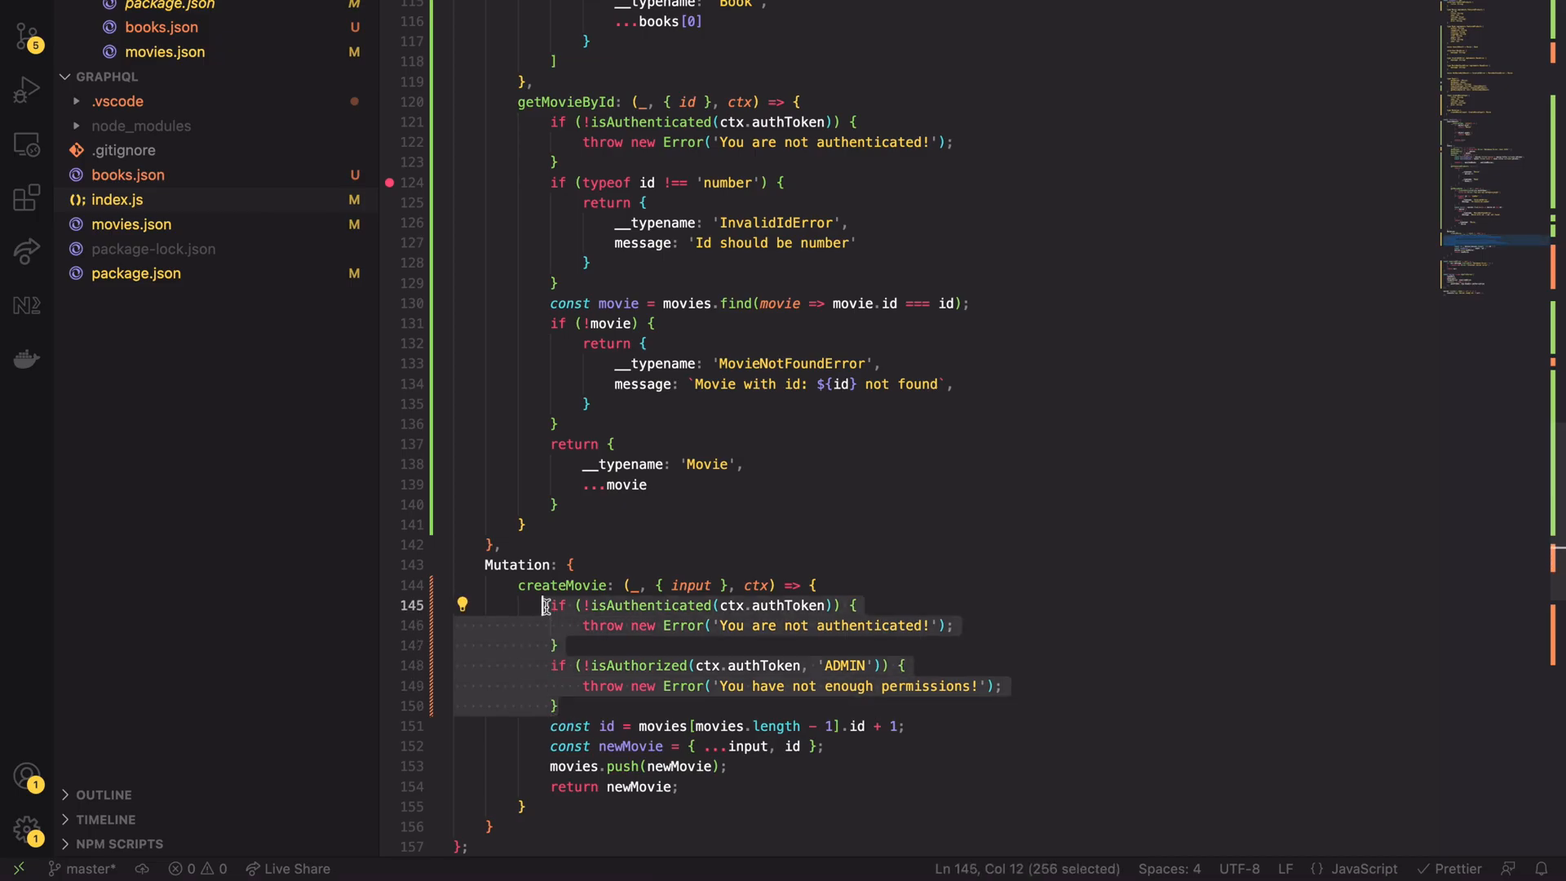
Step: Select the isAuthenticated check inside getMovieById to review the repeated auth logic
left_click(560, 123)
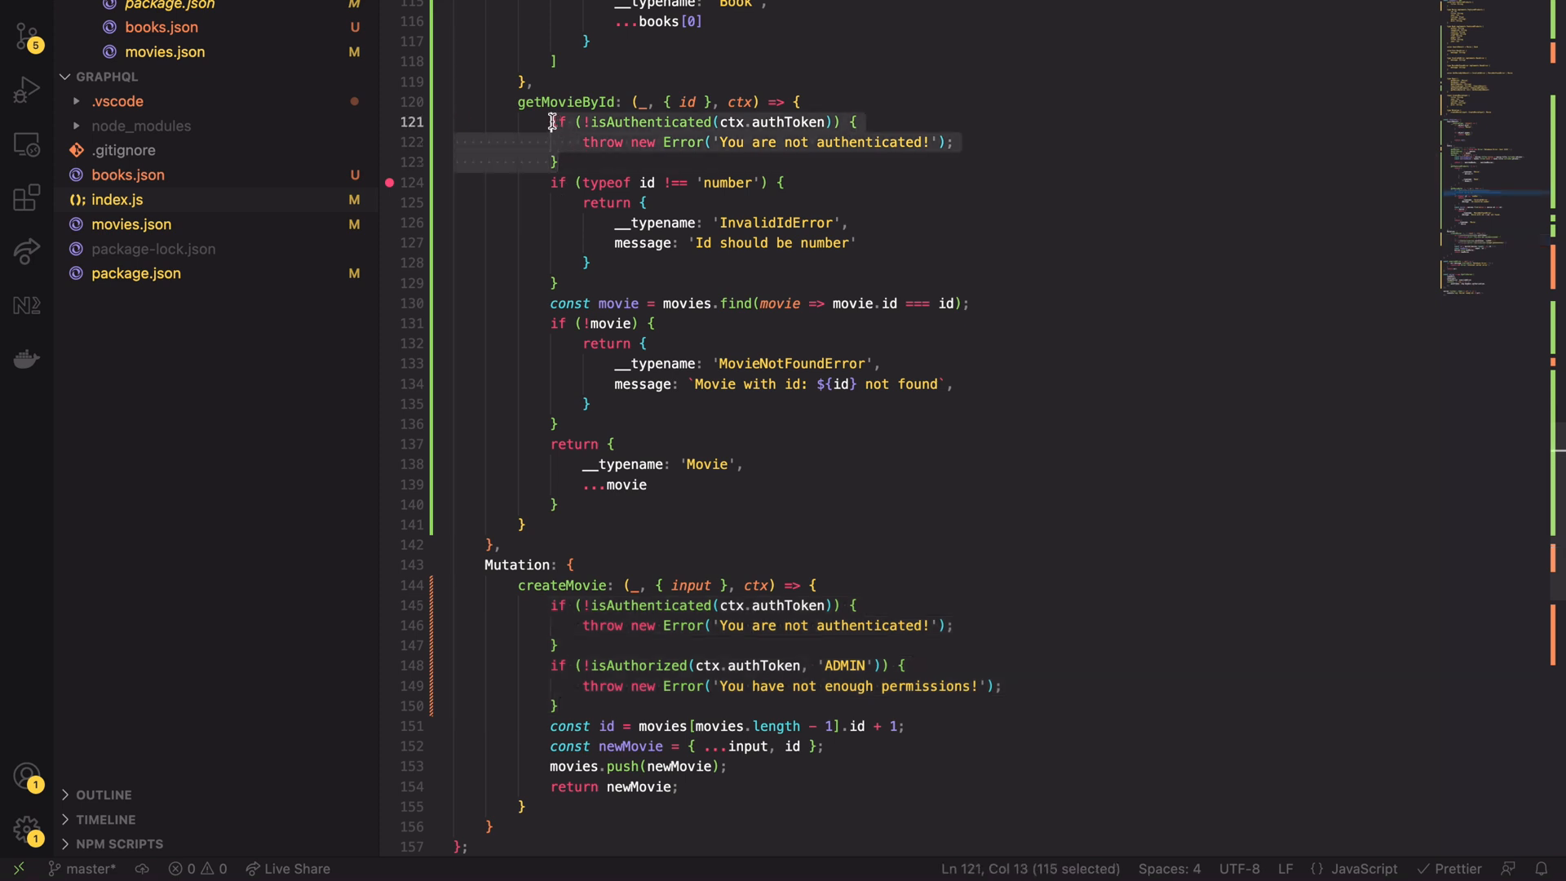
mouse_move(554, 121)
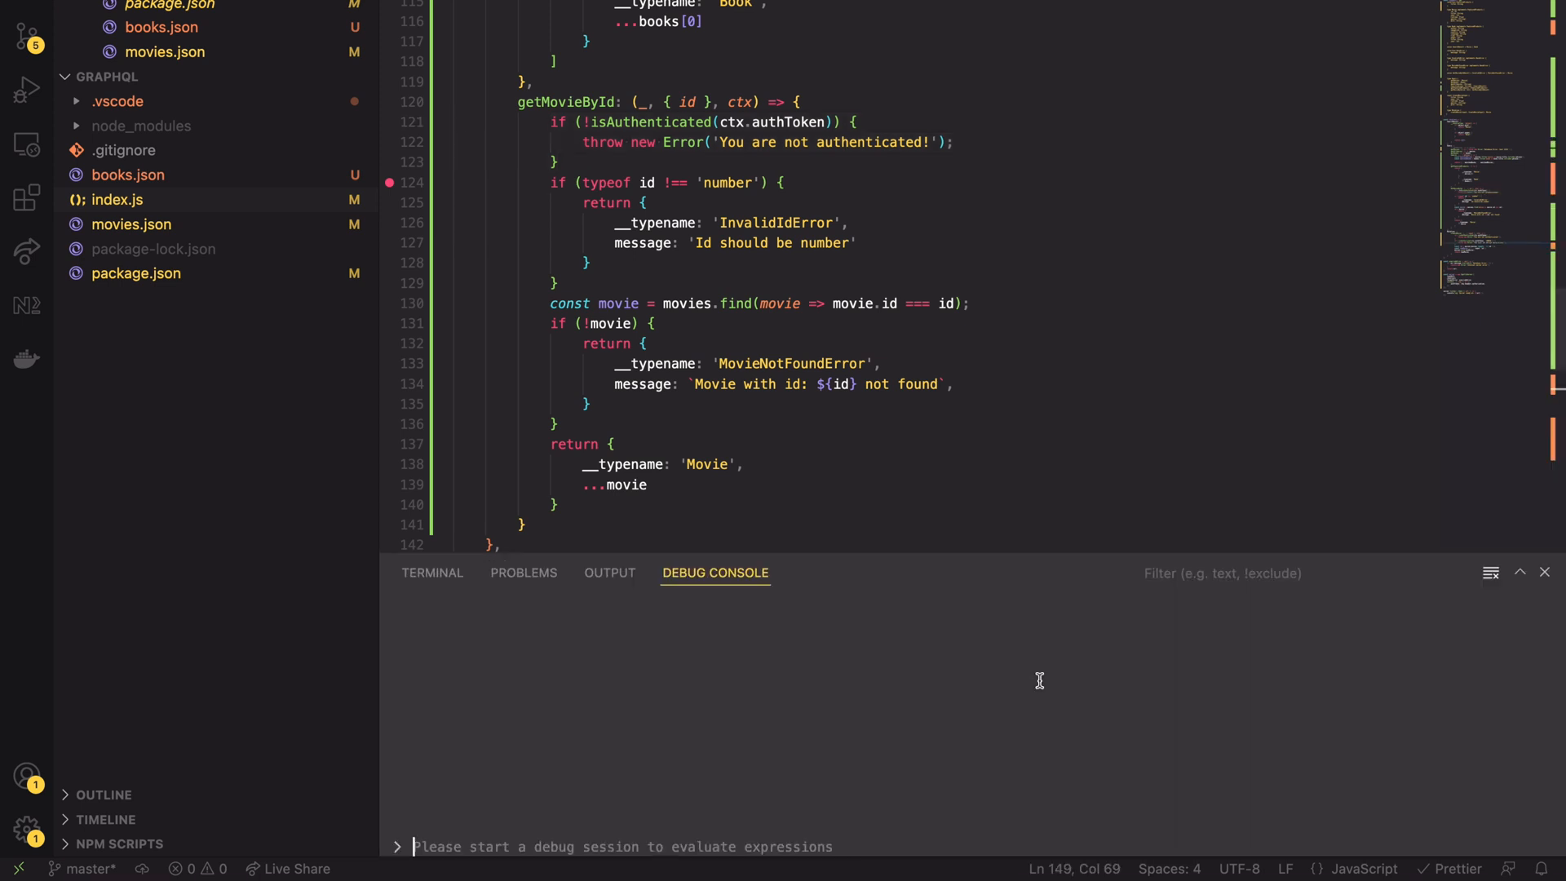
left_click(431, 573)
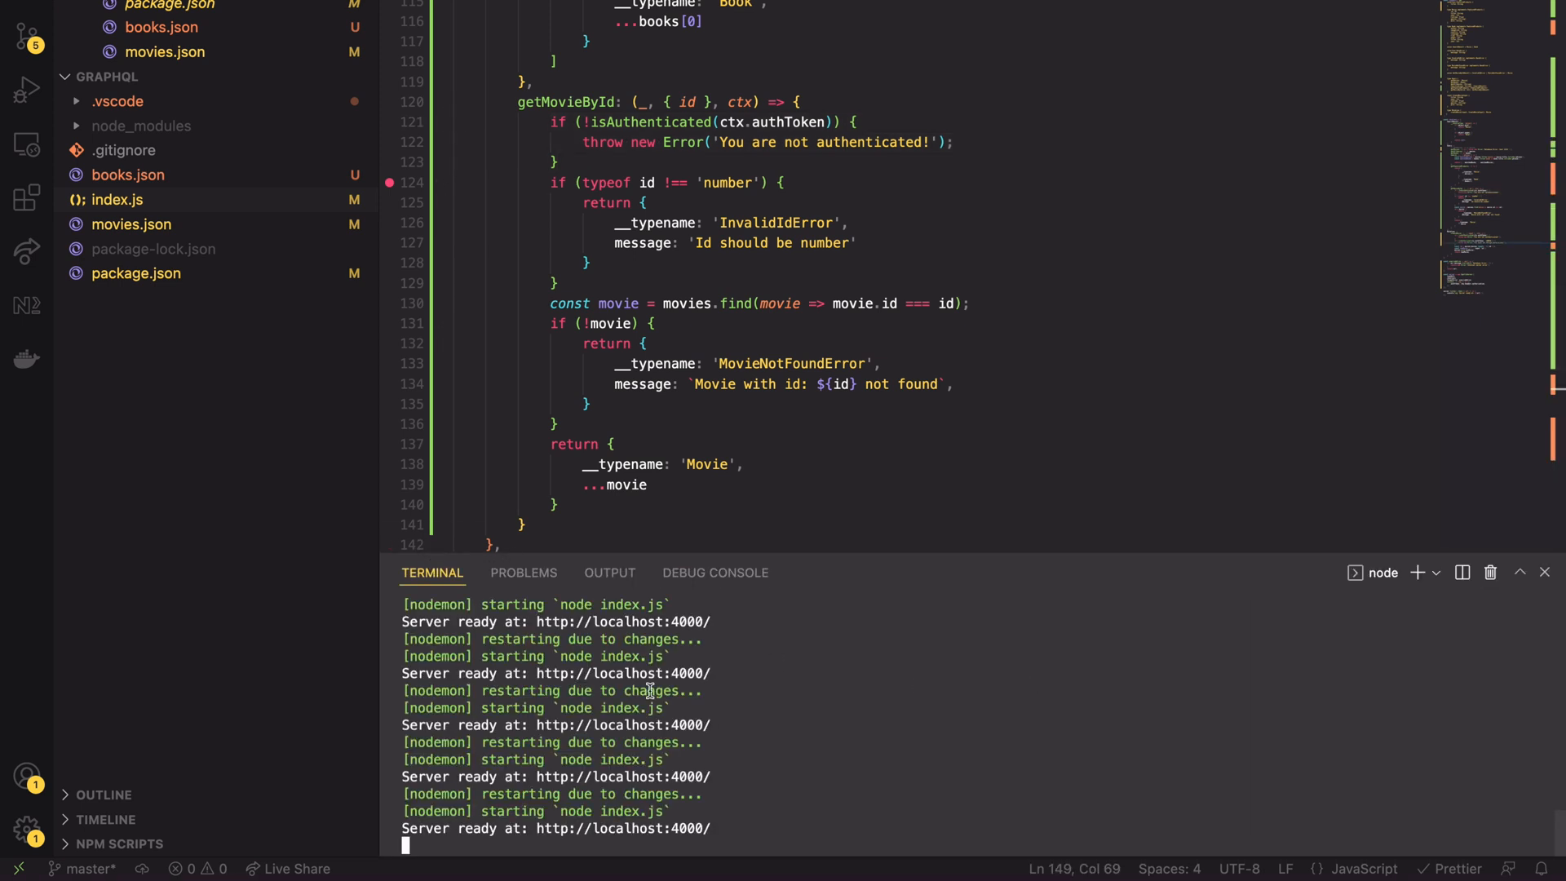
mouse_move(785, 781)
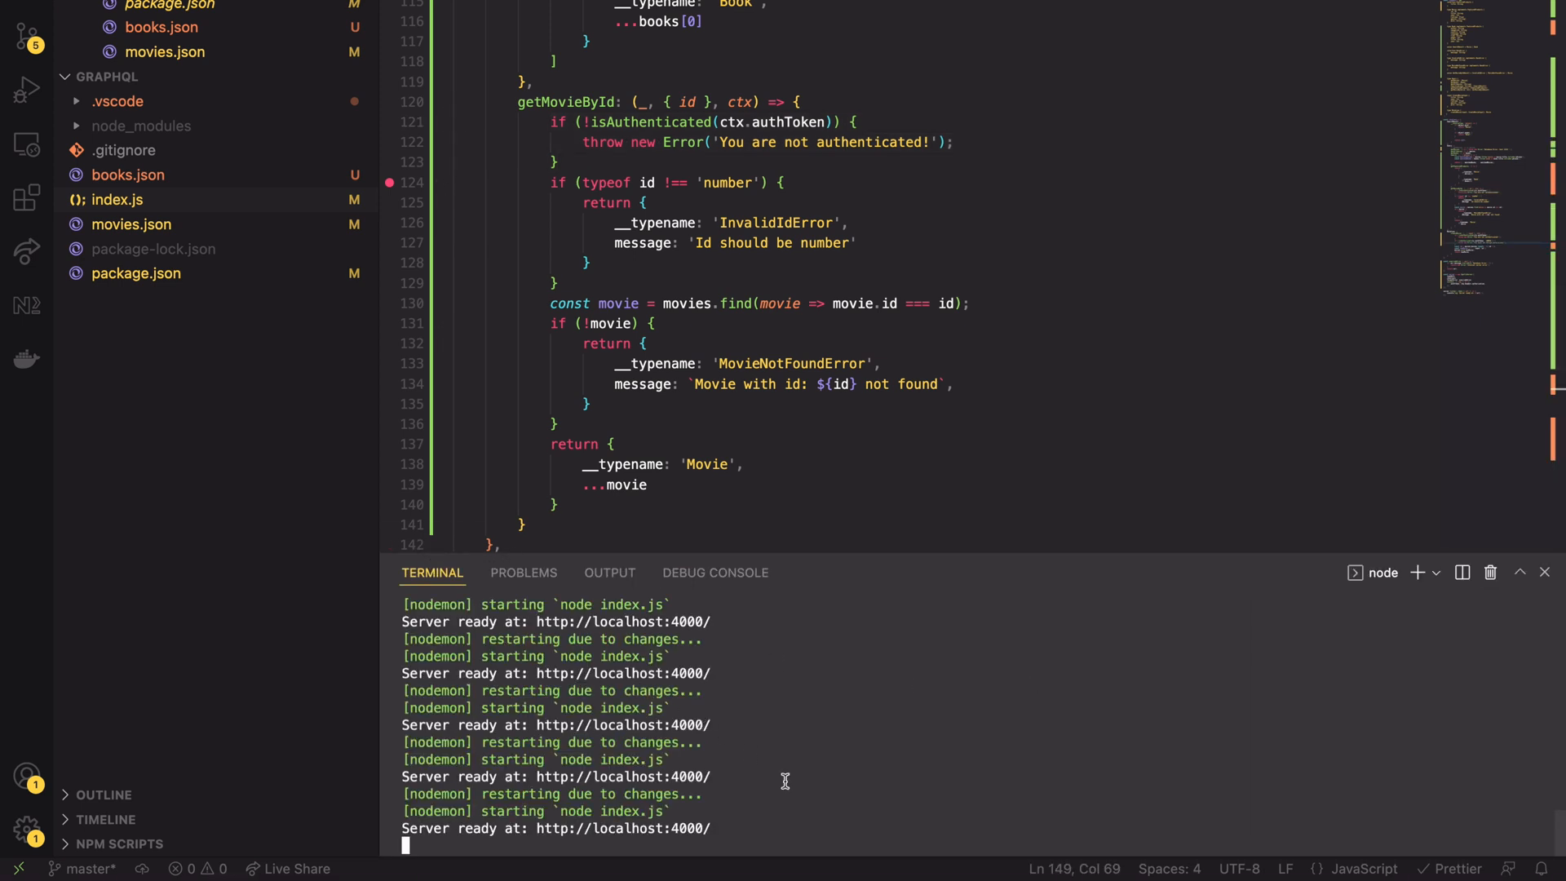
key("ctrl+c")
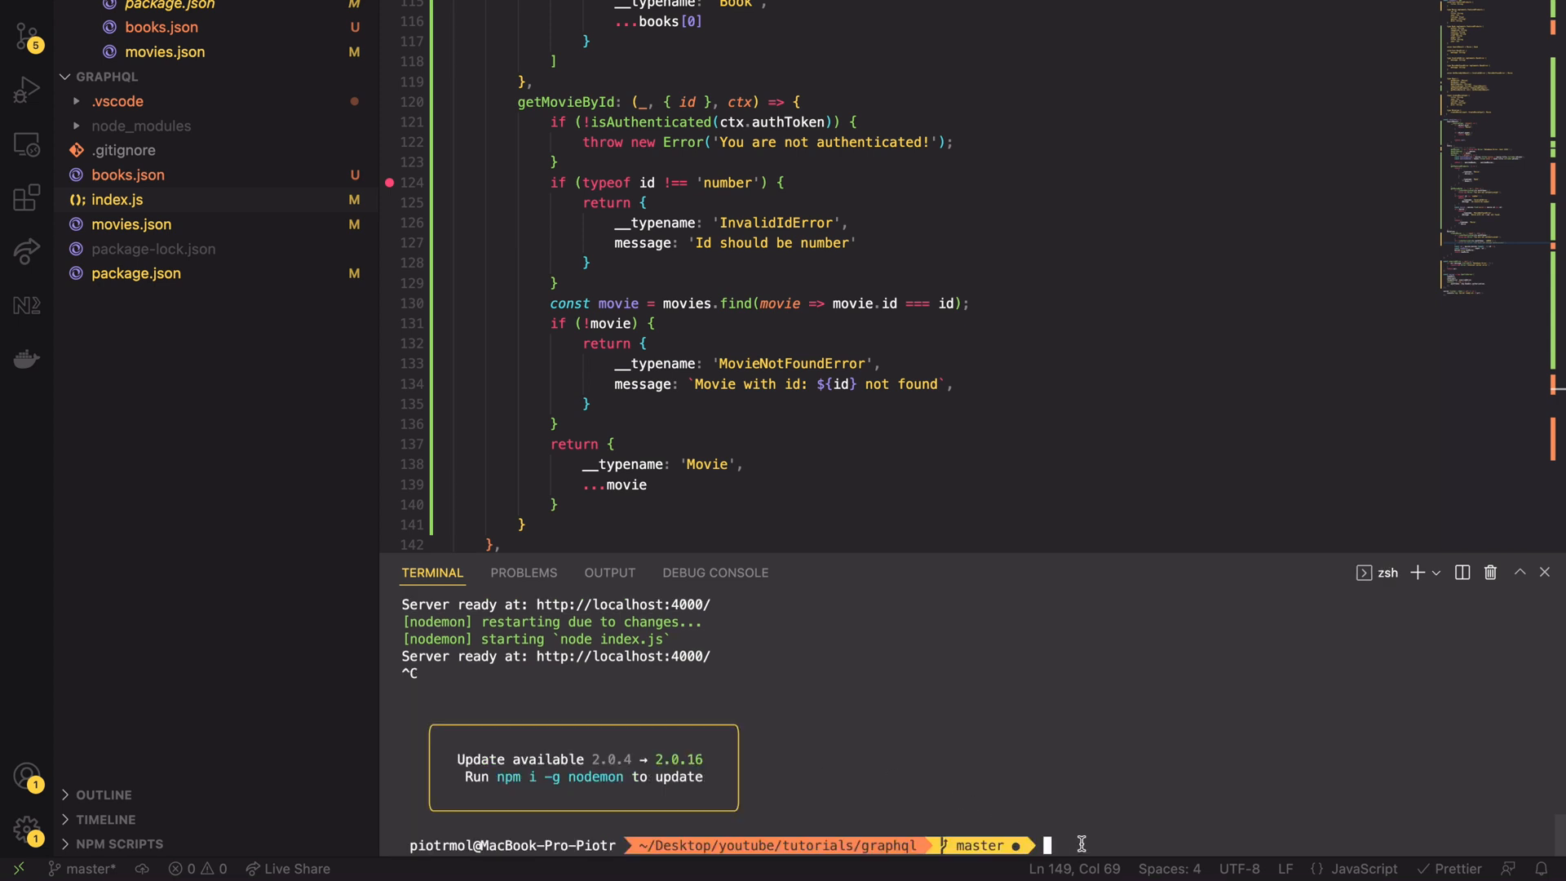
type("npm install @graphql-tools/schema @graphql-tools/utils")
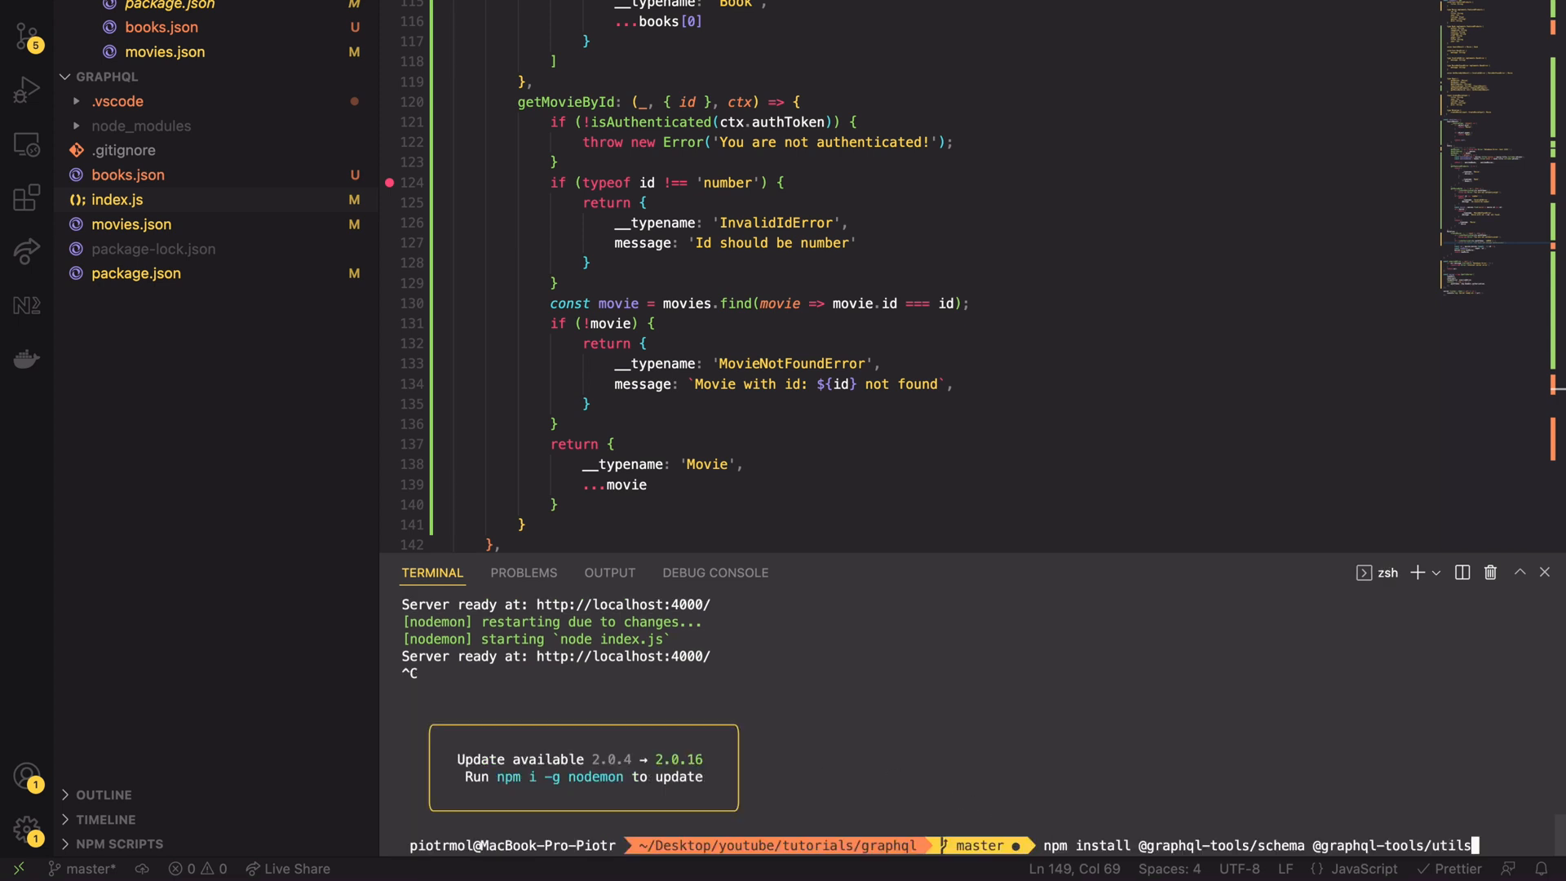
mouse_move(1120, 850)
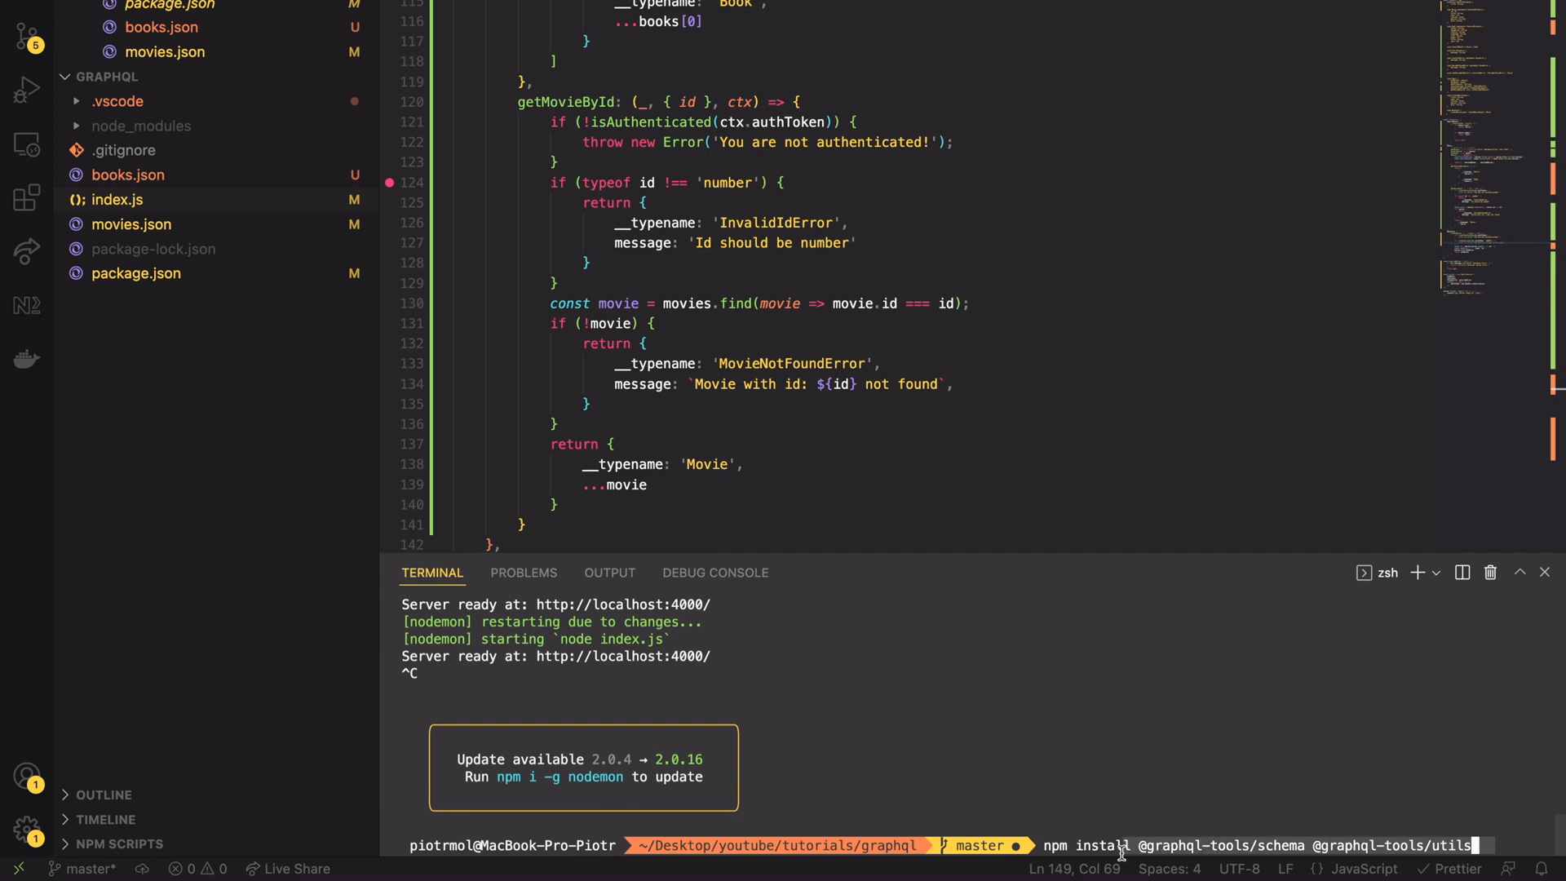
mouse_move(1493, 819)
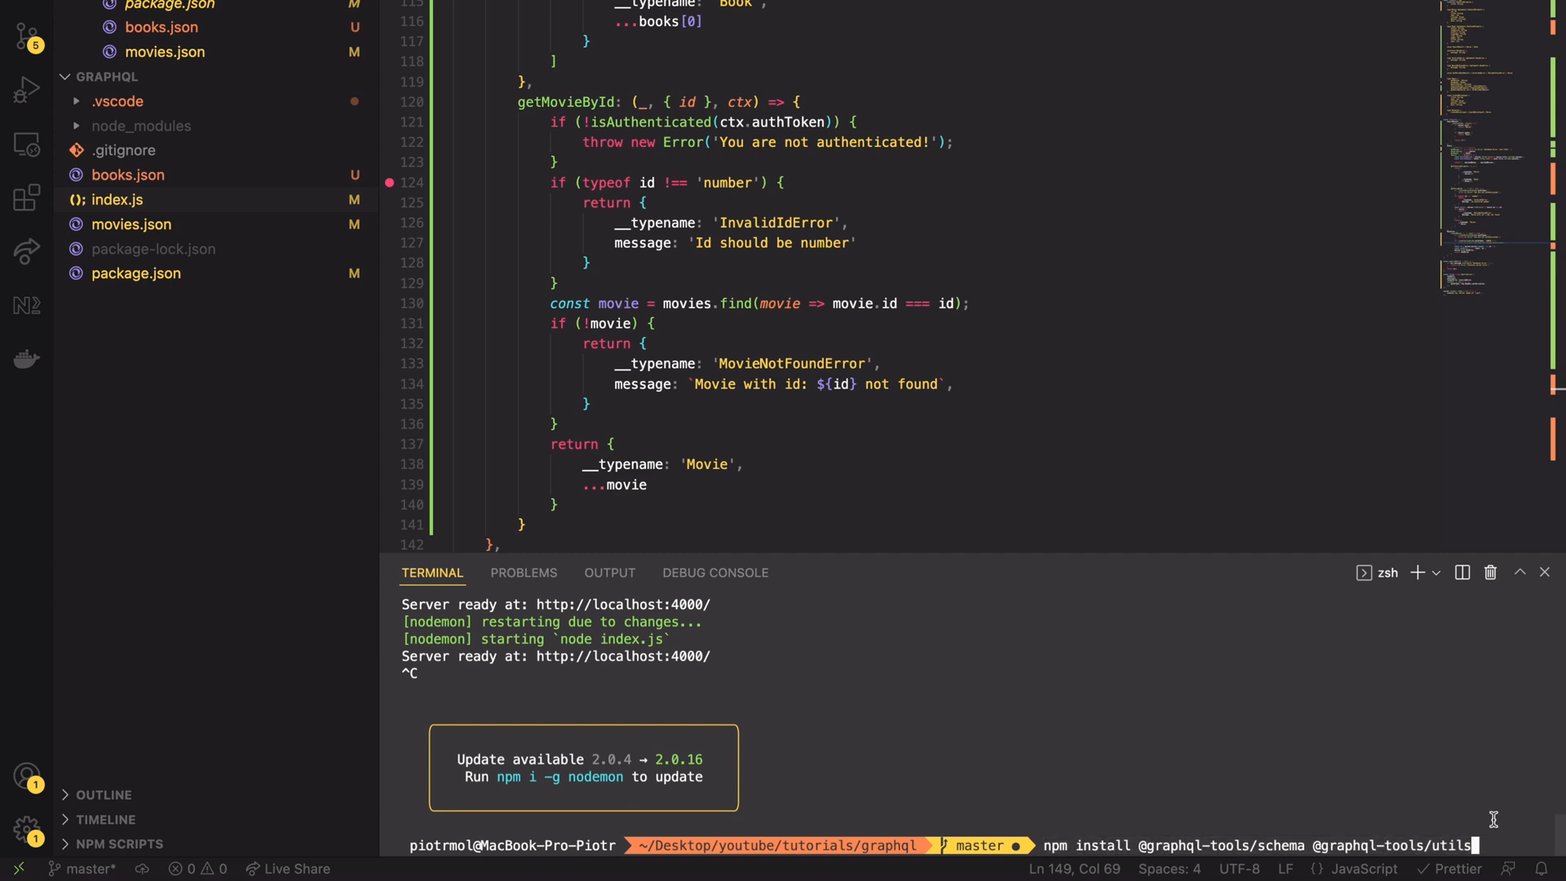
key("Return")
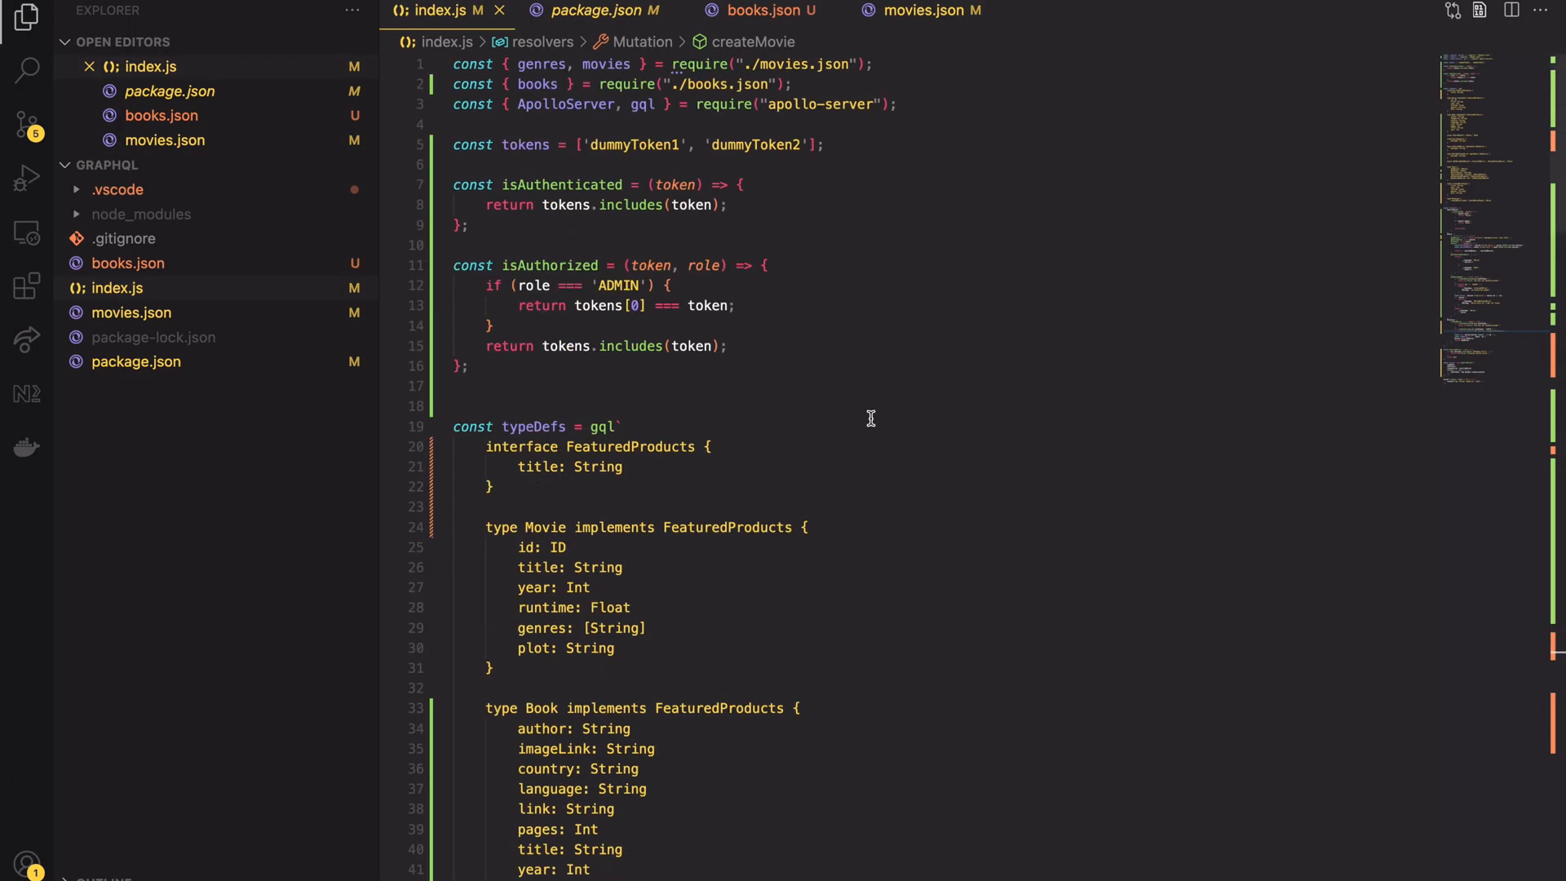
left_click(897, 105)
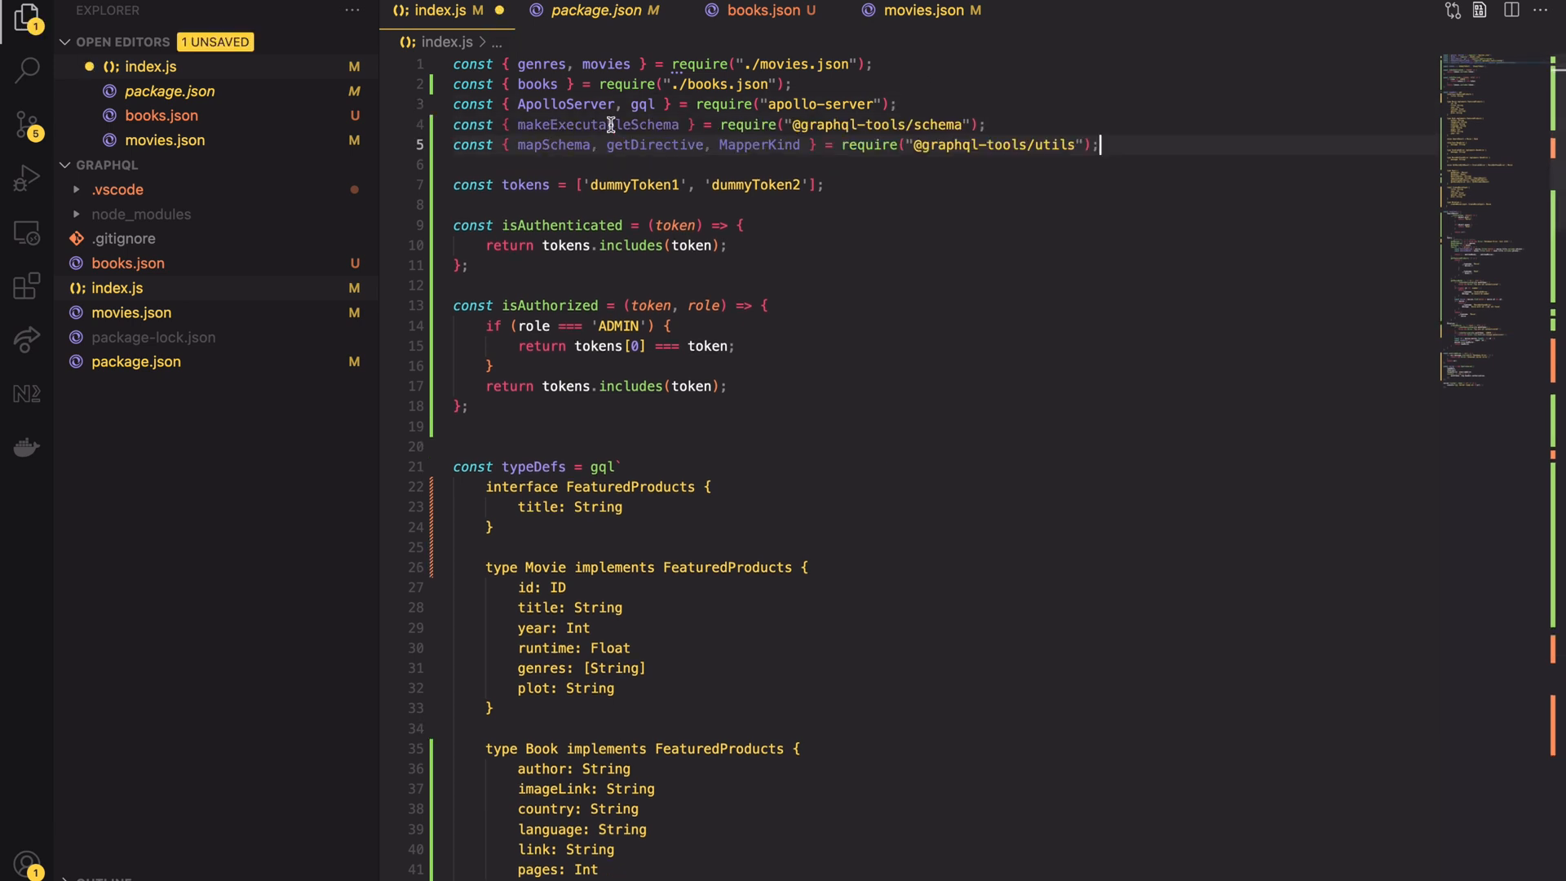
mouse_move(1062, 156)
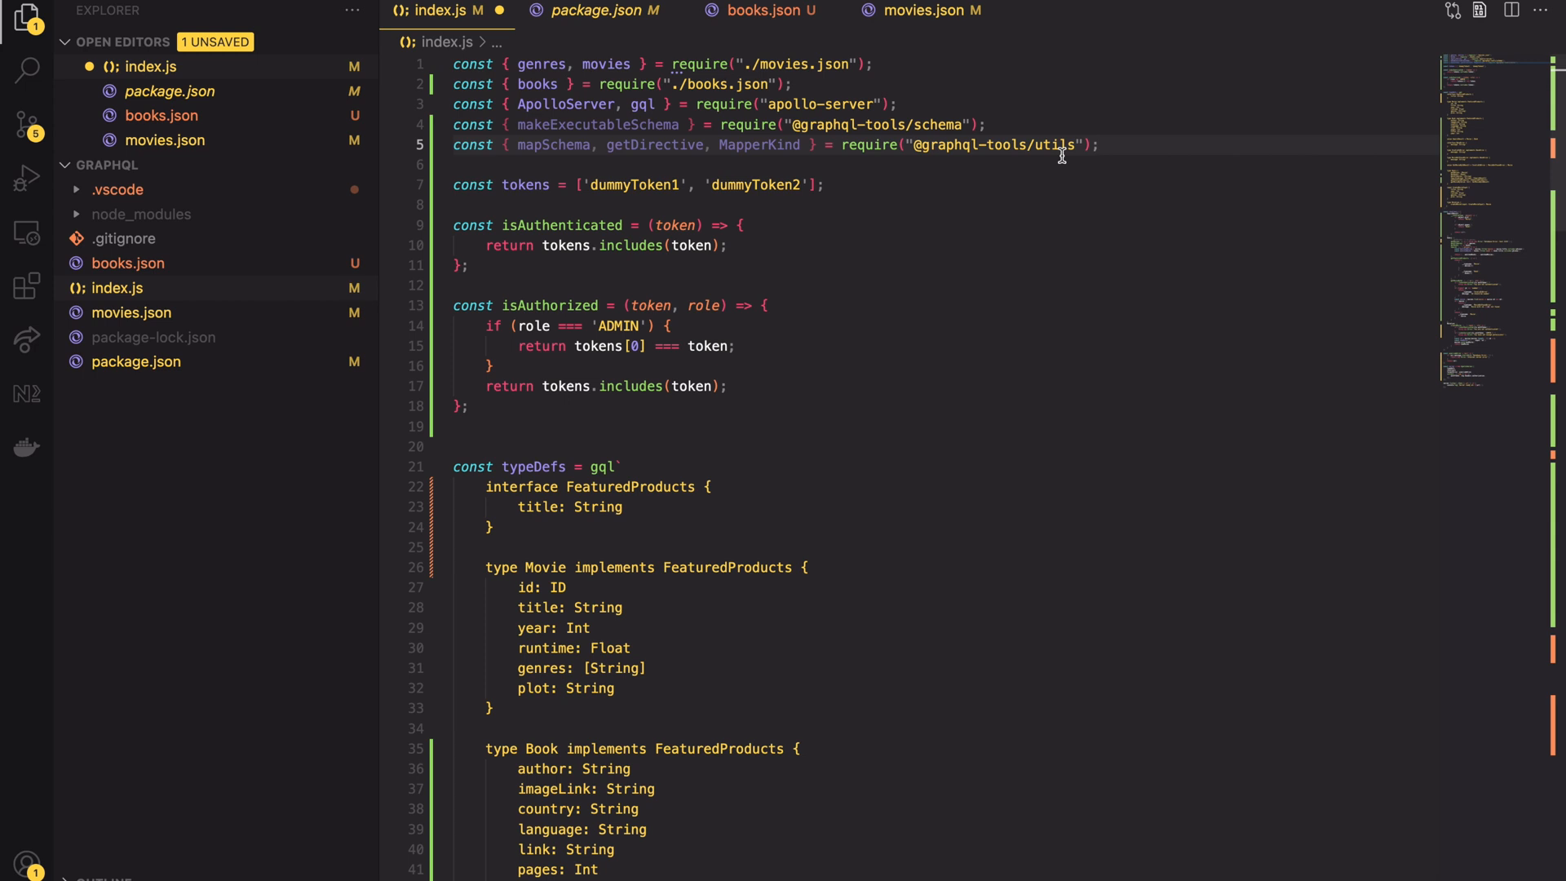
left_click(622, 467)
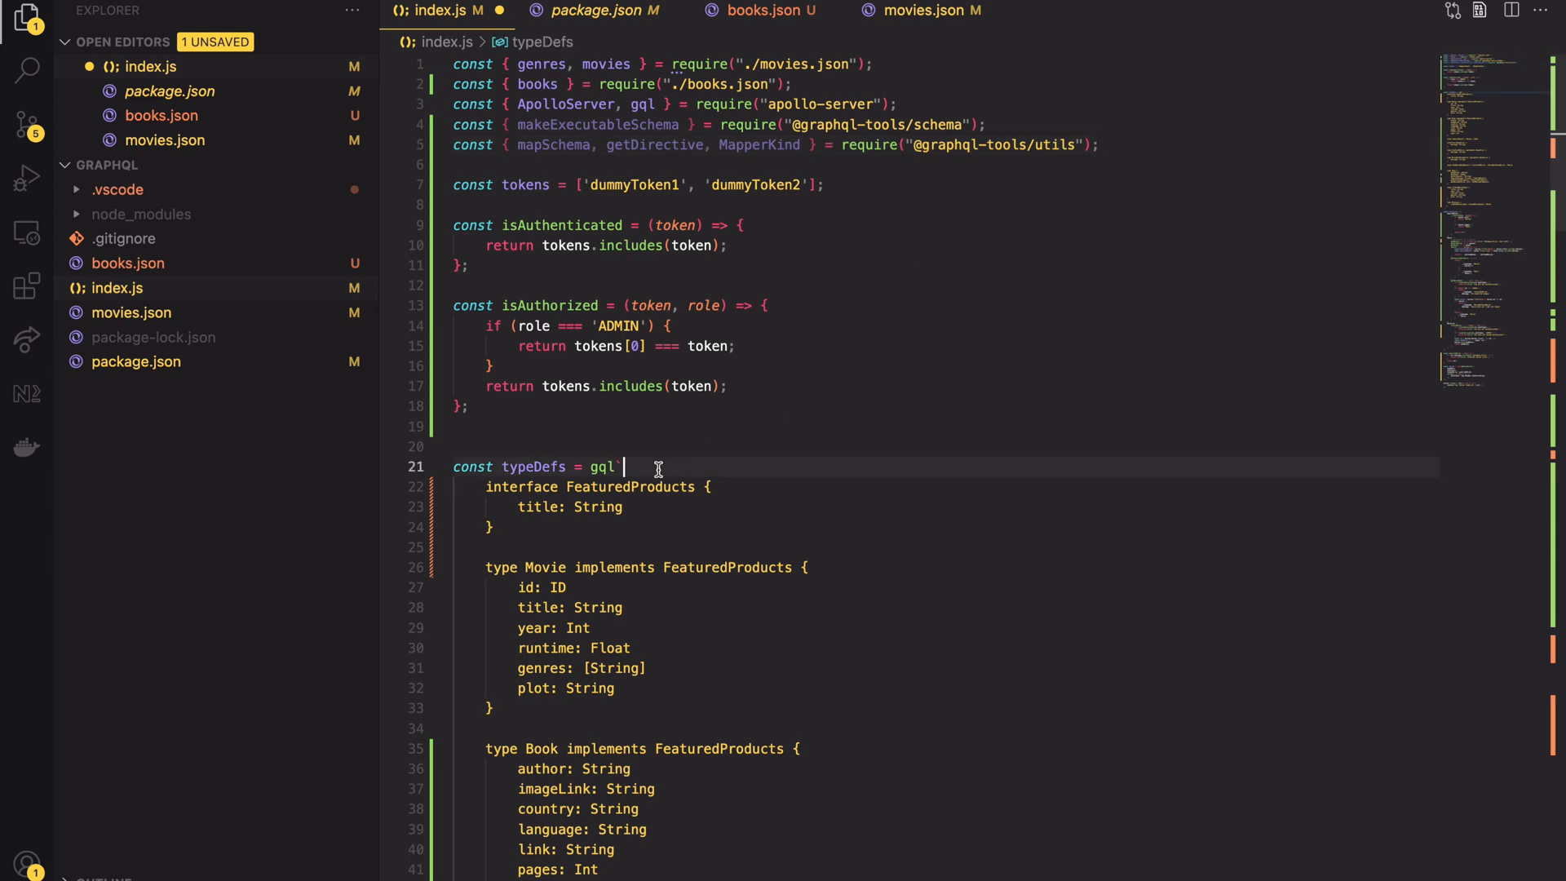
scroll("down", 3)
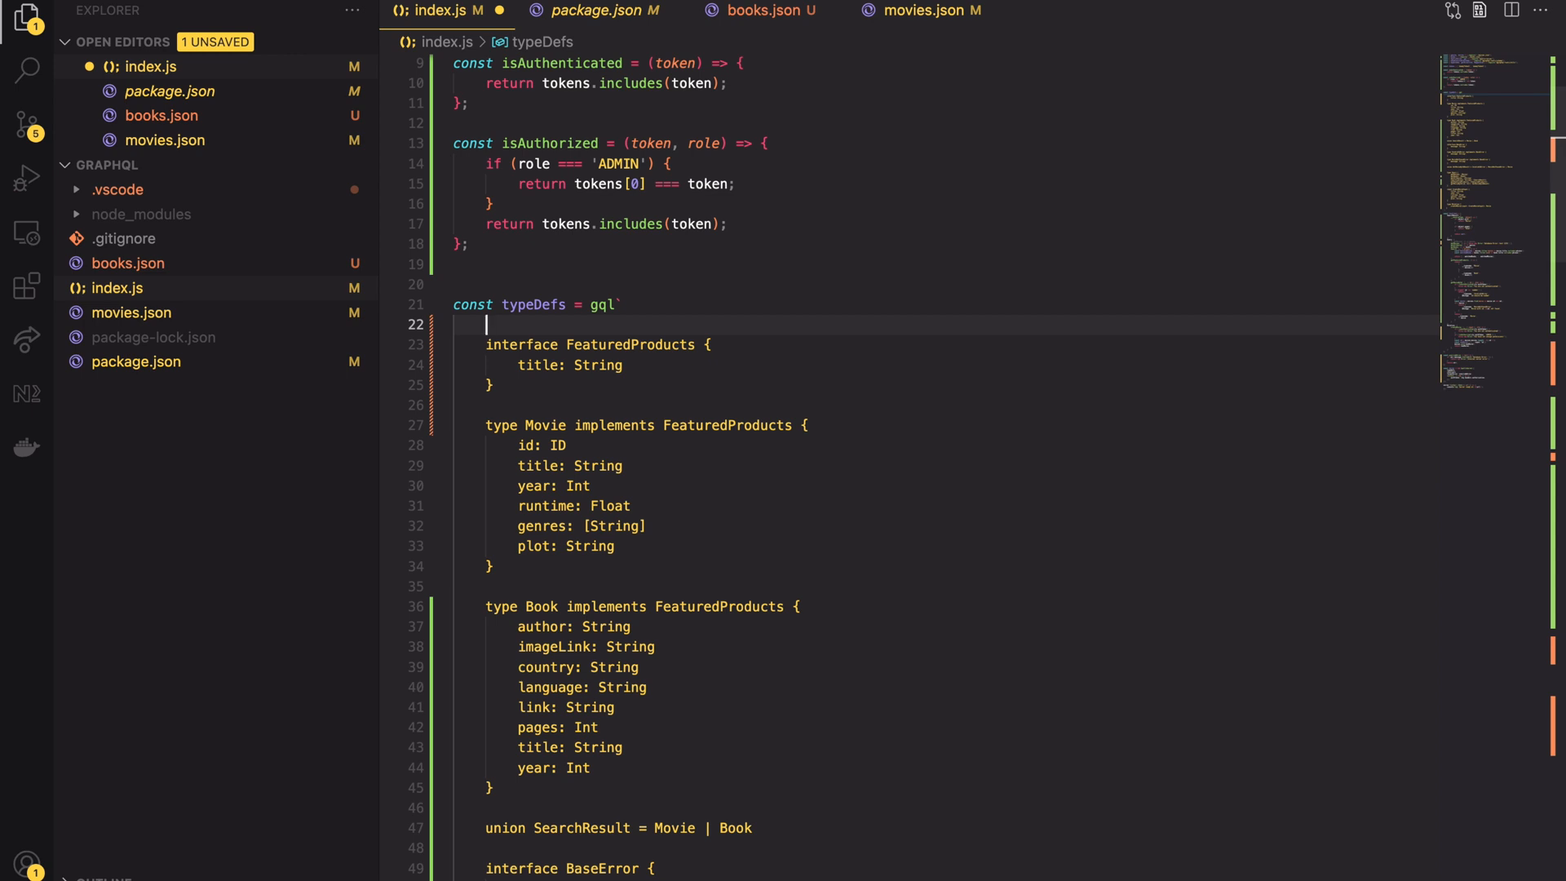
type("directive")
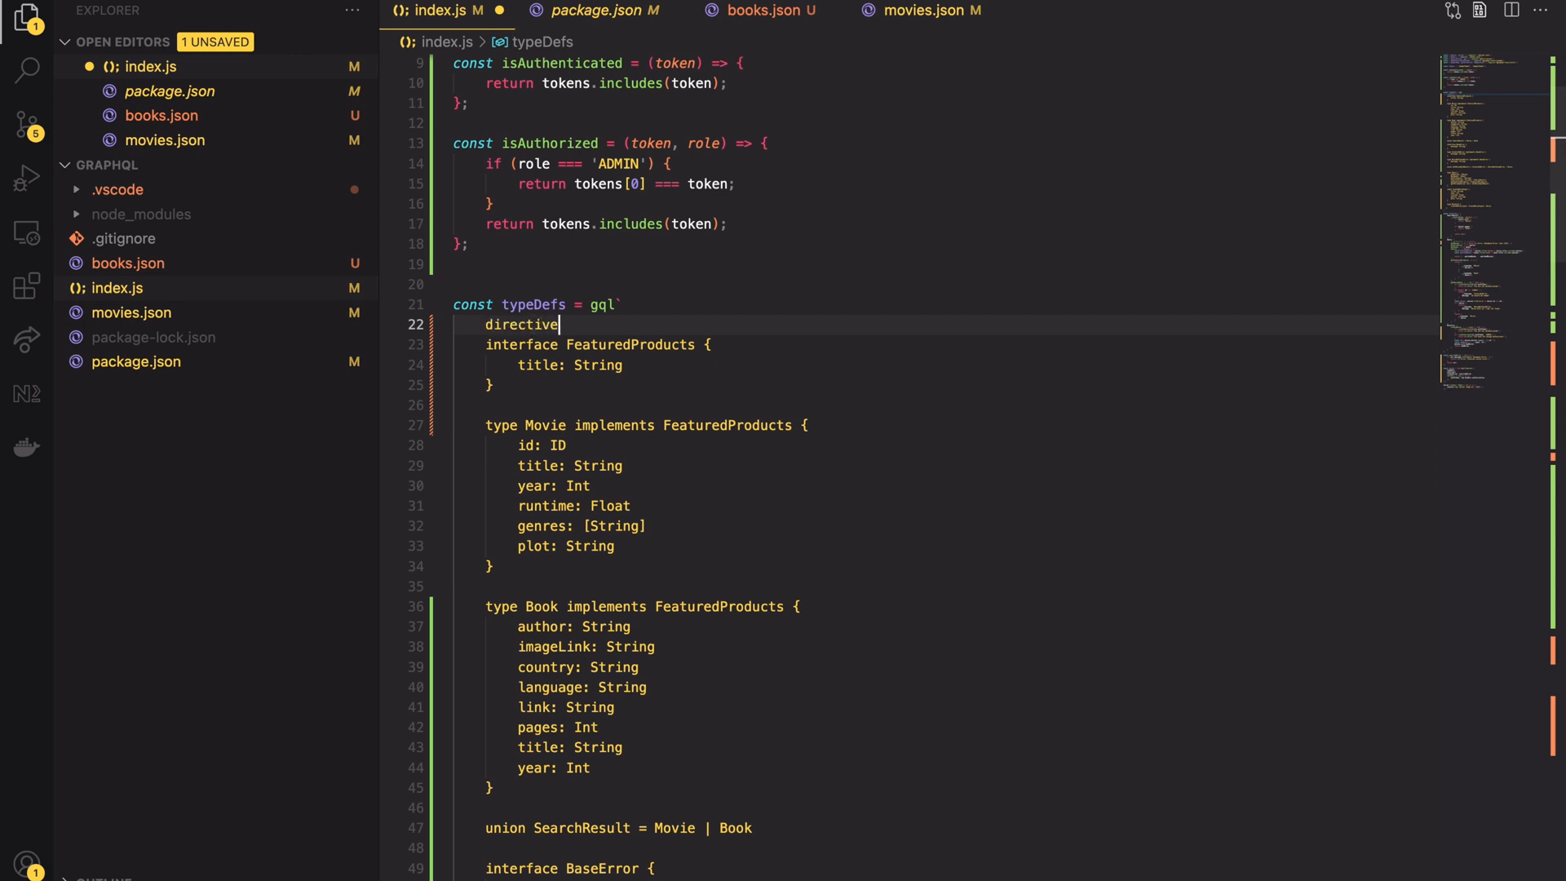
type("@")
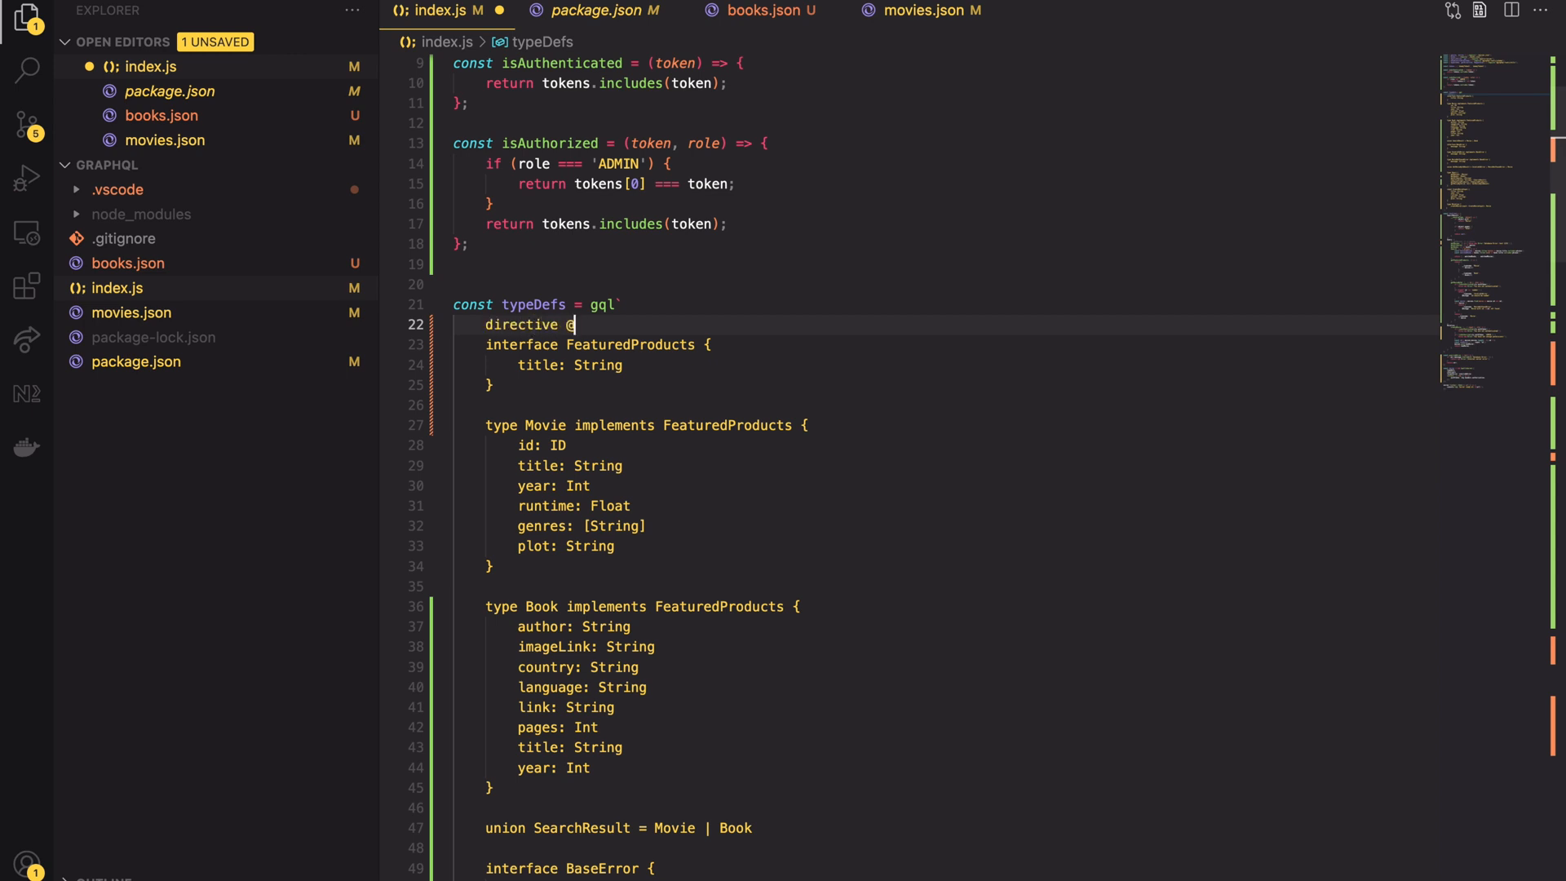
type("auth")
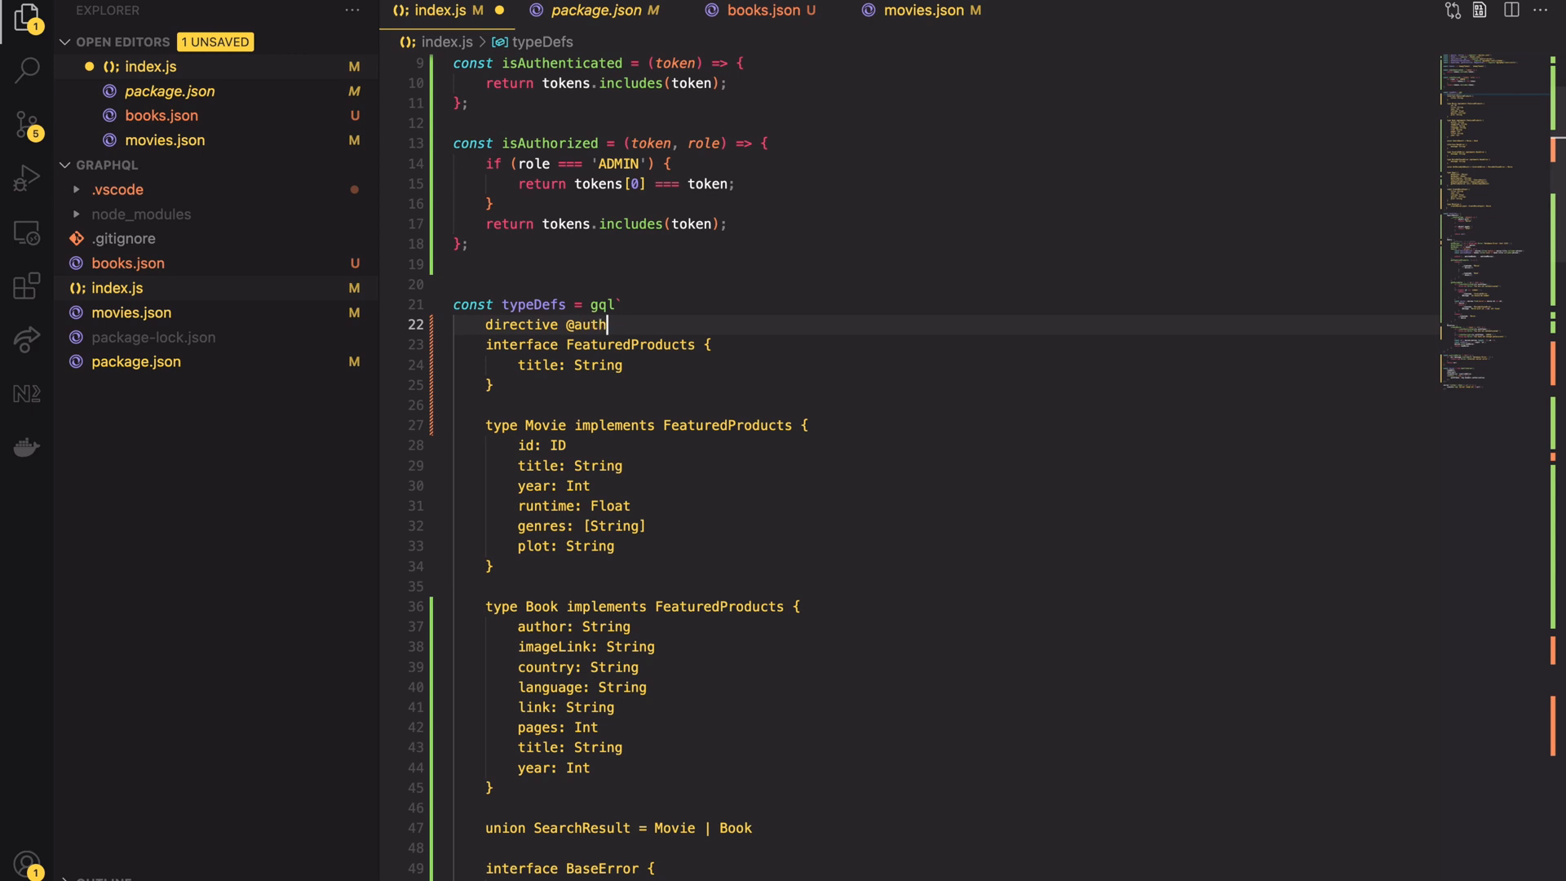
type("()")
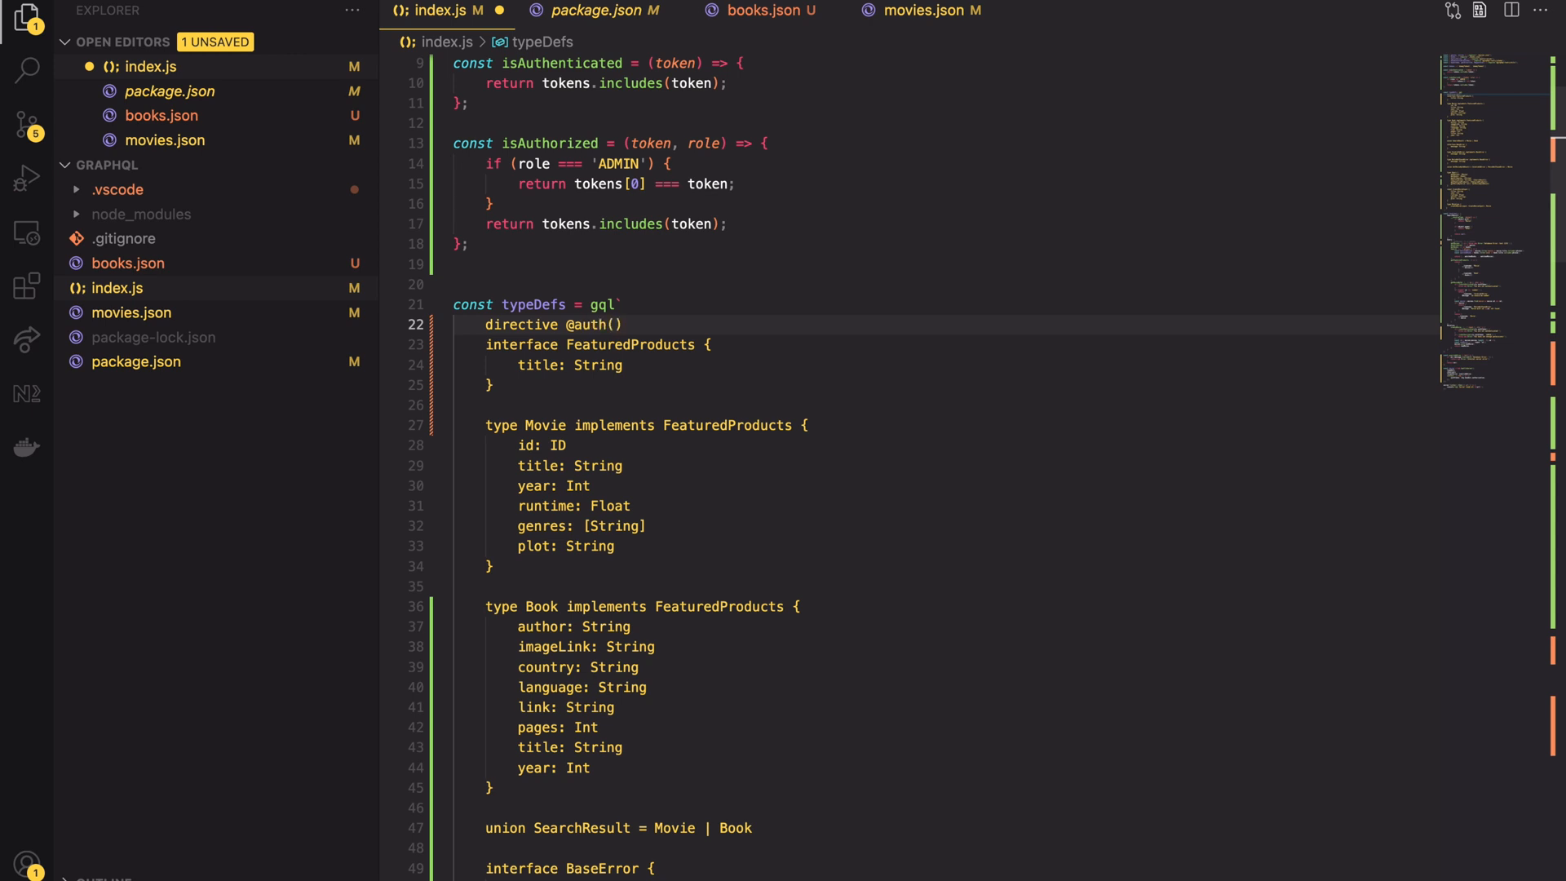
type("role:")
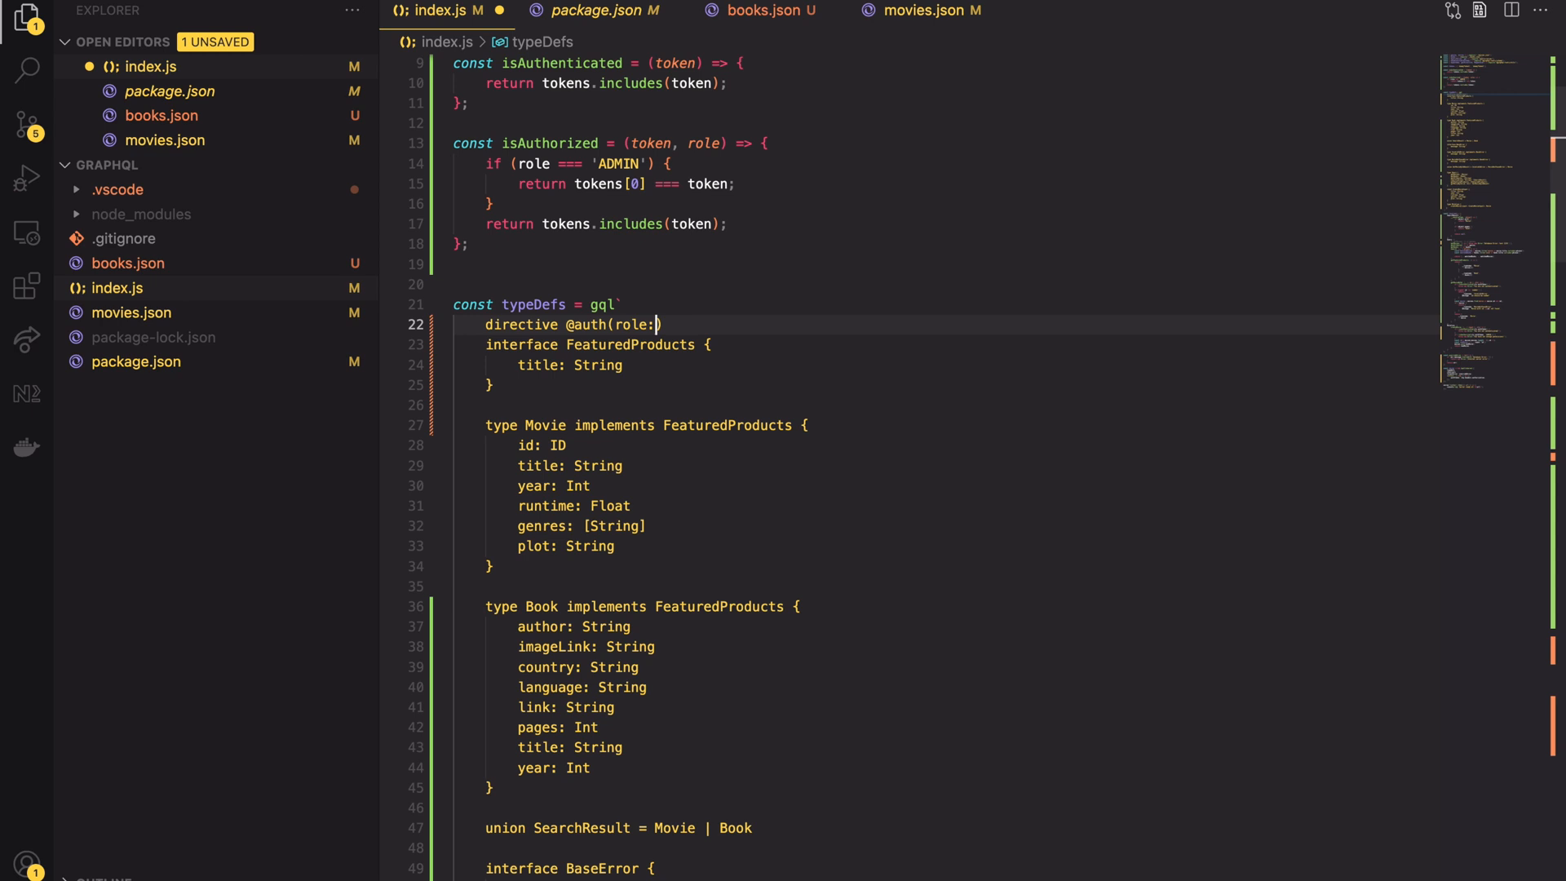
type("String)")
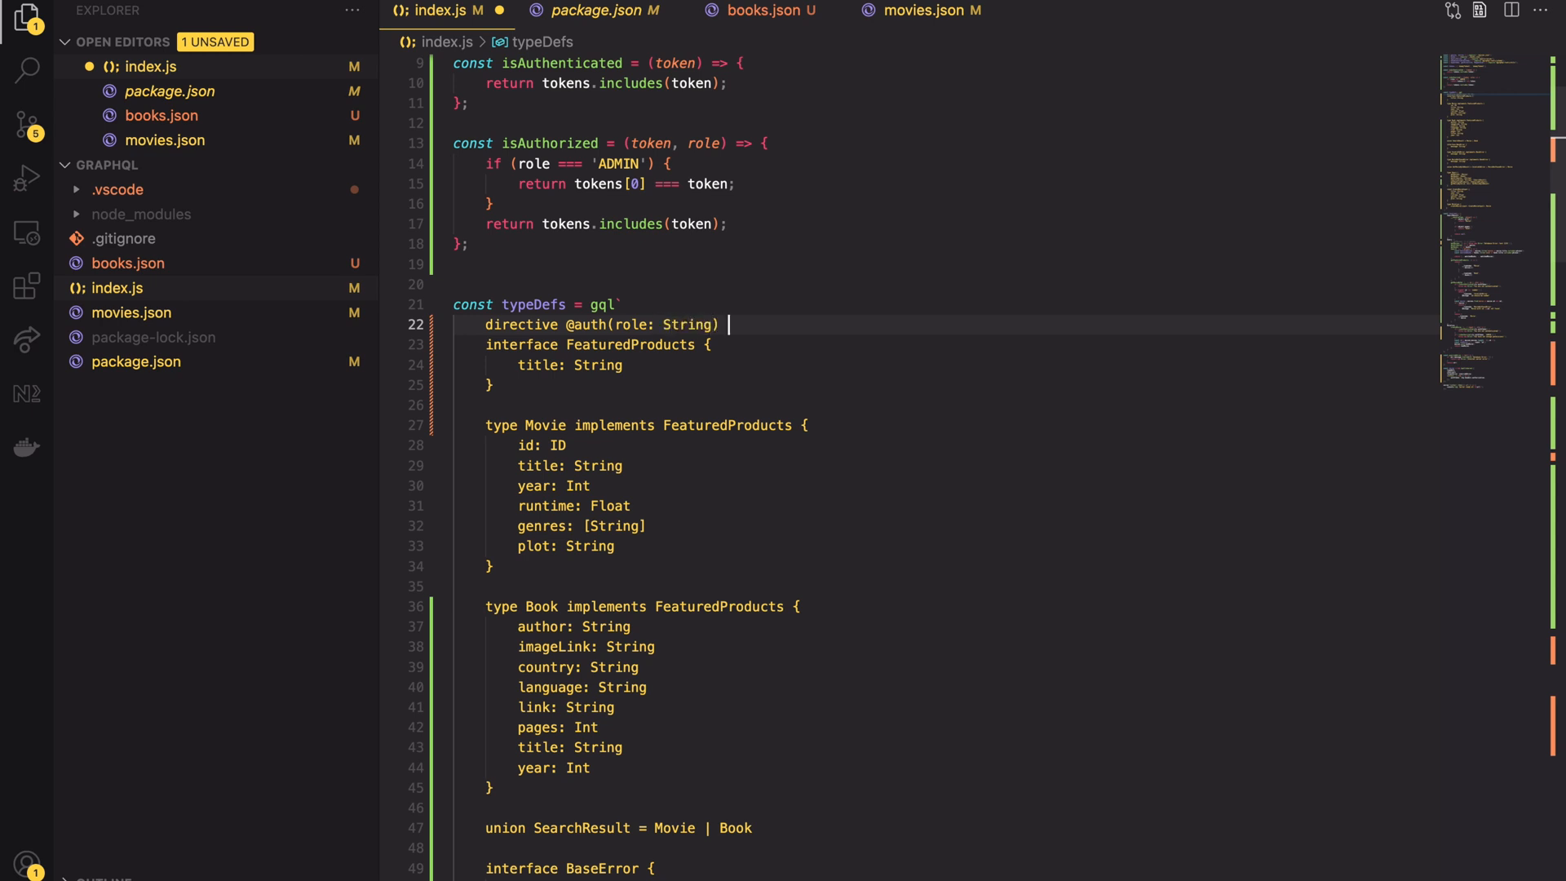
type("on FIELD_DEF")
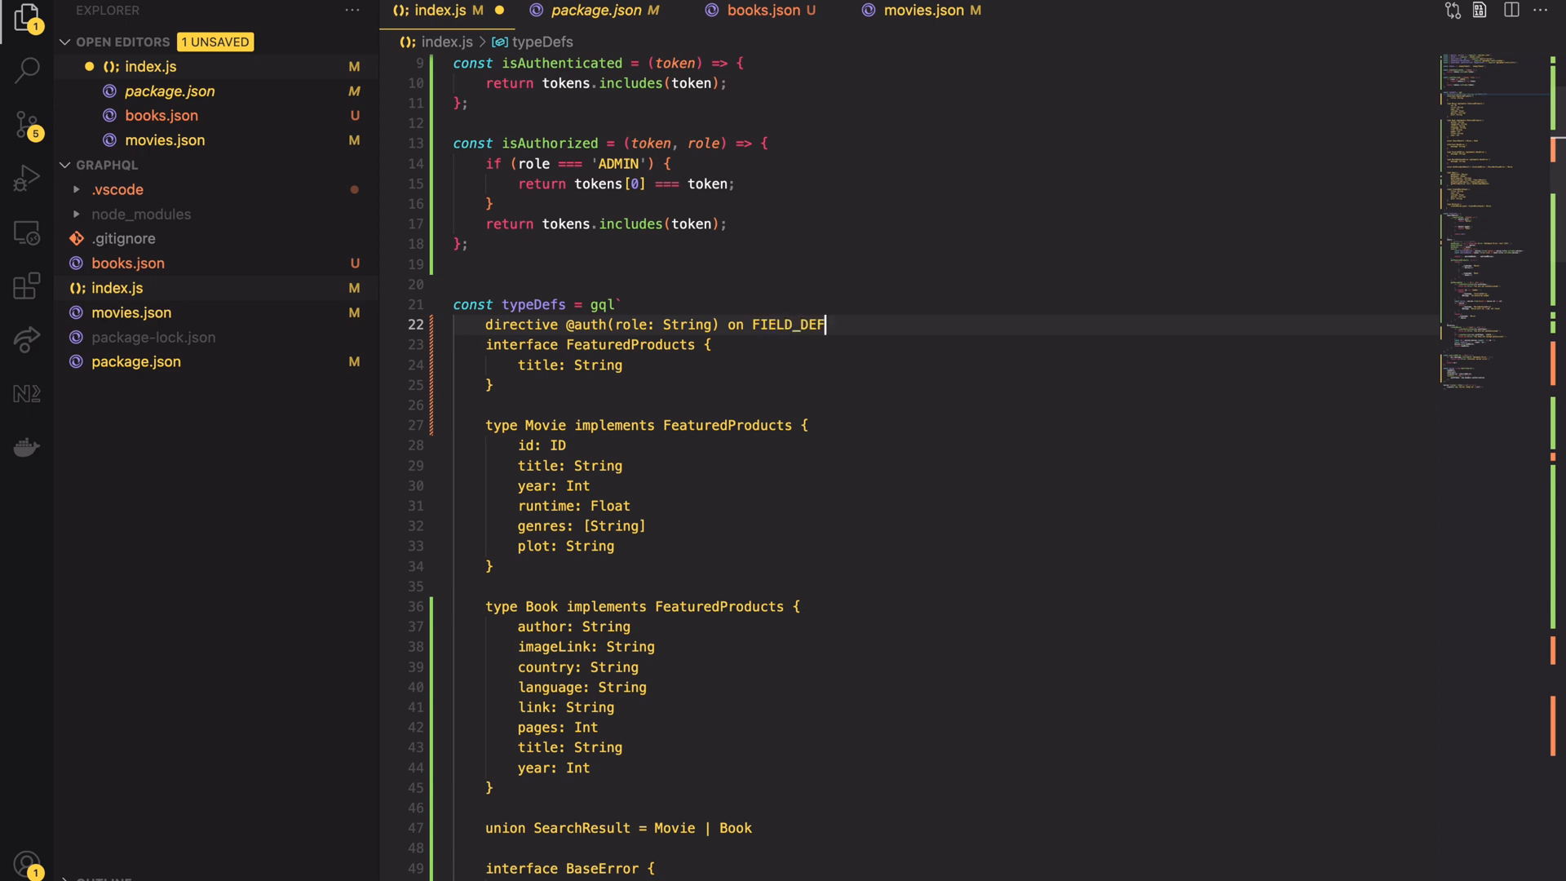
type("INITION")
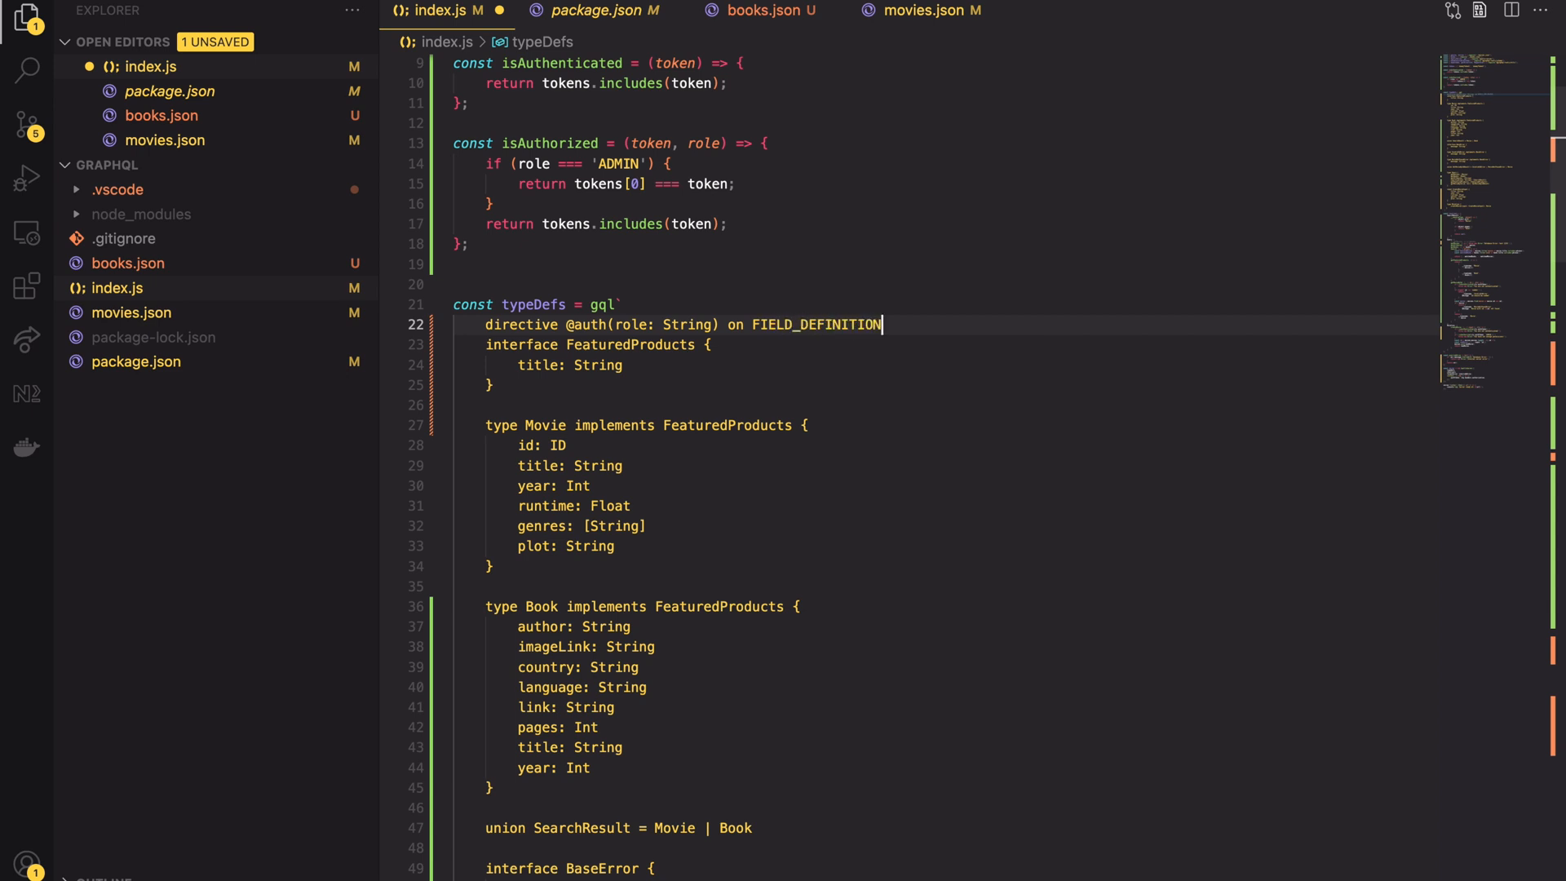
key("enter")
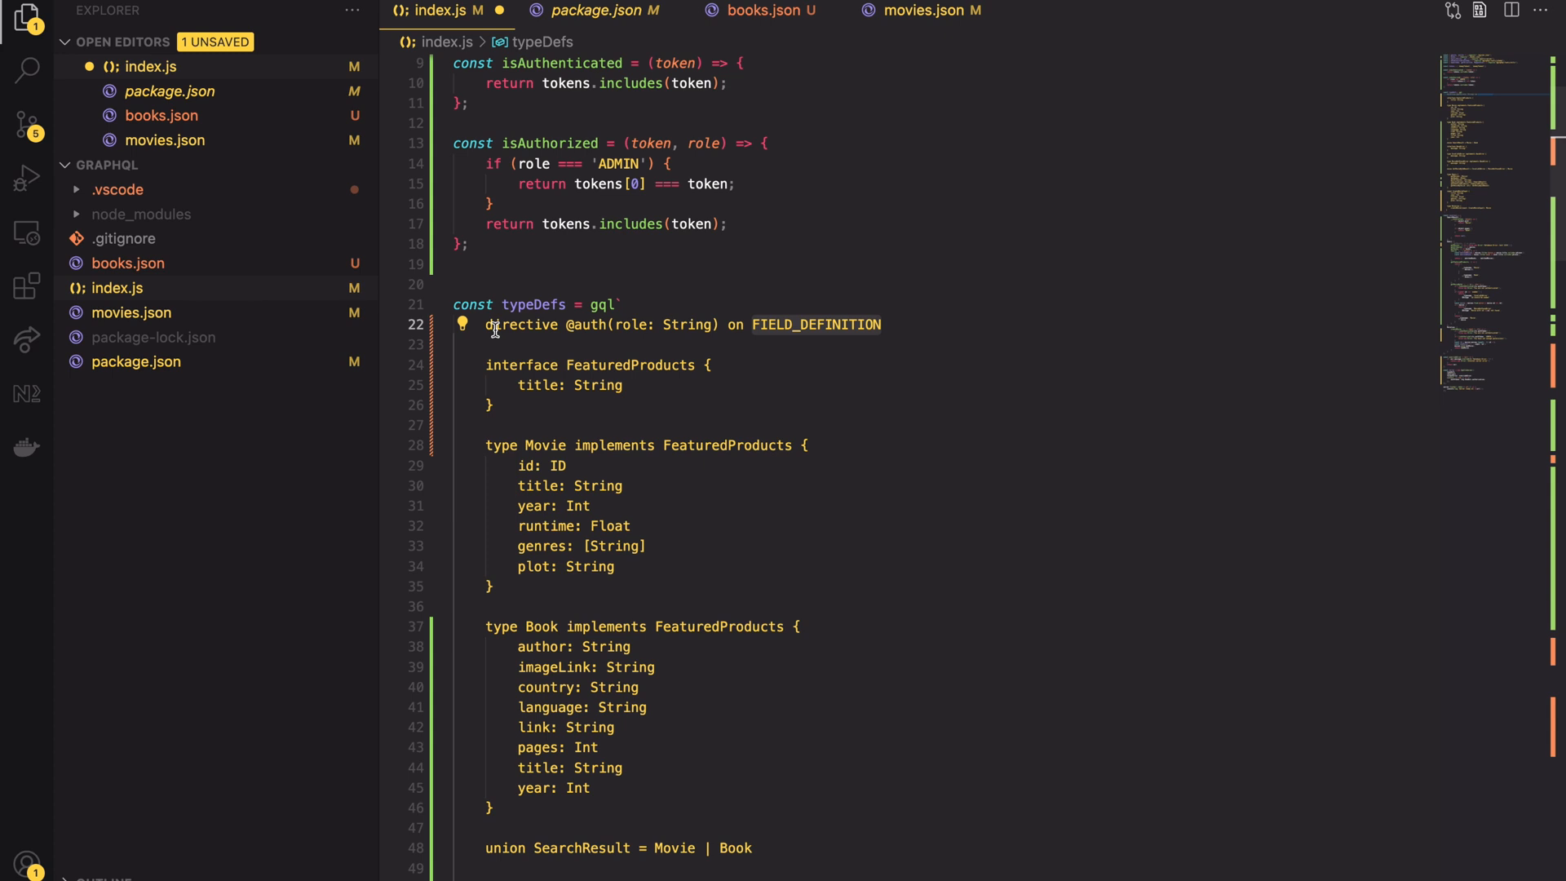
mouse_move(555, 323)
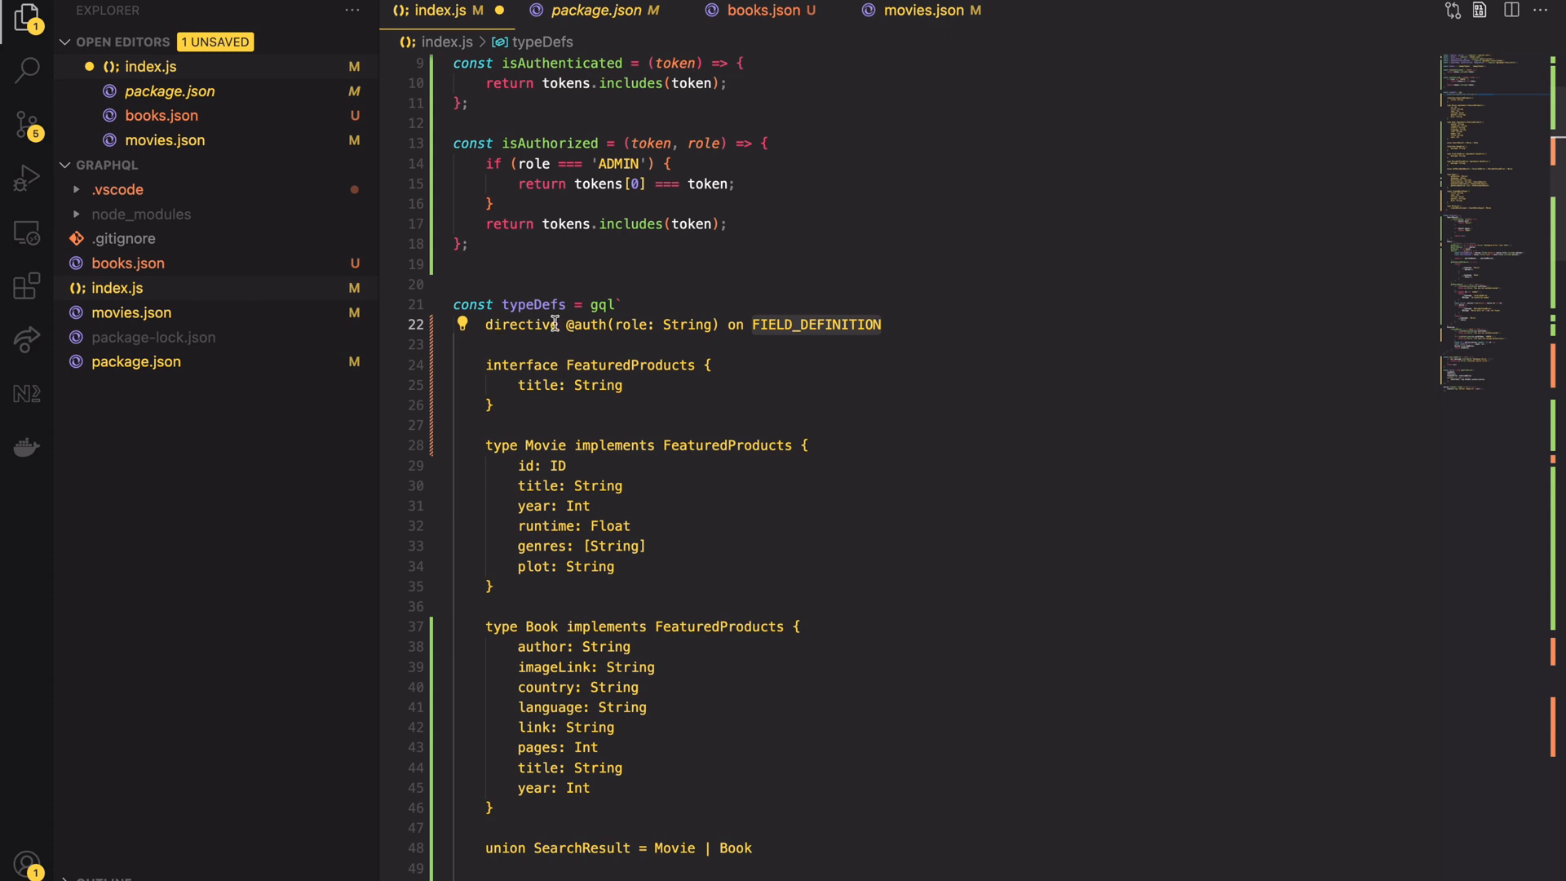
scroll("down", 3)
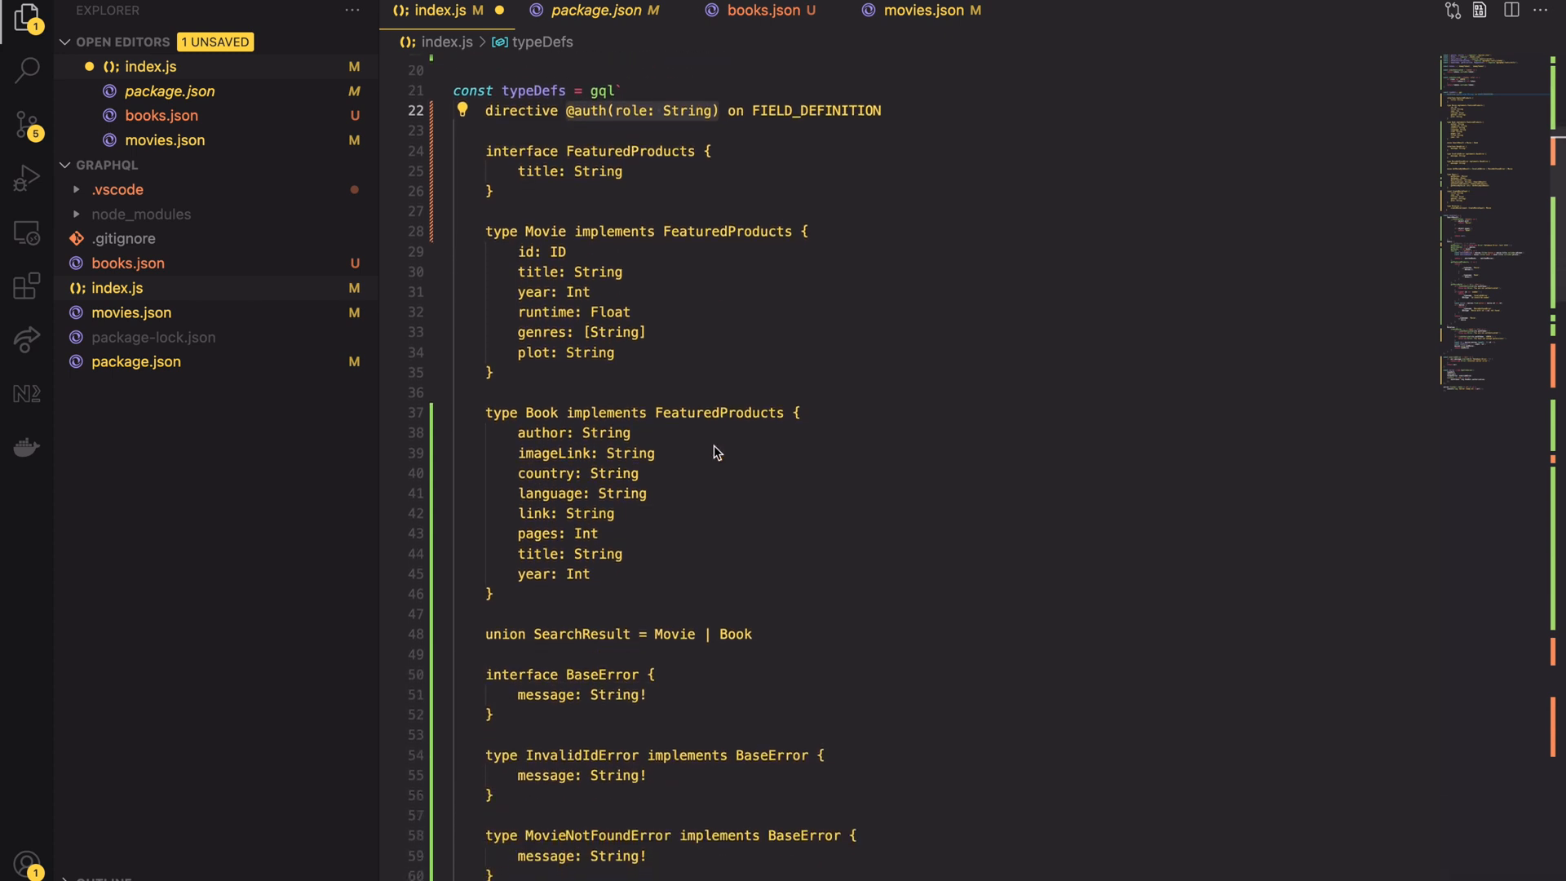
scroll("down", 3)
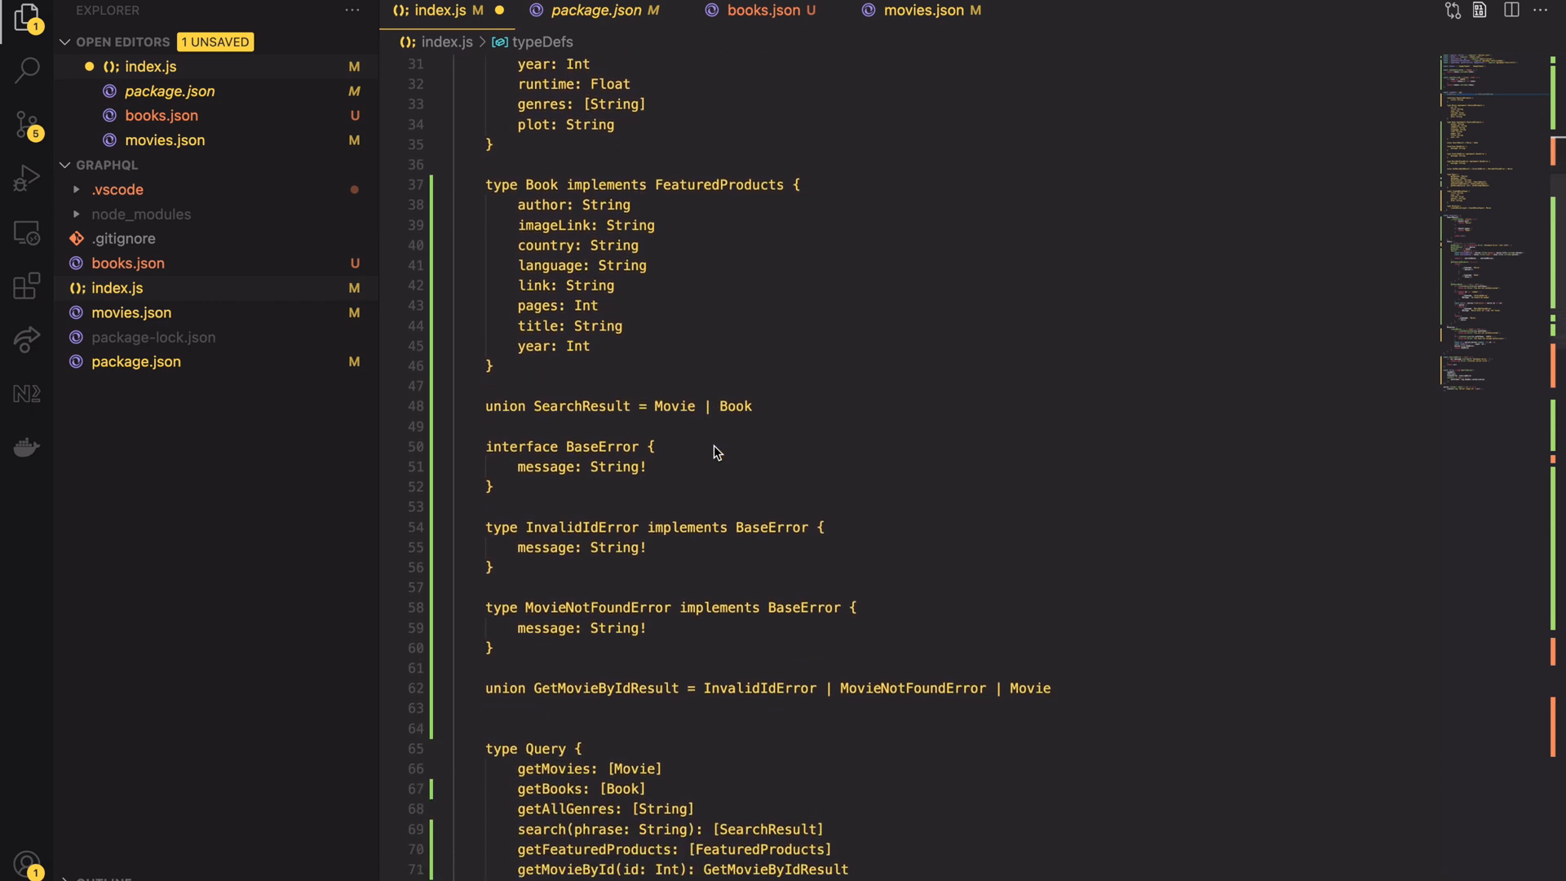
scroll("down", 3)
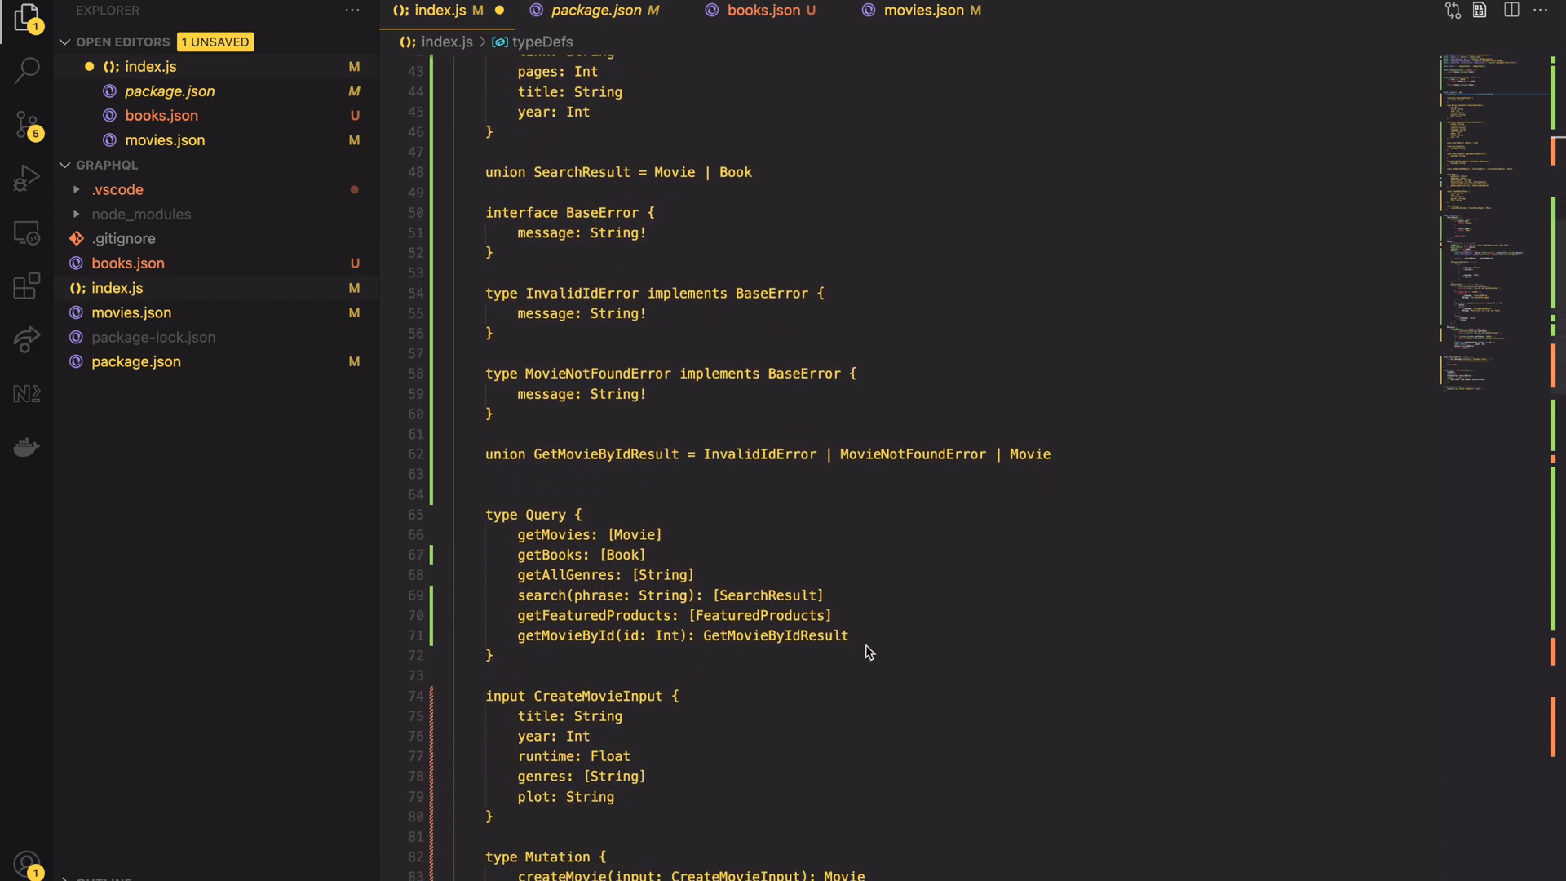
type("@auth(role: String)")
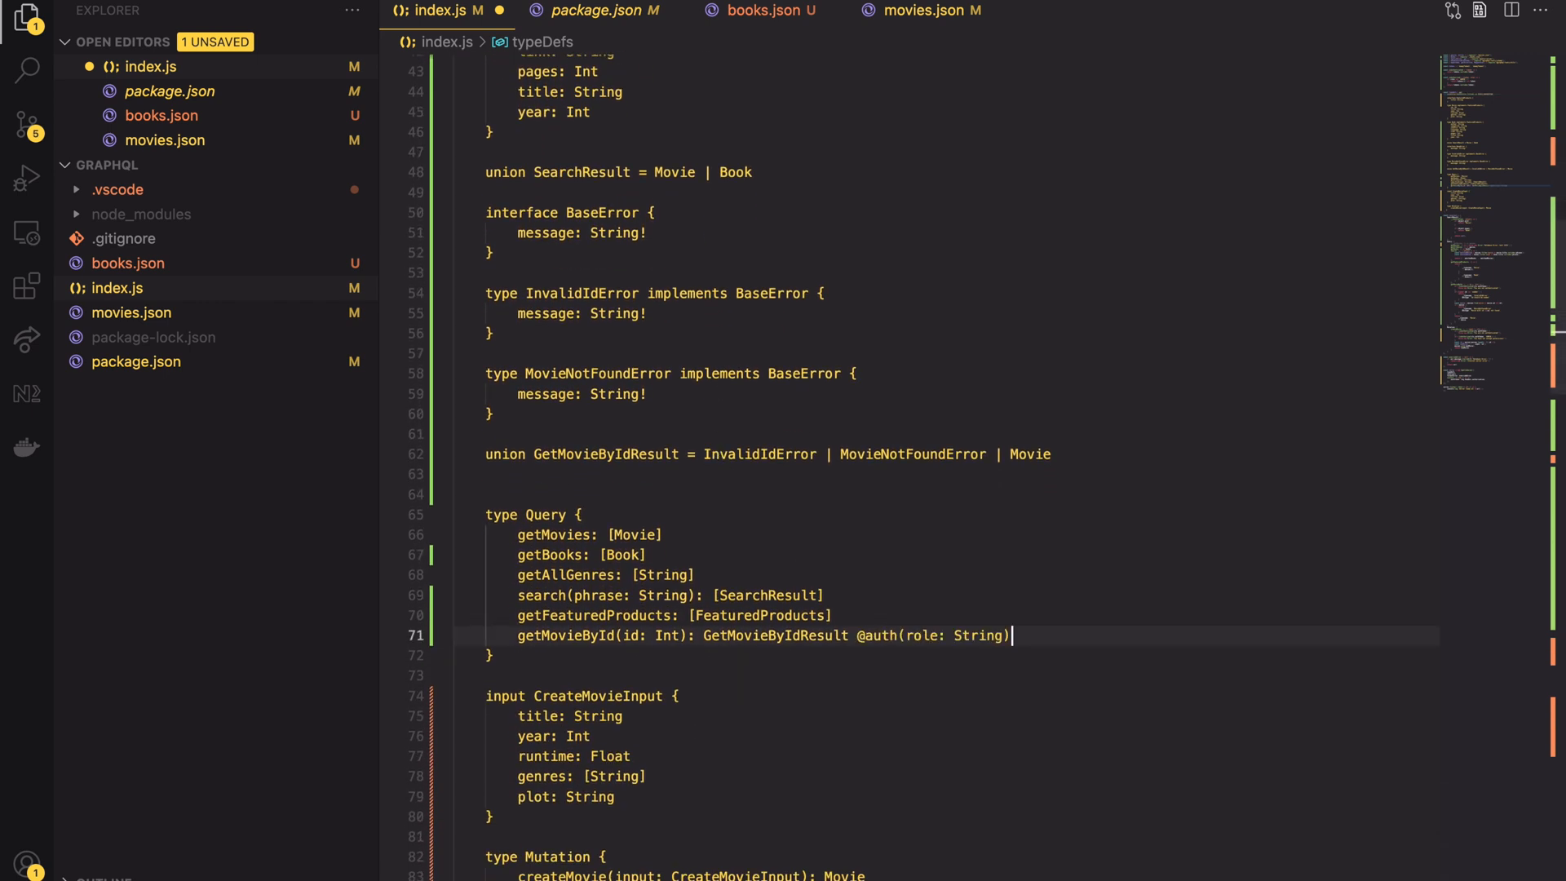
mouse_move(982, 643)
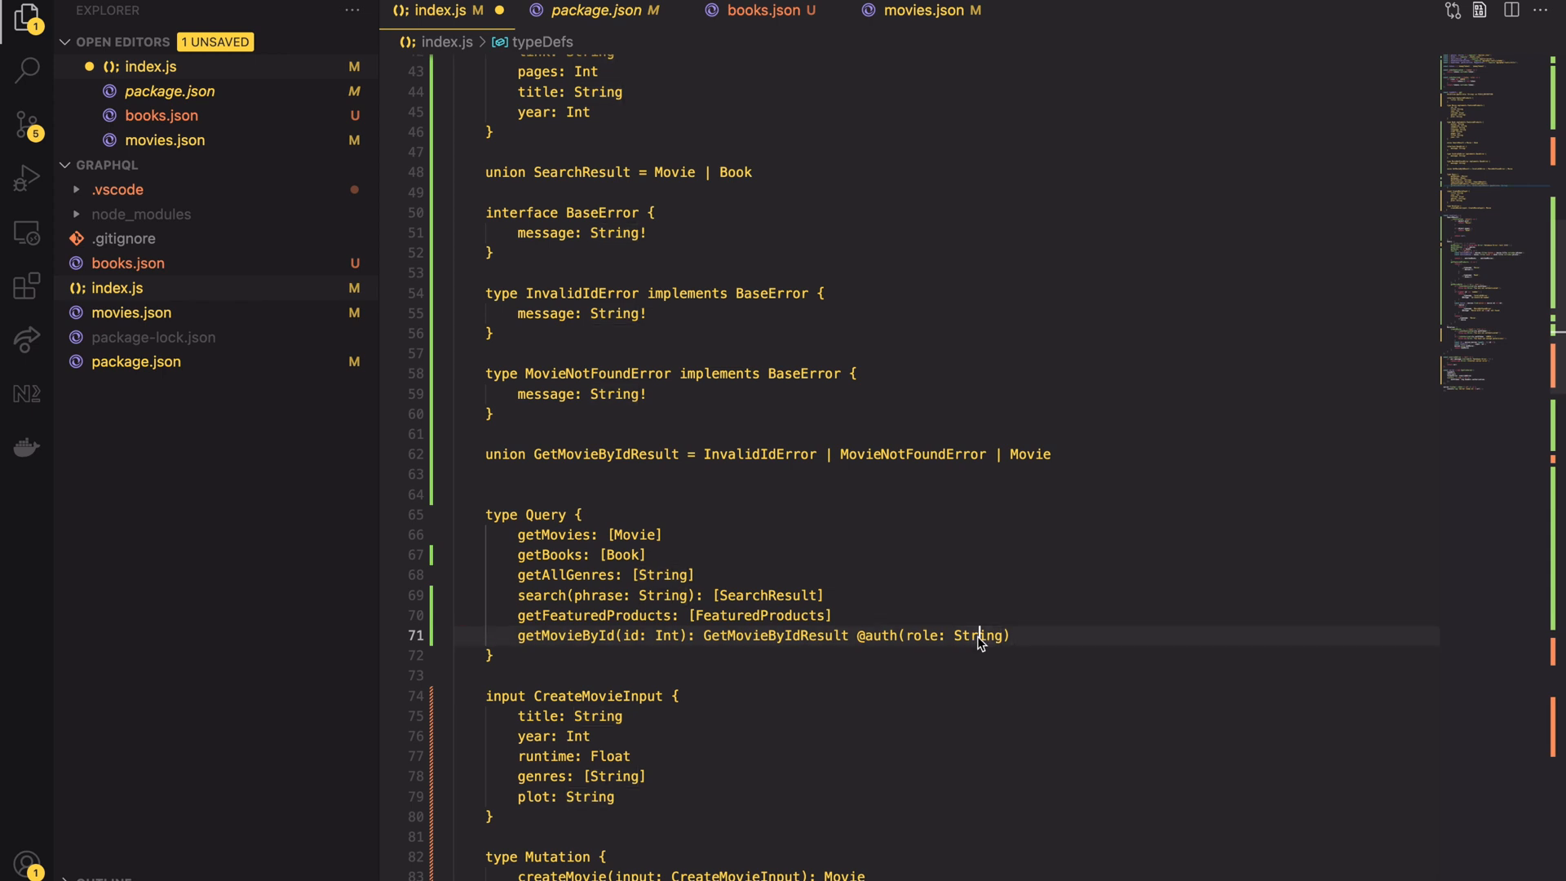
key("Backspace")
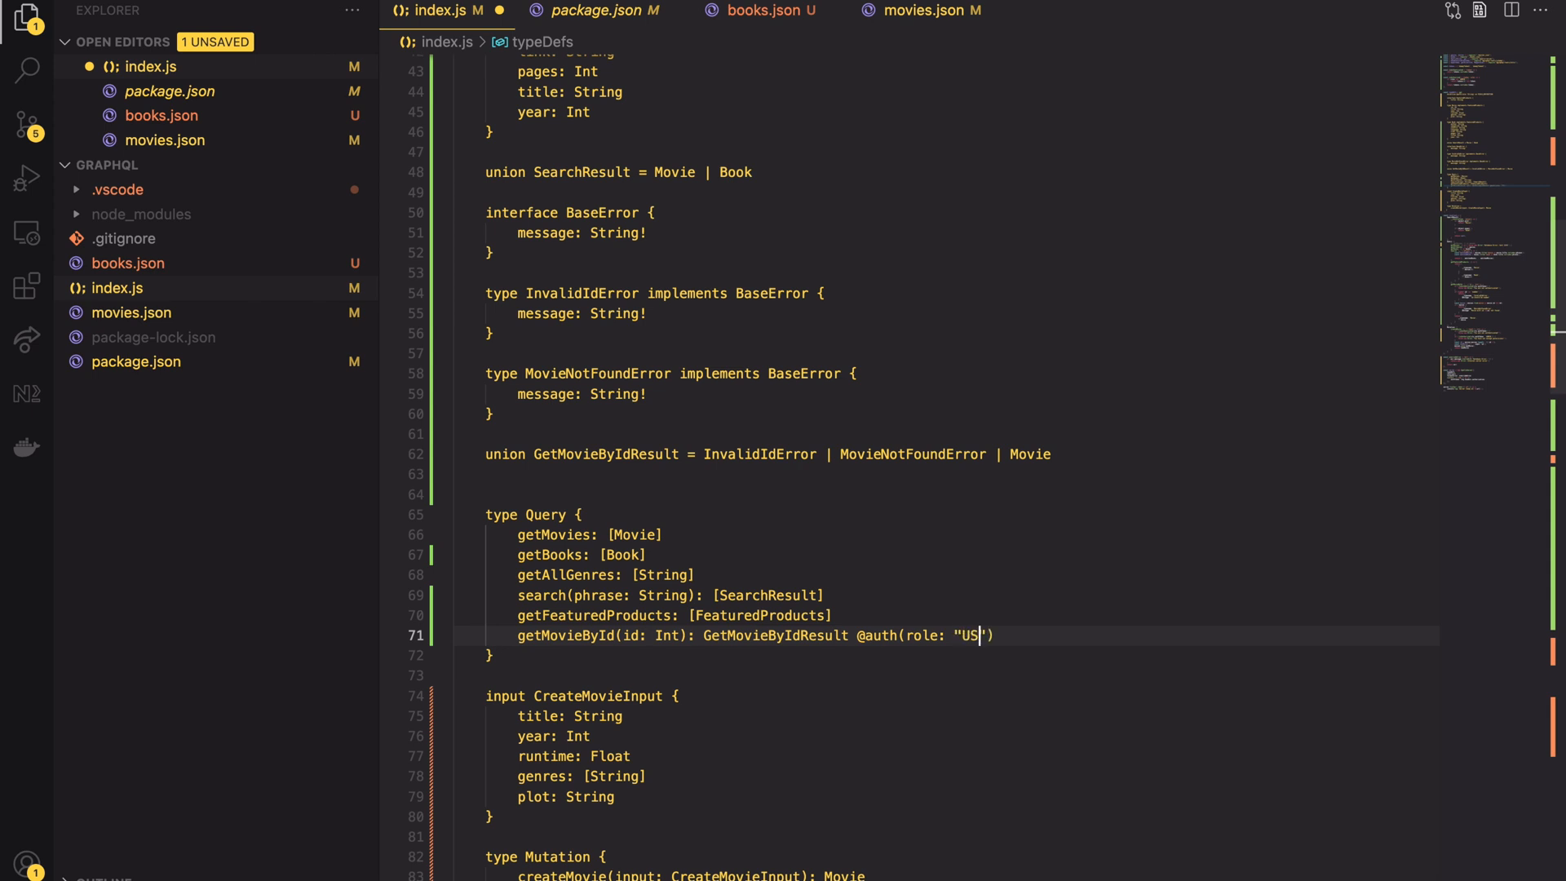
type("ER")
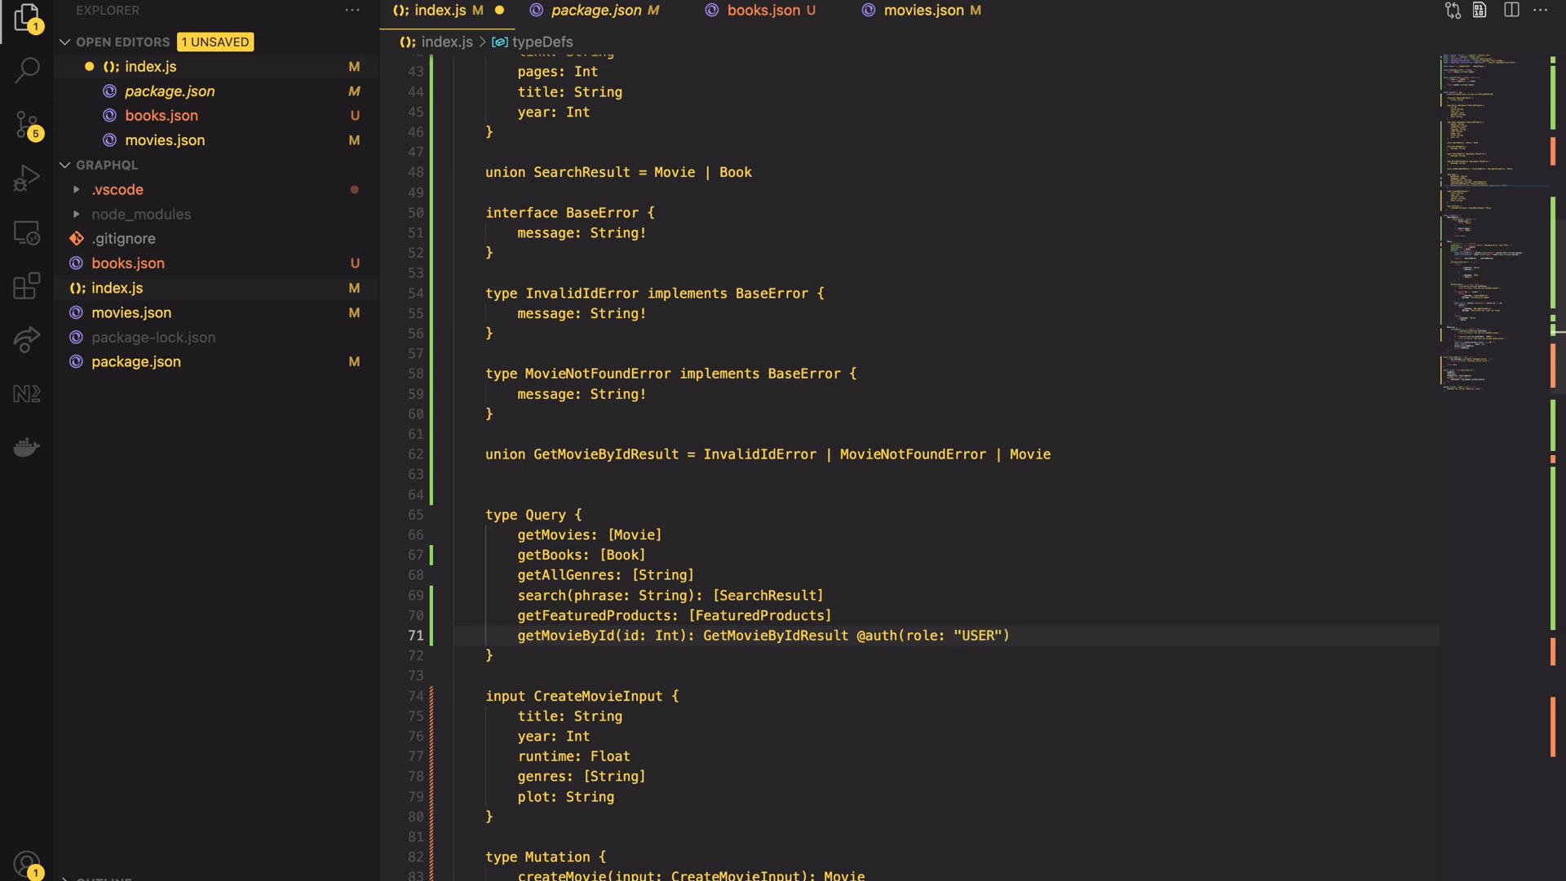
mouse_move(984, 636)
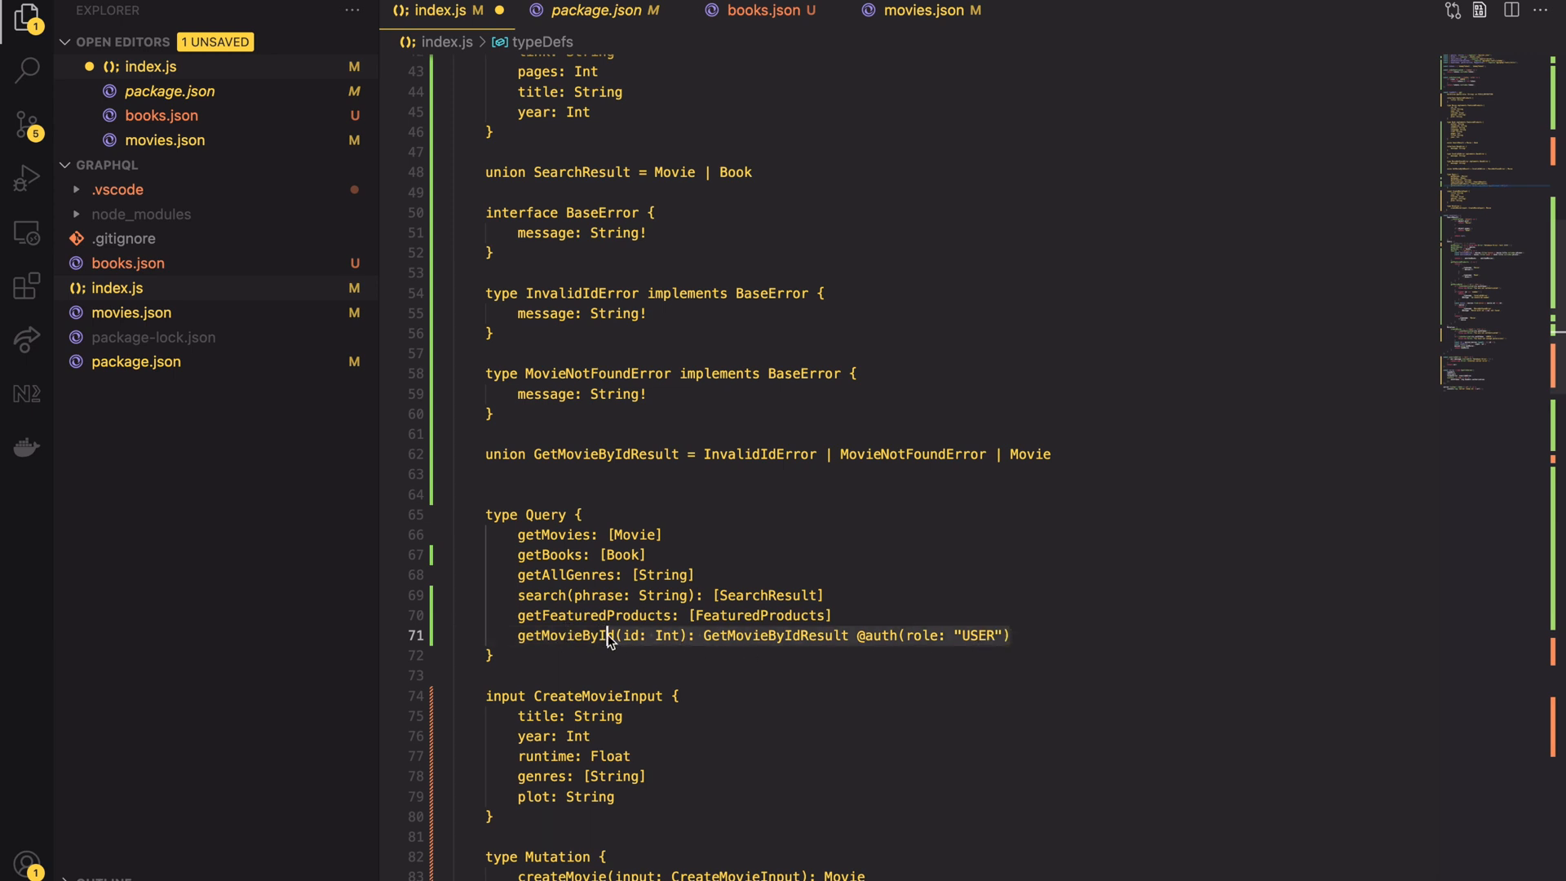
mouse_move(857, 644)
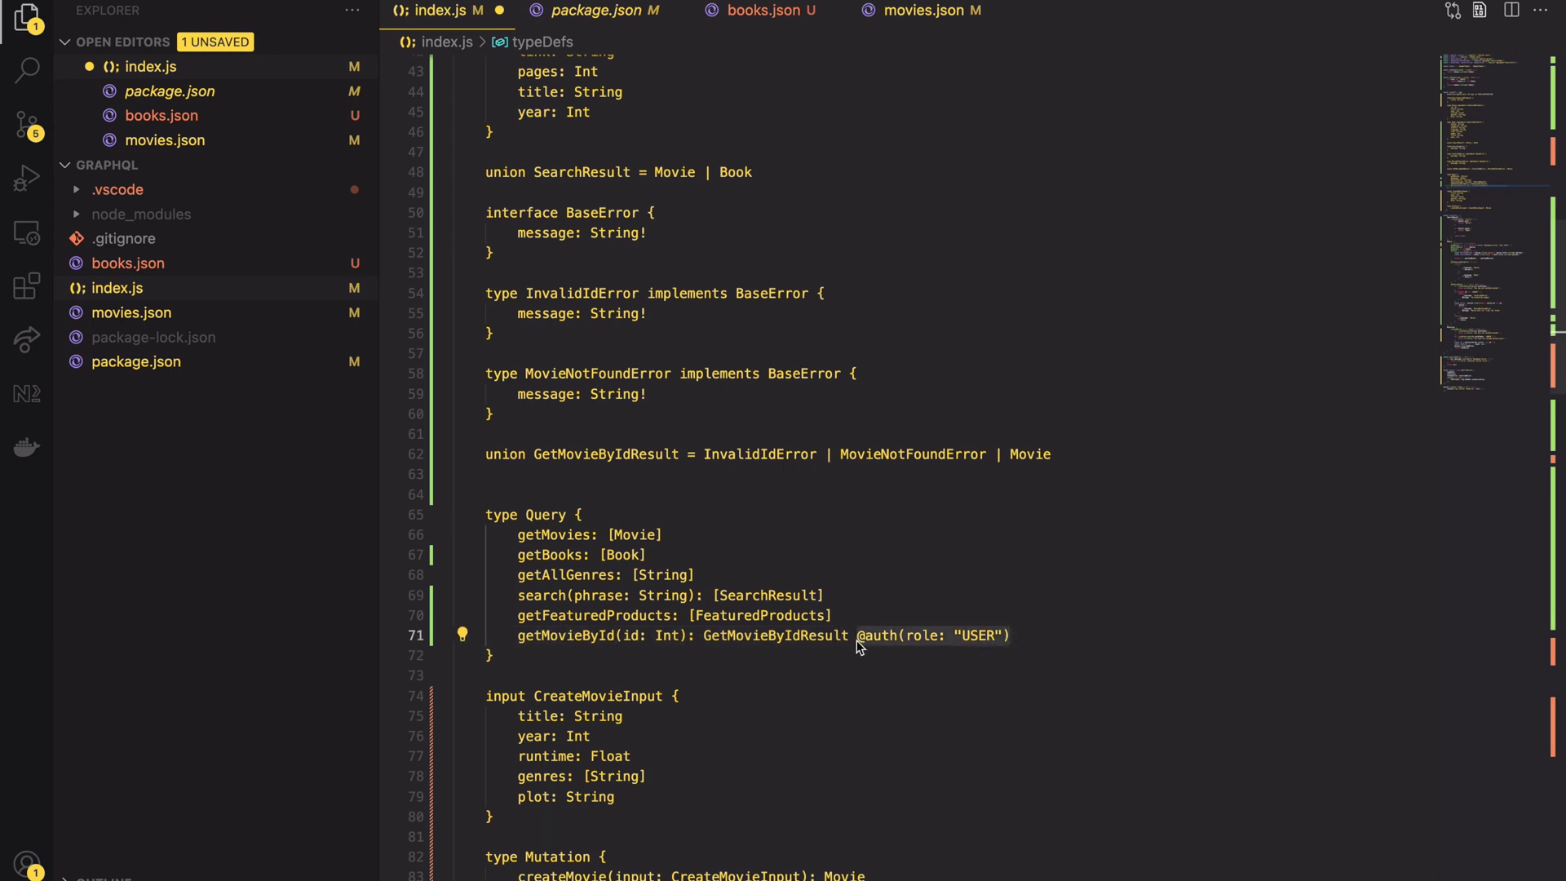
scroll("down", 3)
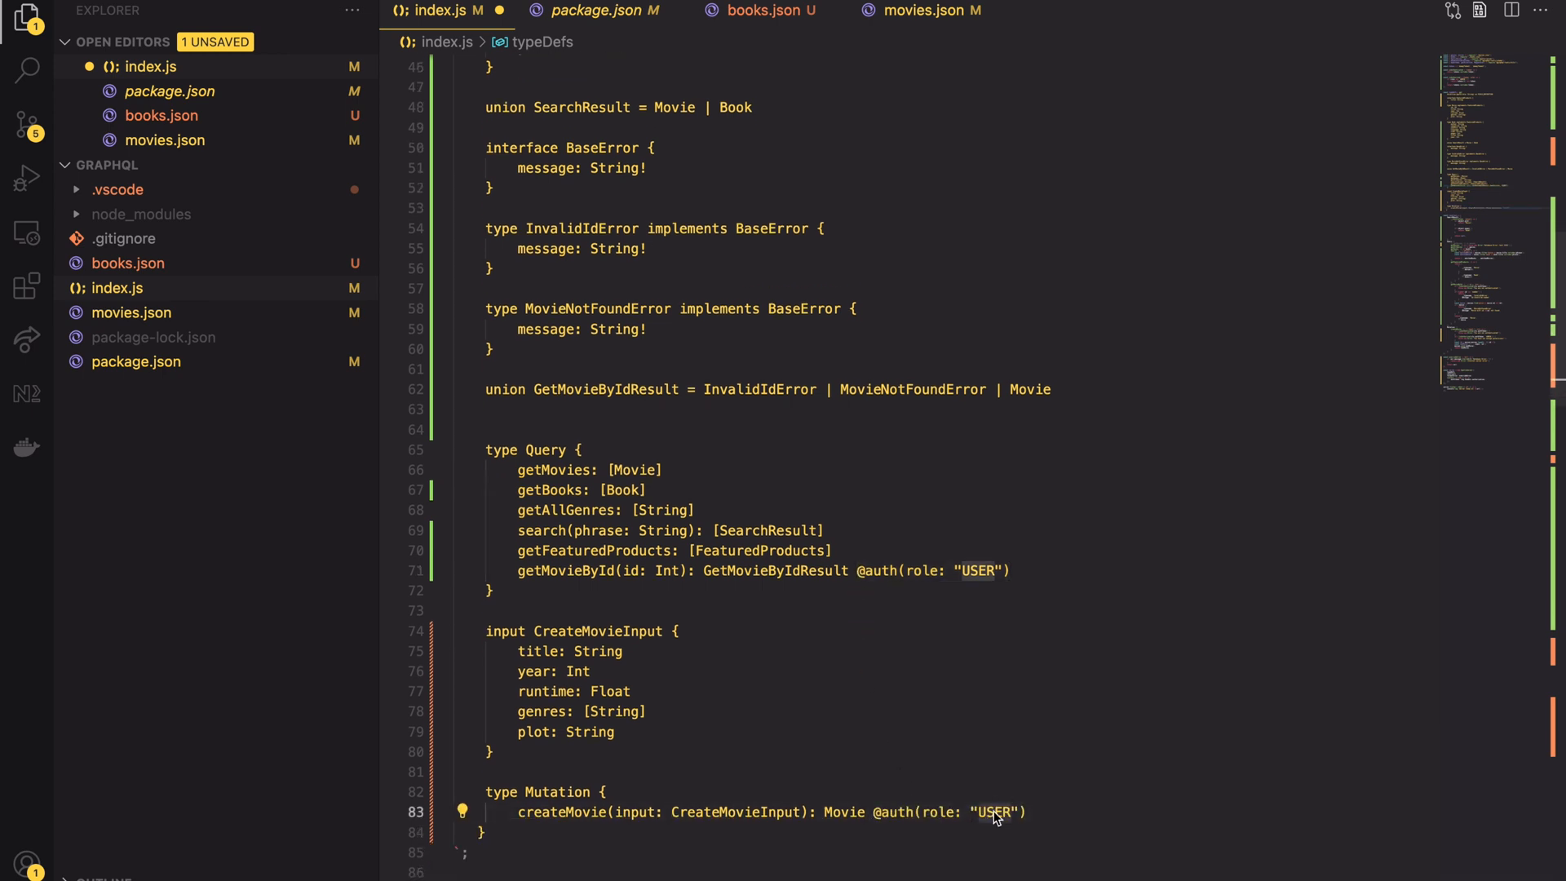
type("ADMIN")
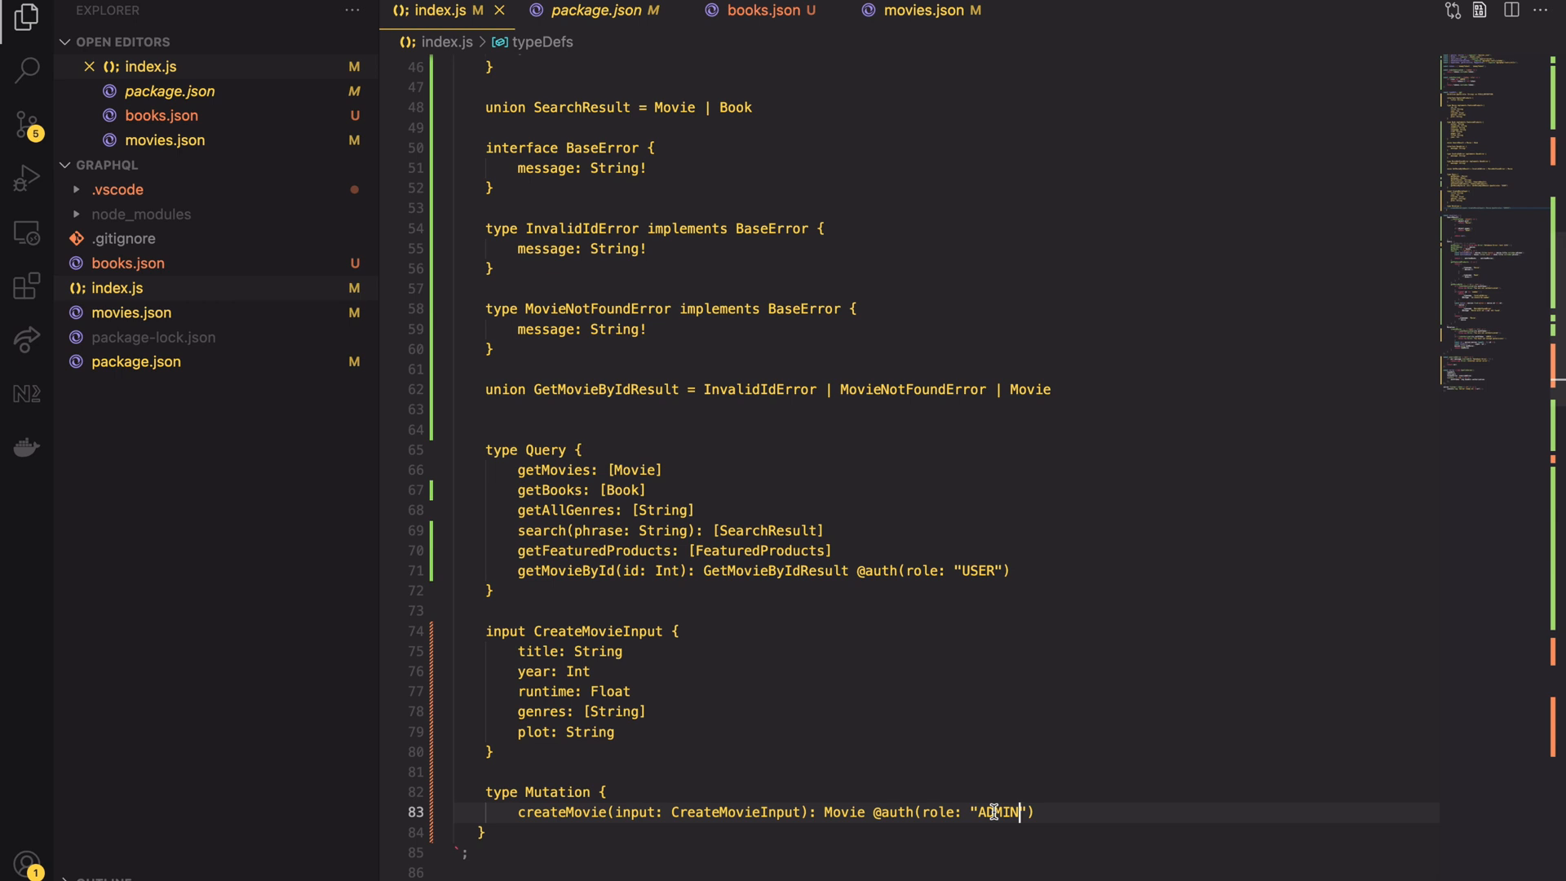
scroll("down", 3)
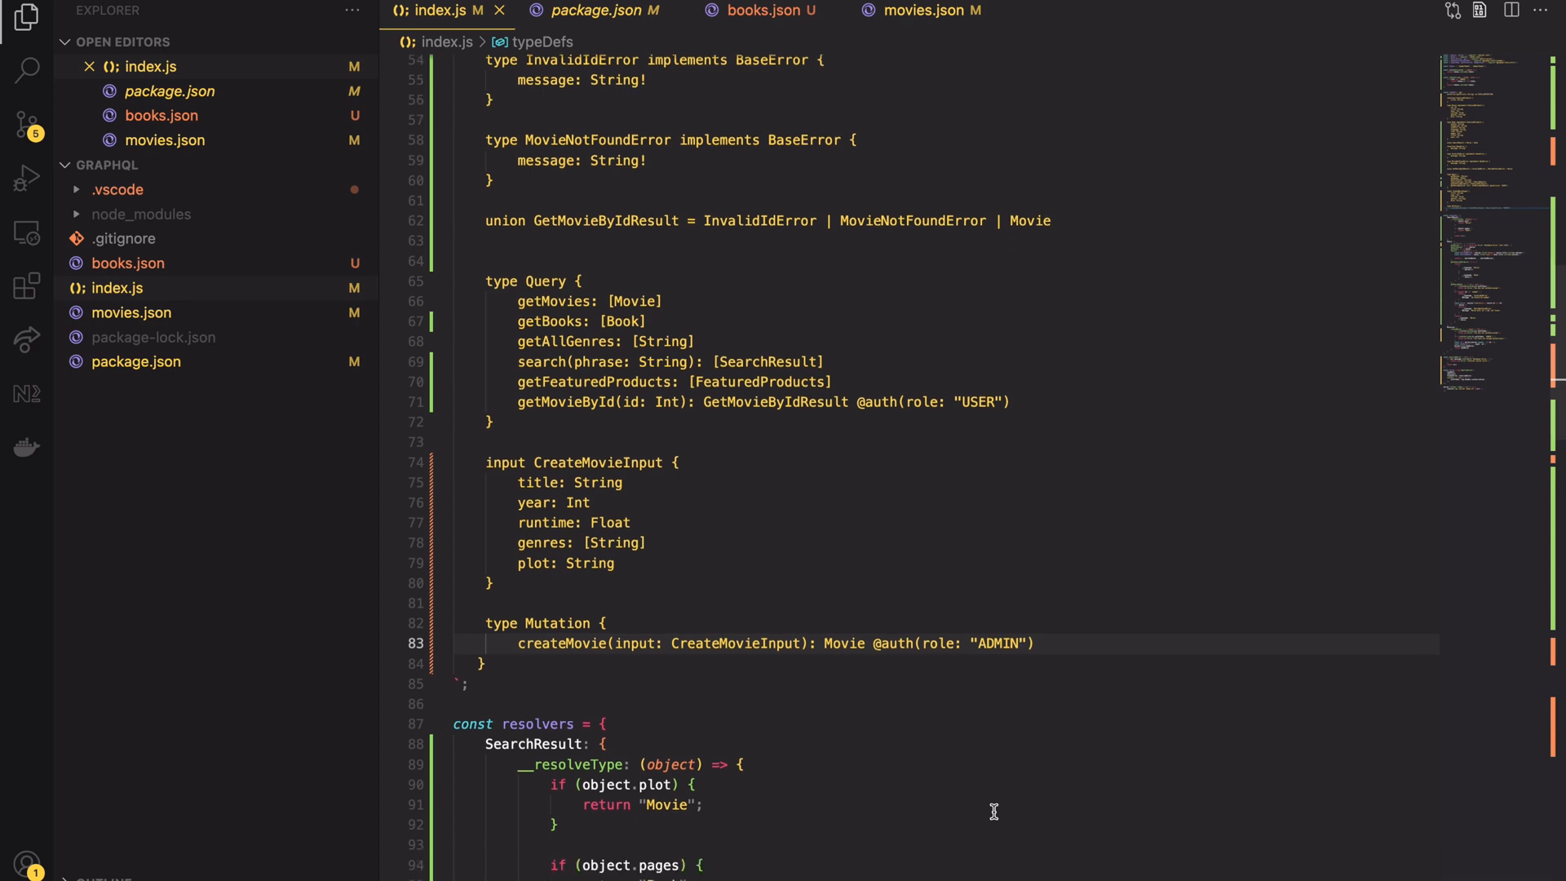
Step: Scroll down through the resolvers to the ApolloServer setup at the end of index.js
scroll("down", 3)
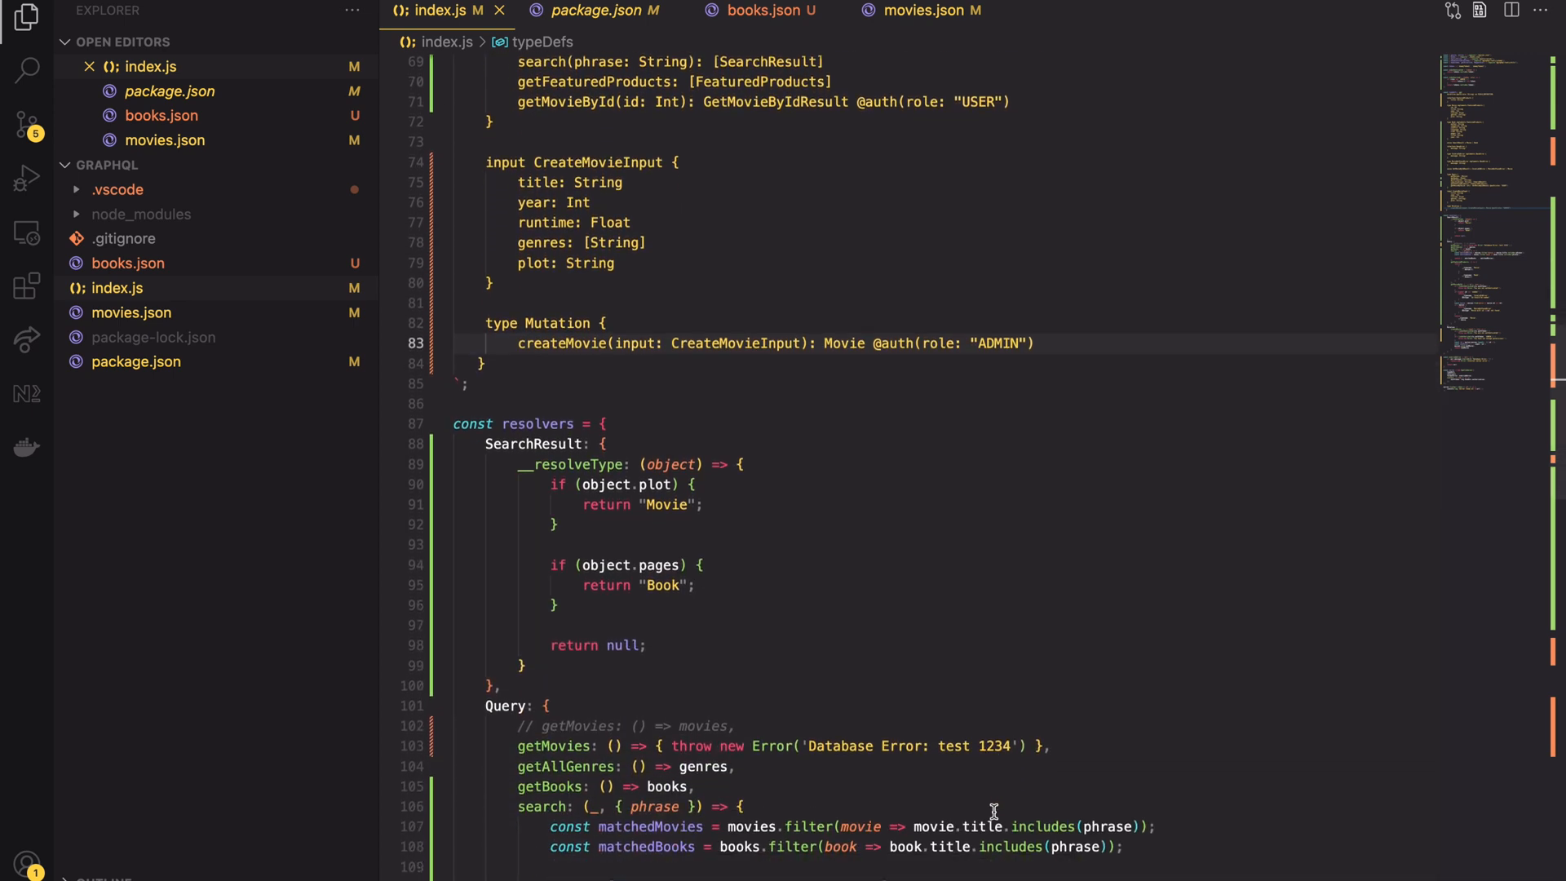
scroll("down", 3)
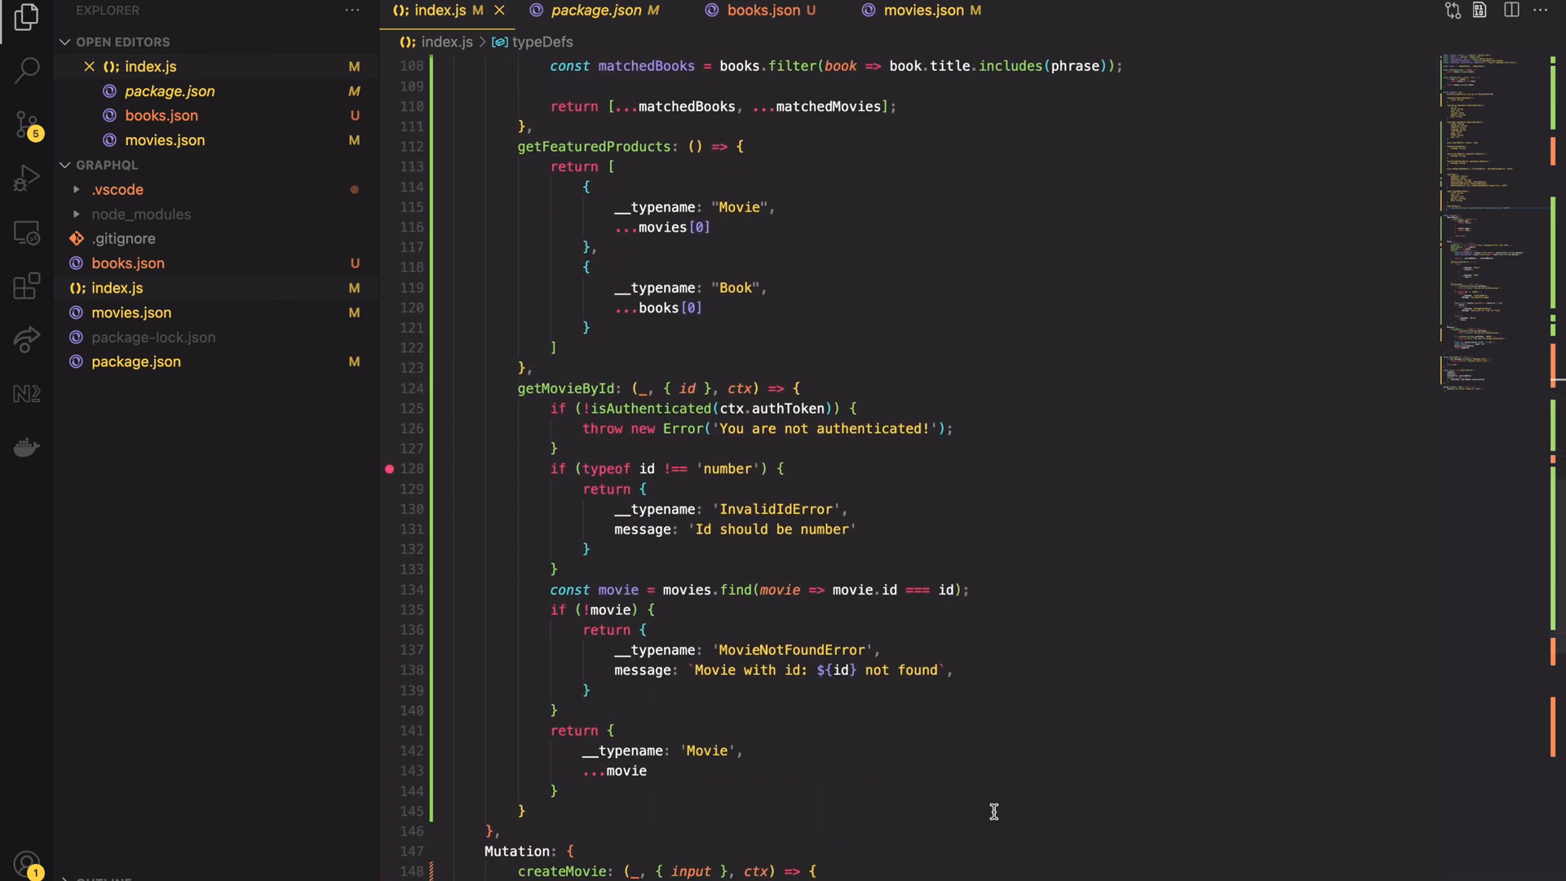
scroll("down", 3)
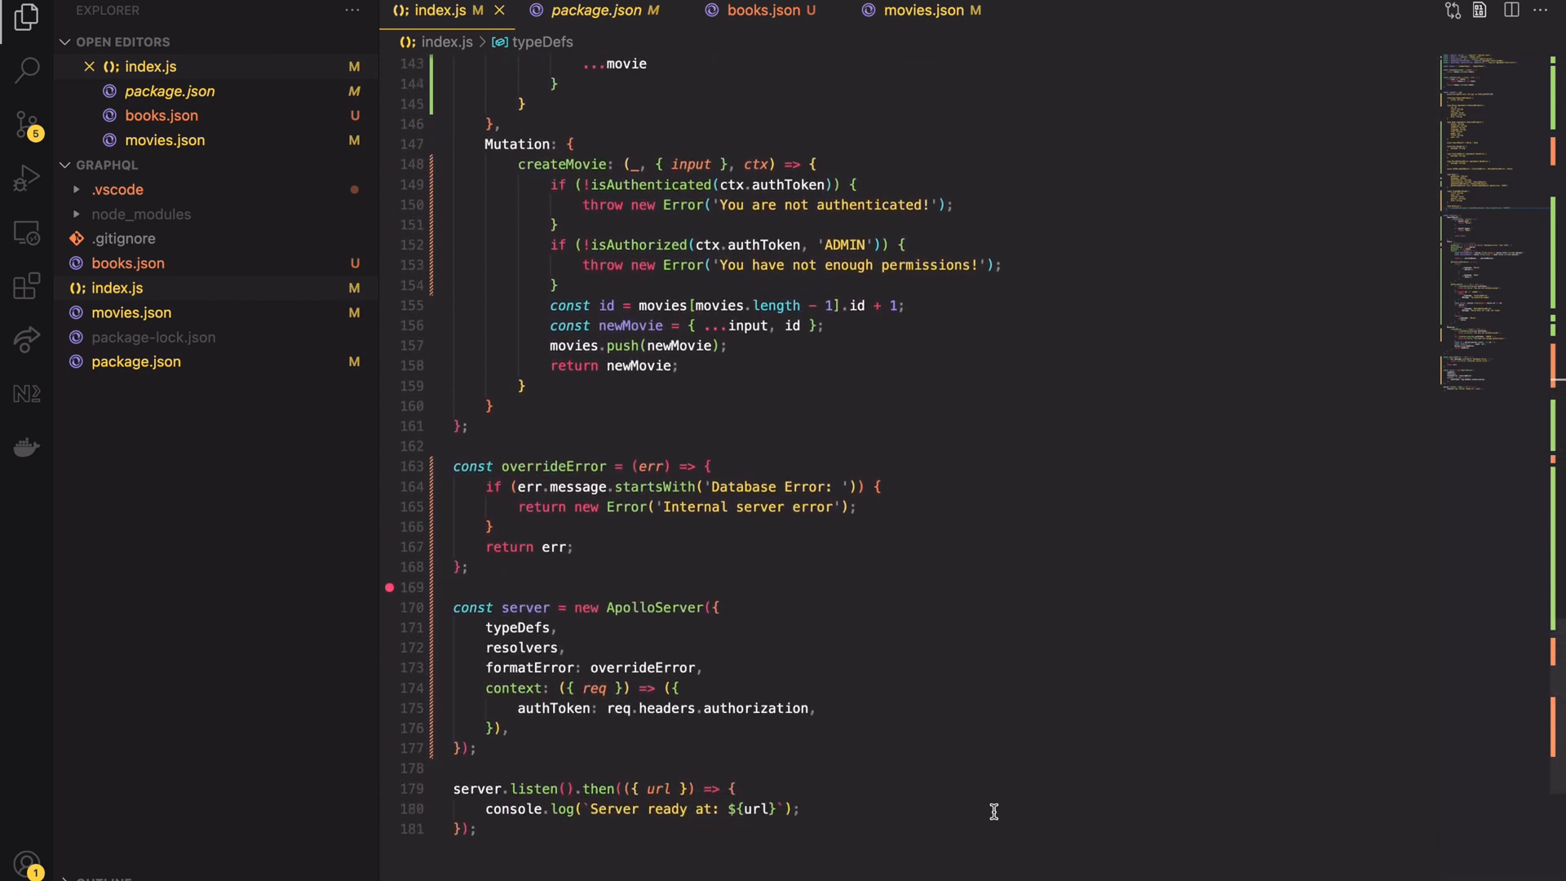
mouse_move(578, 586)
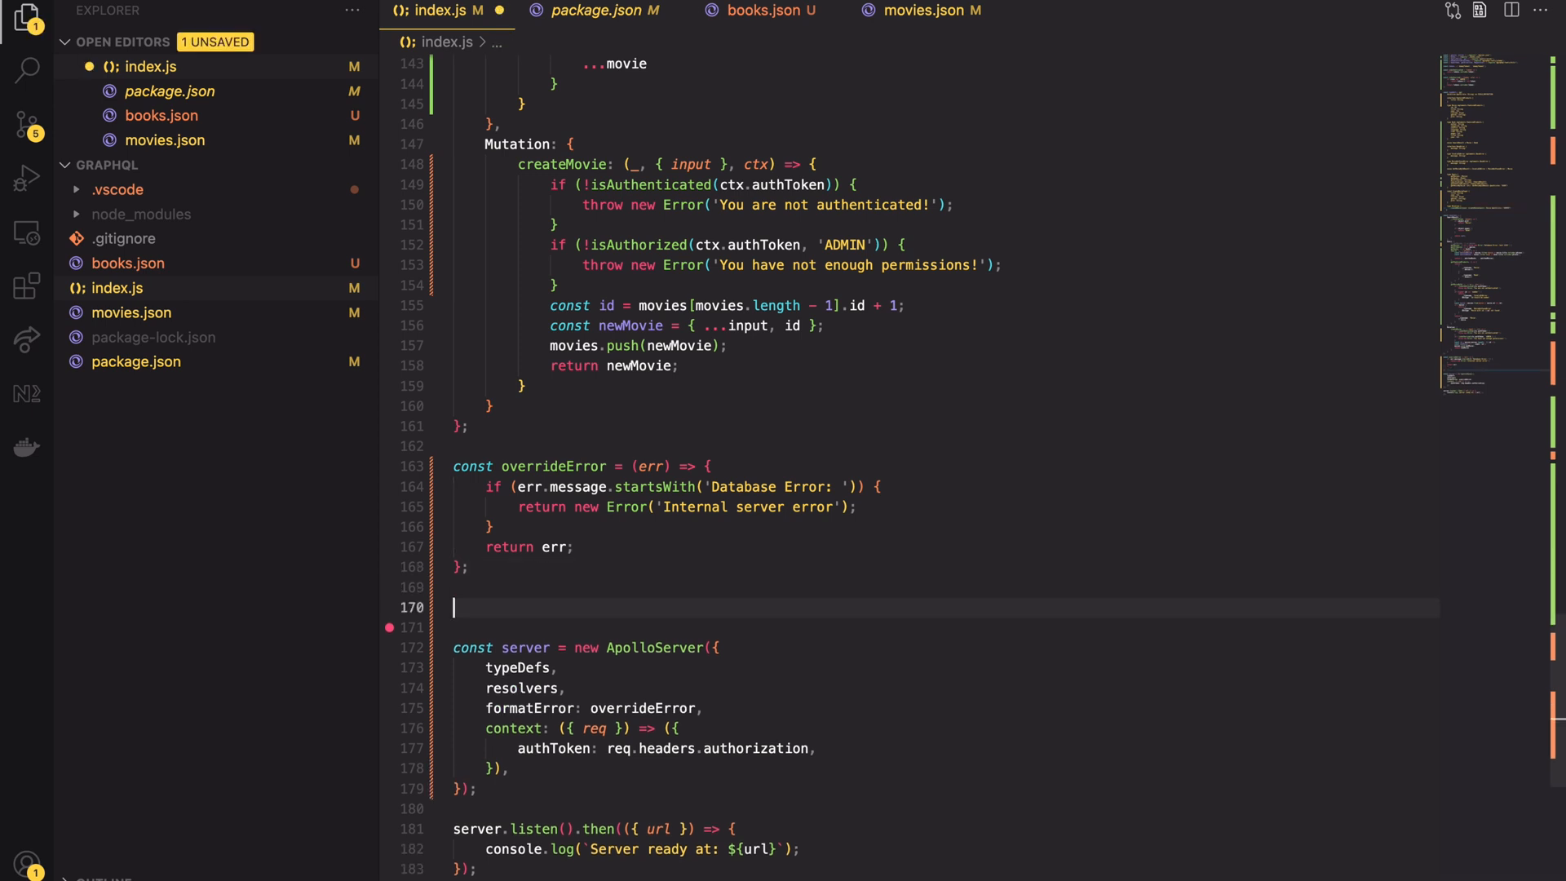
Step: Define let schema = makeExecutableSchema({ typeDefs, resolvers }) and pass schema to ApolloServer
type("let")
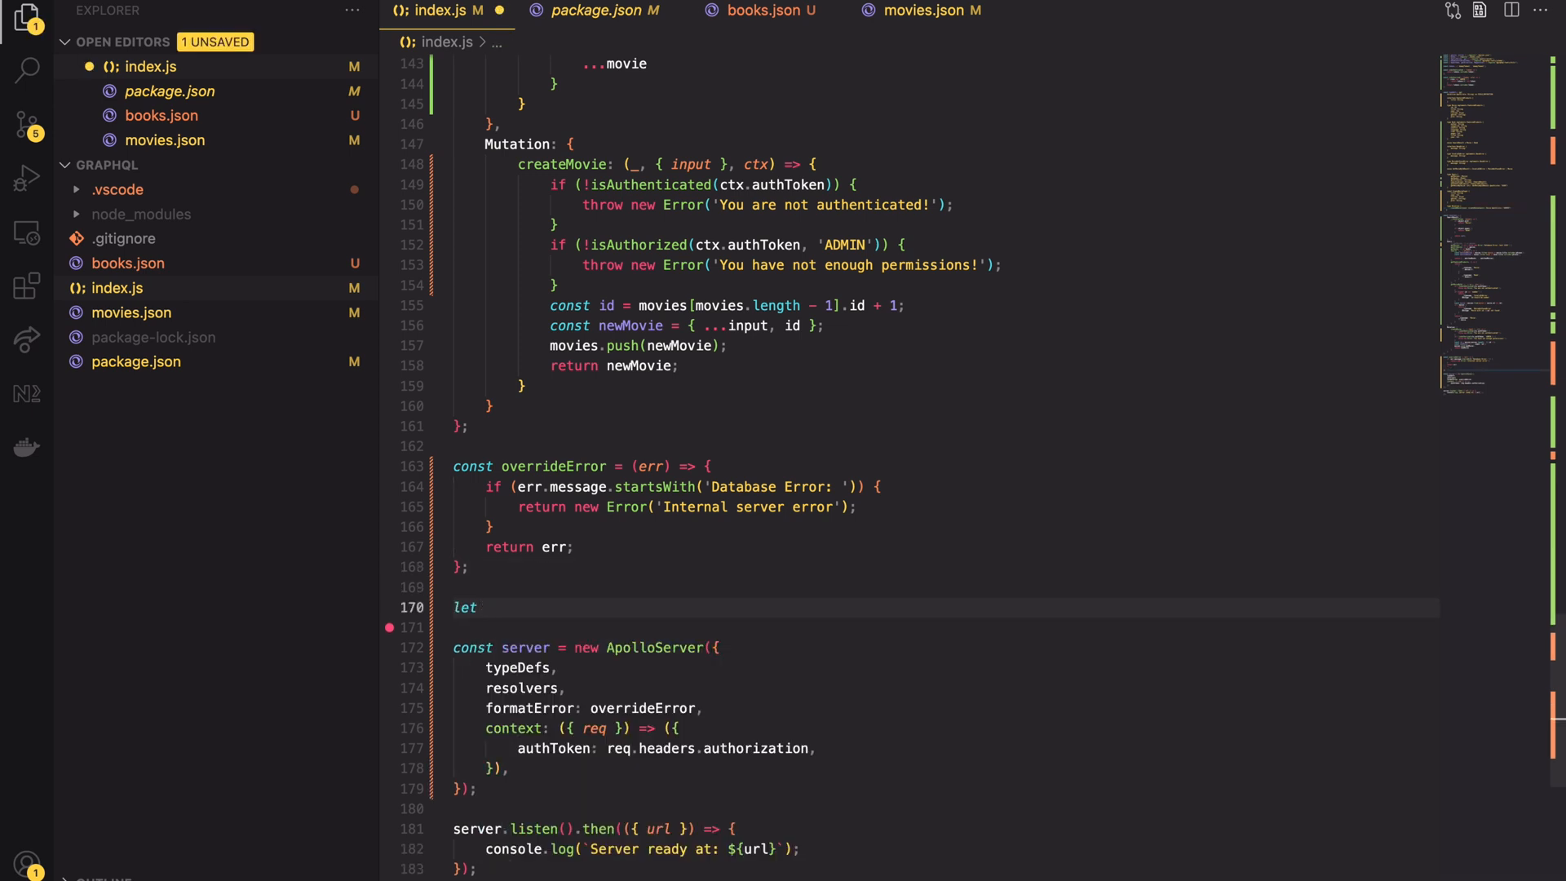
type("schema")
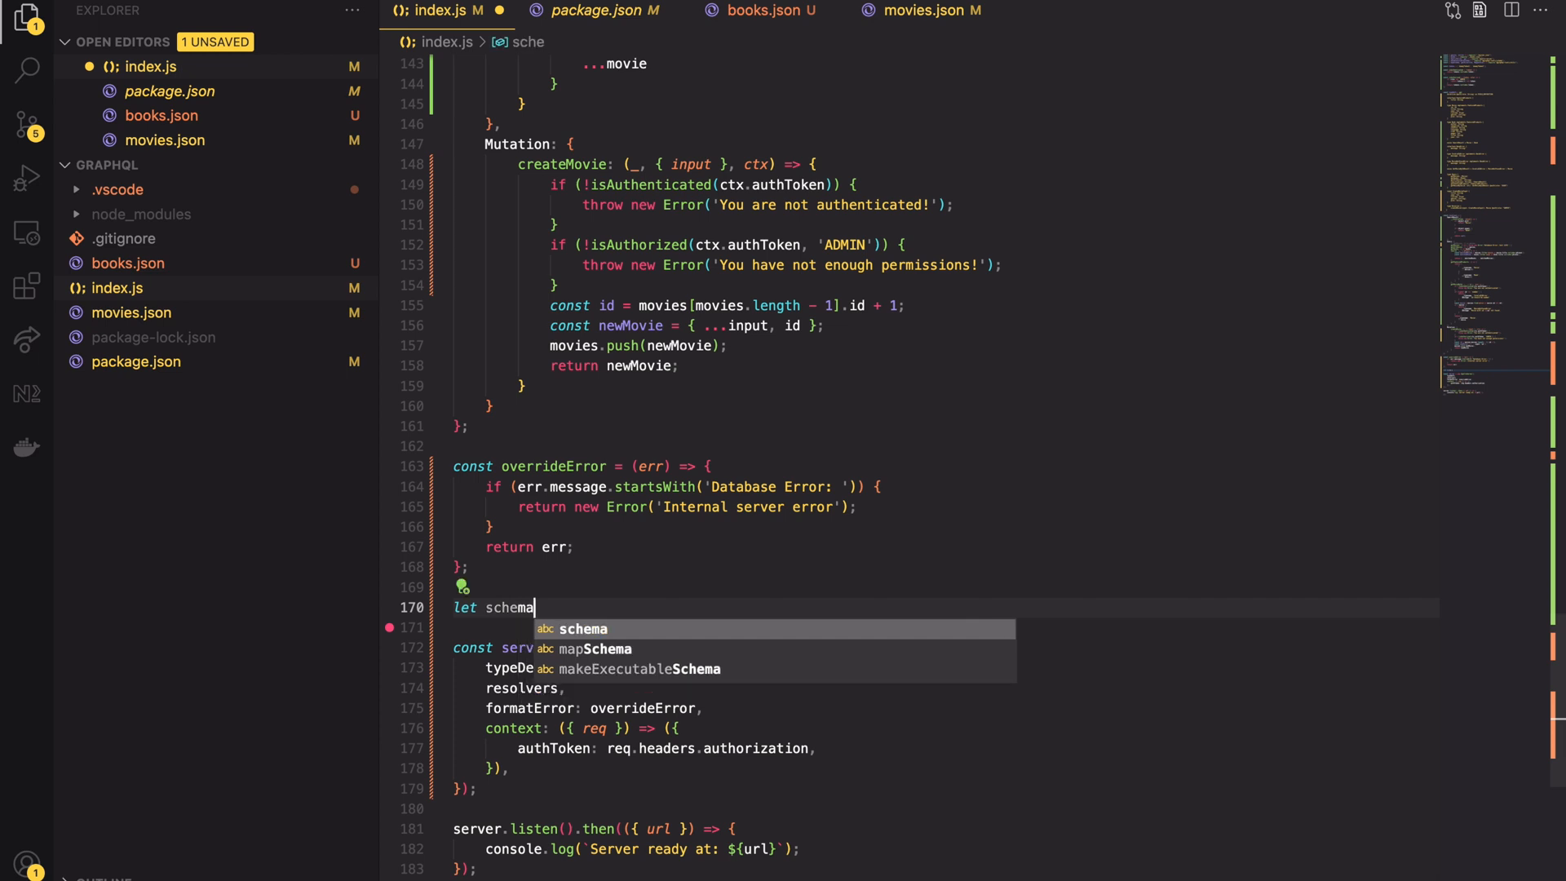
type("= m")
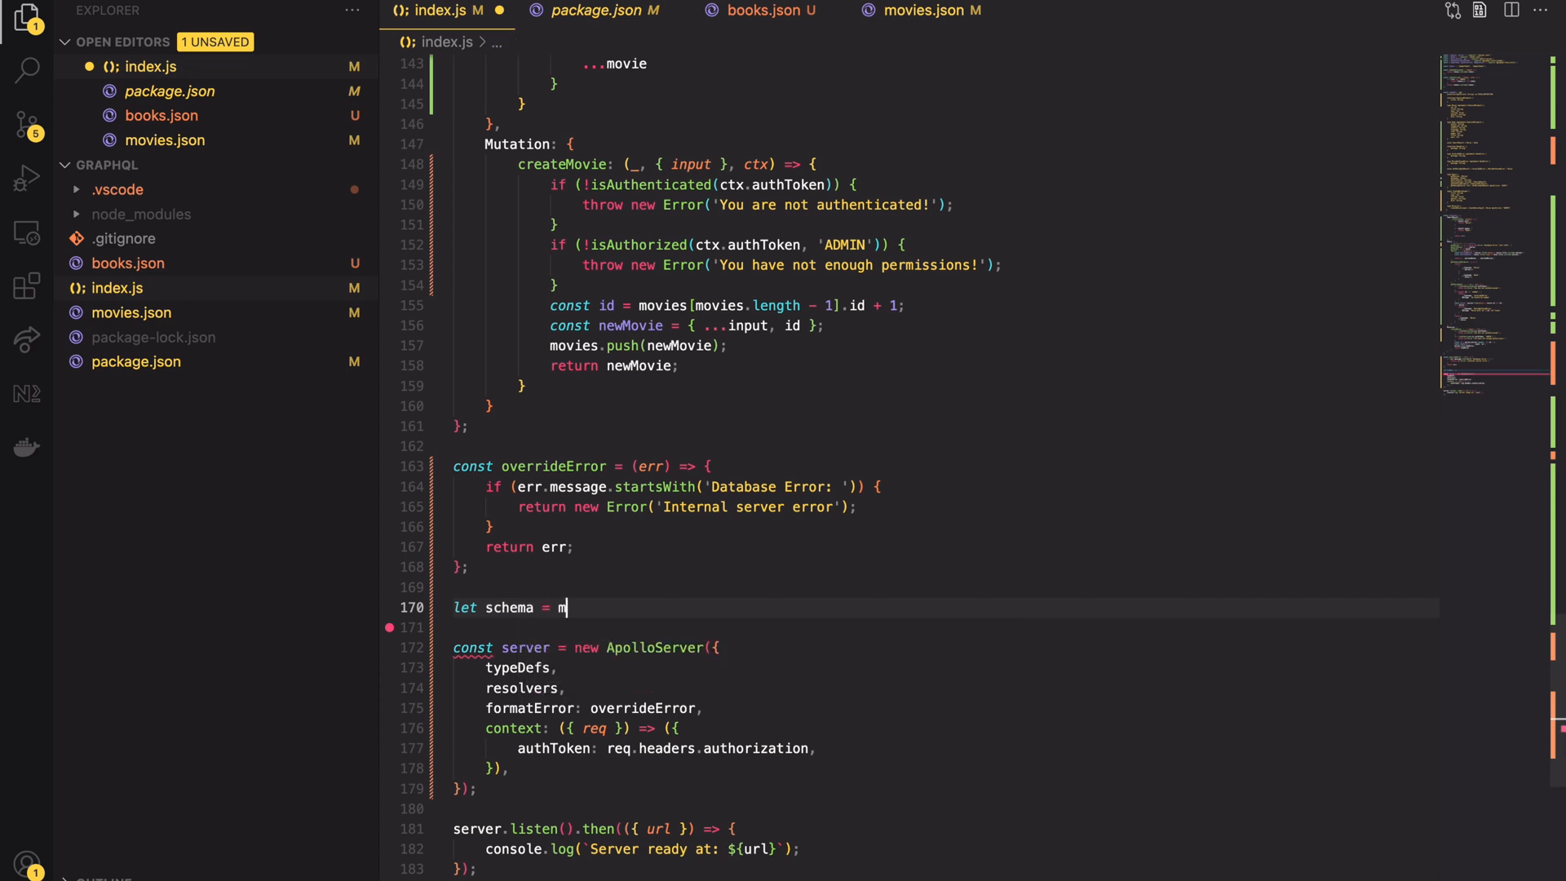
type("akeExecutableSchema(")
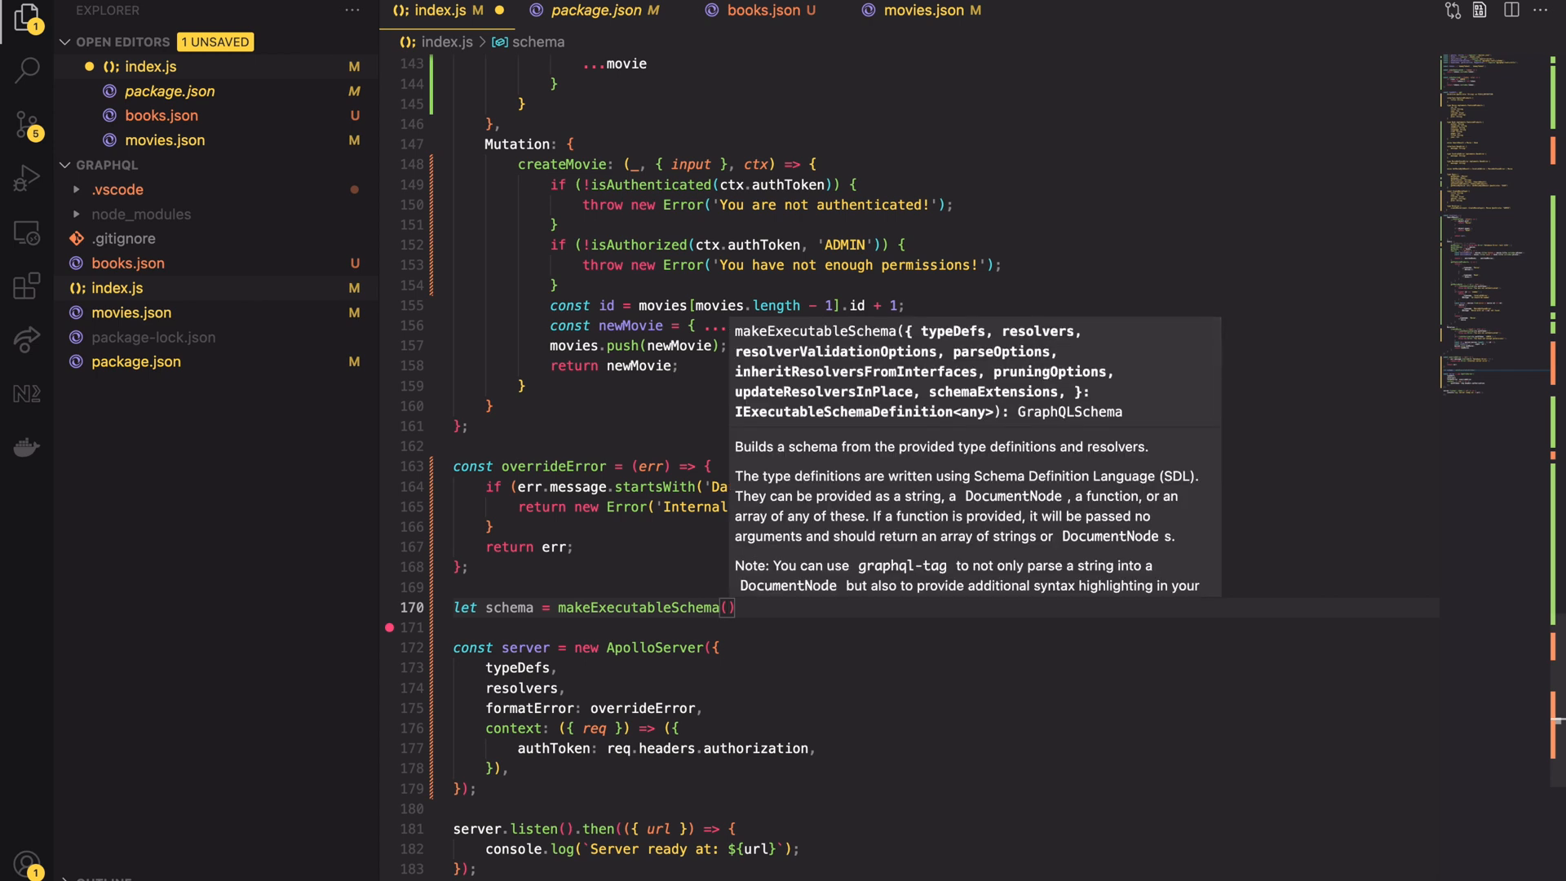
type("{")
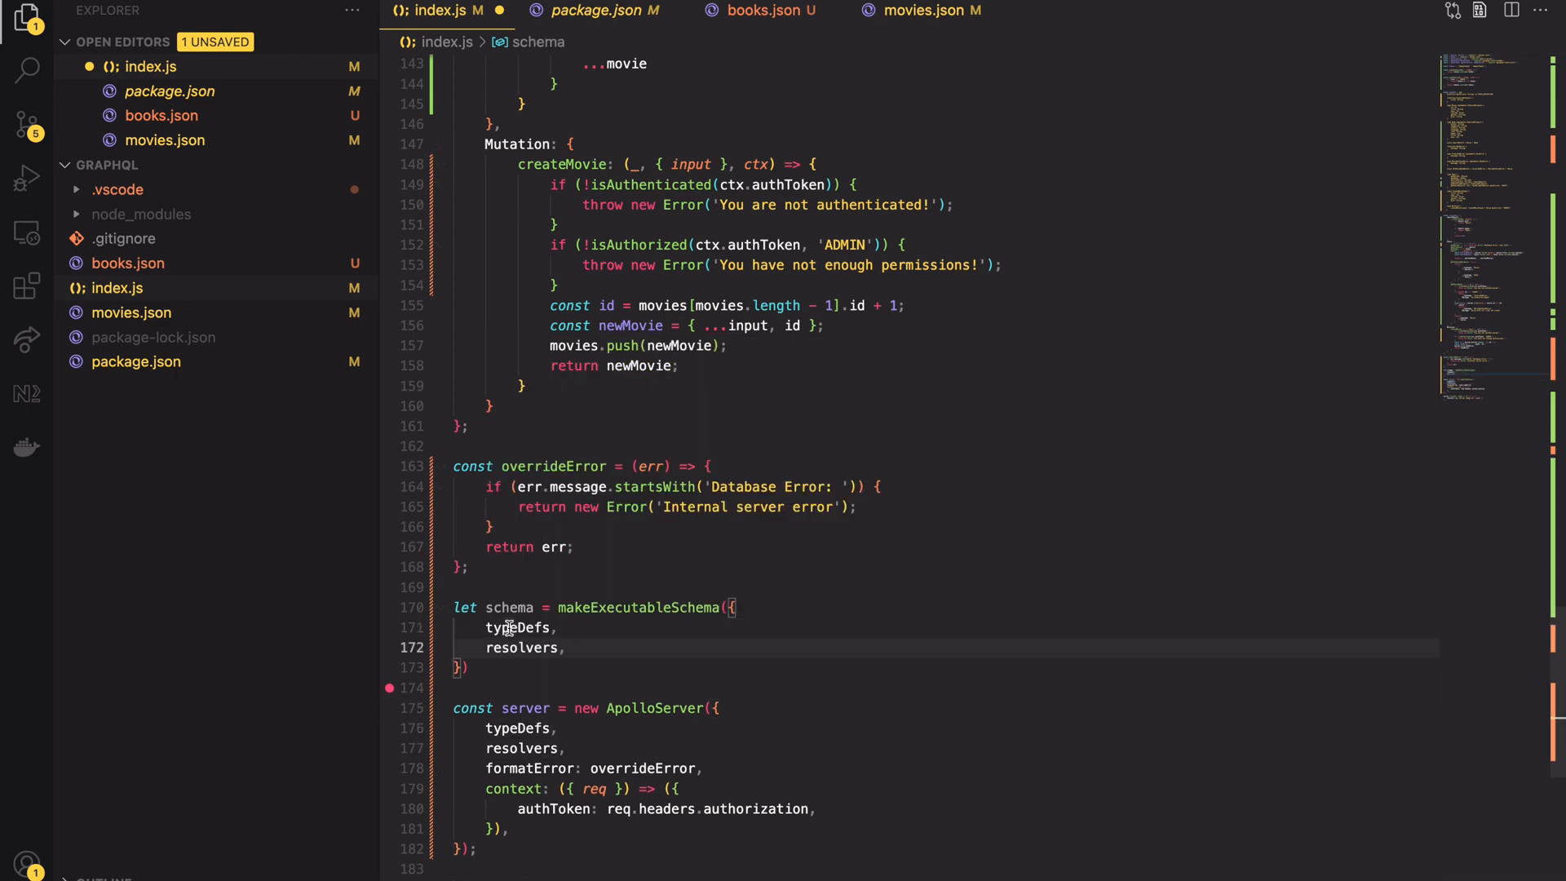
double_click(638, 607)
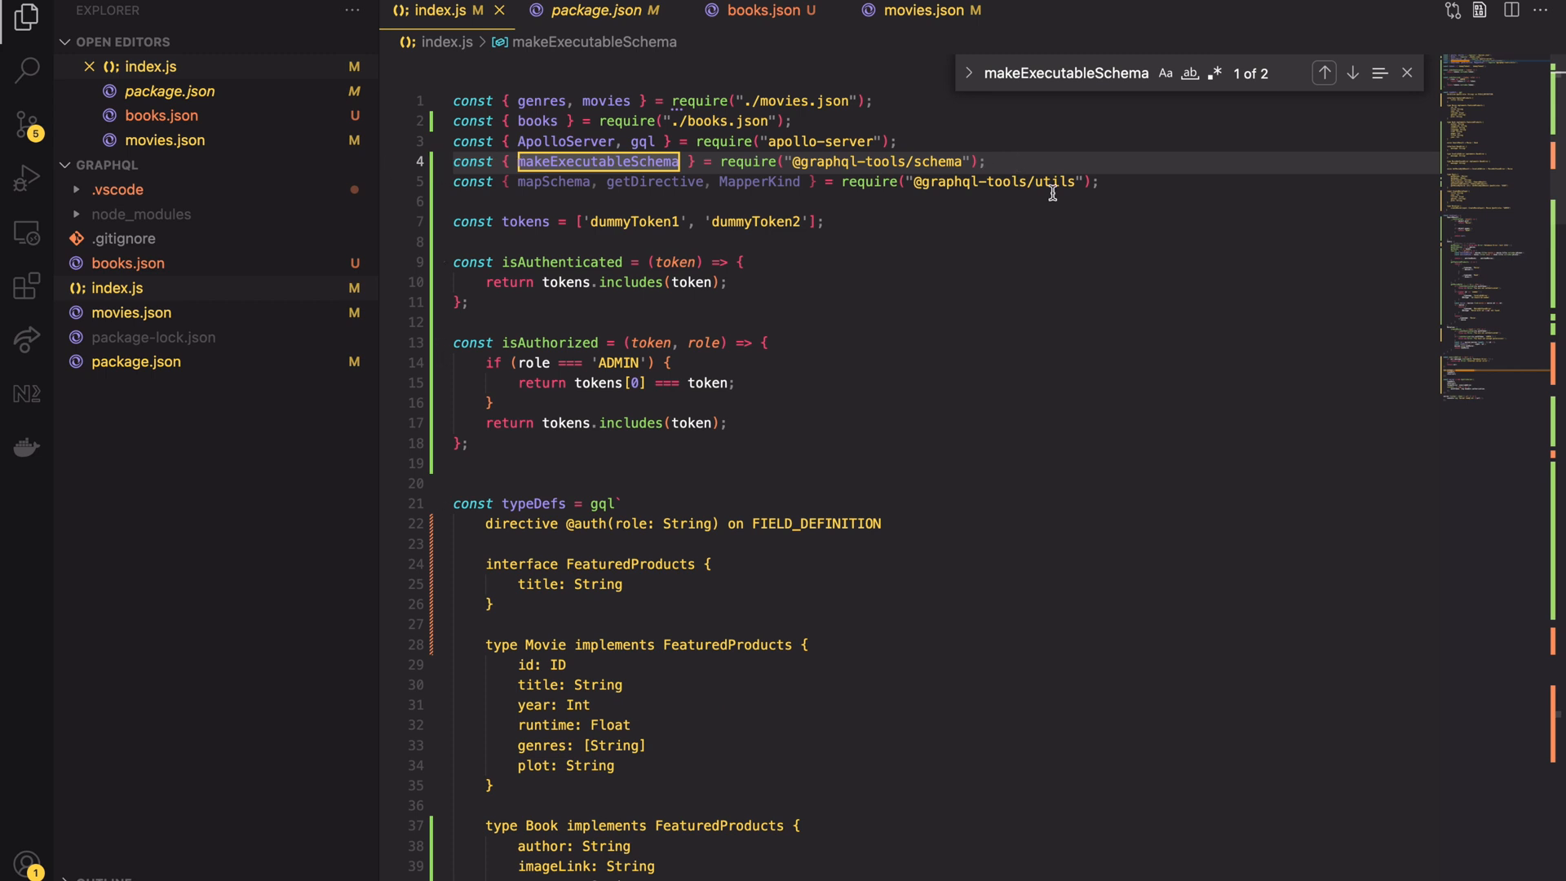
left_click(1353, 74)
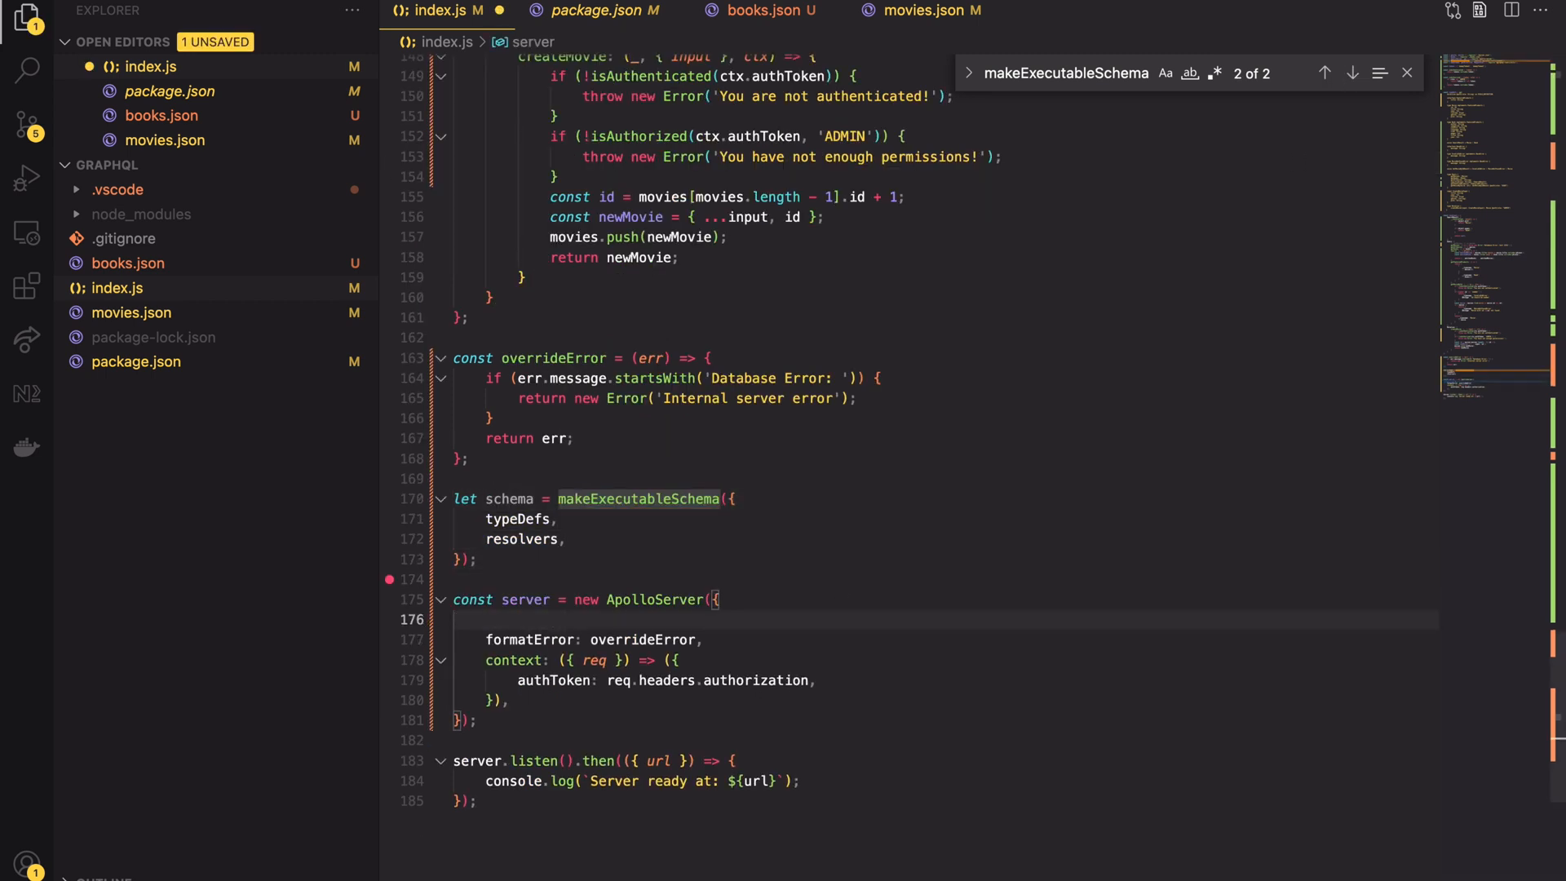
type("schema,")
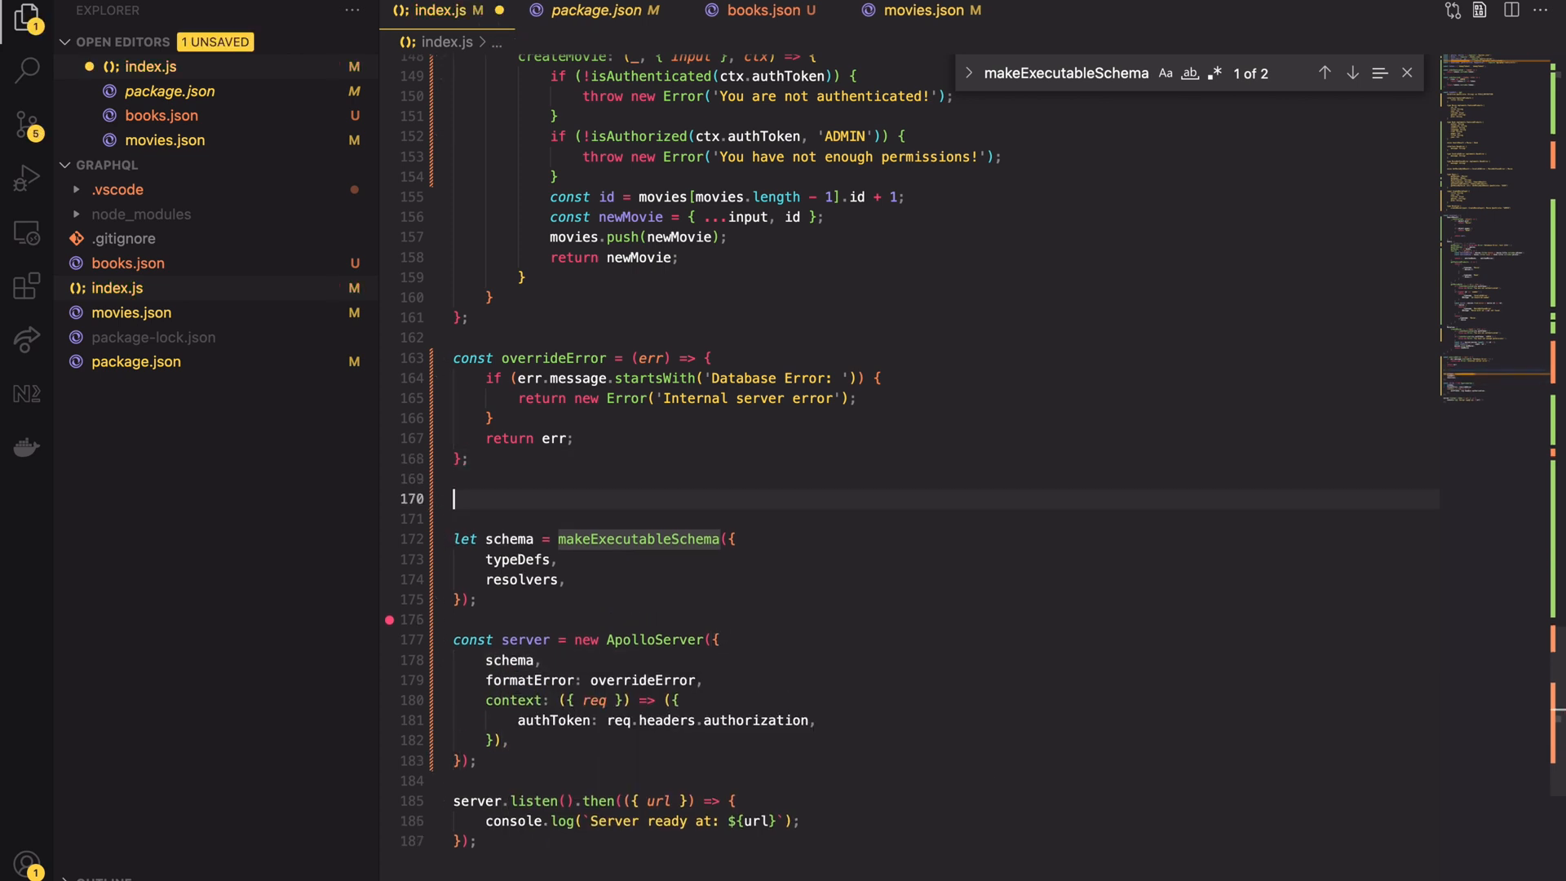
Step: Write const authDirectiveTransformer = (schema, directiveName) => returning mapSchema(schema, {})
type("const authDirectiveTr")
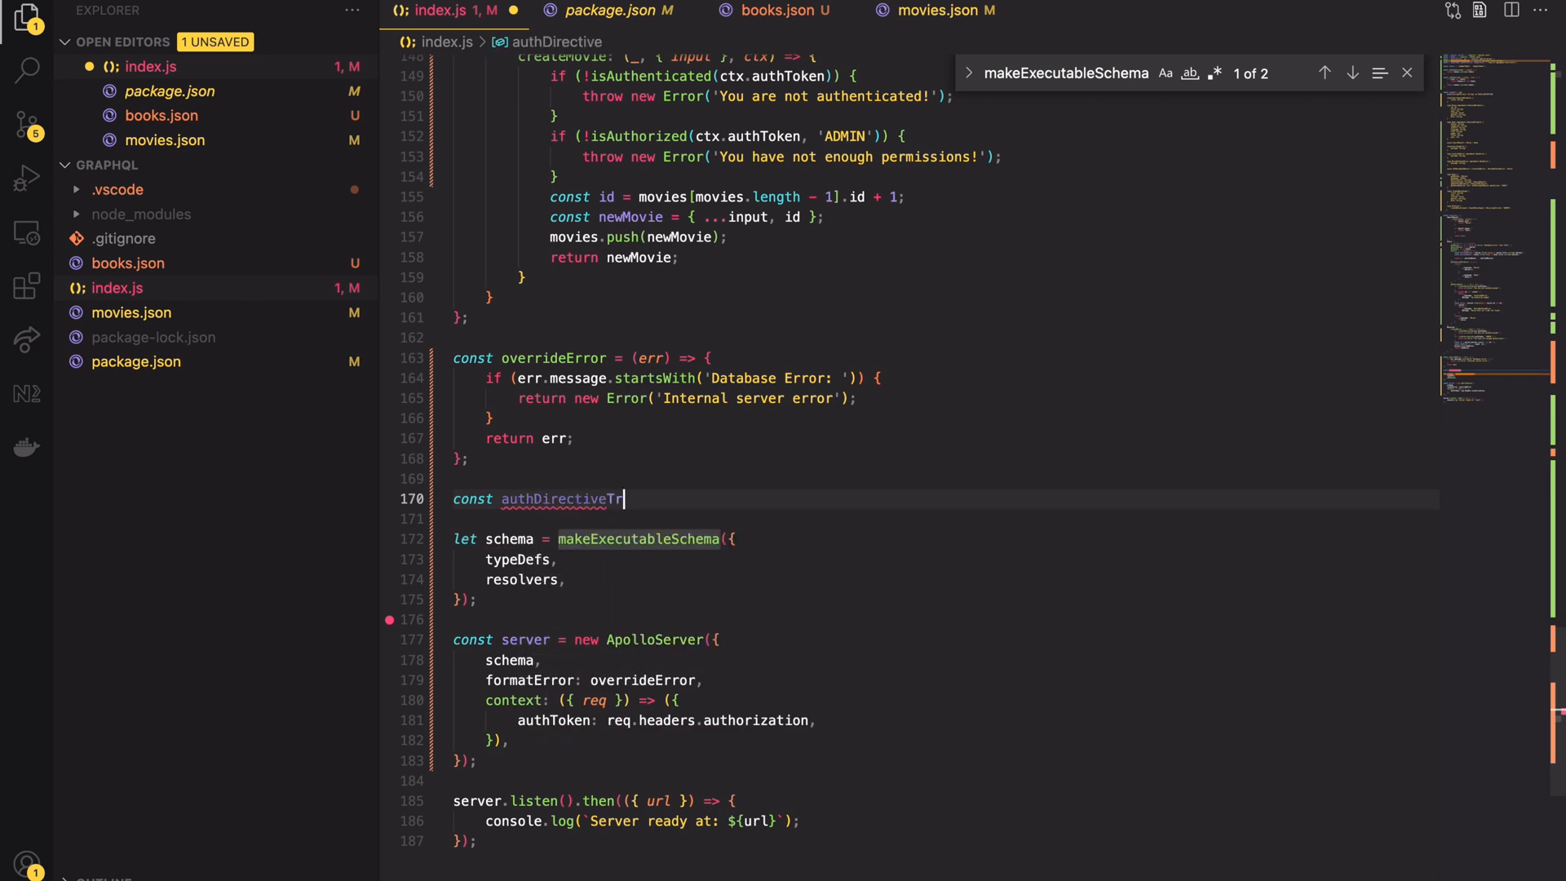
type("ansformer =")
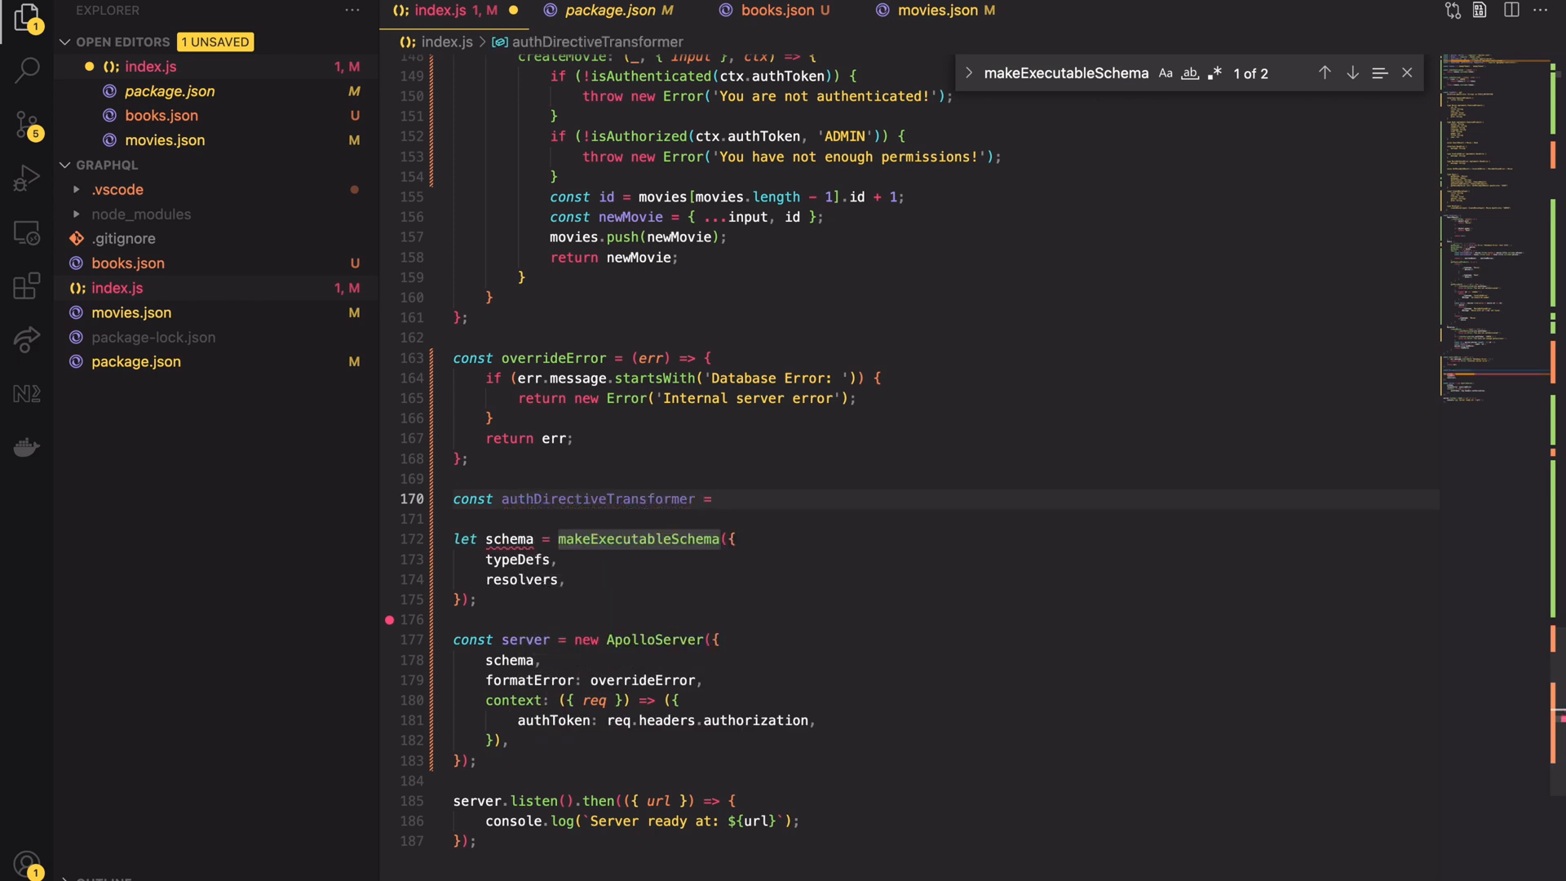
type("(schema, directiveName) => {")
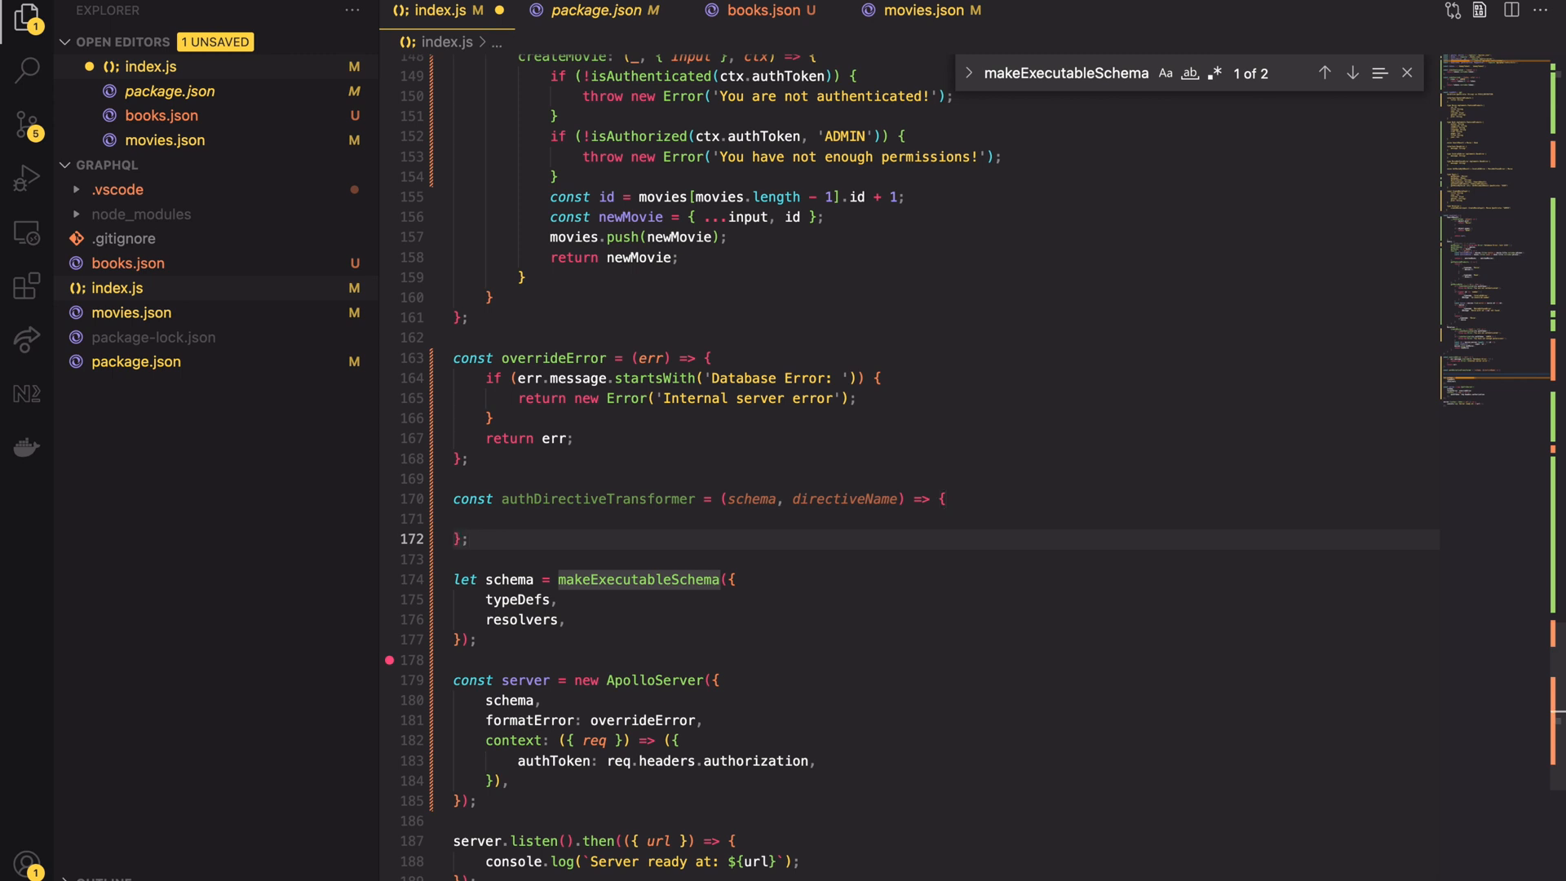
mouse_move(773, 537)
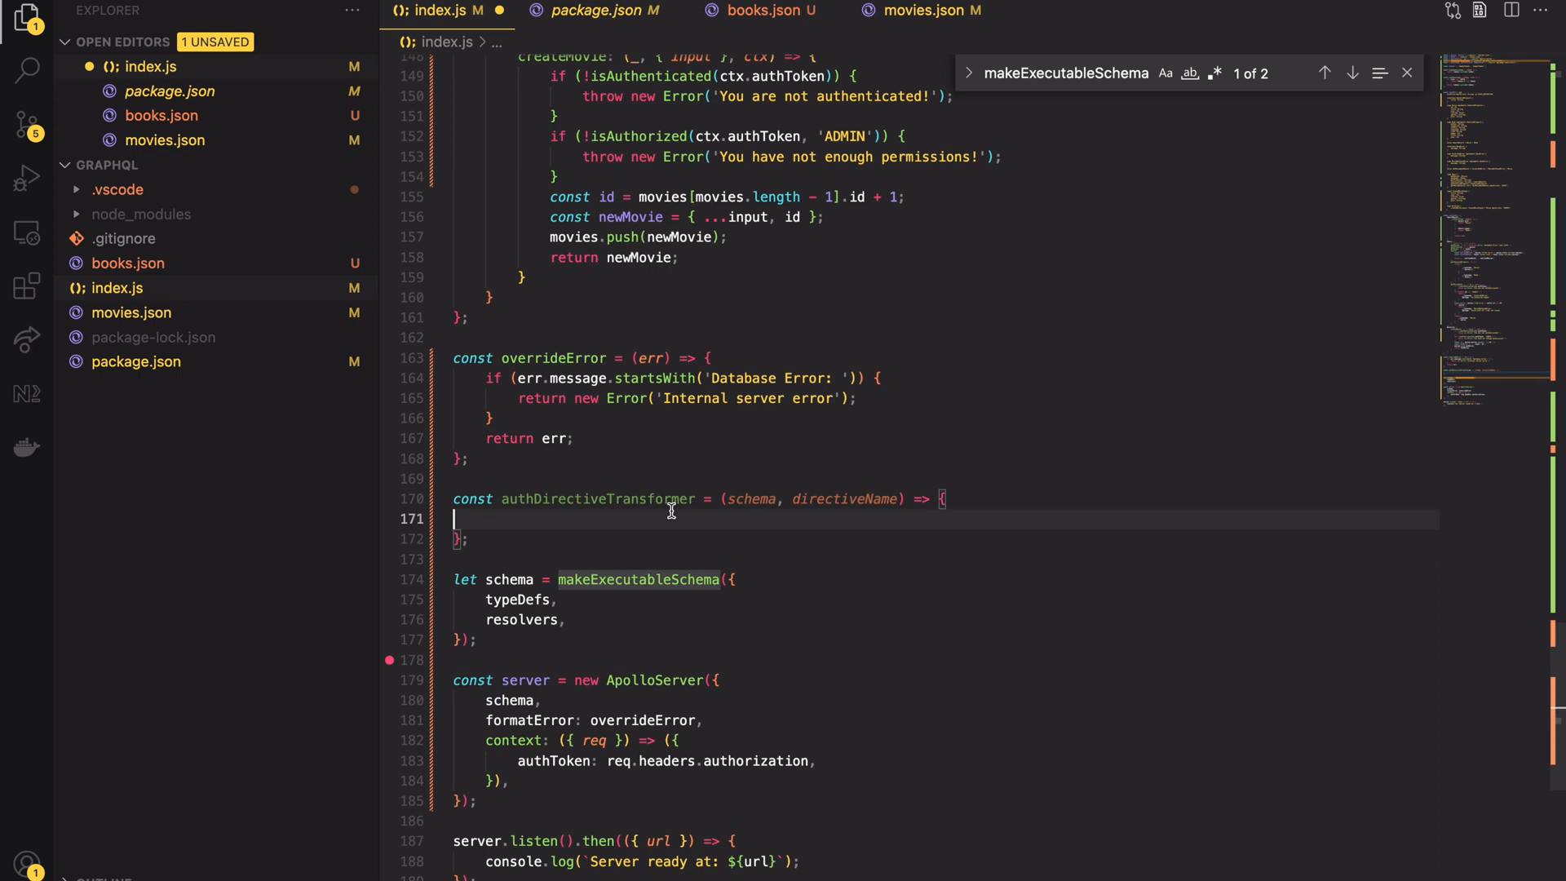
type("return")
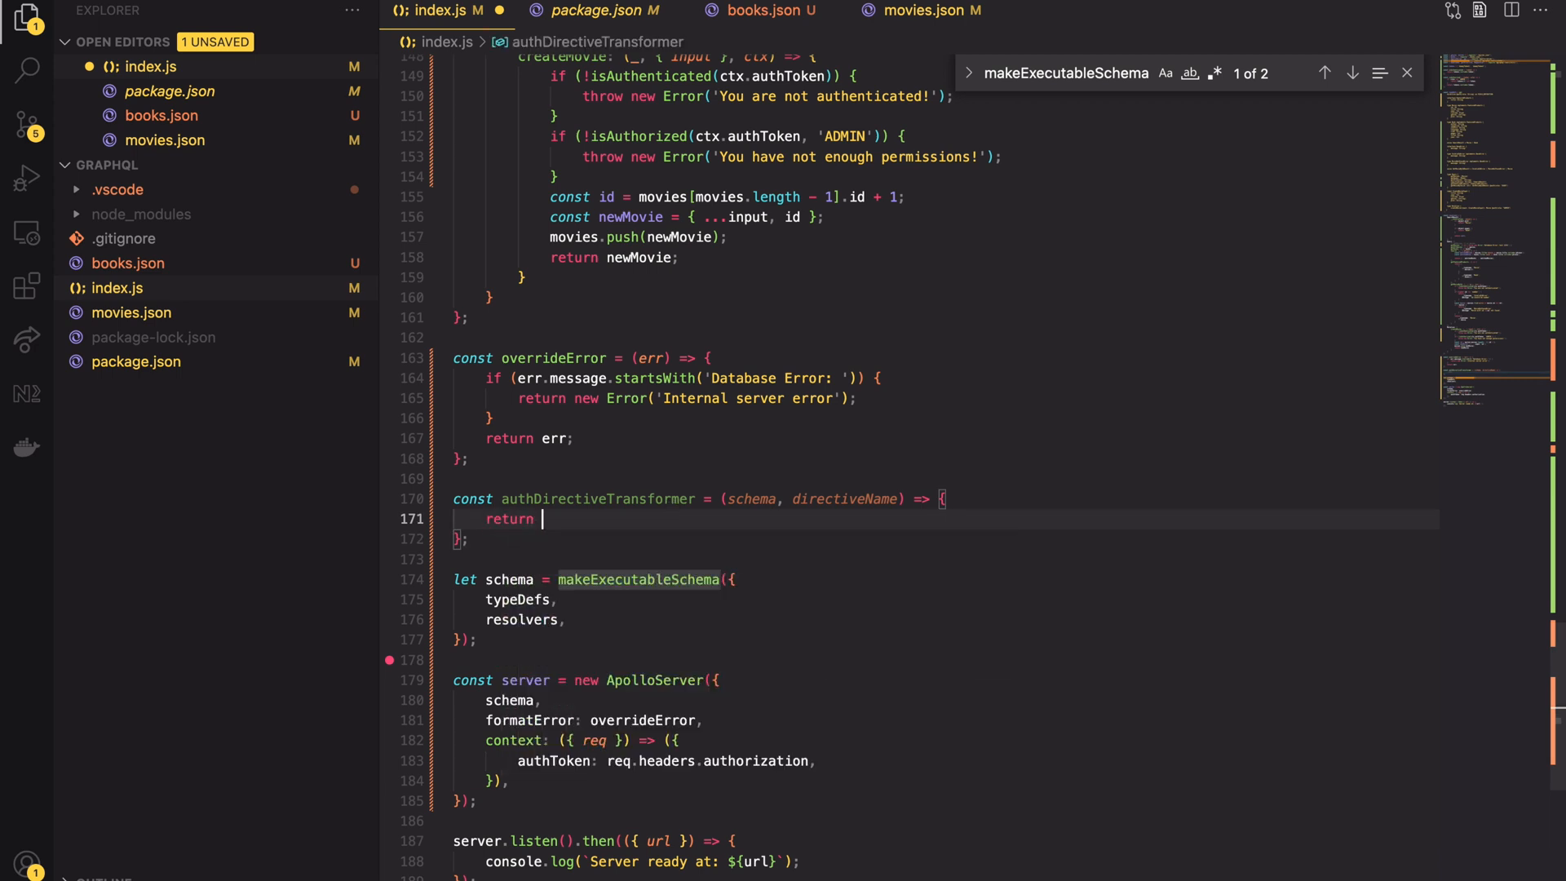
type("mapSchema(schema, {")
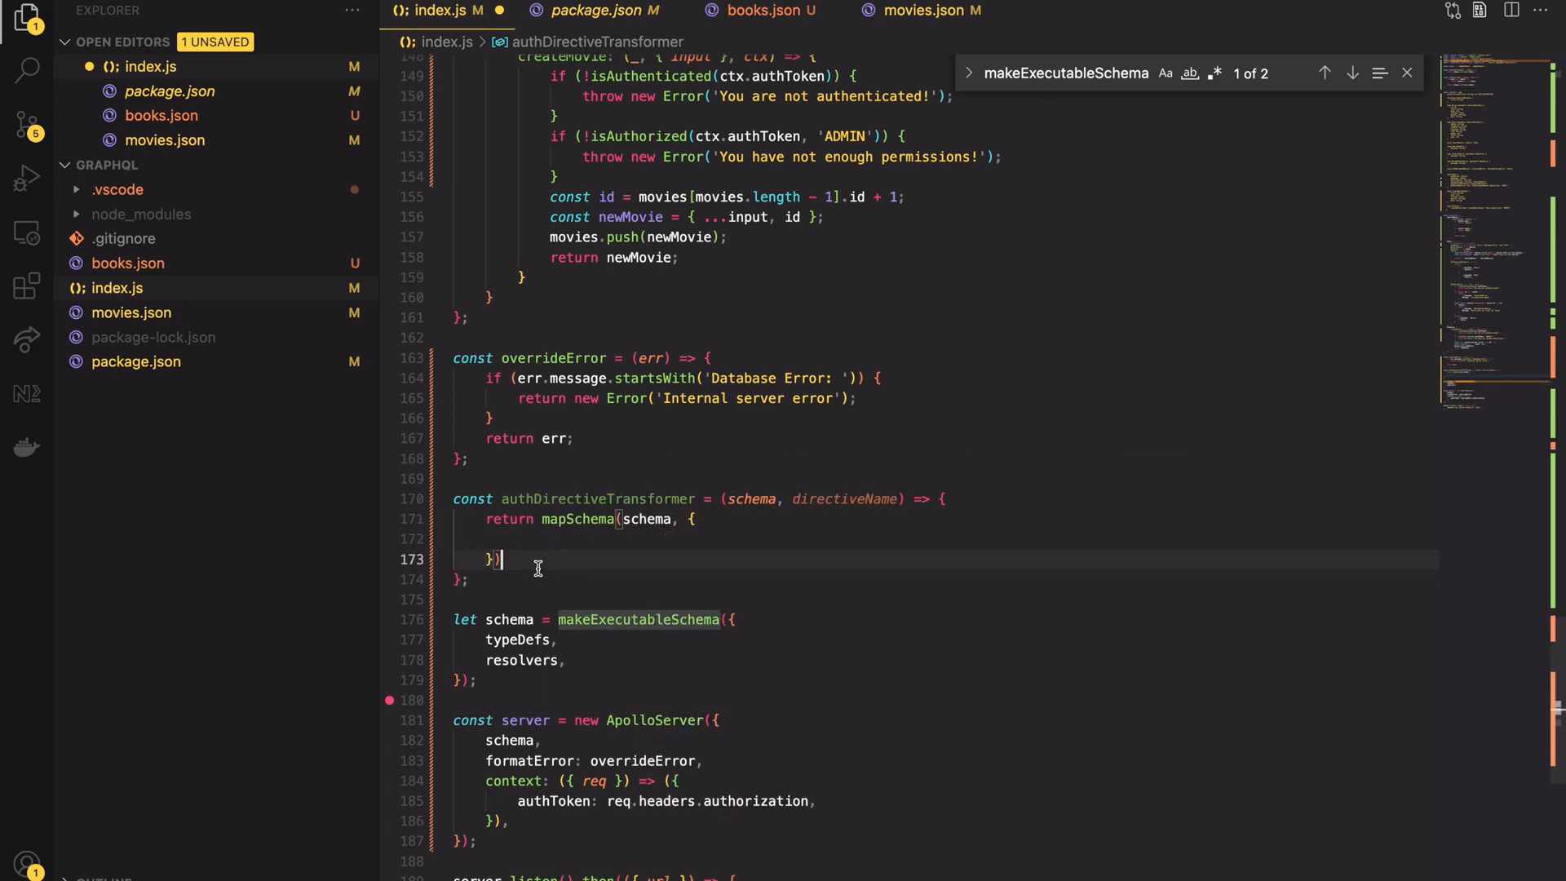
type("mapSchema")
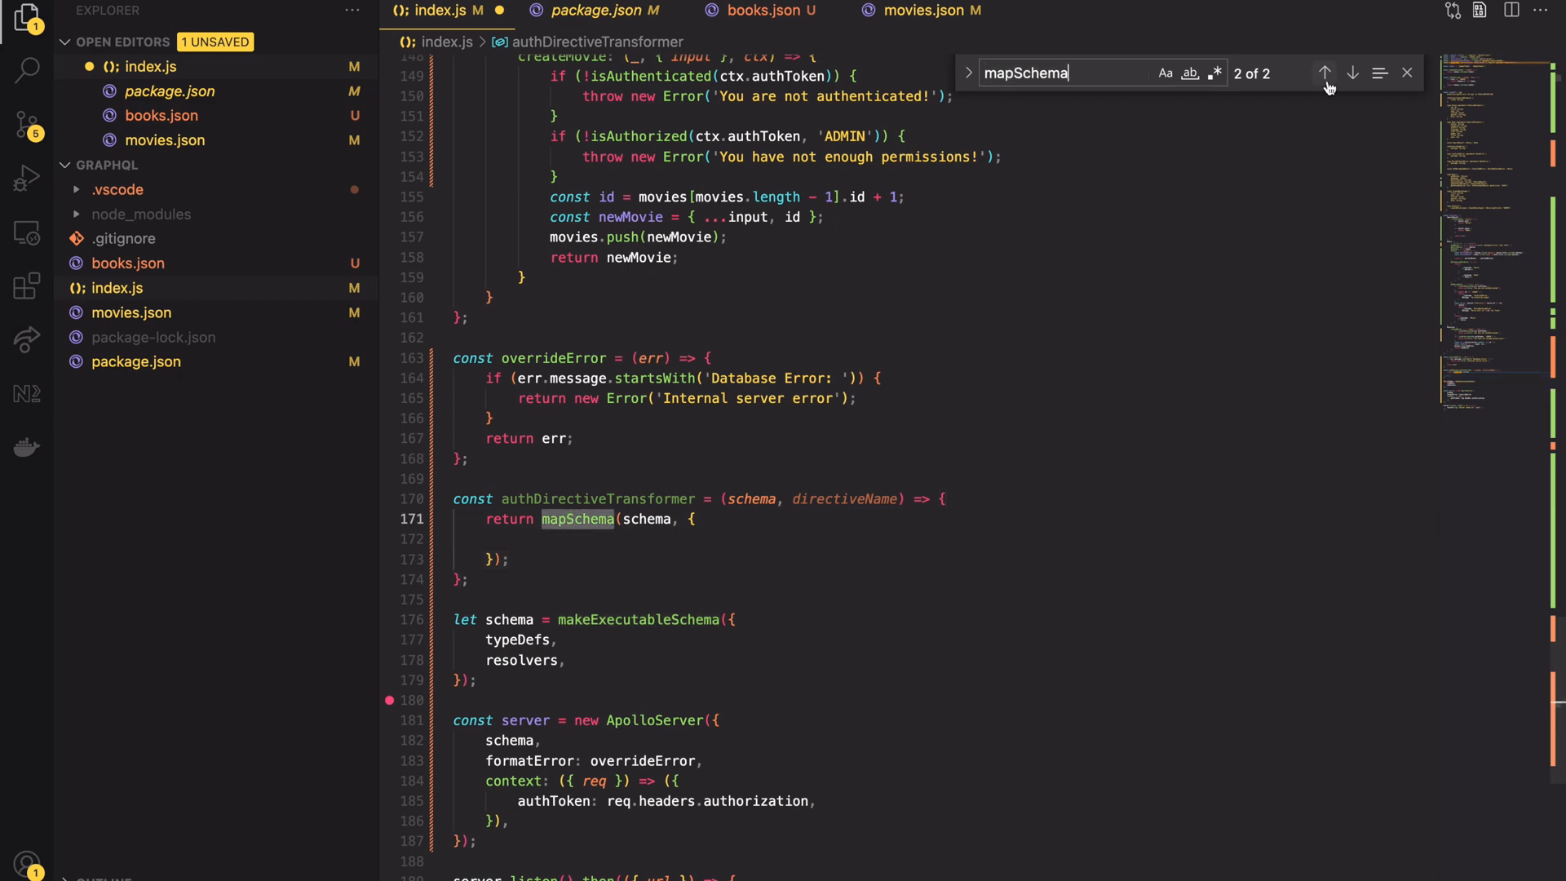
left_click(1325, 72)
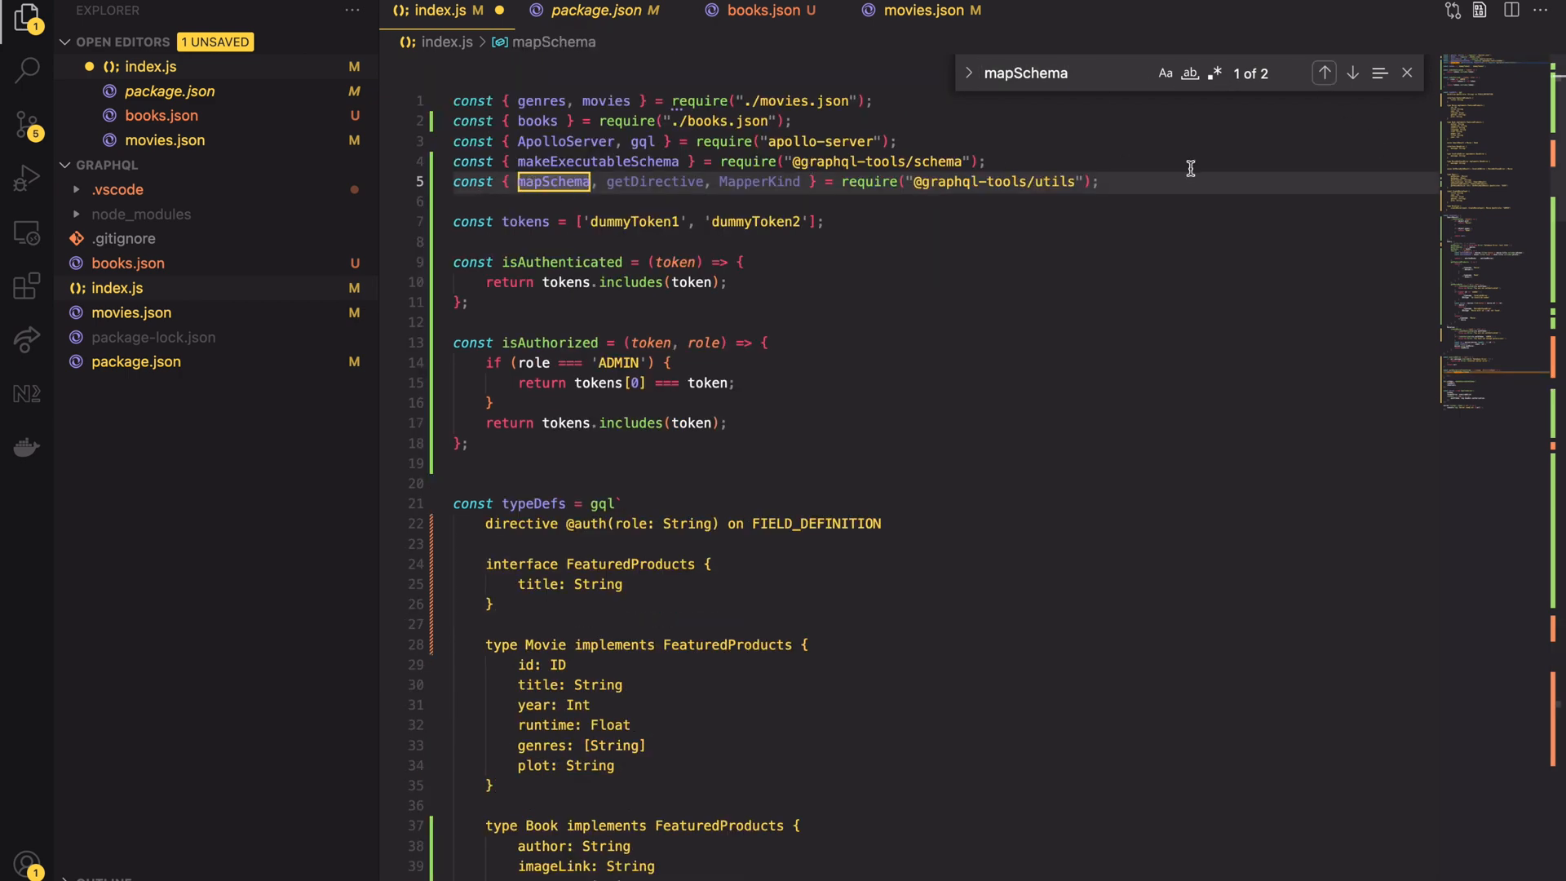
left_click(1352, 72)
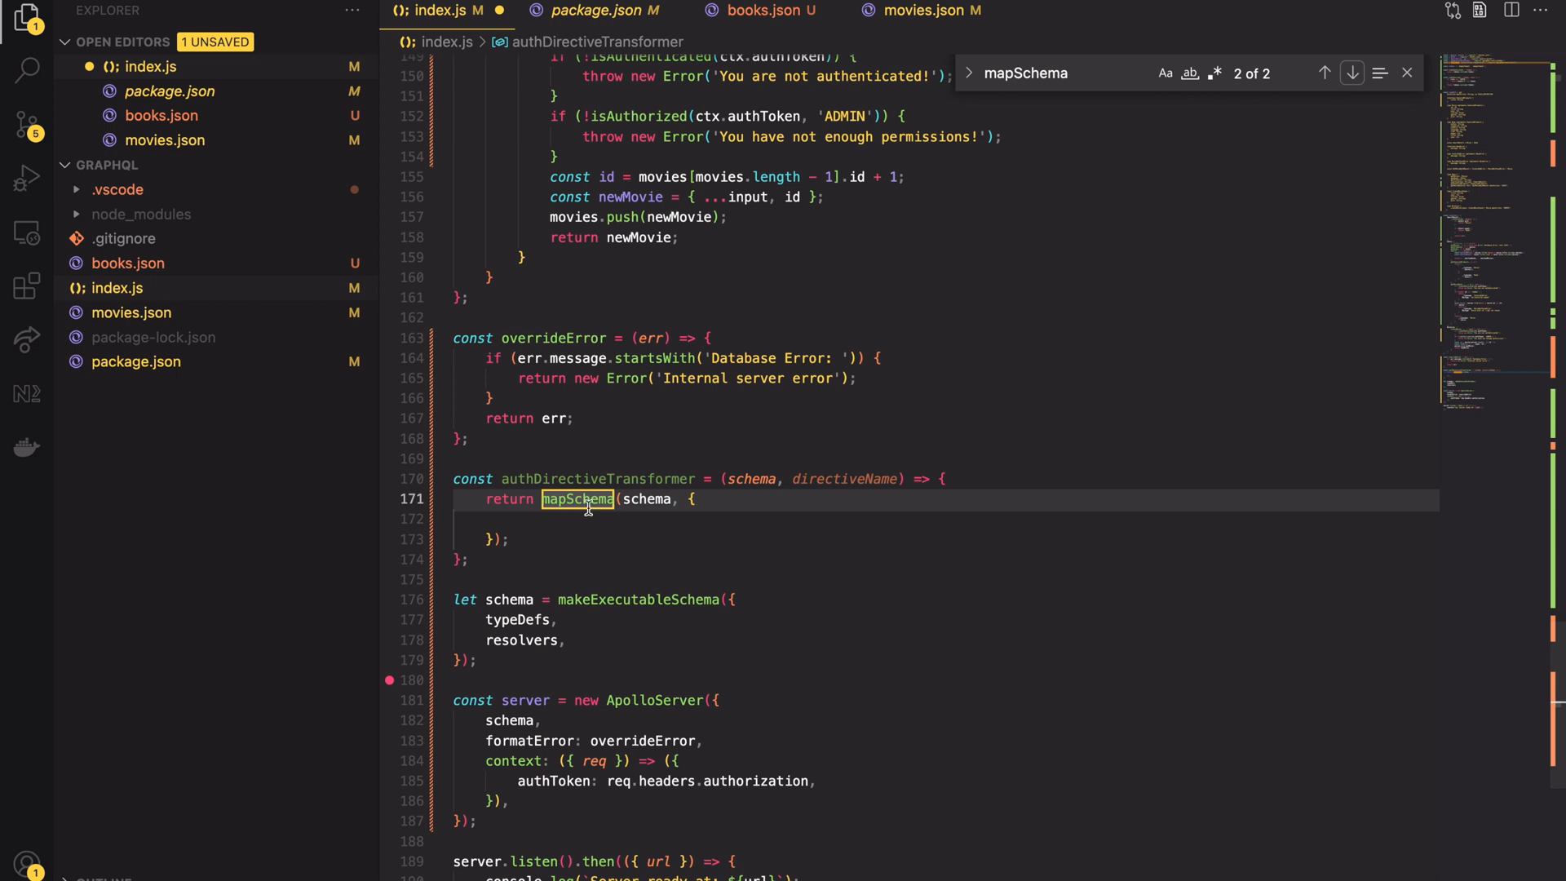
left_click(565, 519)
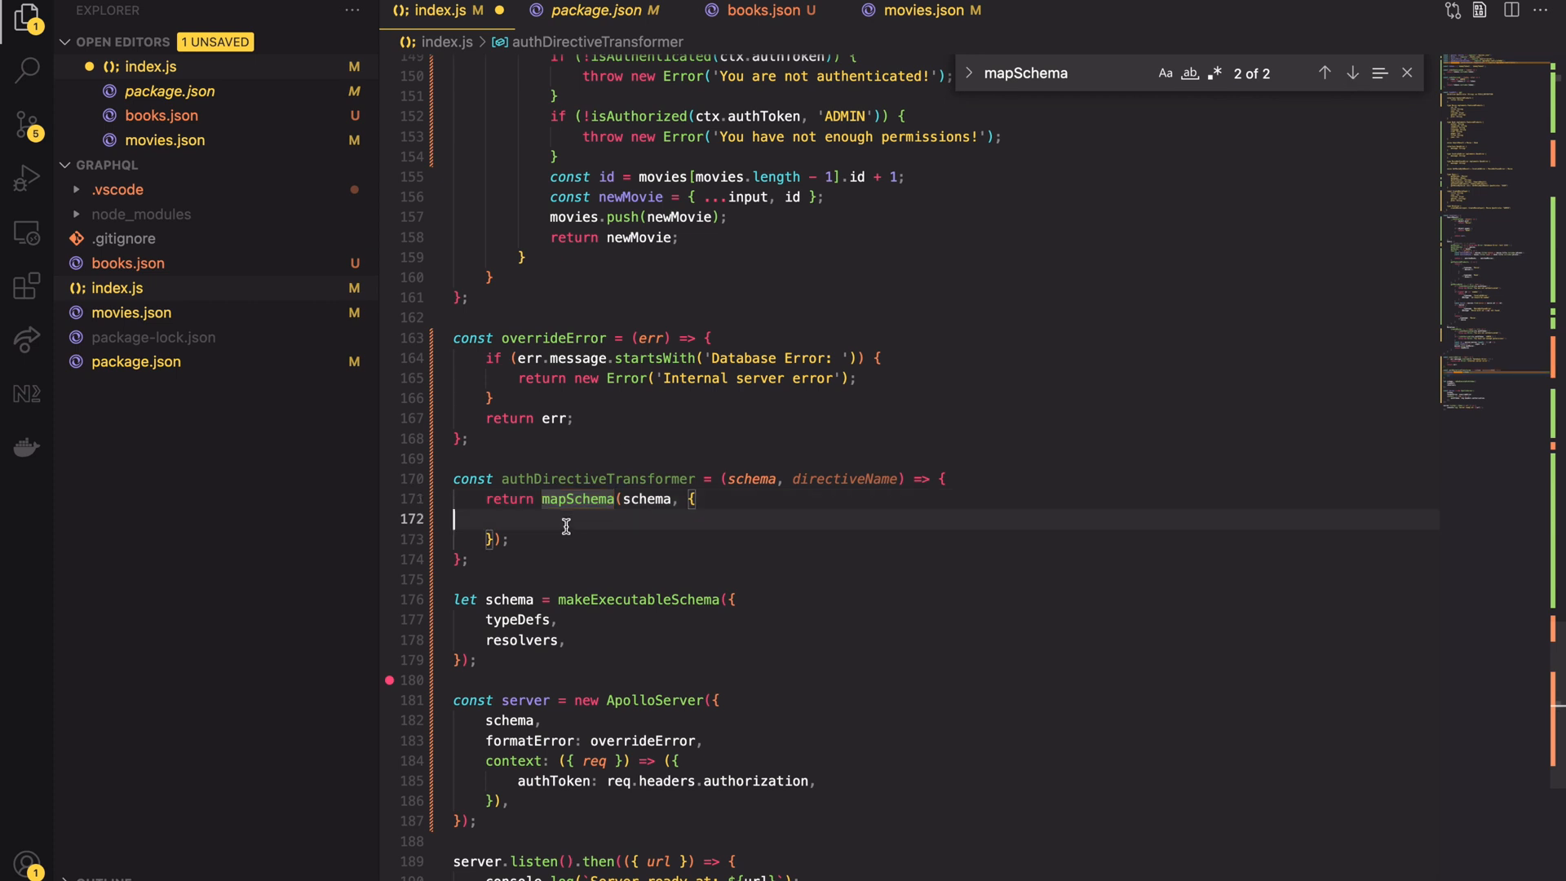
Step: Add a [MapperKind.OBJECT_FIELD]: (fieldConfig) => mapper inside mapSchema
type("[]")
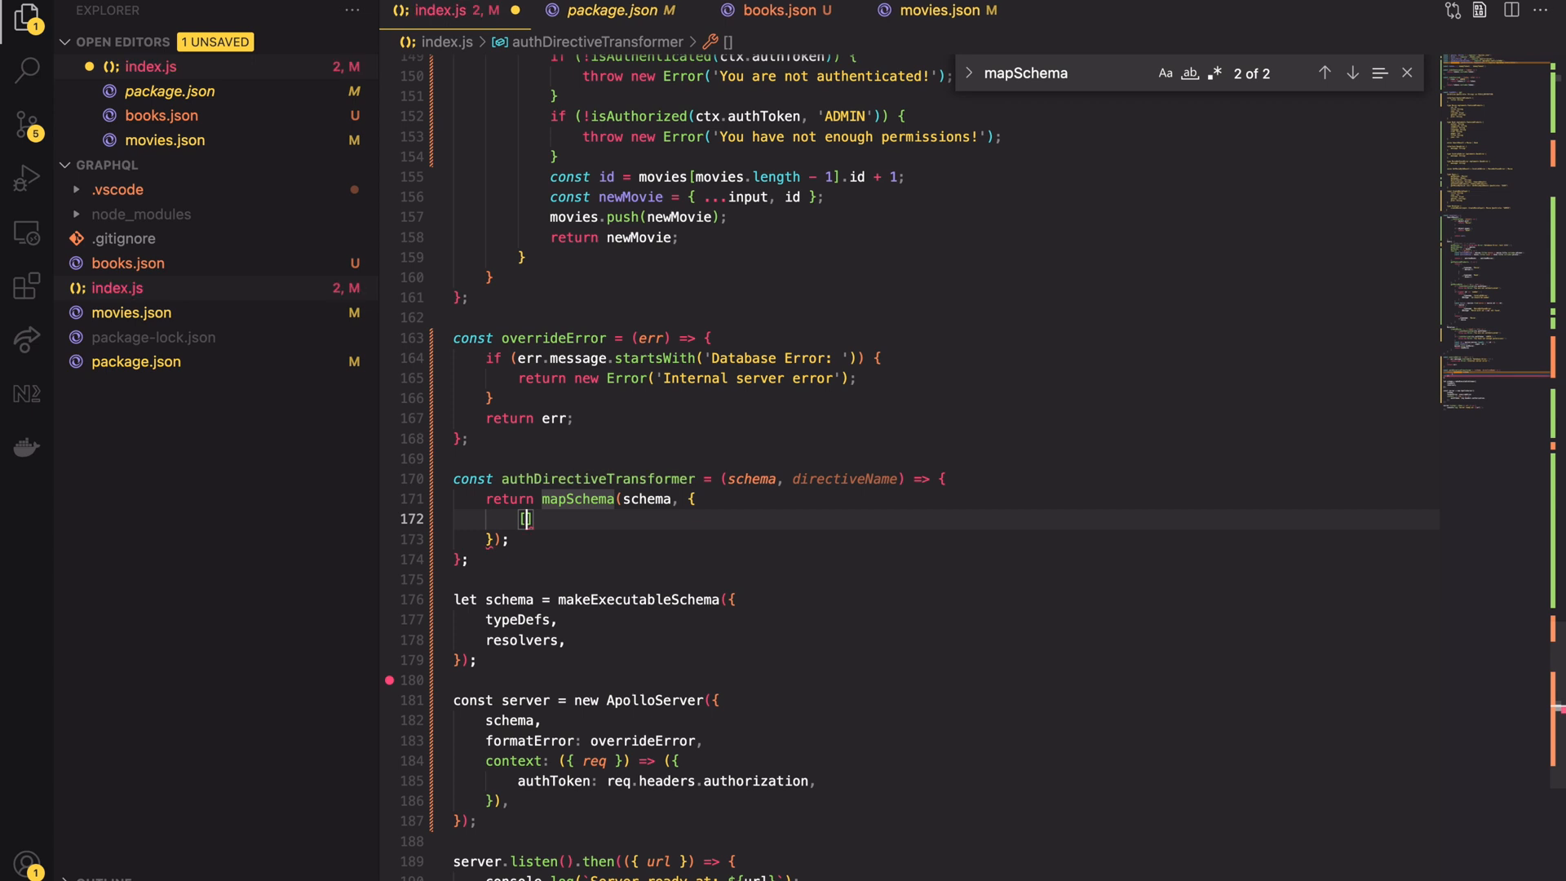
type("MapperKind")
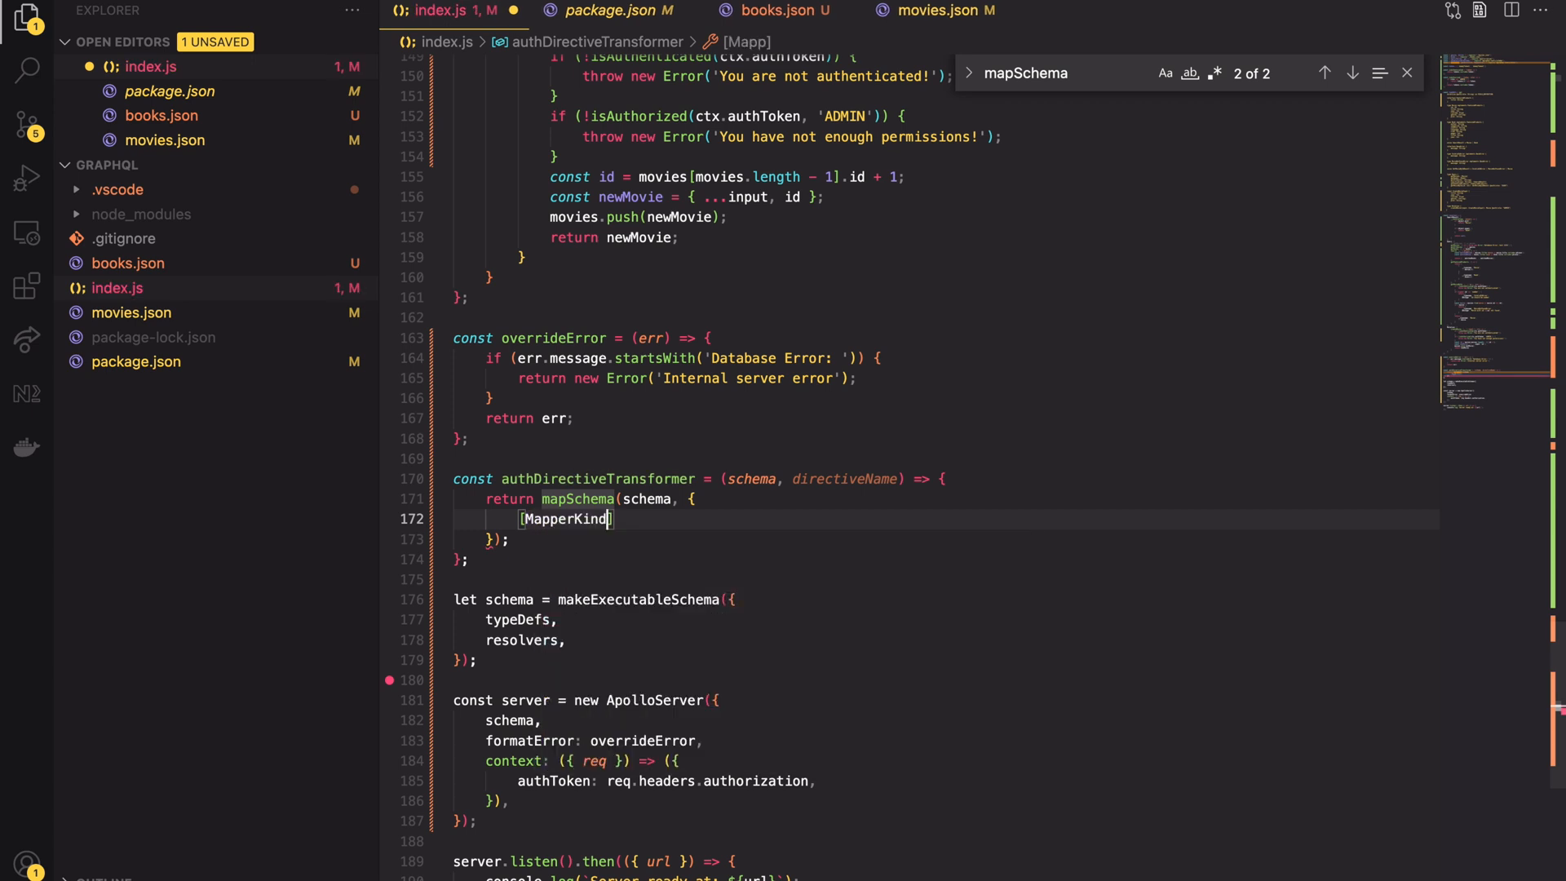
type(".")
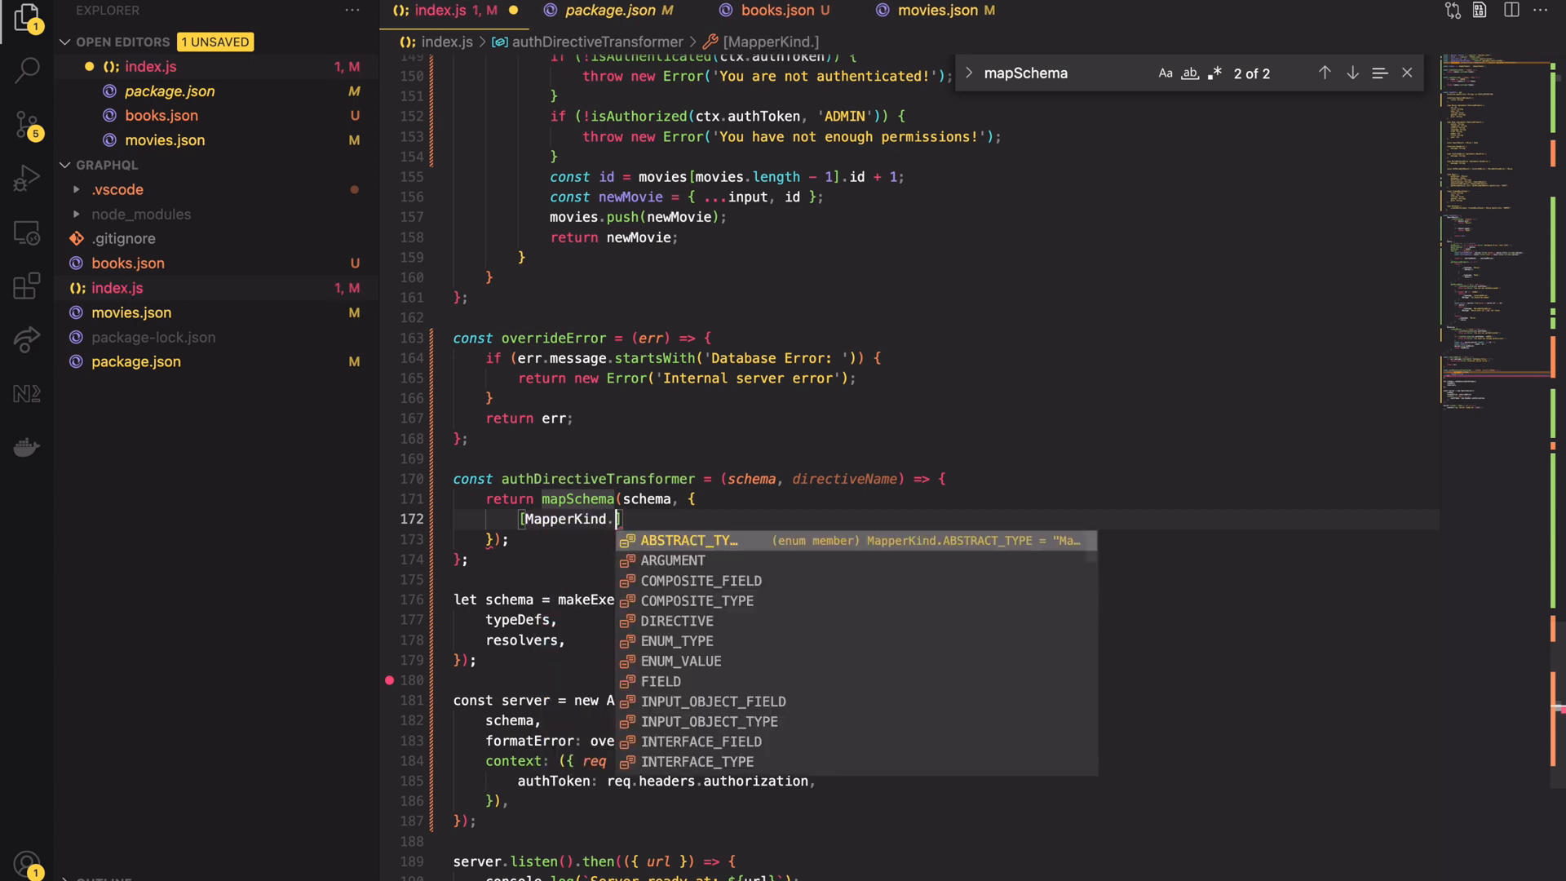
type("Ob")
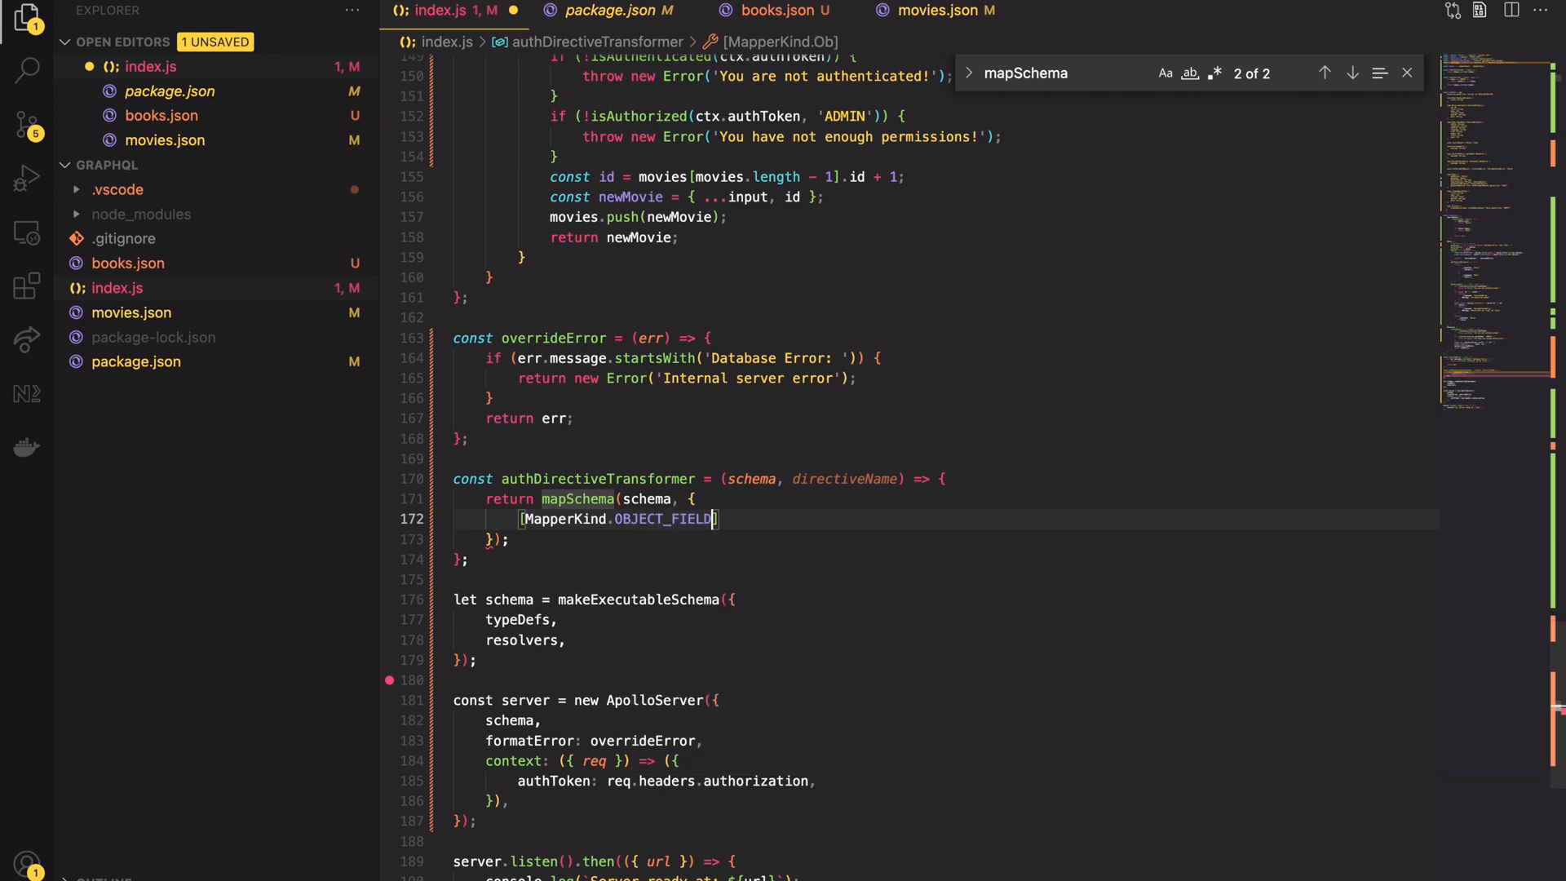
type(":")
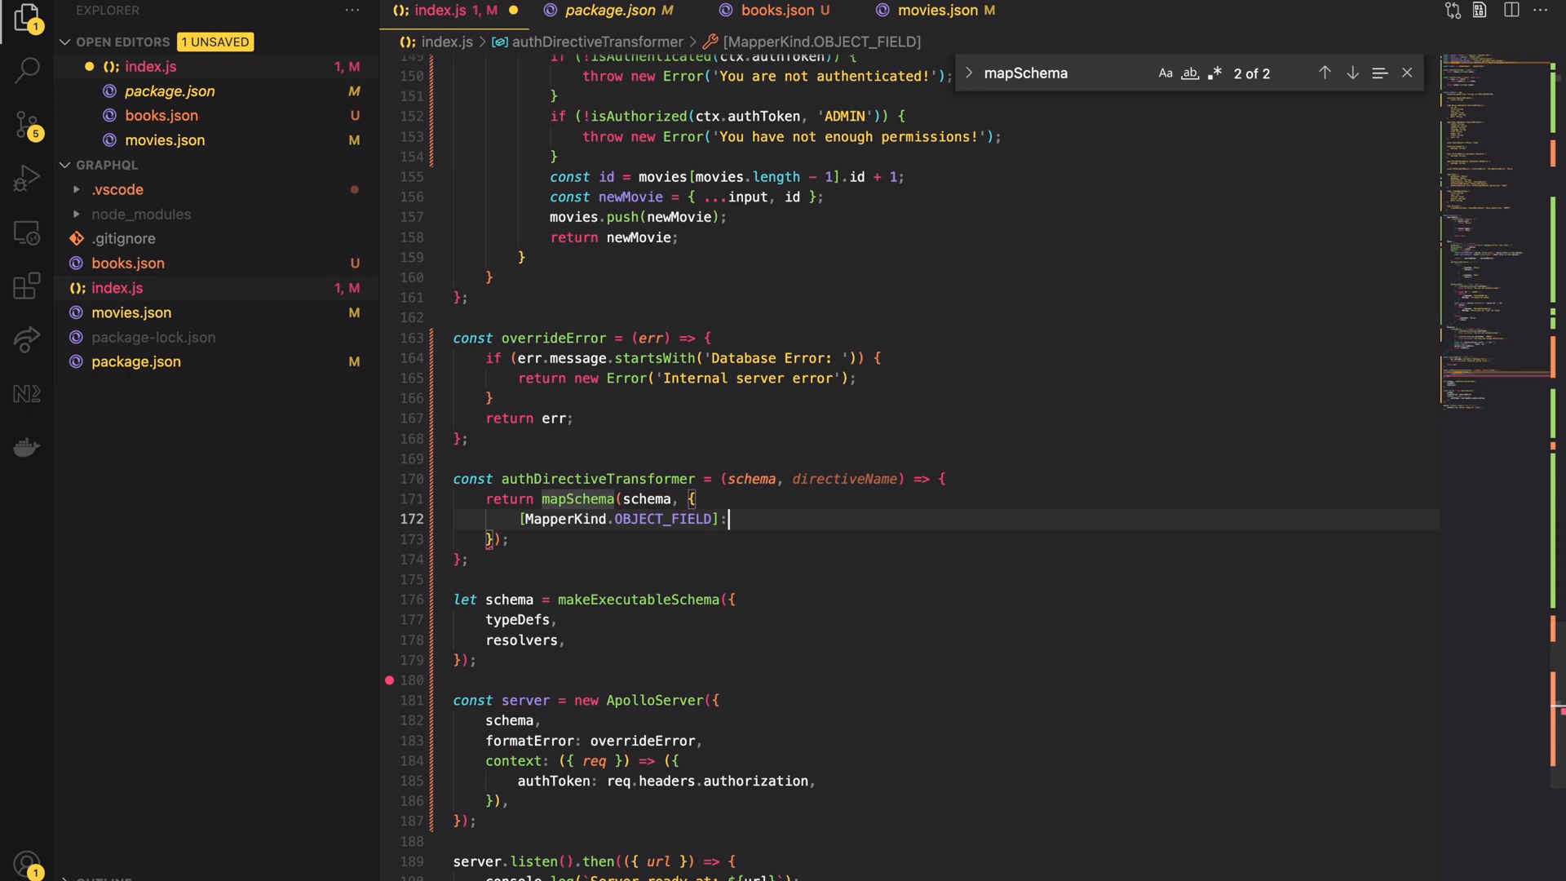
type("(fieldConfig) => {")
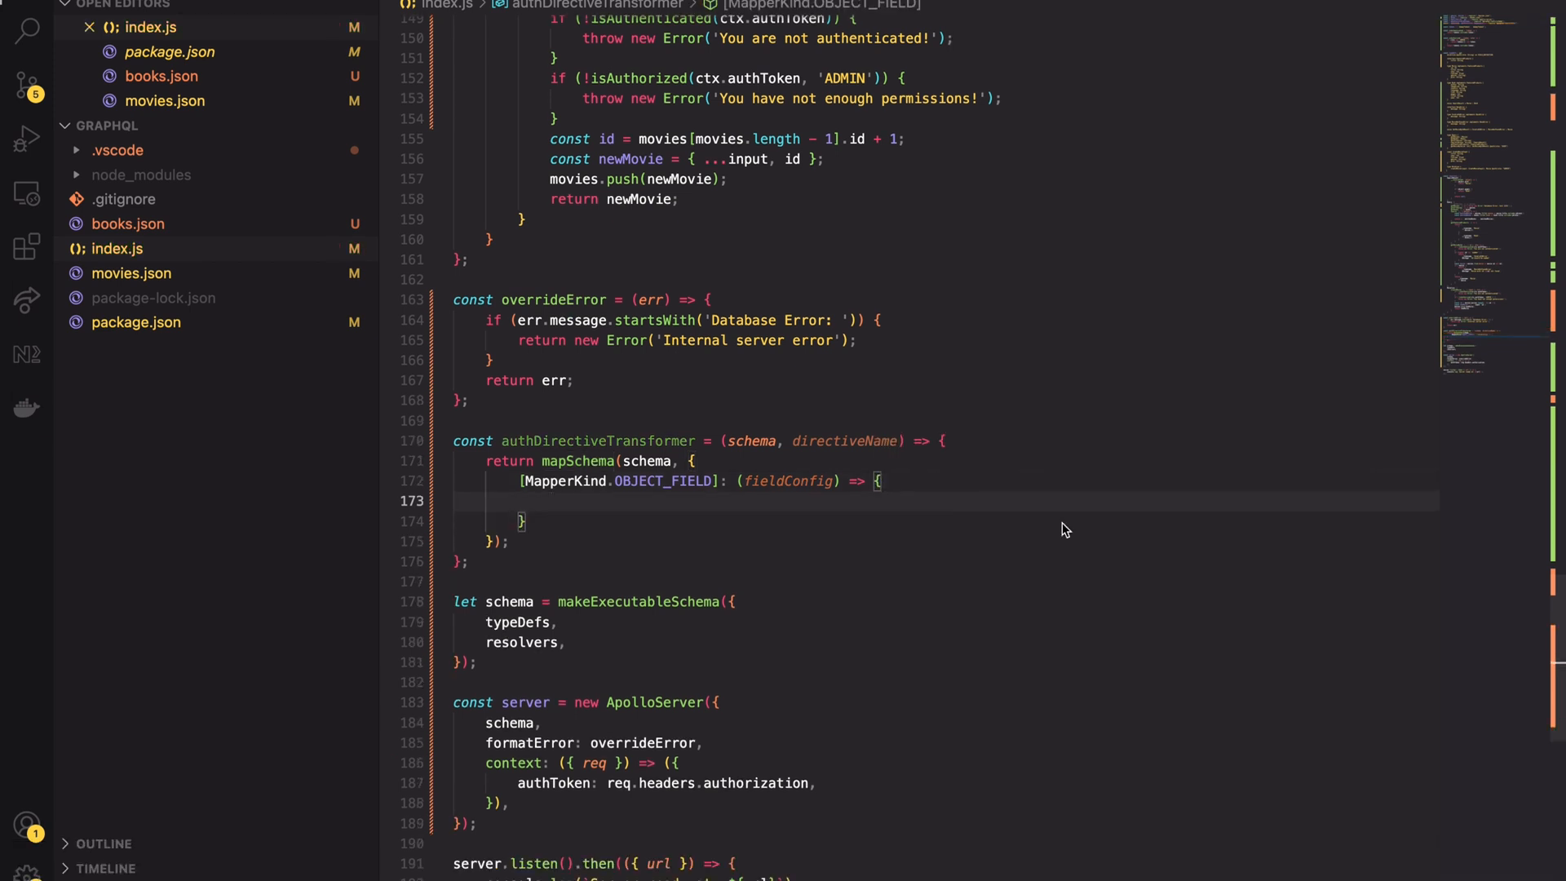
Step: Fetch authDirective via getDirective(schema, fieldConfig, directiveName) and open an if(authDirective) block
type("const auth")
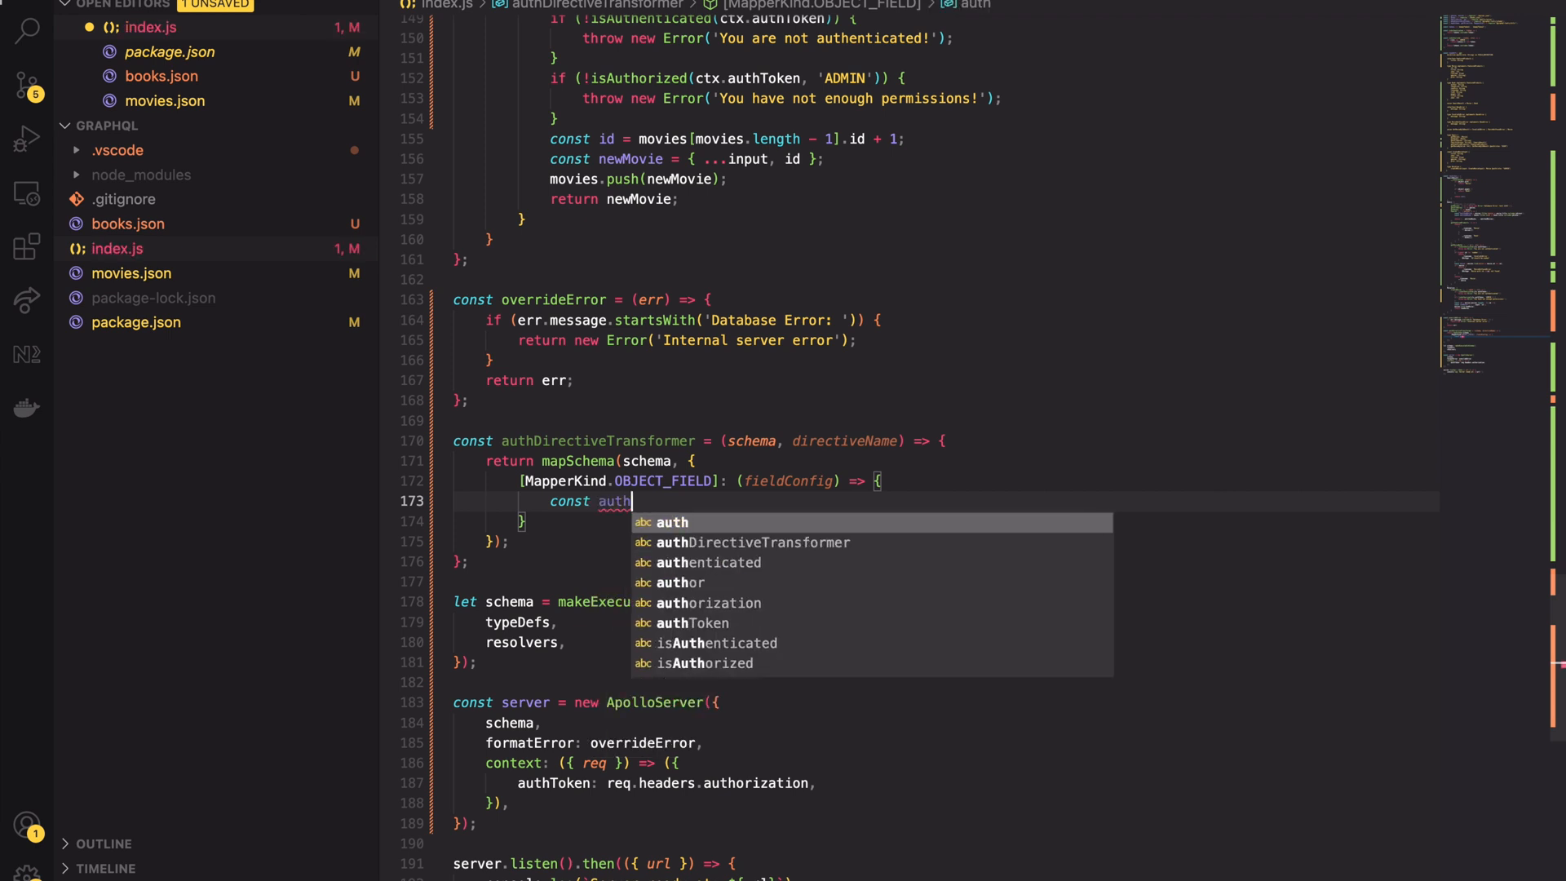
type("Directive = getDirective(schema, fieldConfig, directiveName")
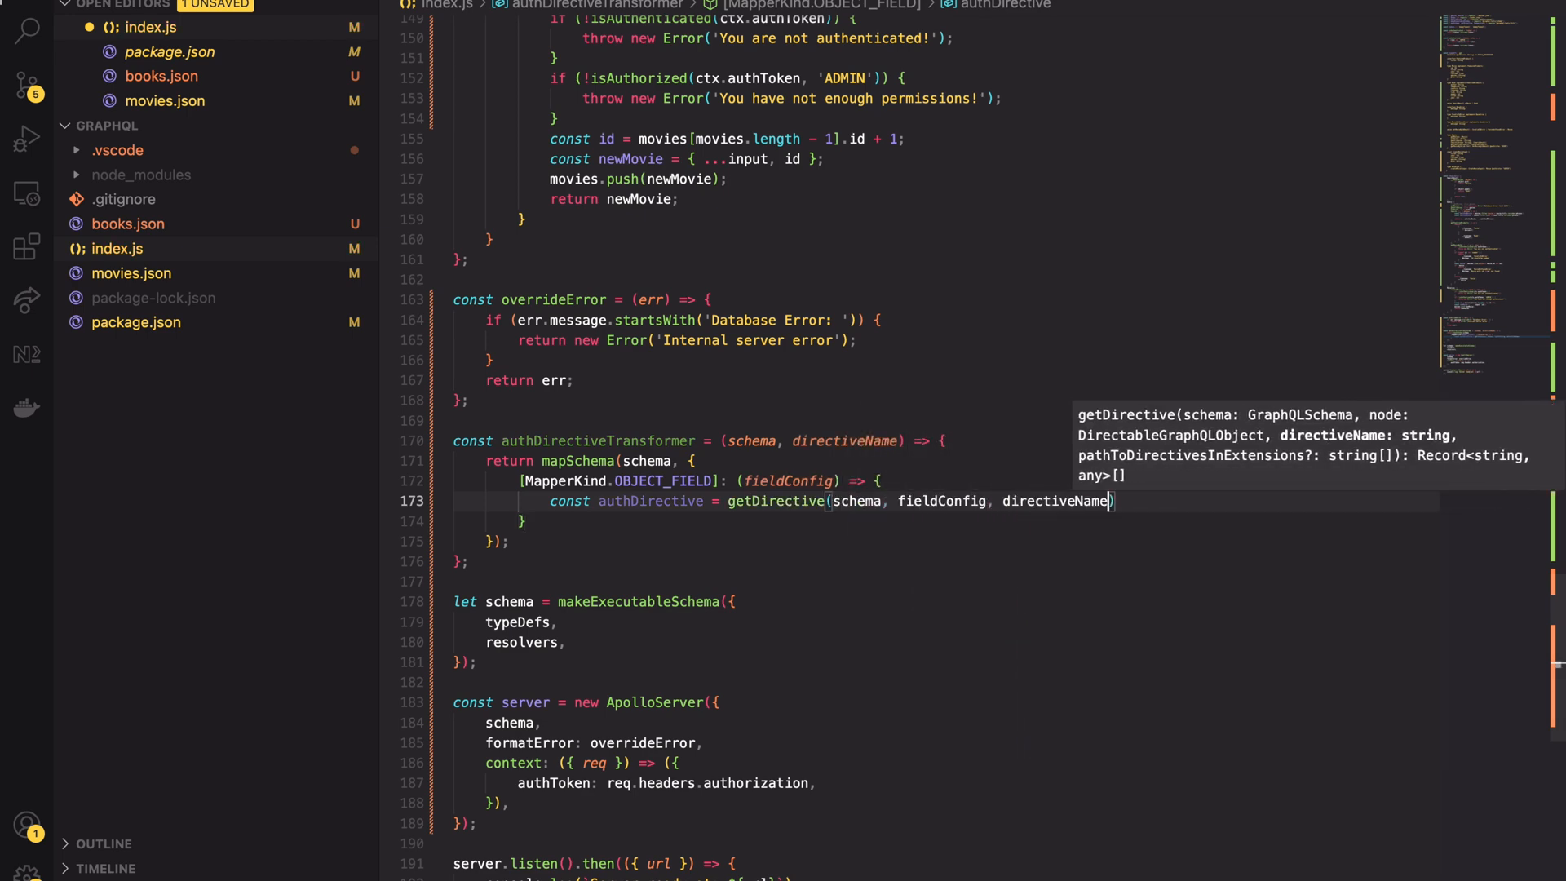
key("enter")
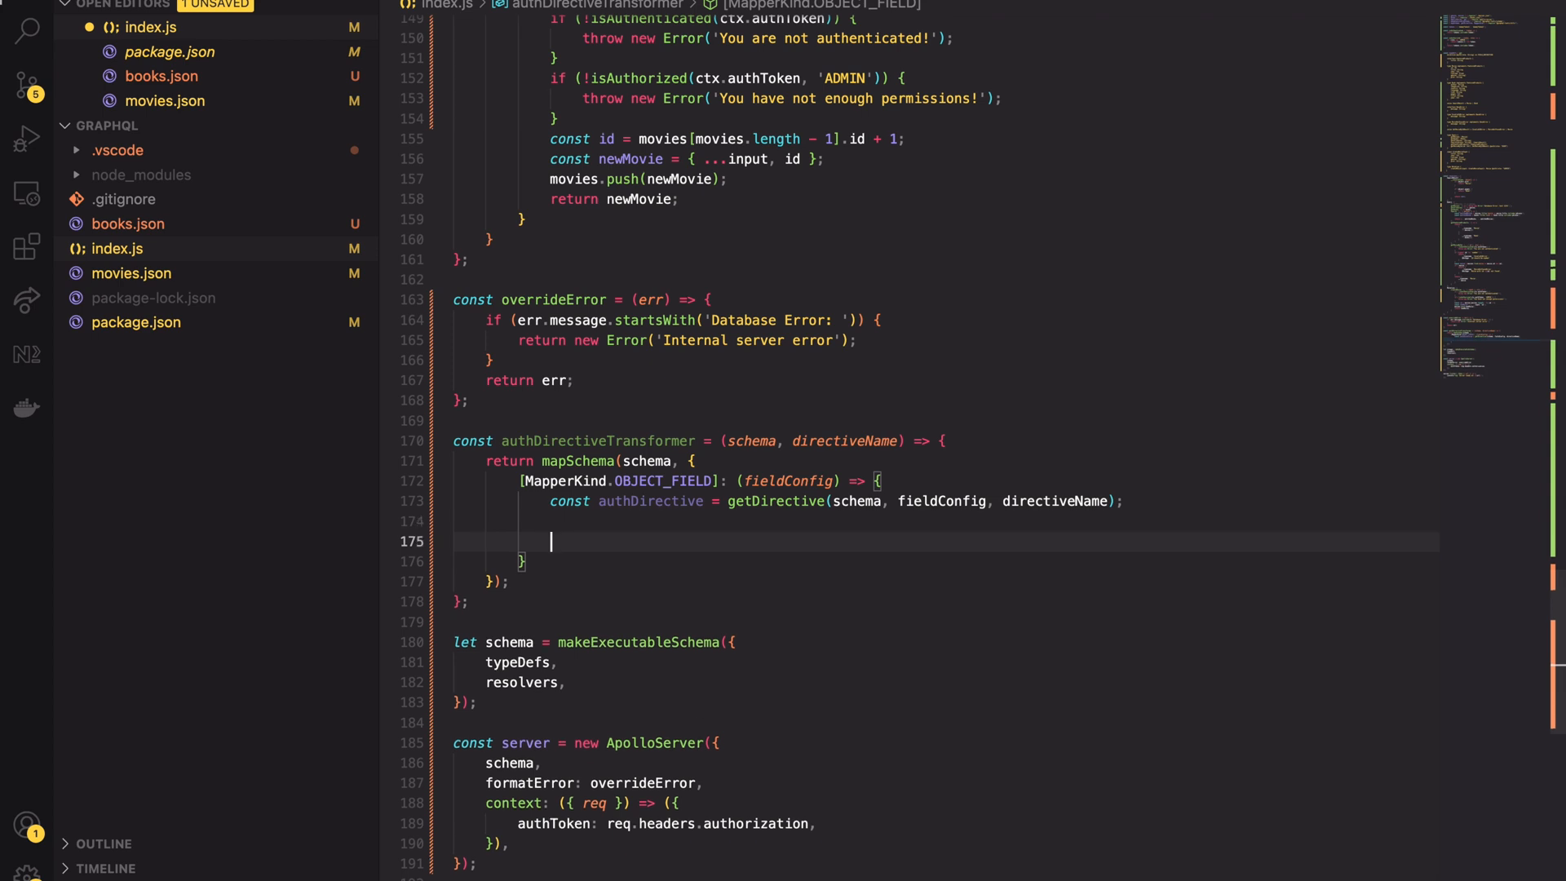
type("if(authDirective)")
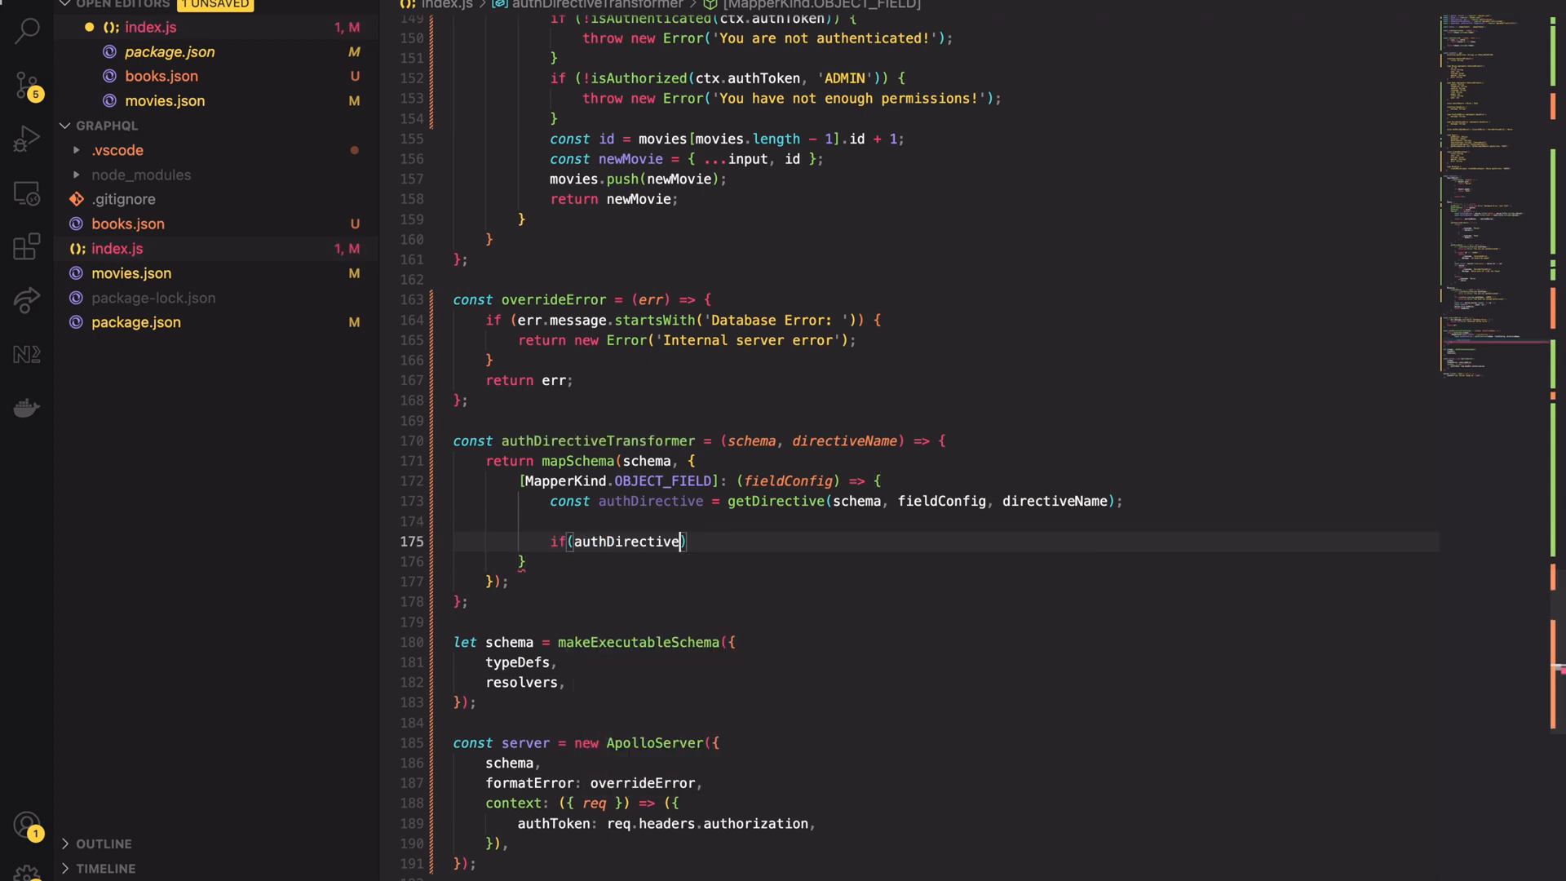
type("{}")
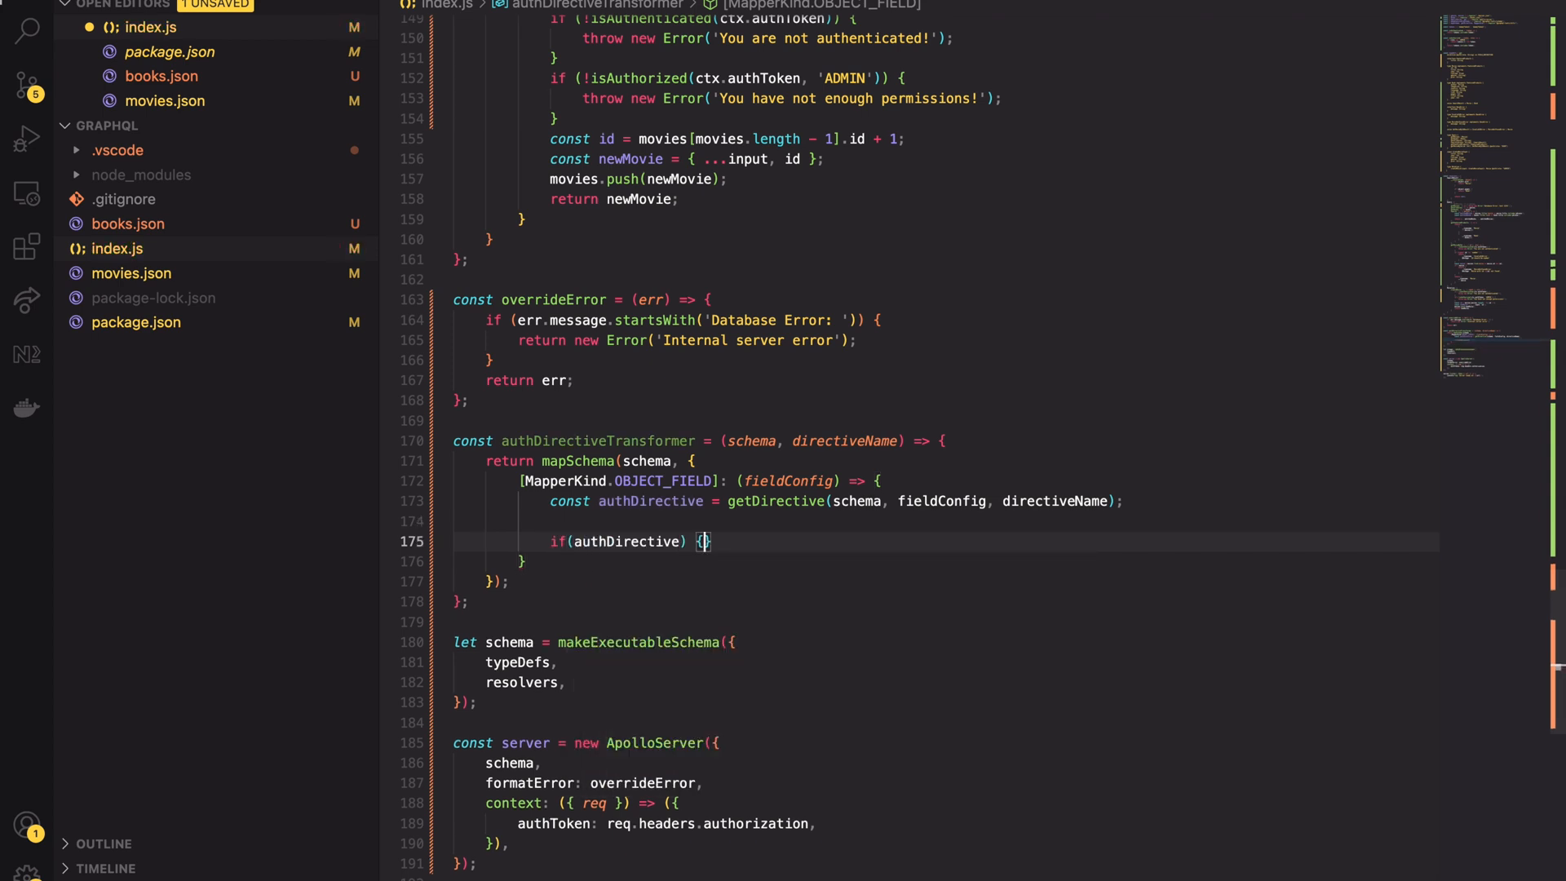
type("const {} =")
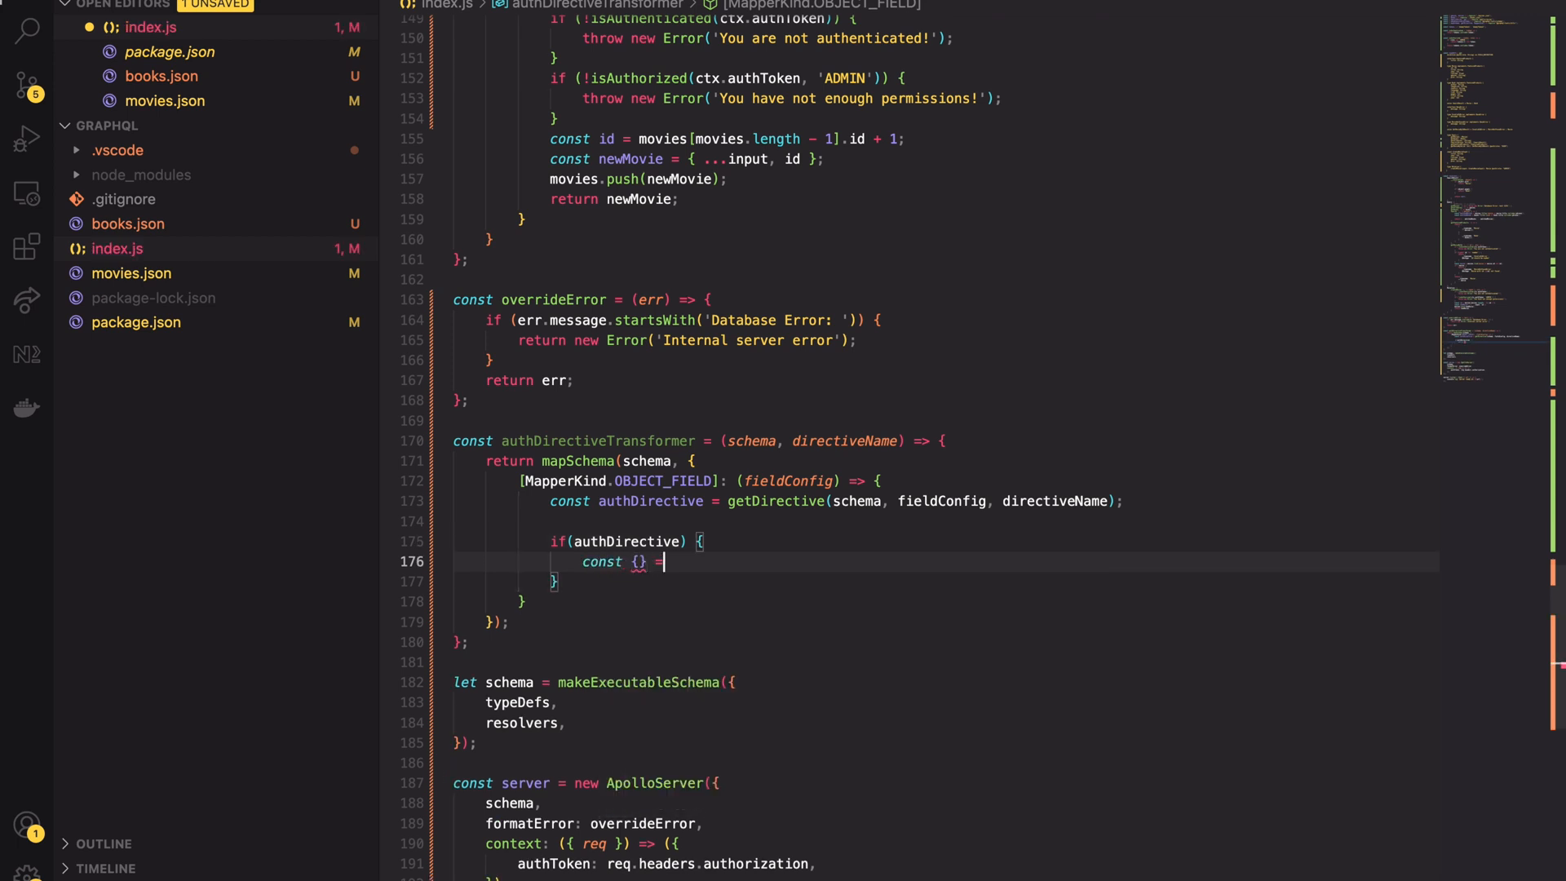
Step: Destructure resolve = defaultFieldResolver from fieldConfig inside the auth check
type("fieldConfig")
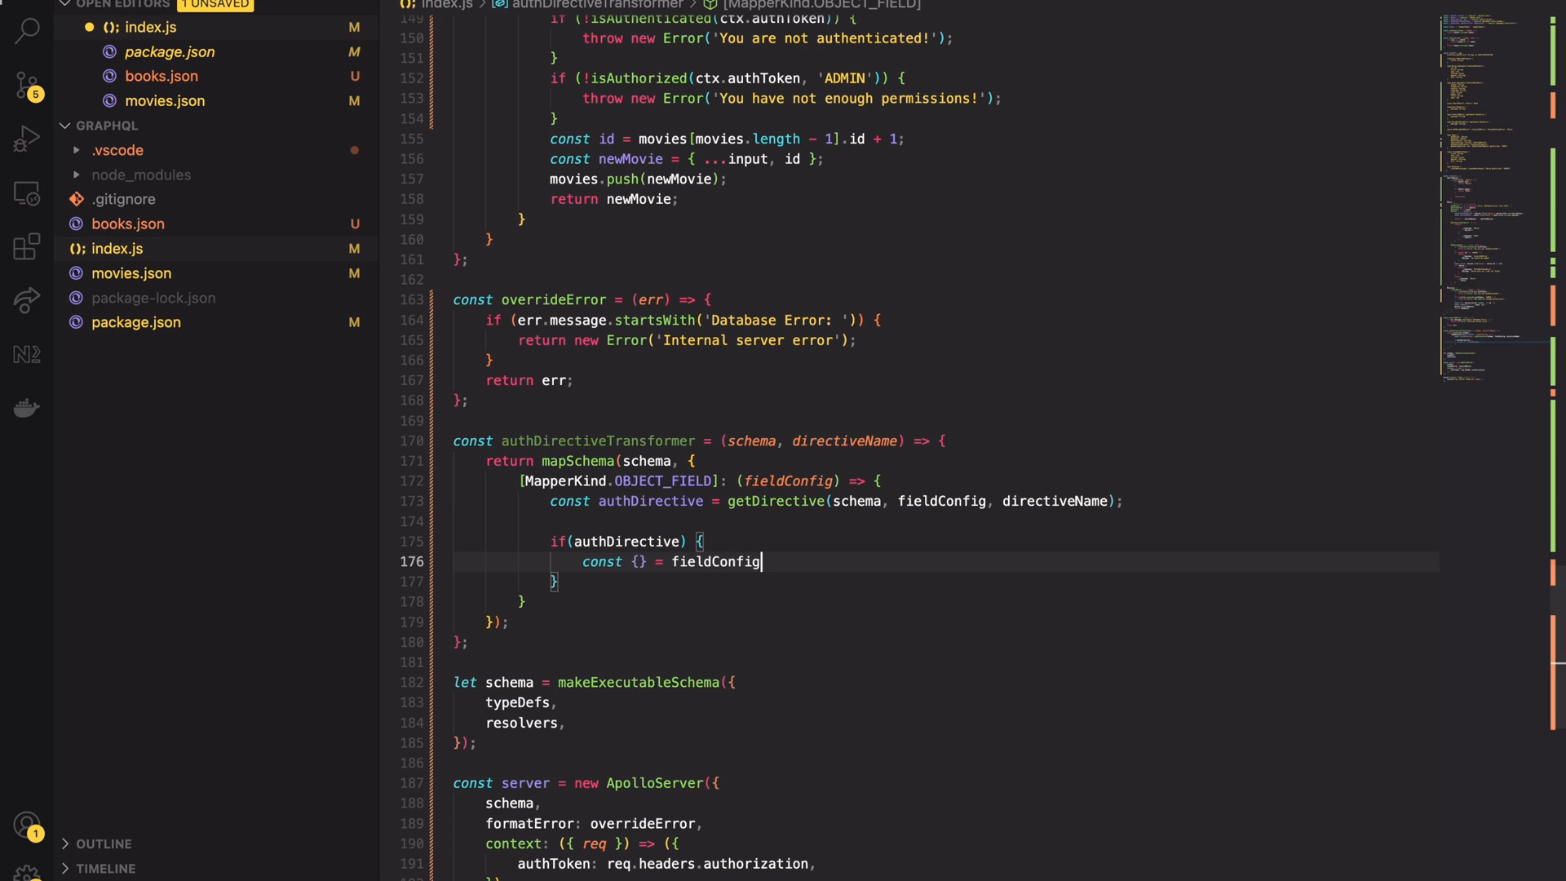
type(";")
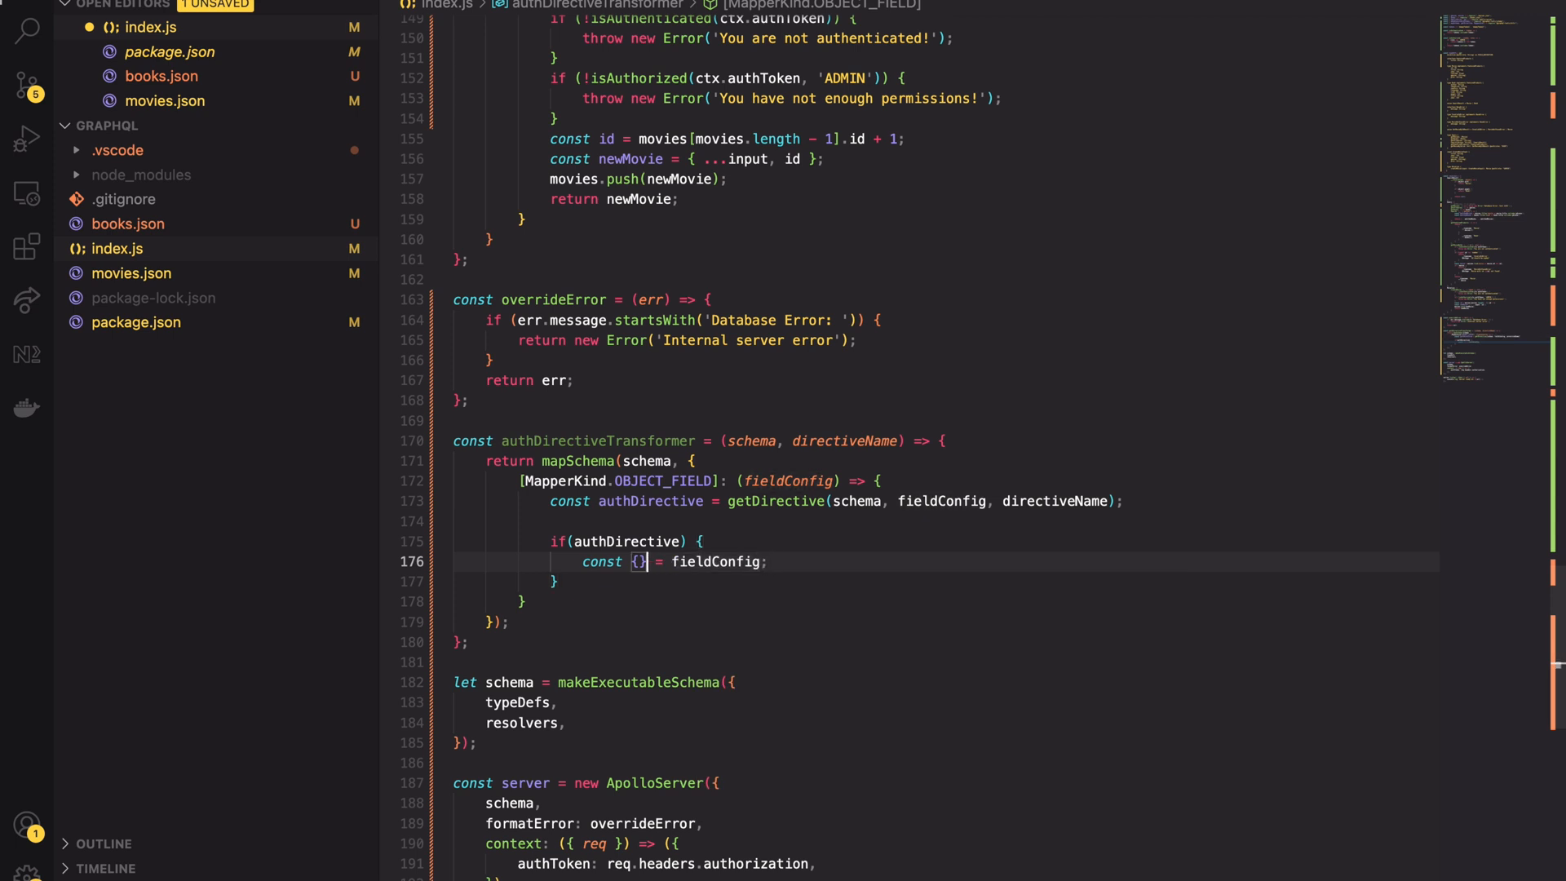
type("resolve =")
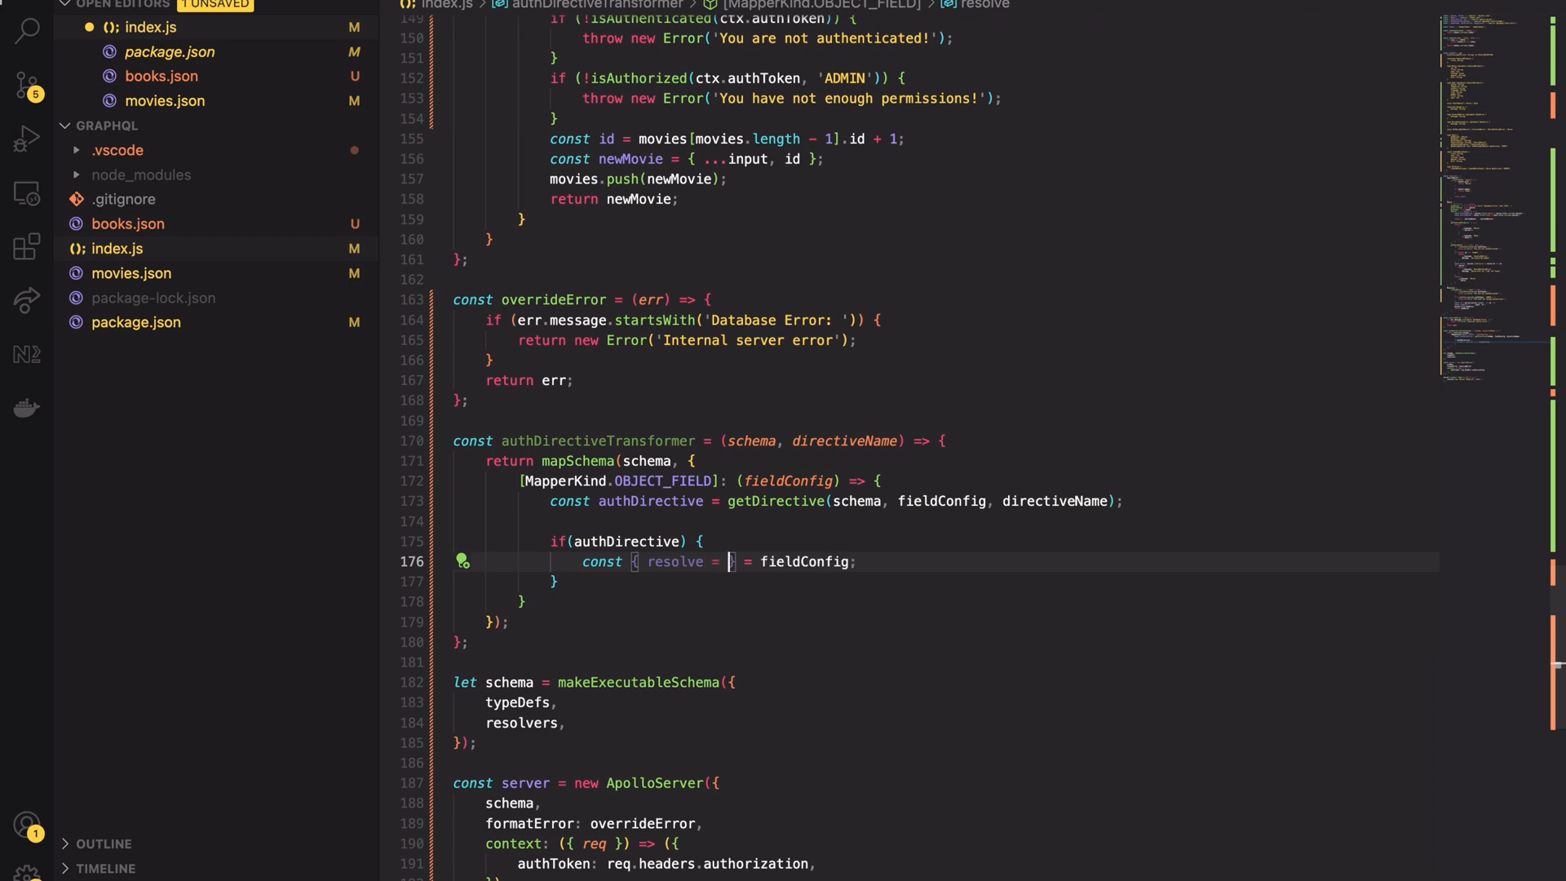
type("defaultFiel")
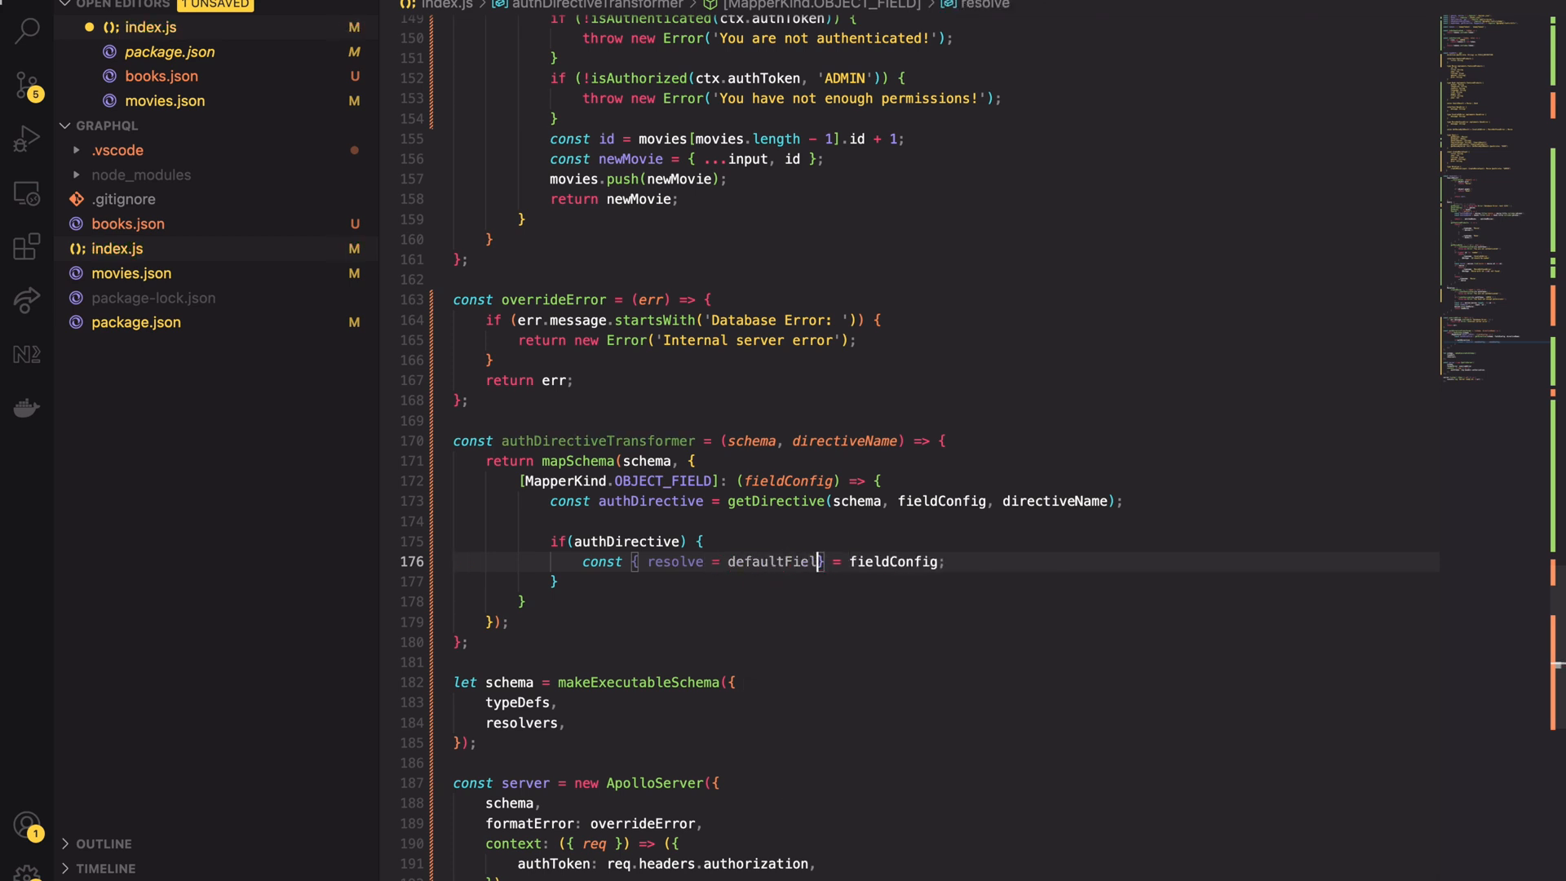
type("Resolver")
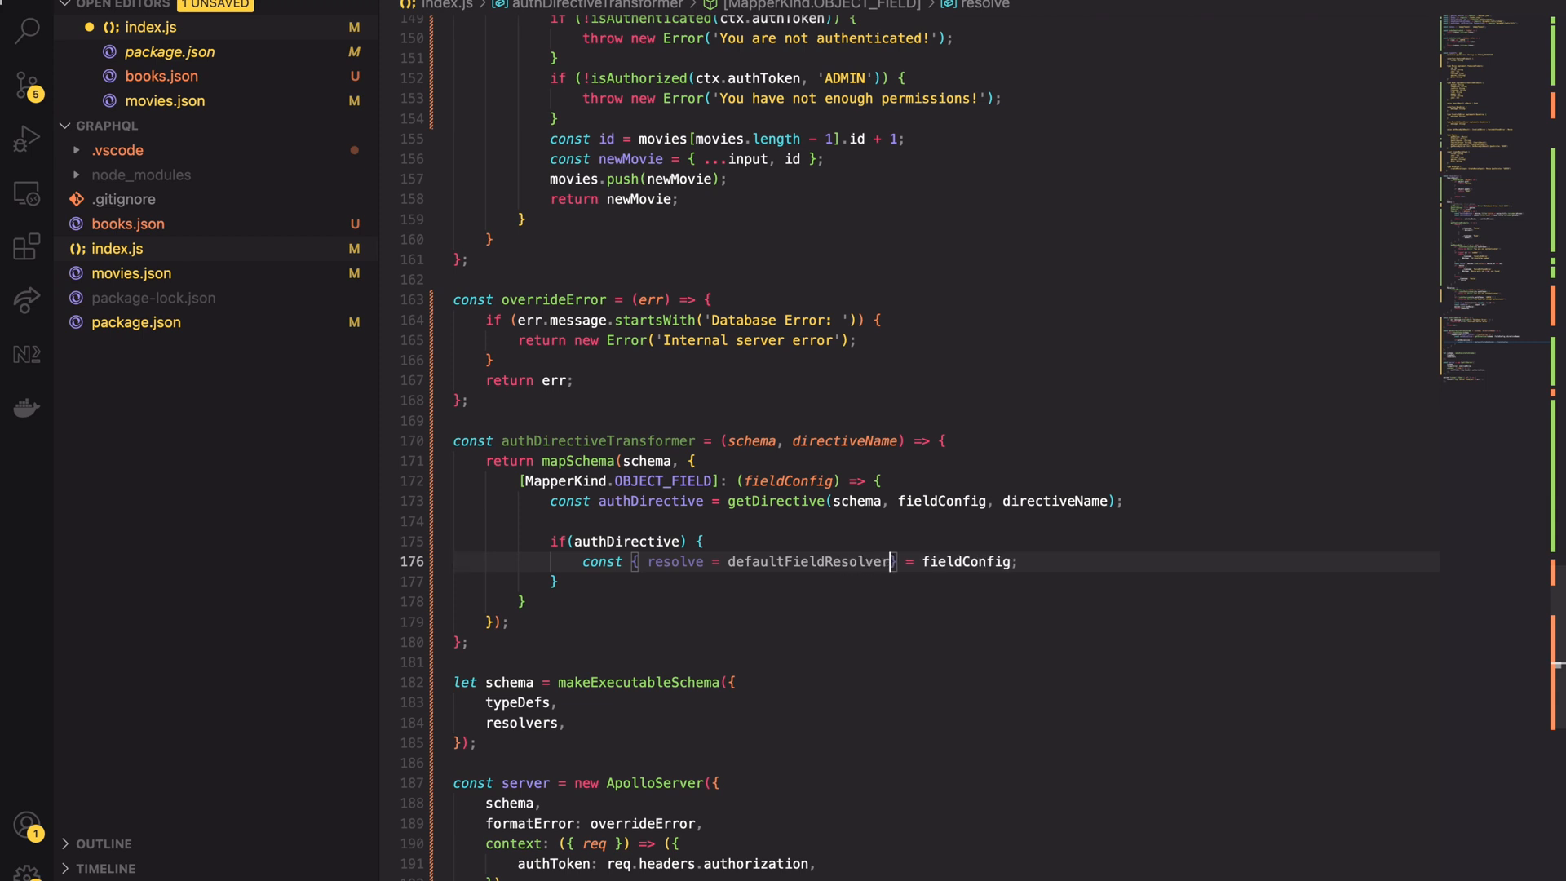
Step: Destructure role from authDirective[0] and begin assigning fieldConfig.resolve =
type("const {} =")
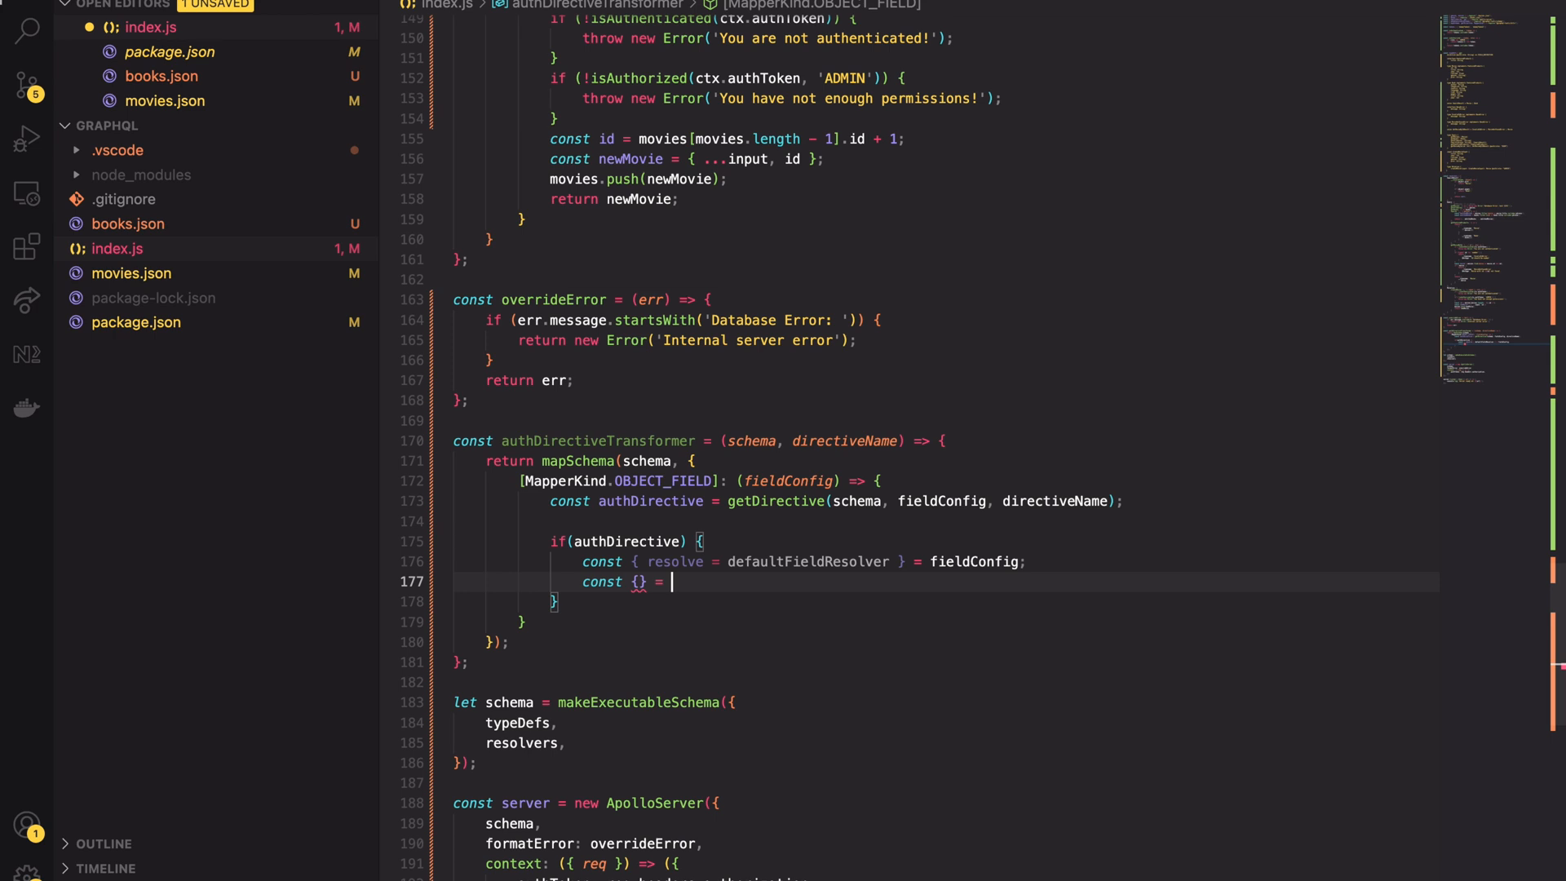
type("authDirective")
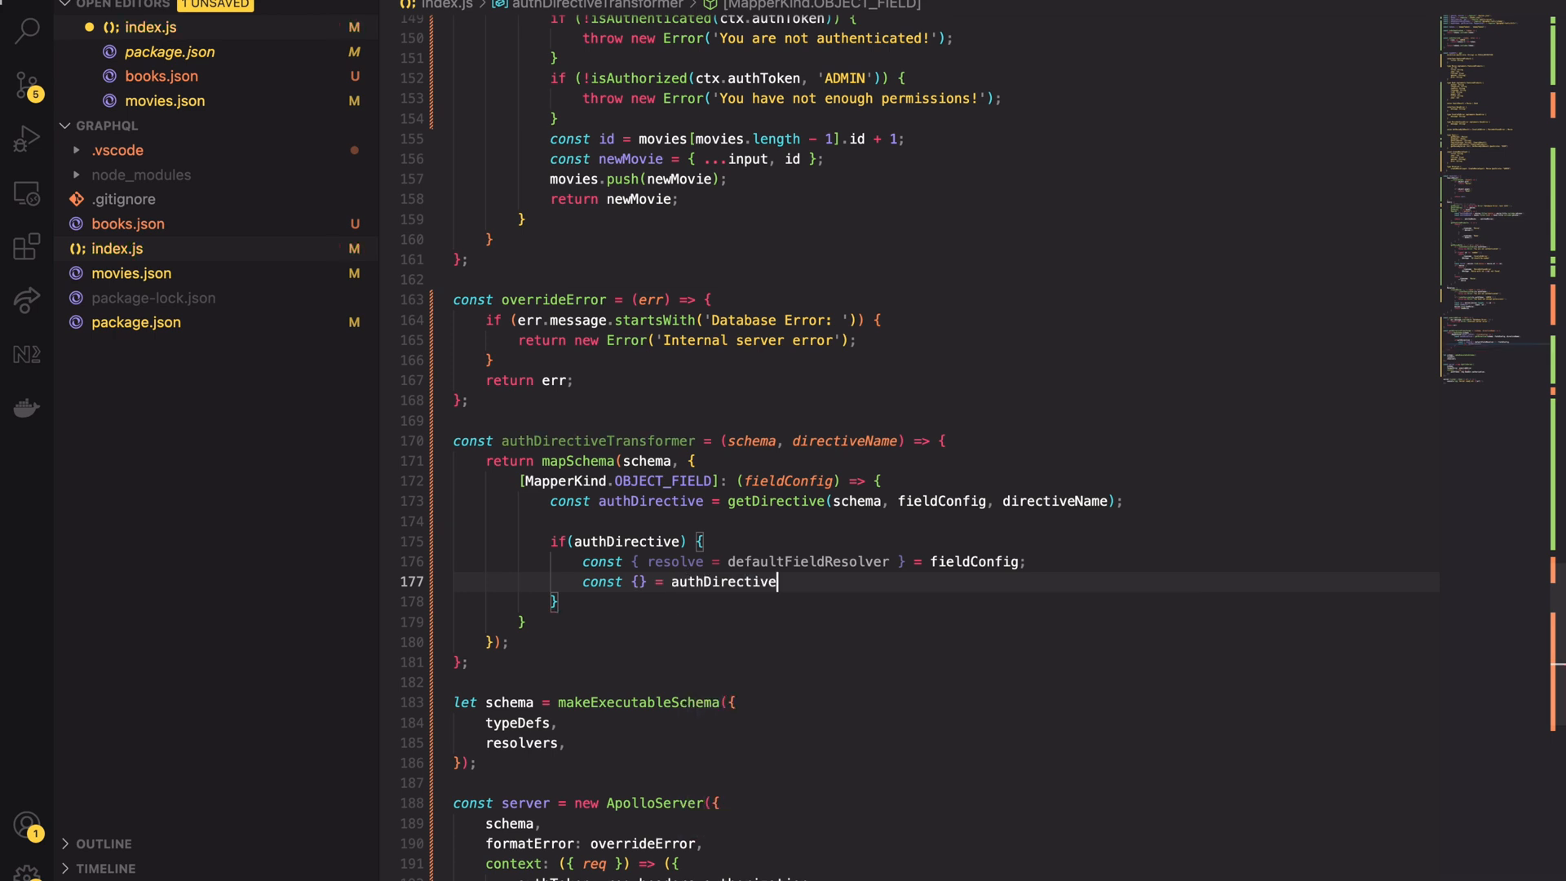
type("[0];")
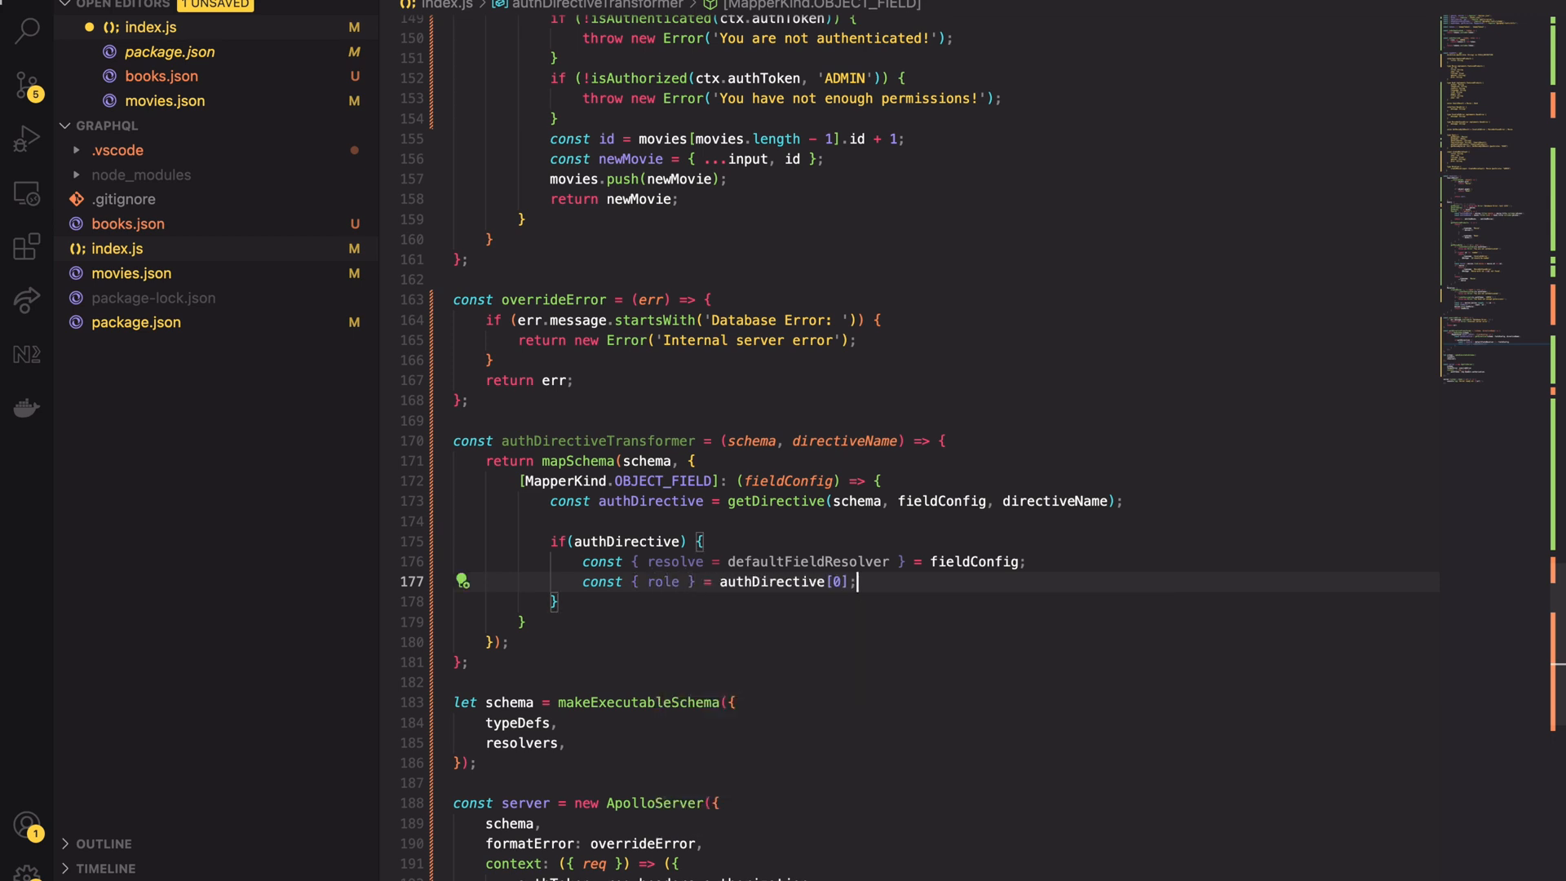
key("Enter")
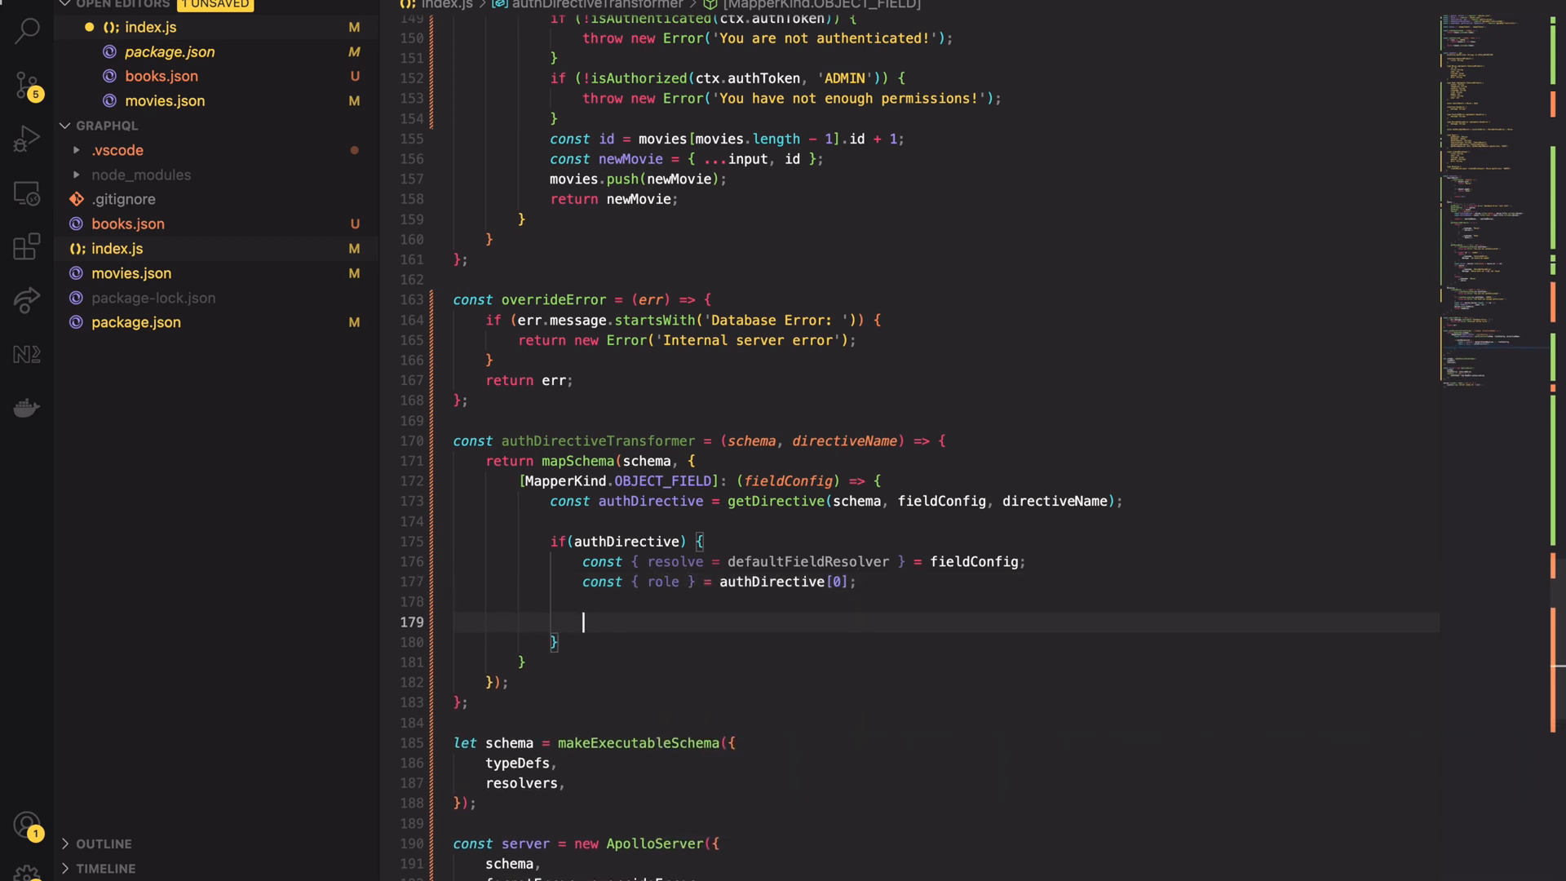
type("fieldConfig.resolve = async")
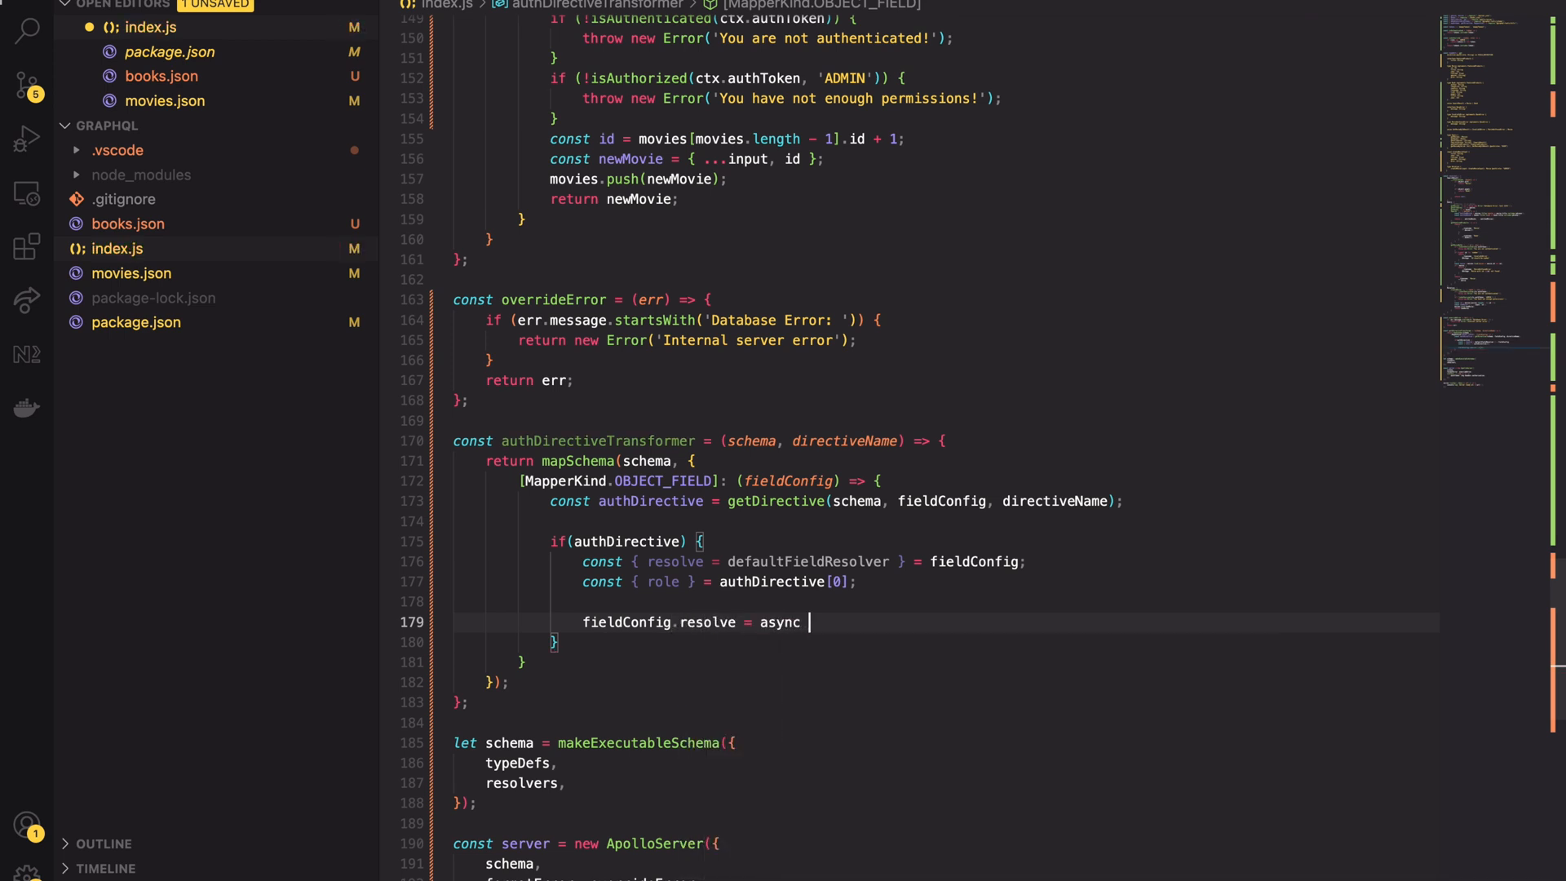
Step: Give the async resolver (parent, args, context, info) and destructure authToken from context
type("(parent, args")
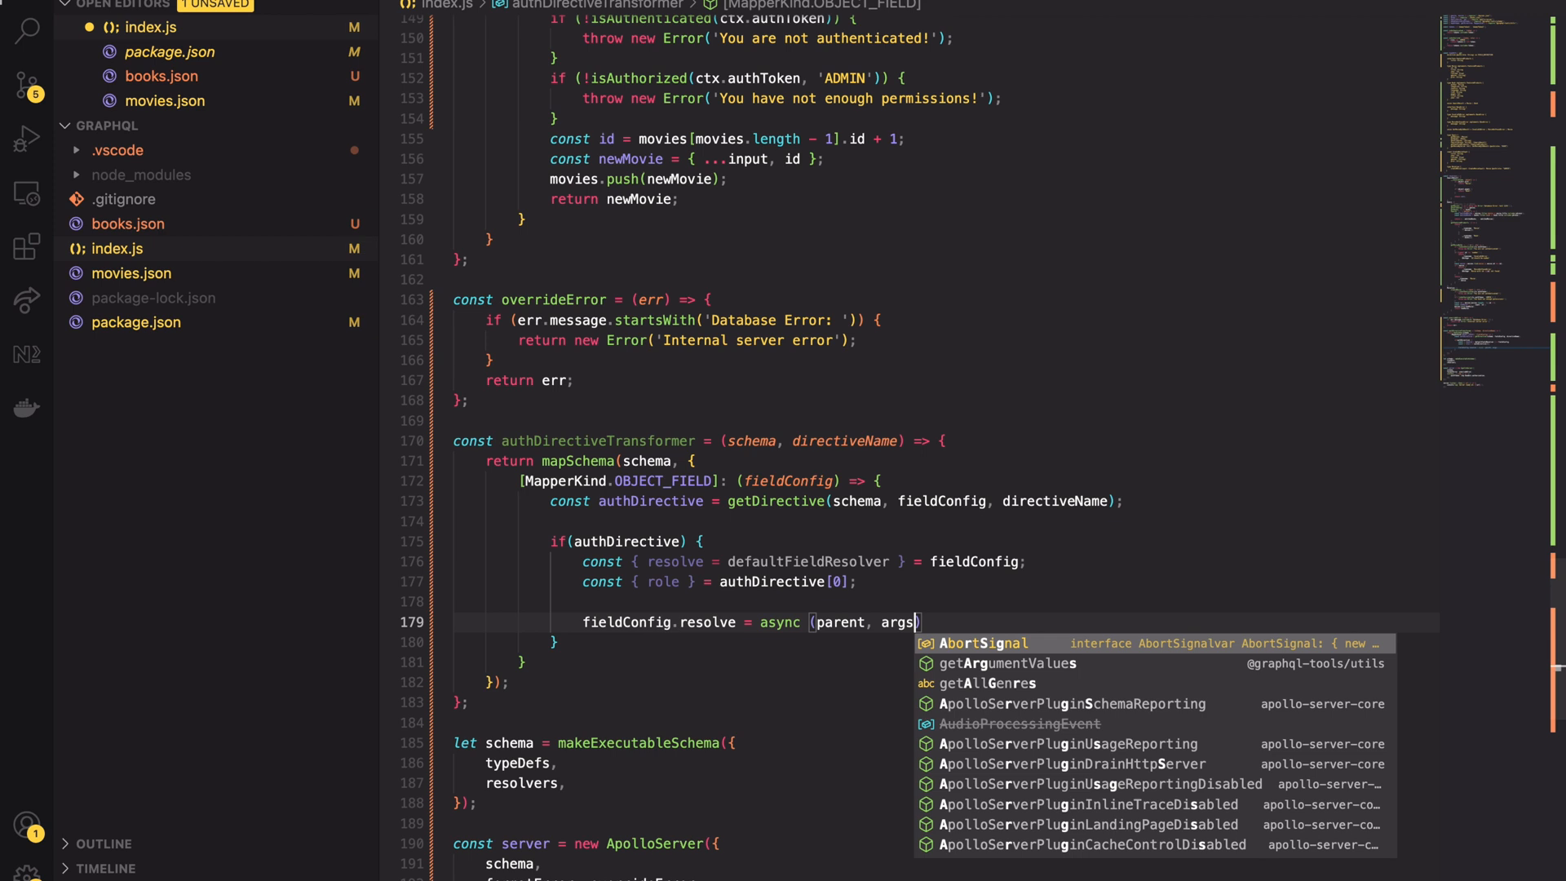
type(", context, info")
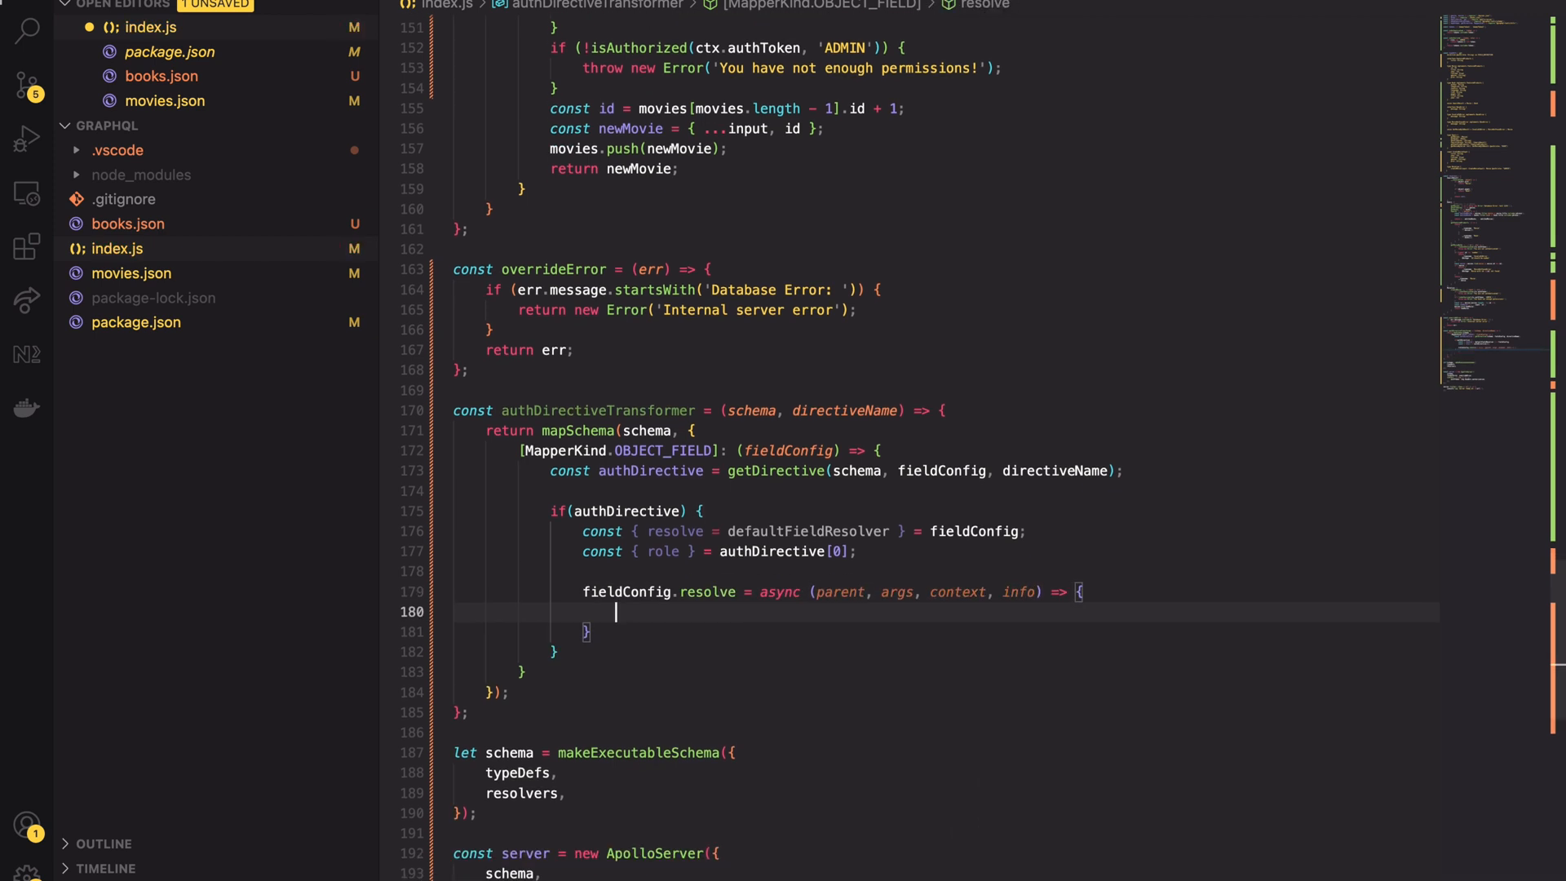
scroll("down", 3)
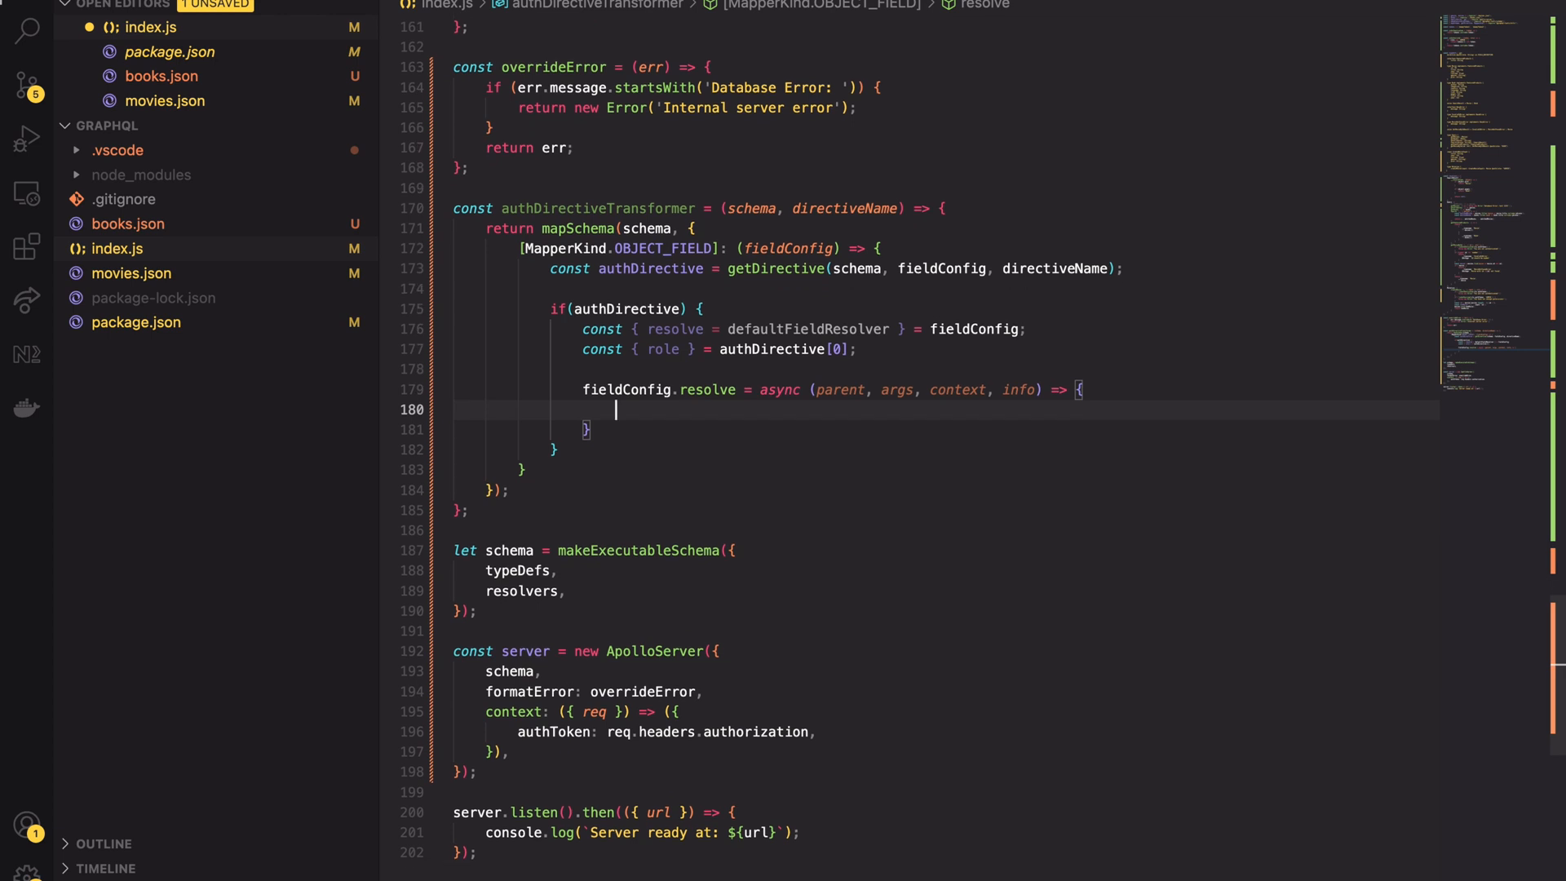
type("const")
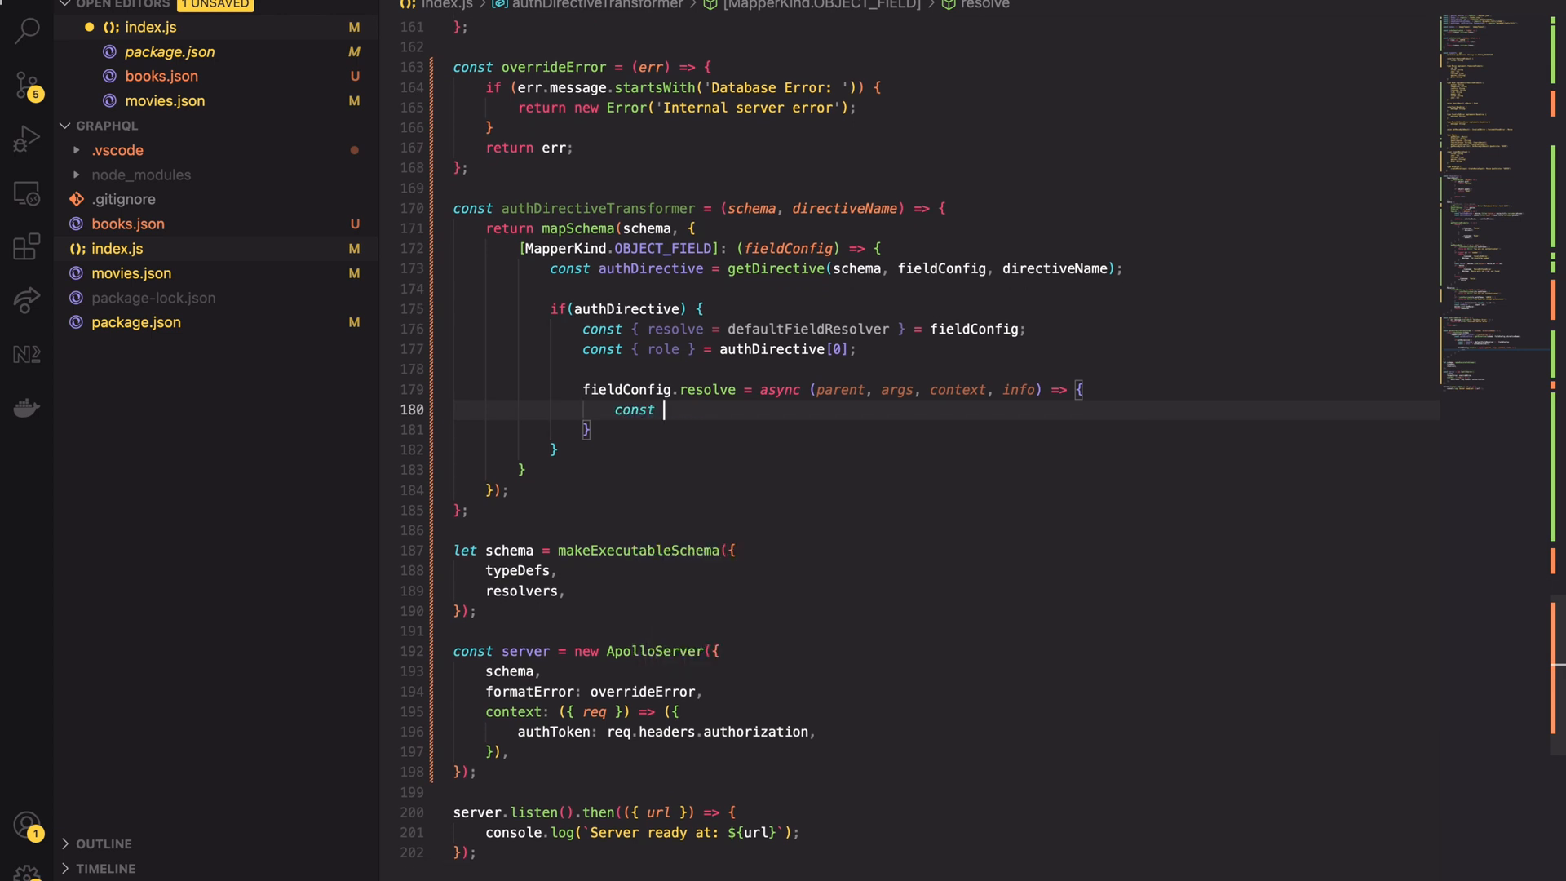
type("{} =")
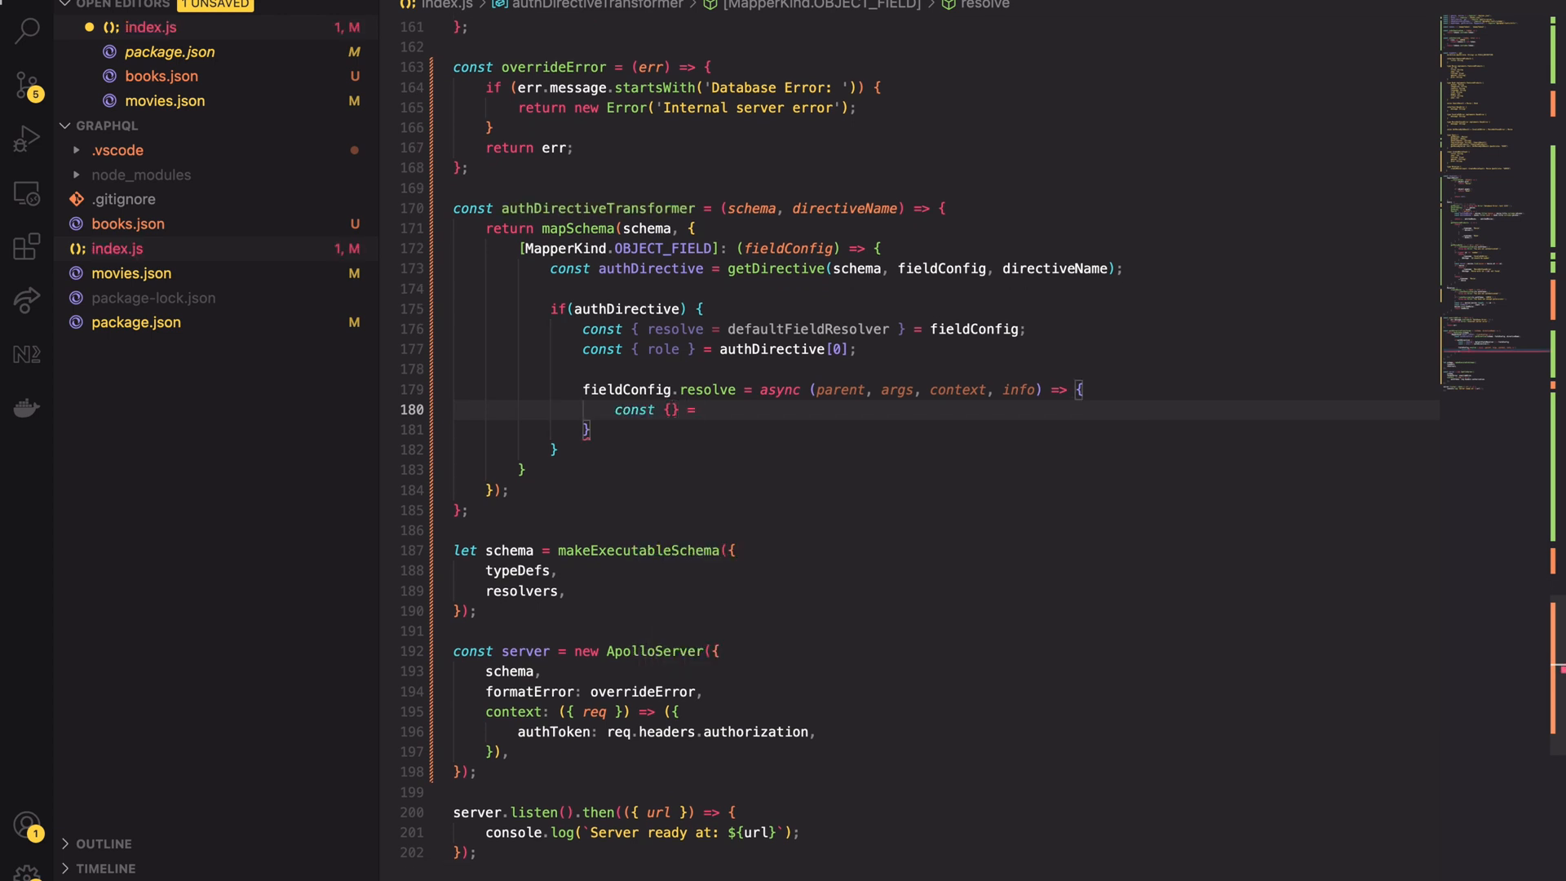
type("context;")
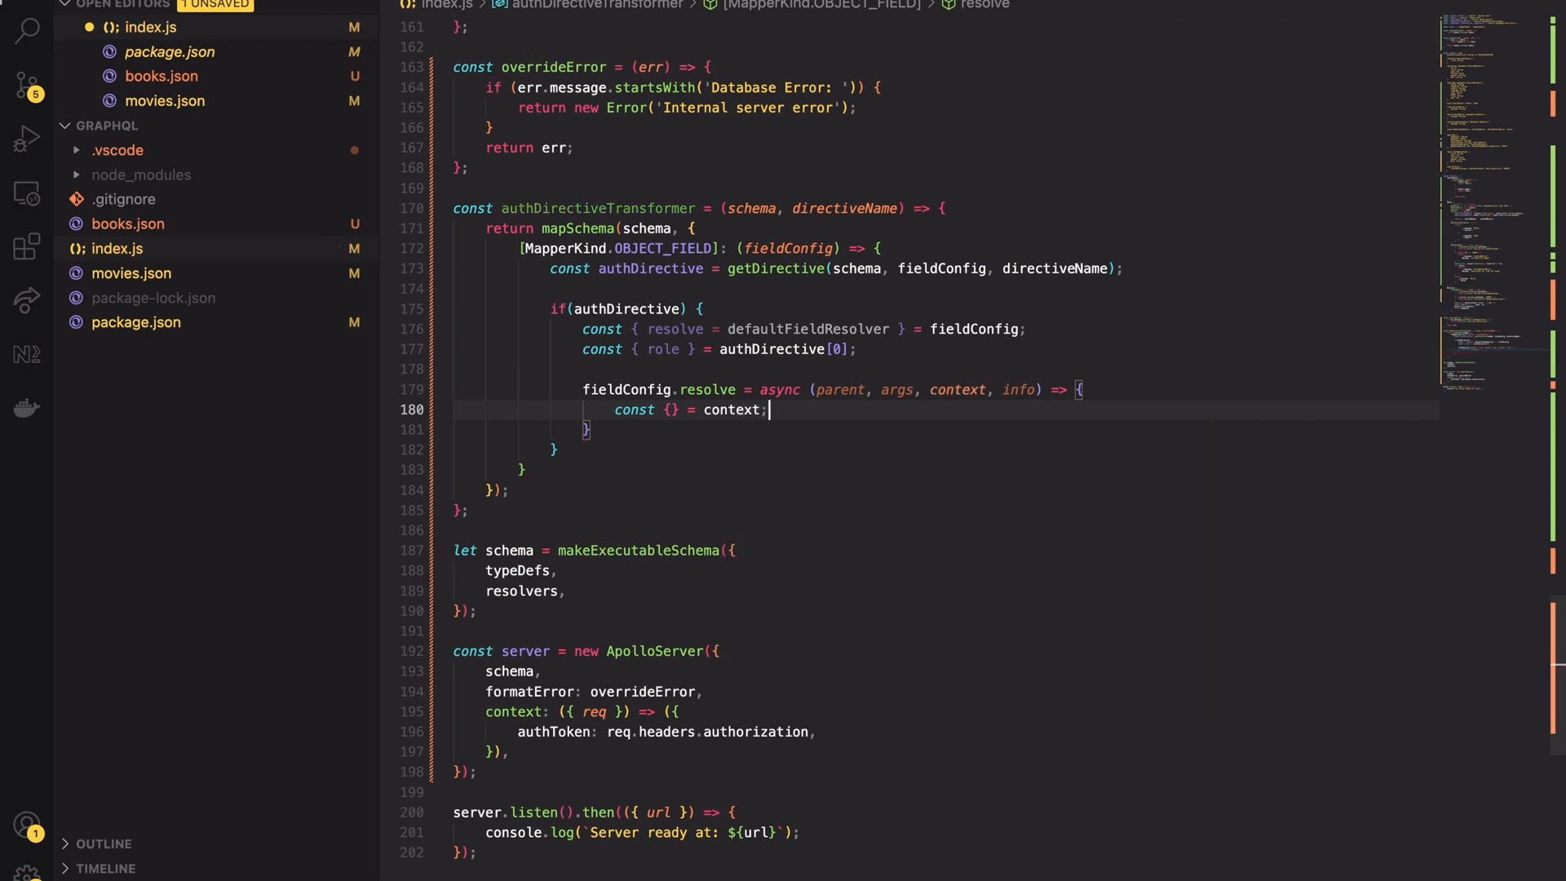
left_click(570, 731)
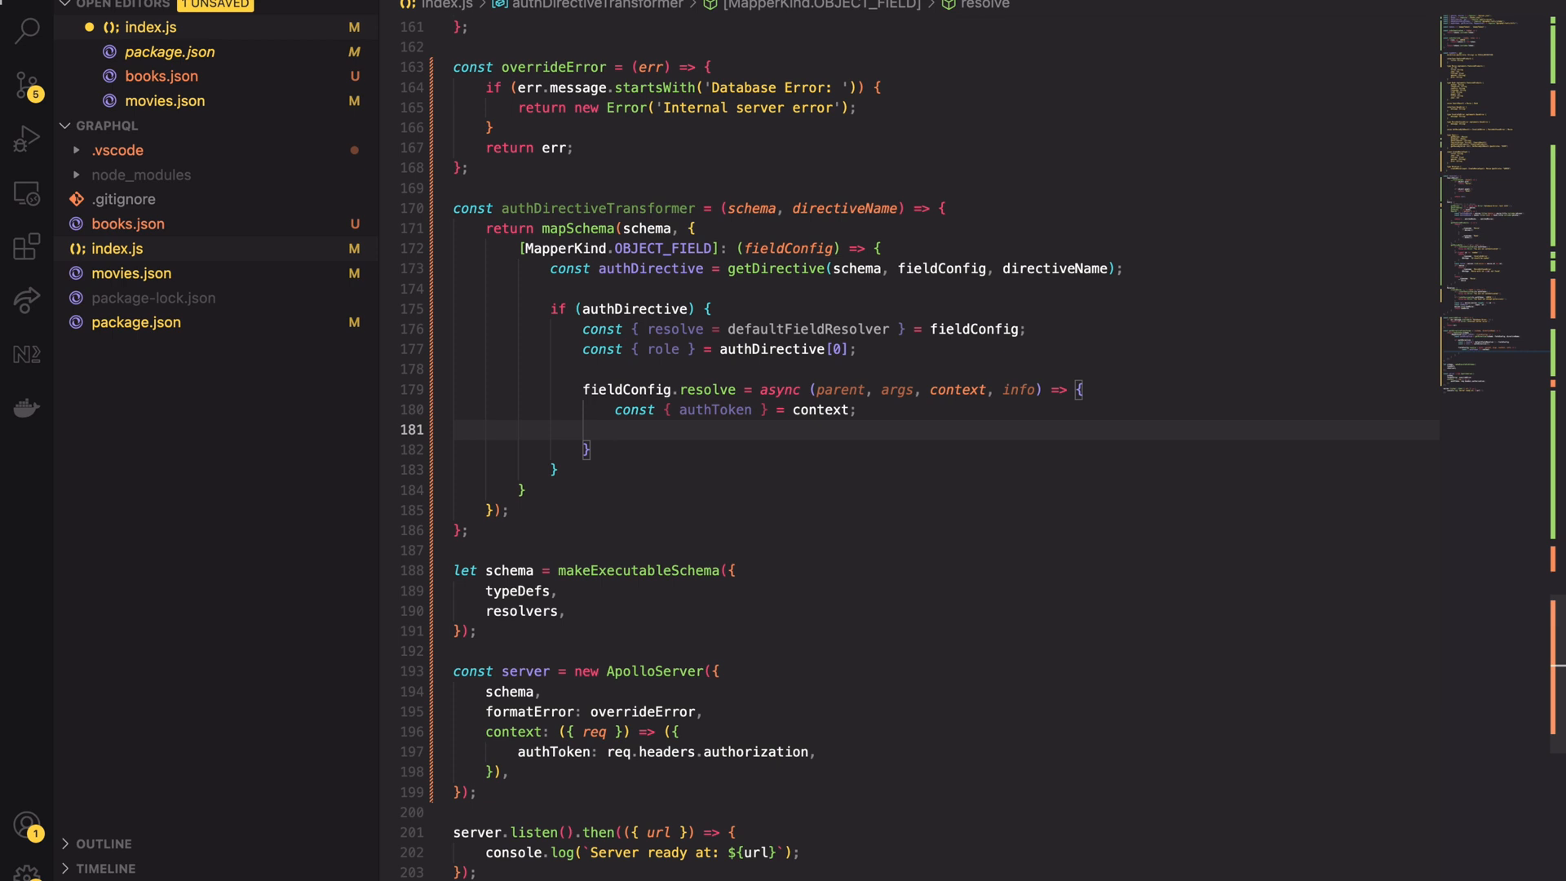
Step: Check isAuthenticated/isAuthorized with authToken and role, then await resolve(parent, args, context, info) and return result
scroll("up", 3)
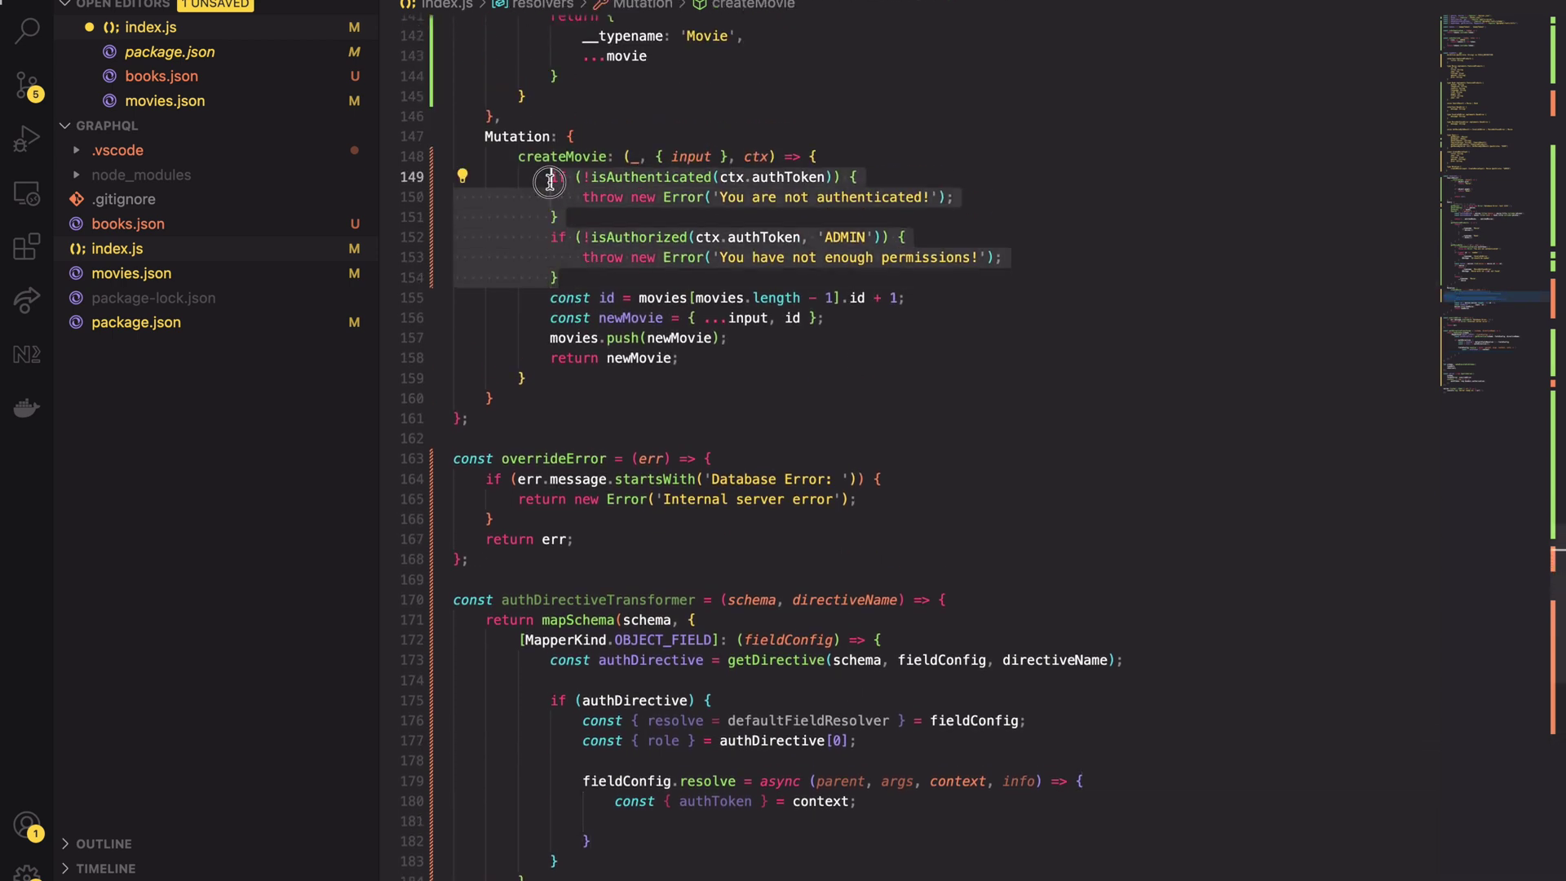
scroll("down", 3)
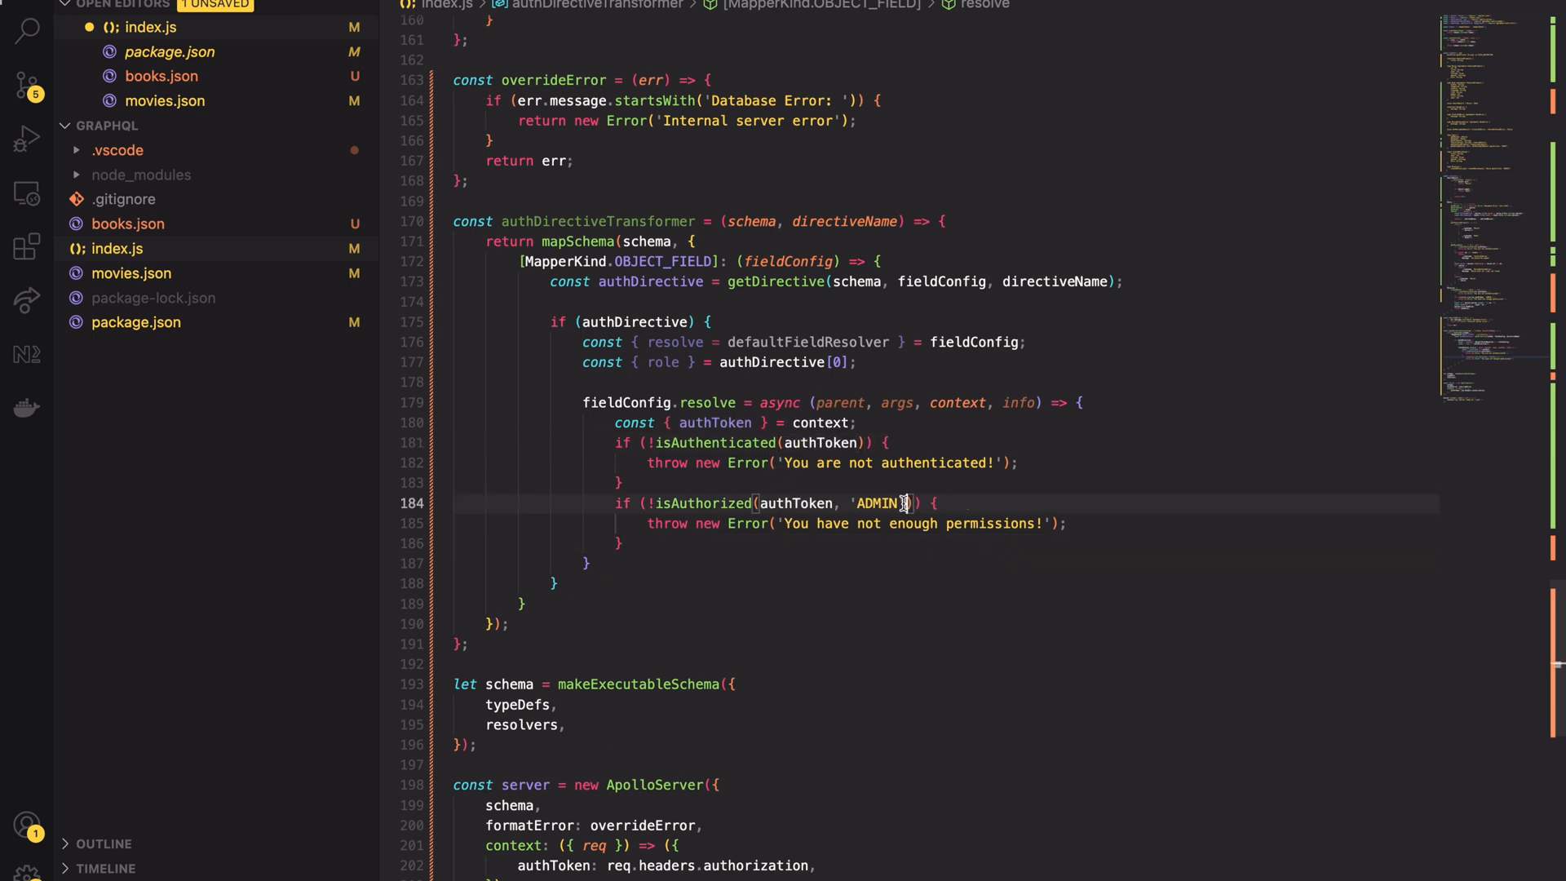
type("role")
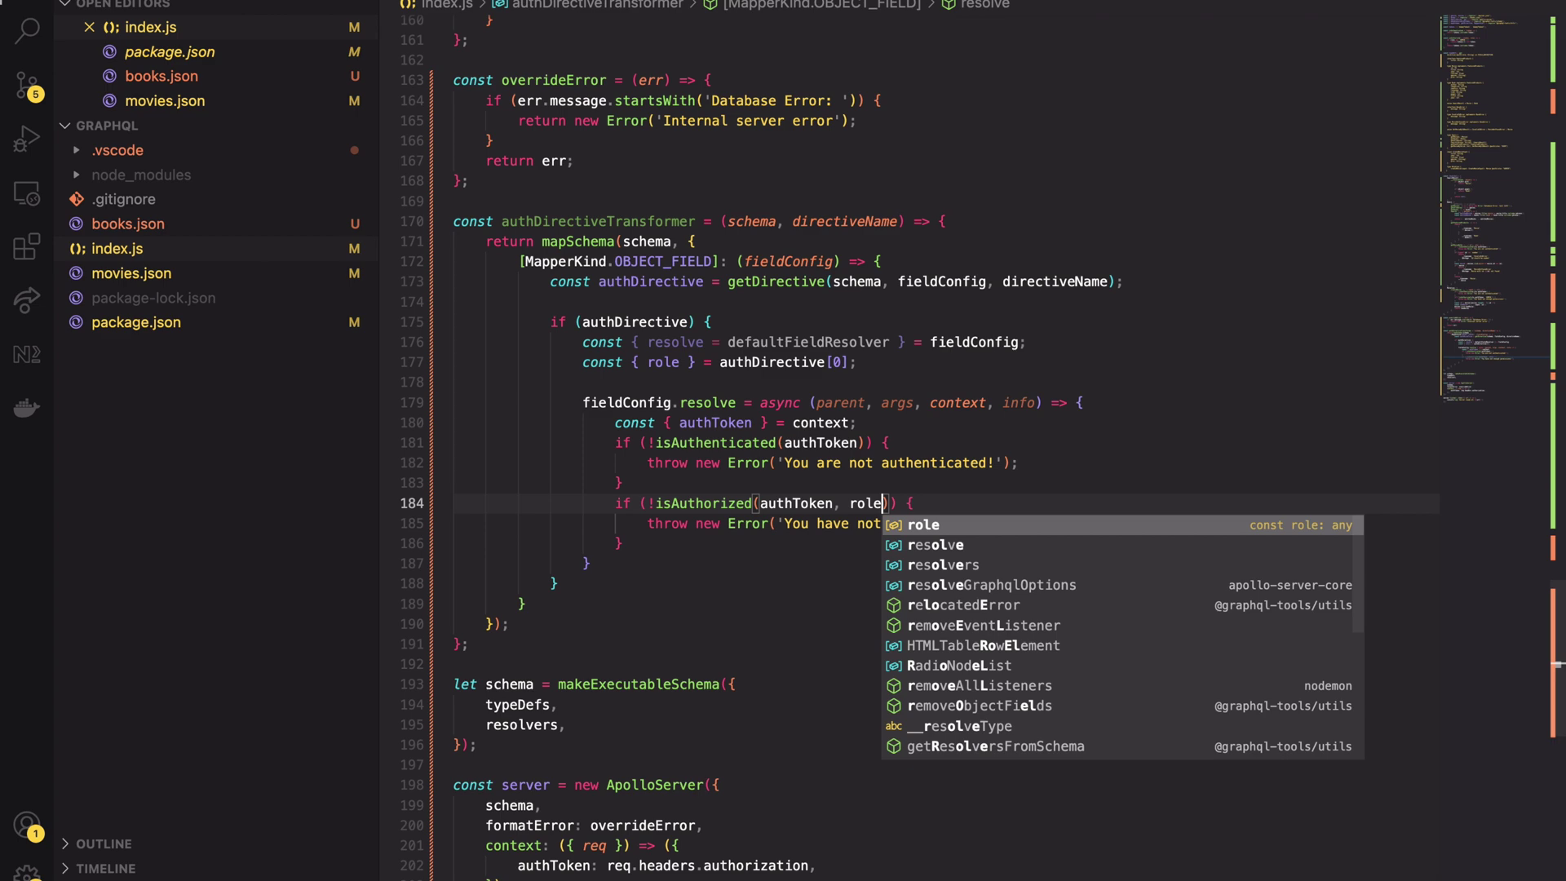
type("const result = await")
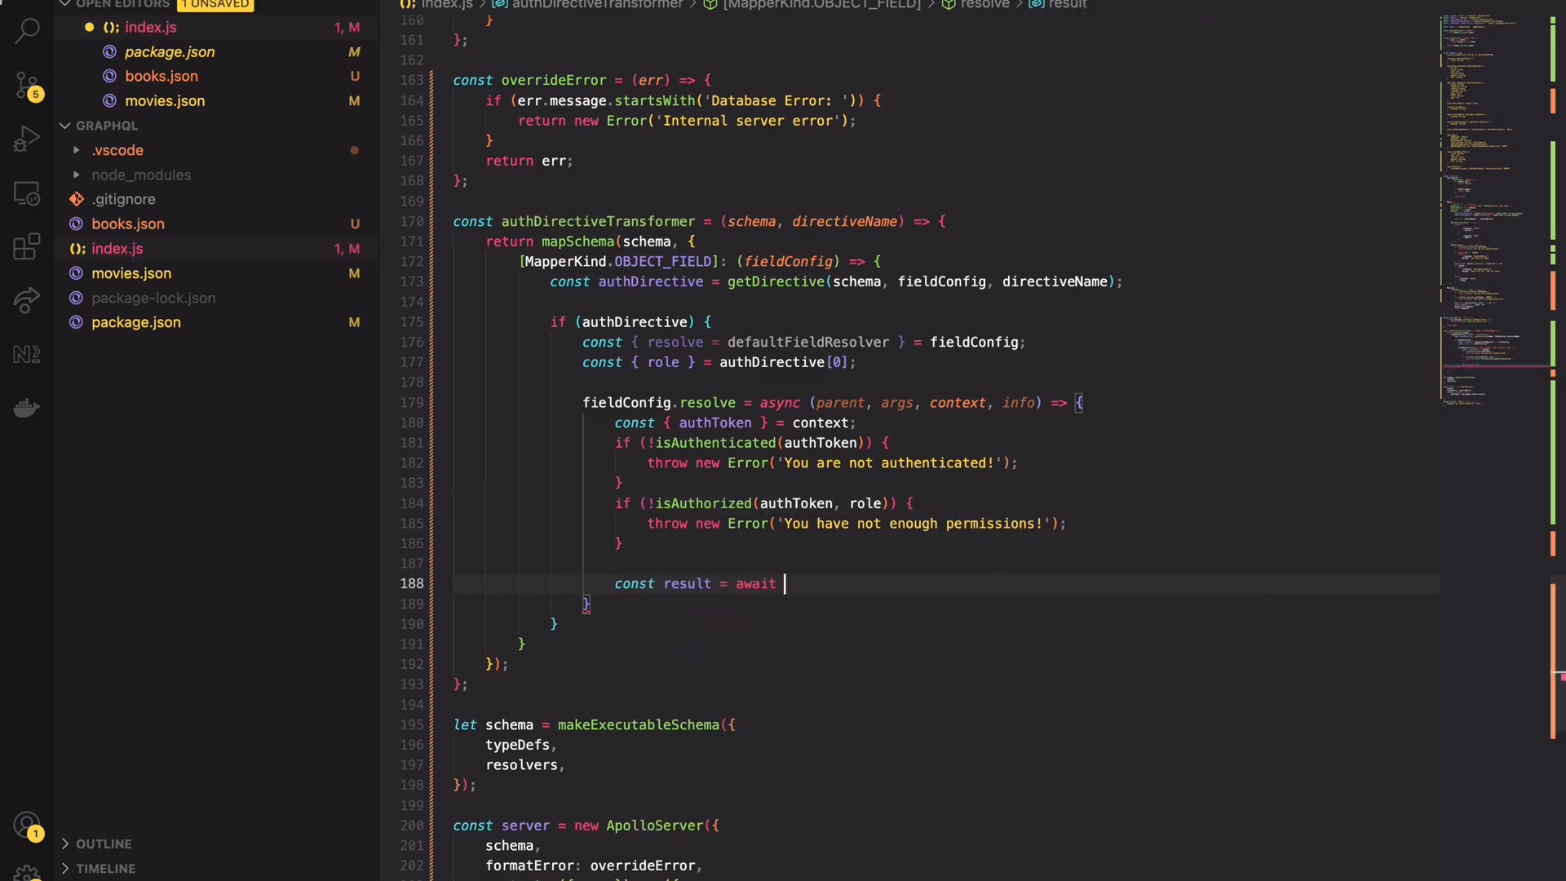
type("resolve(parent)")
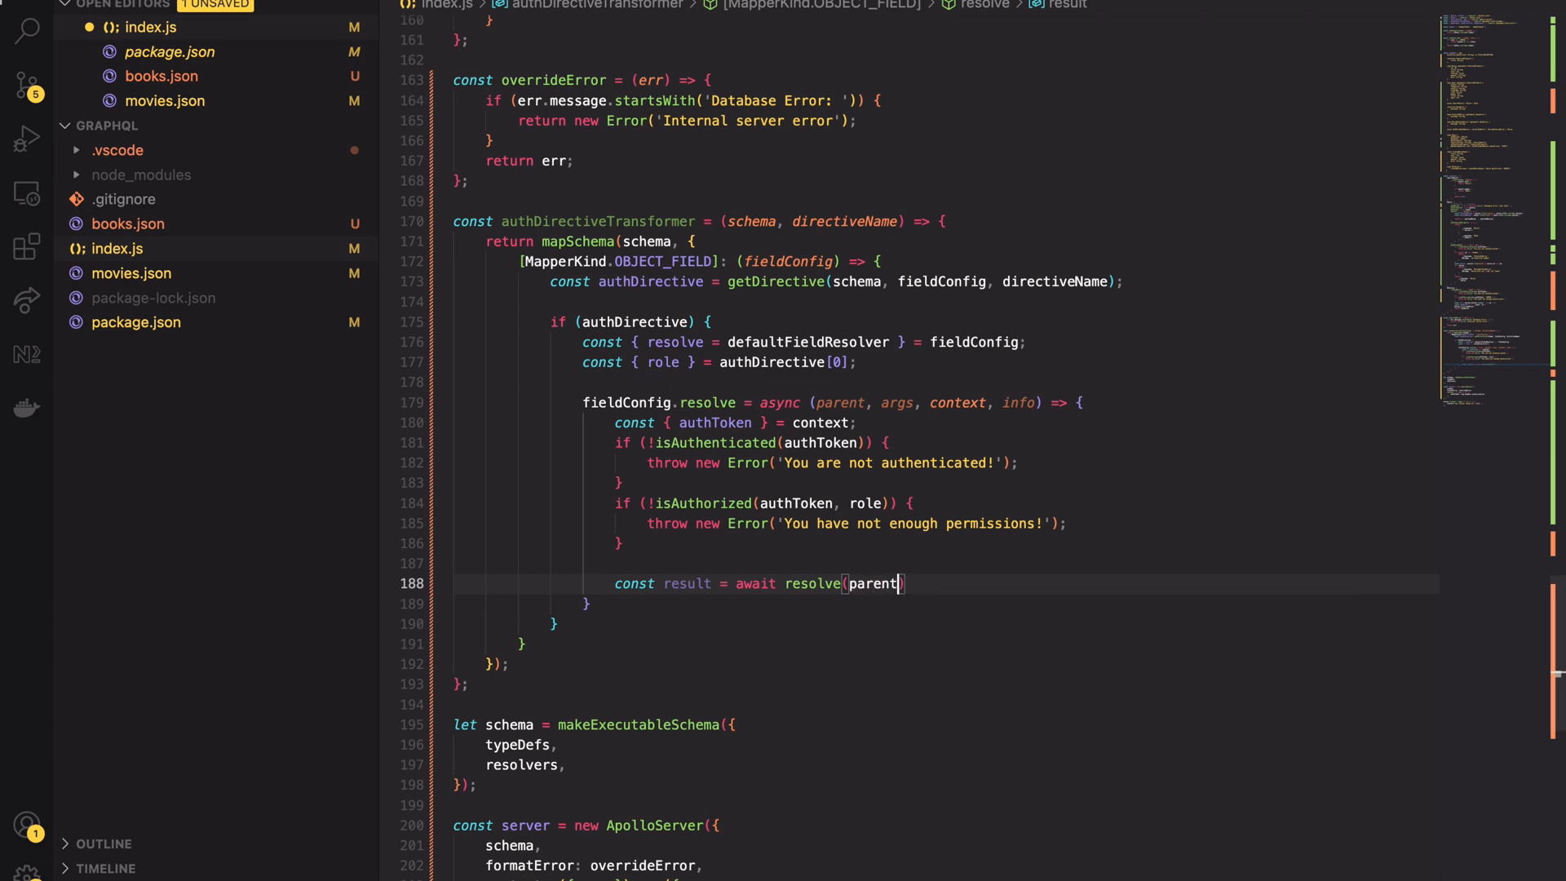
type(", args, context, info")
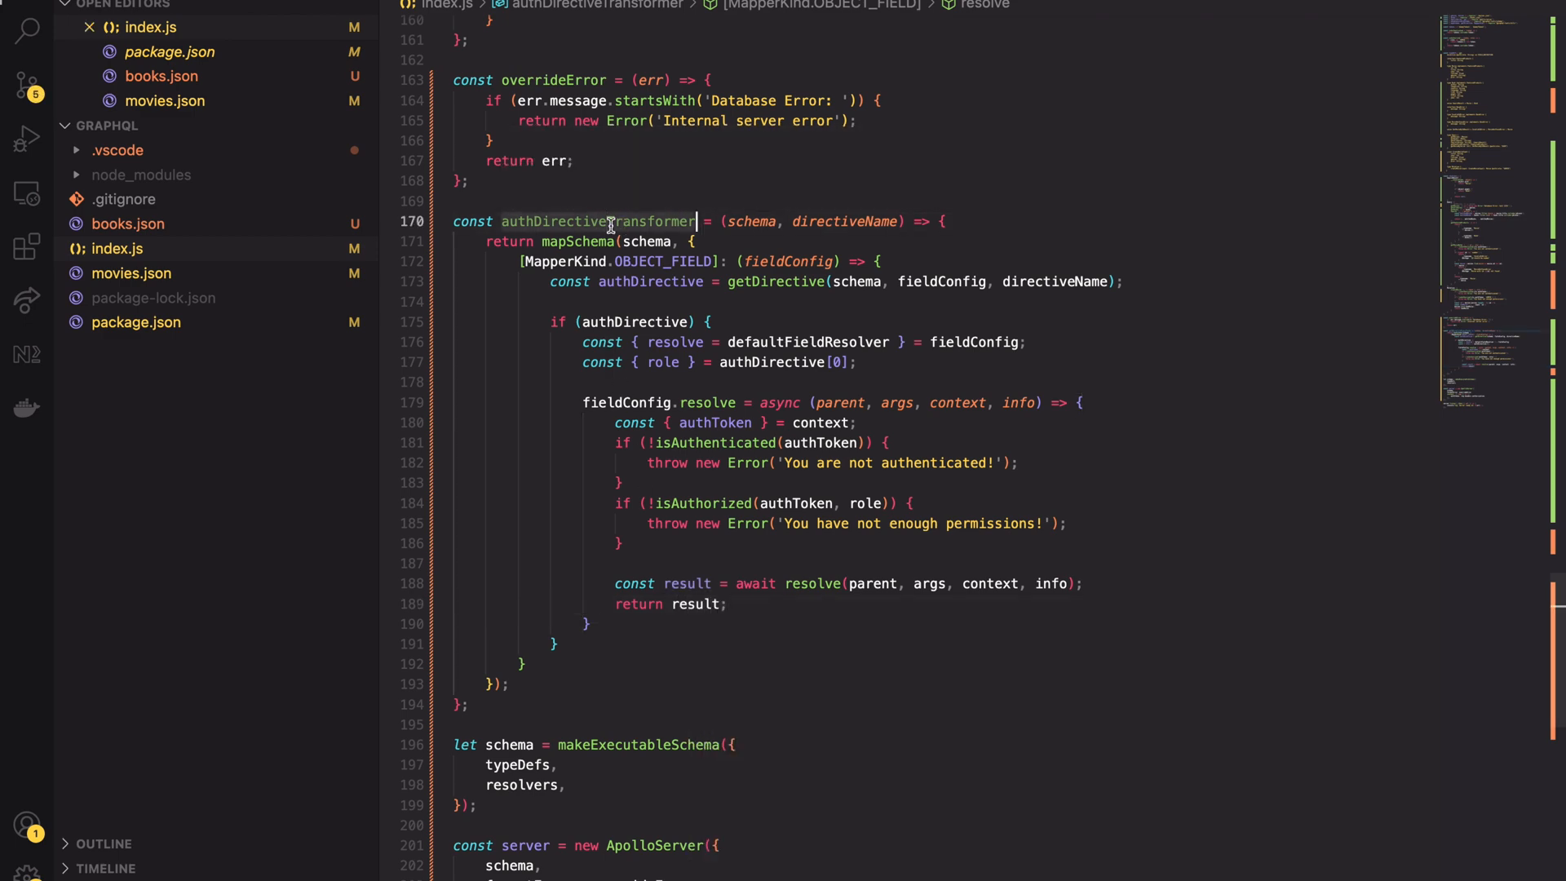
Step: Reassign schema = authDirectiveTransformer(schema, 'auth') right after makeExecutableSchema
scroll("down", 3)
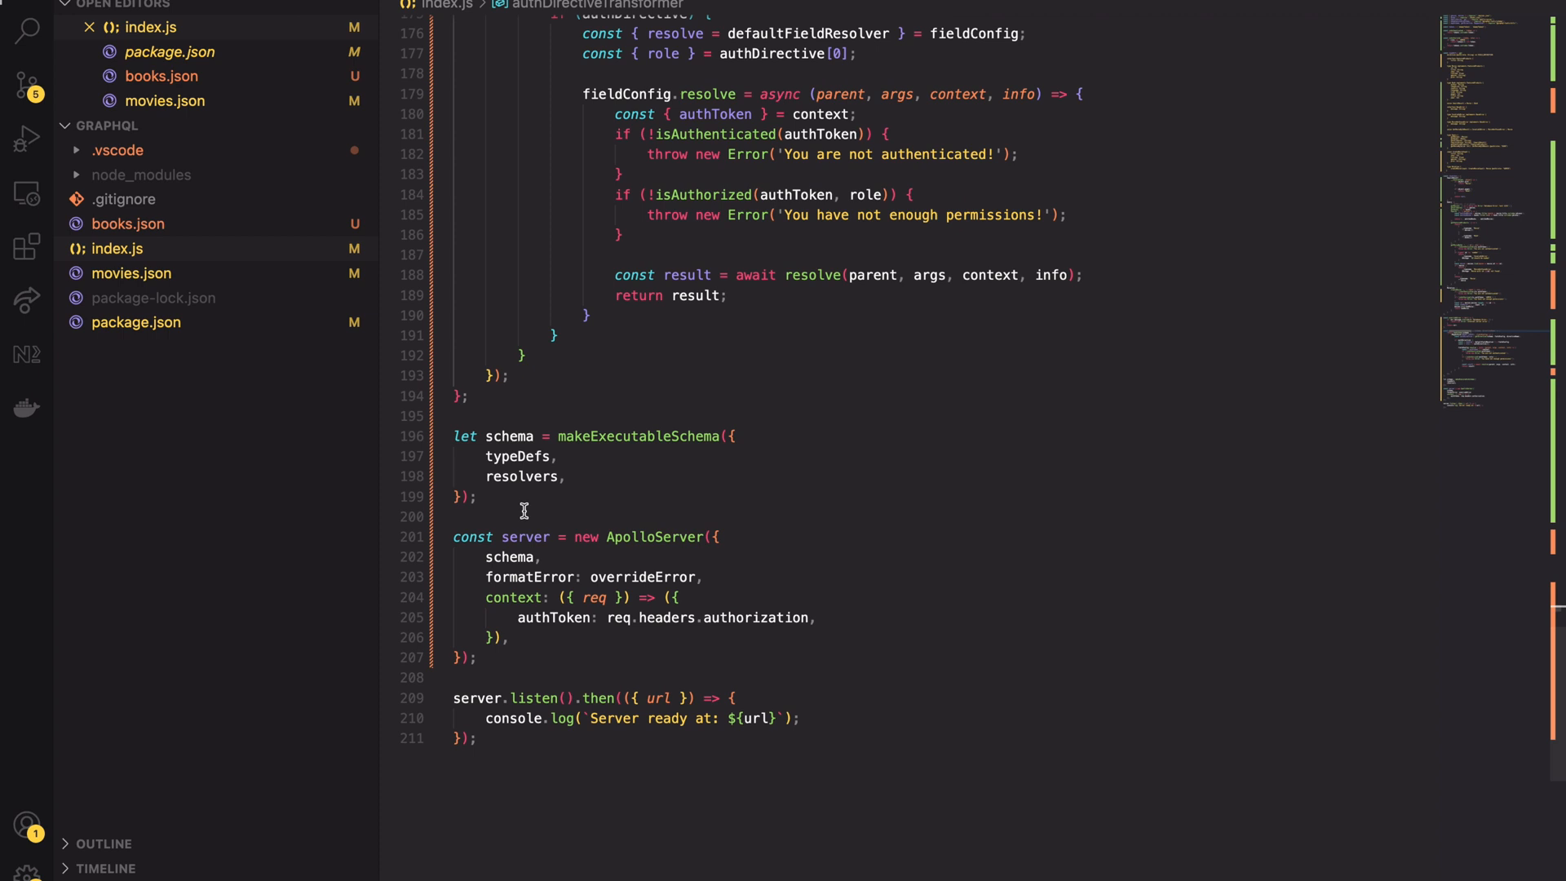
key("Enter")
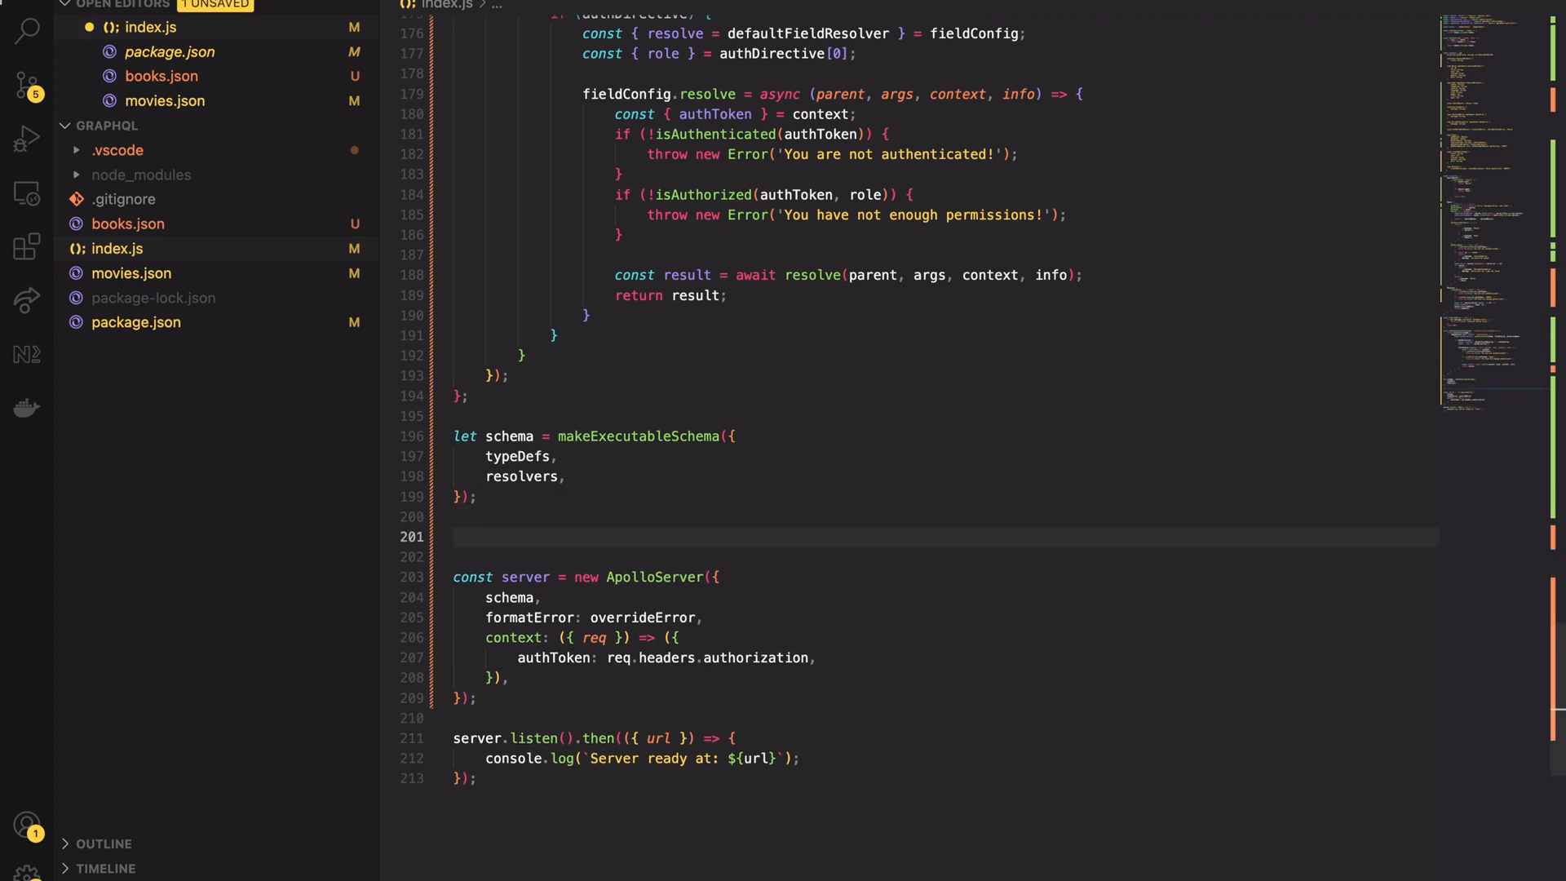
type("schema =")
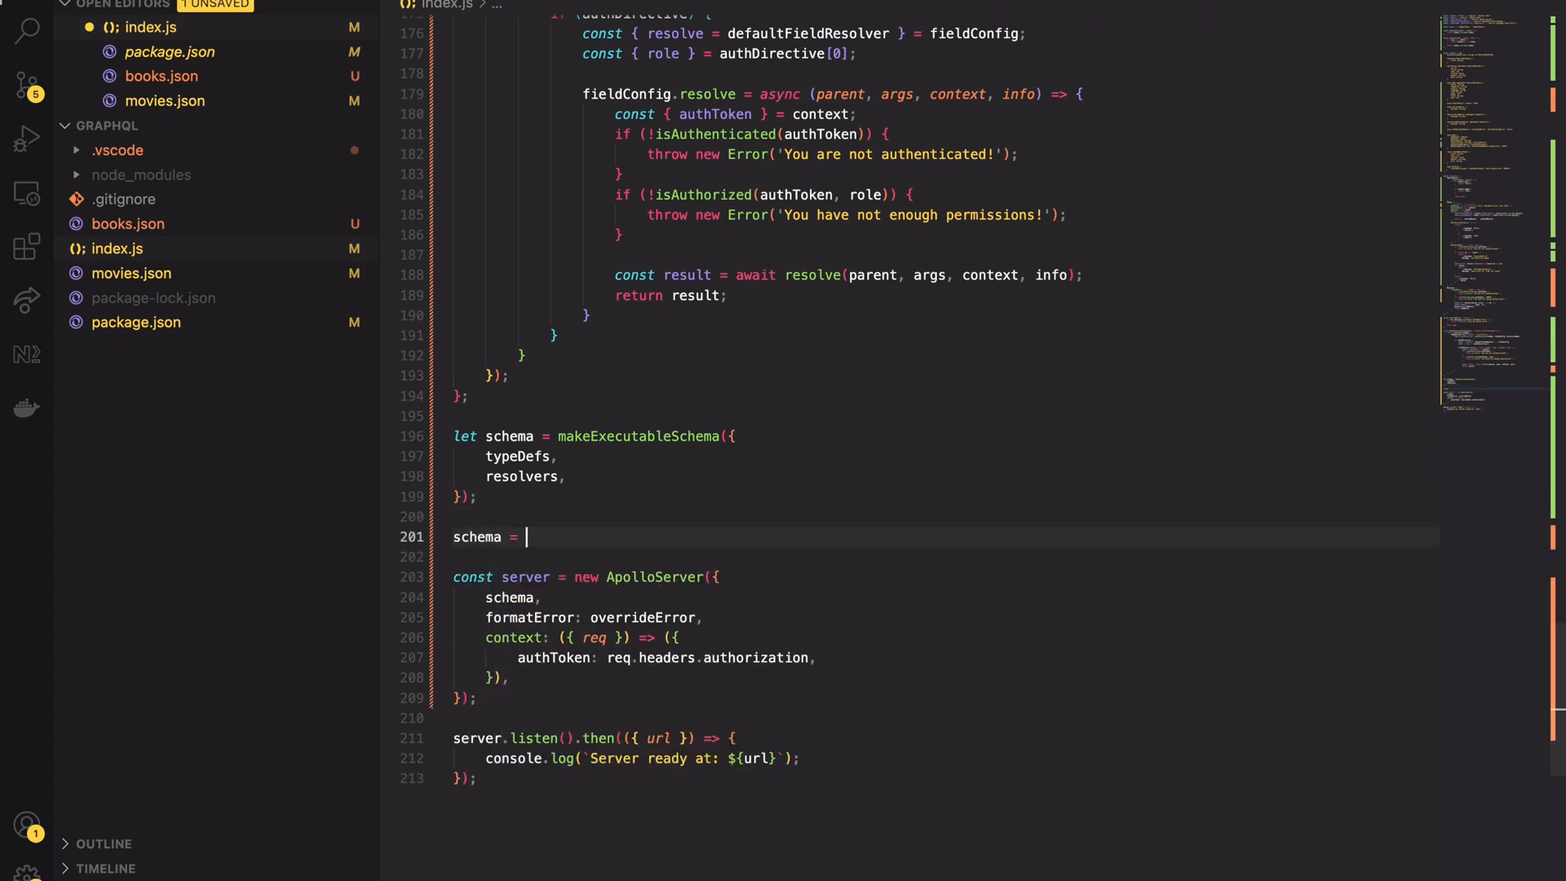
type("authDirectiveTransformer(s")
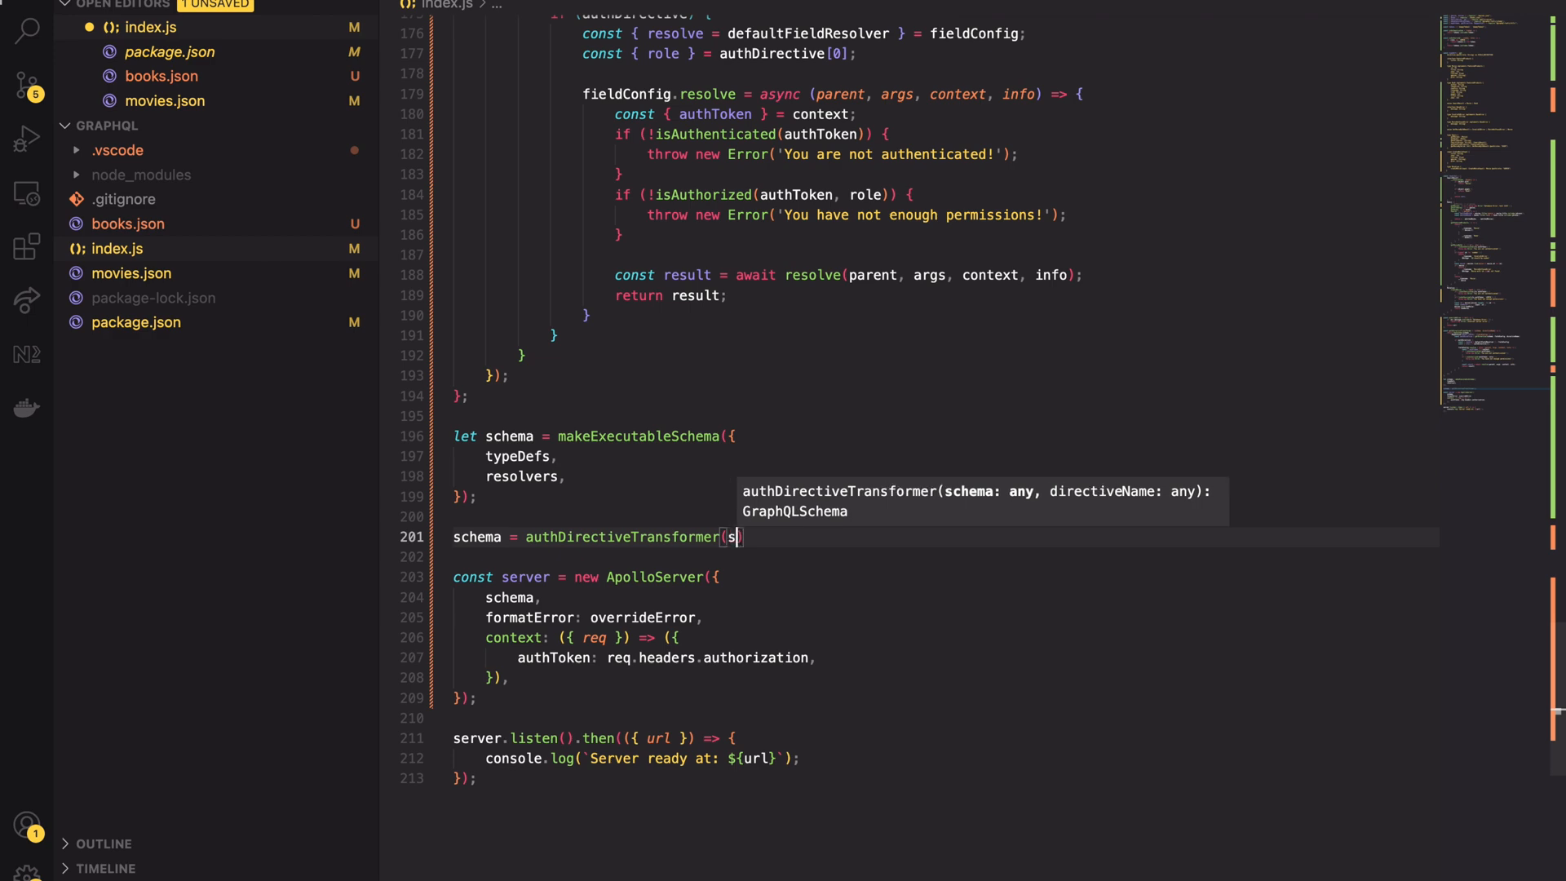
type("chema,")
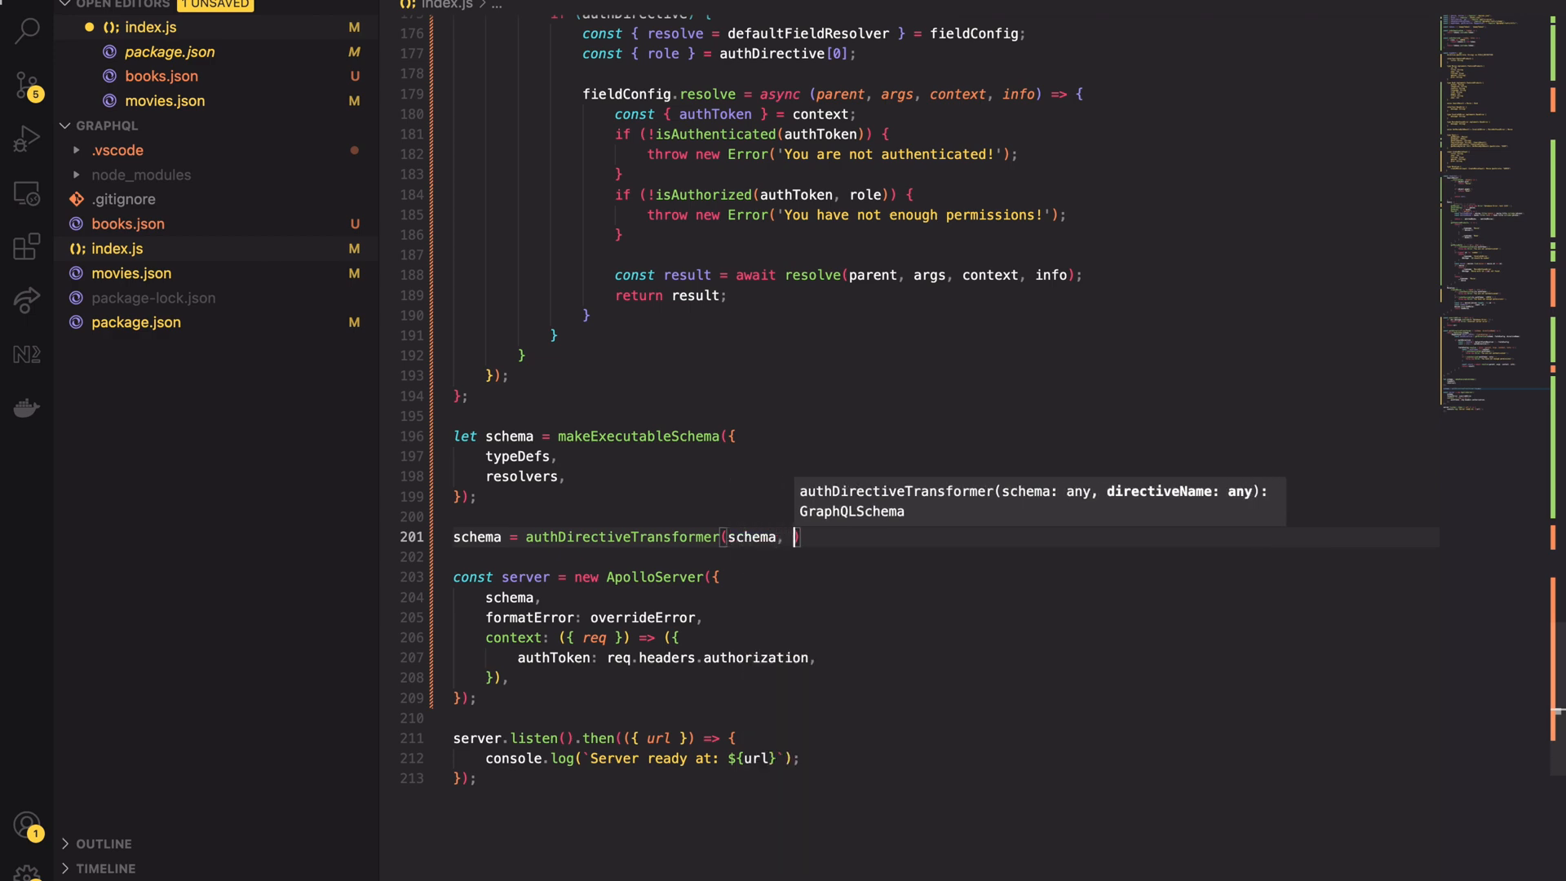
scroll("up", 3)
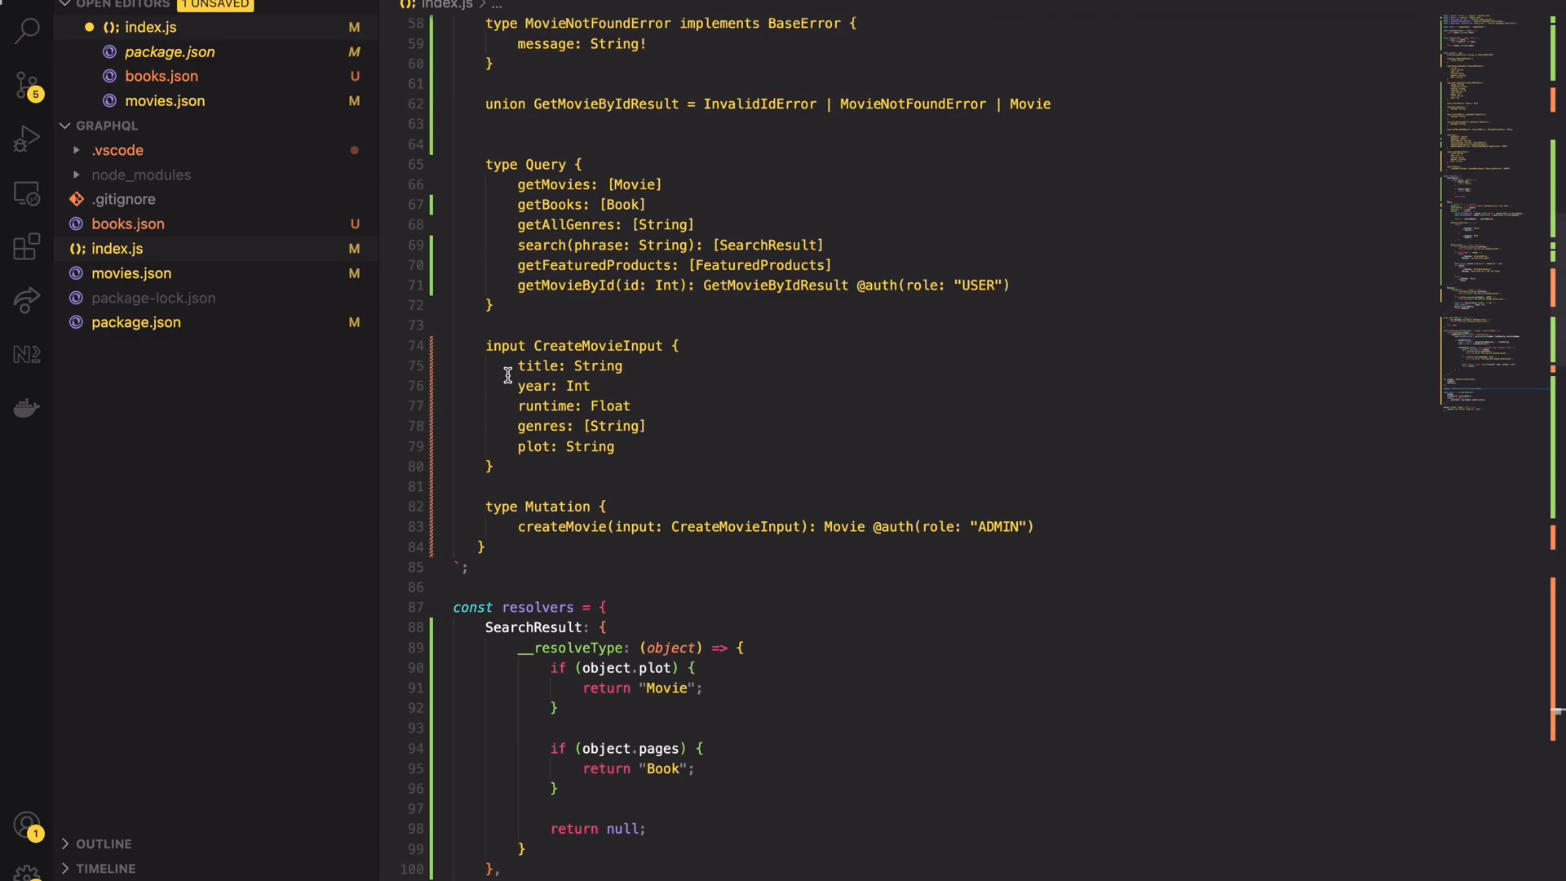
left_click(878, 283)
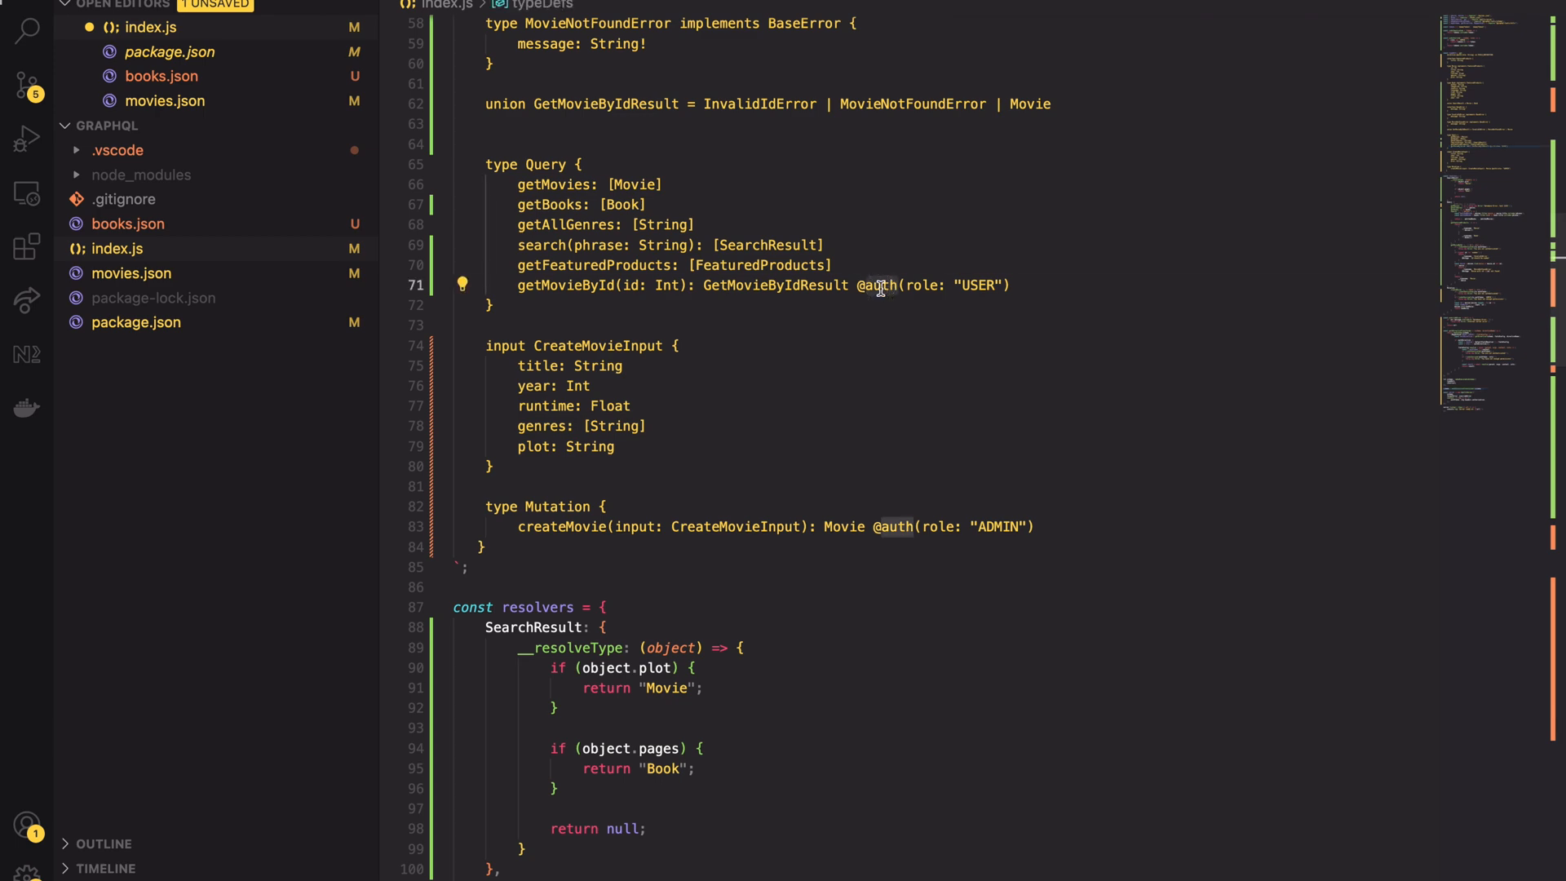
scroll("down", 3)
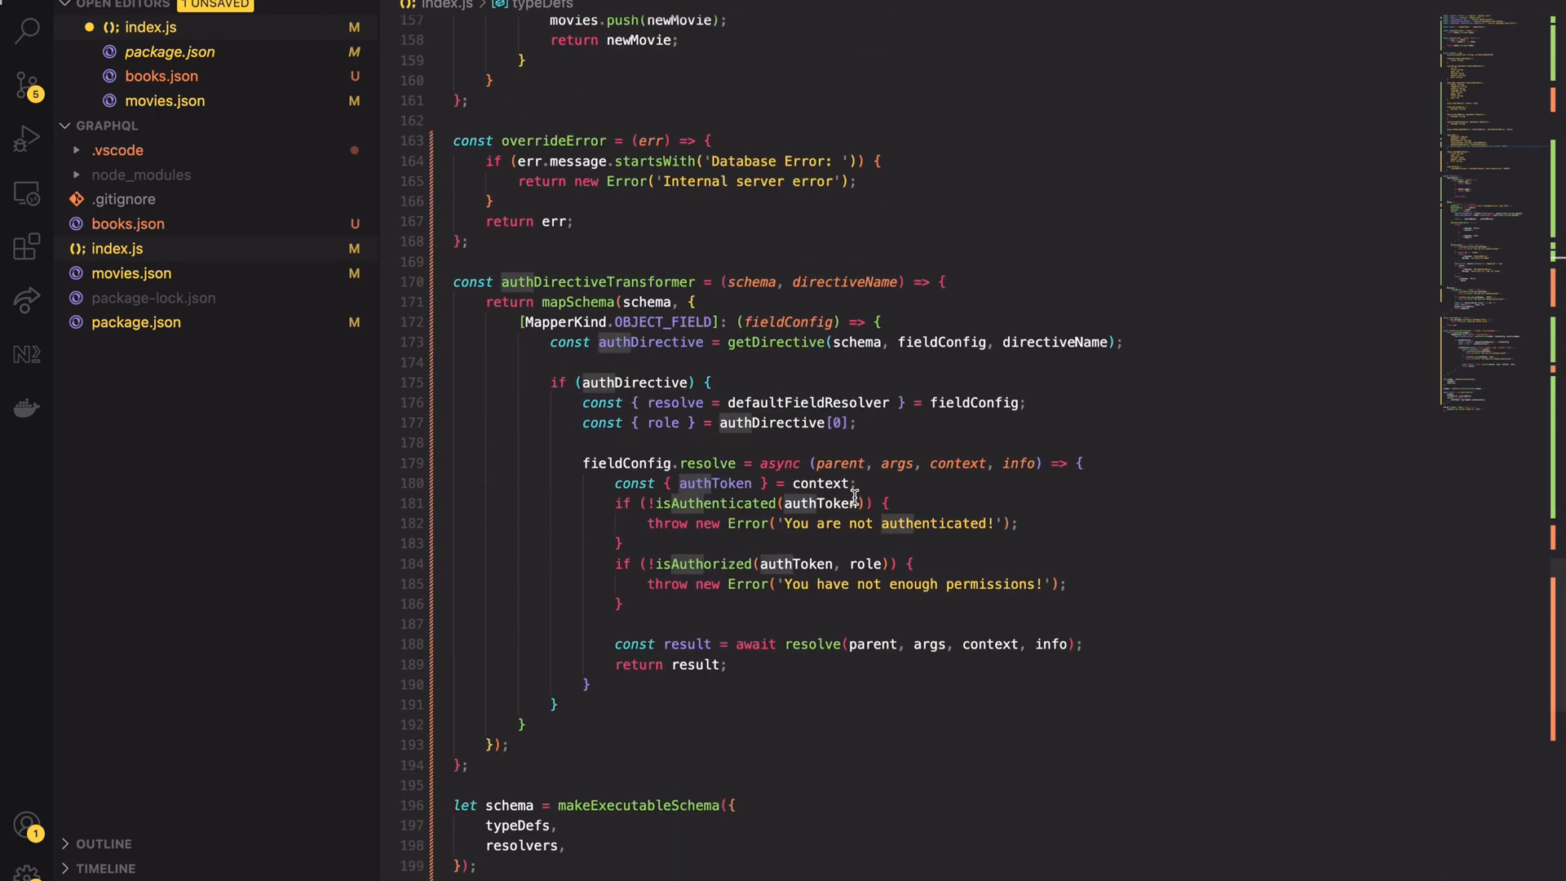
scroll("down", 3)
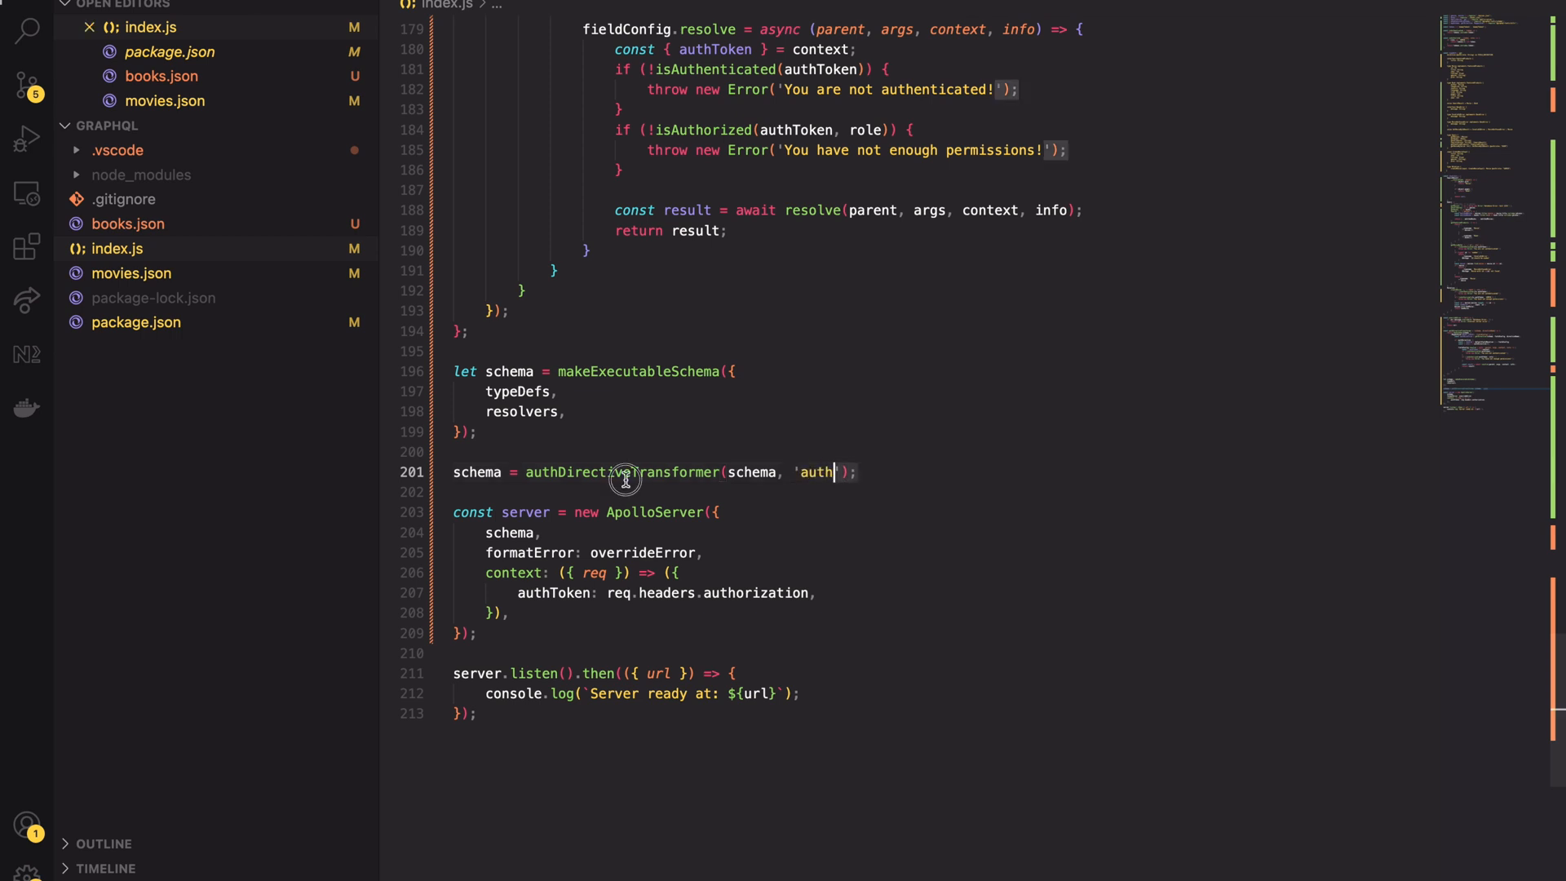
scroll("up", 3)
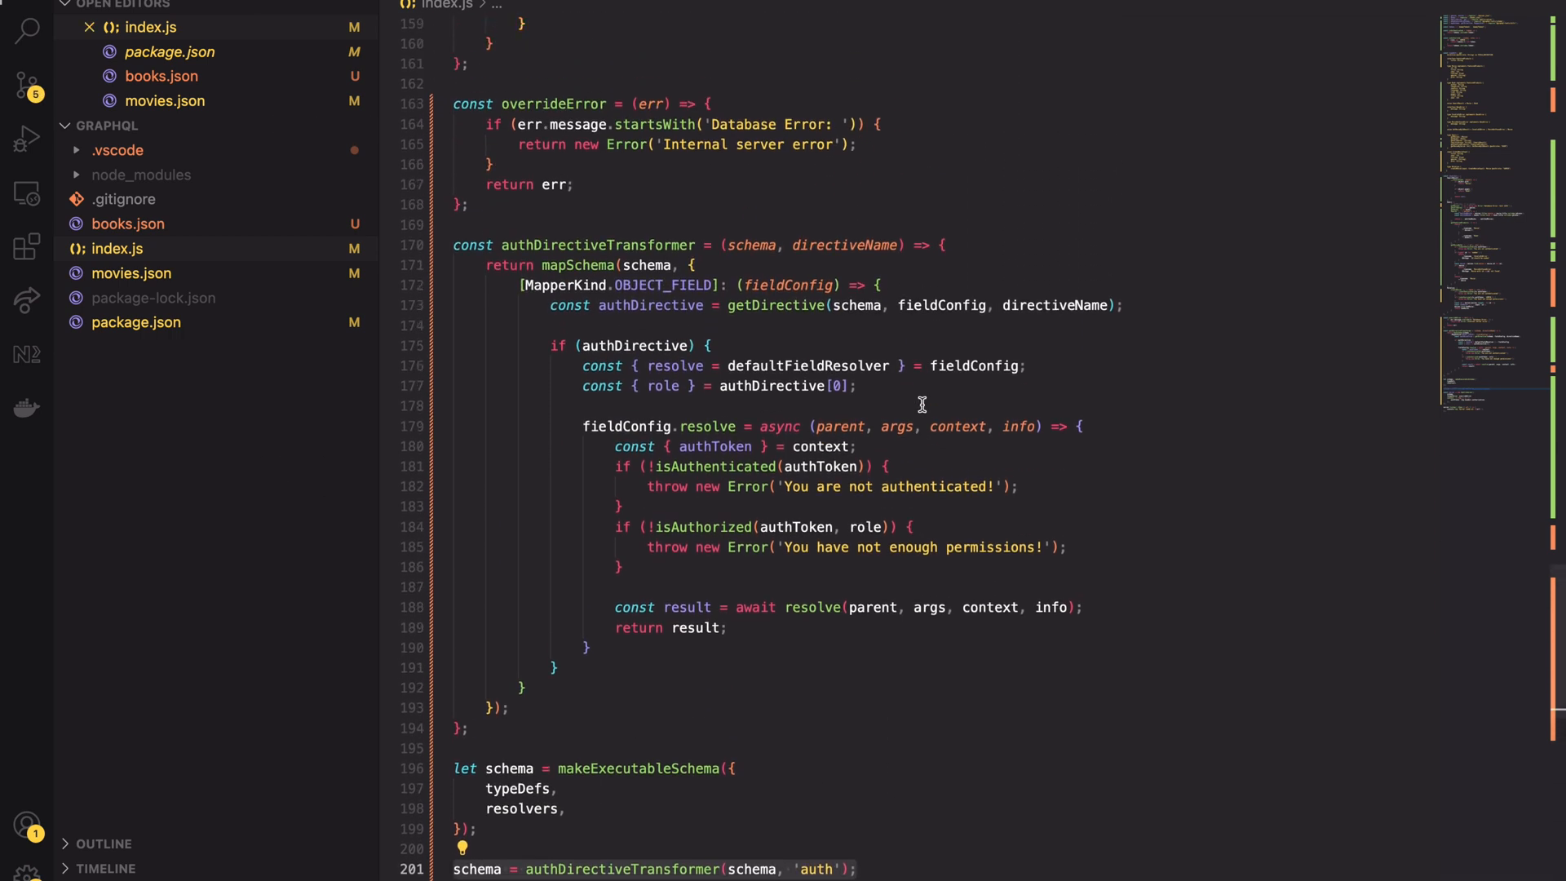
Step: Scroll up to the Mutation.createMovie resolver to remove its inline auth checks
scroll("up", 3)
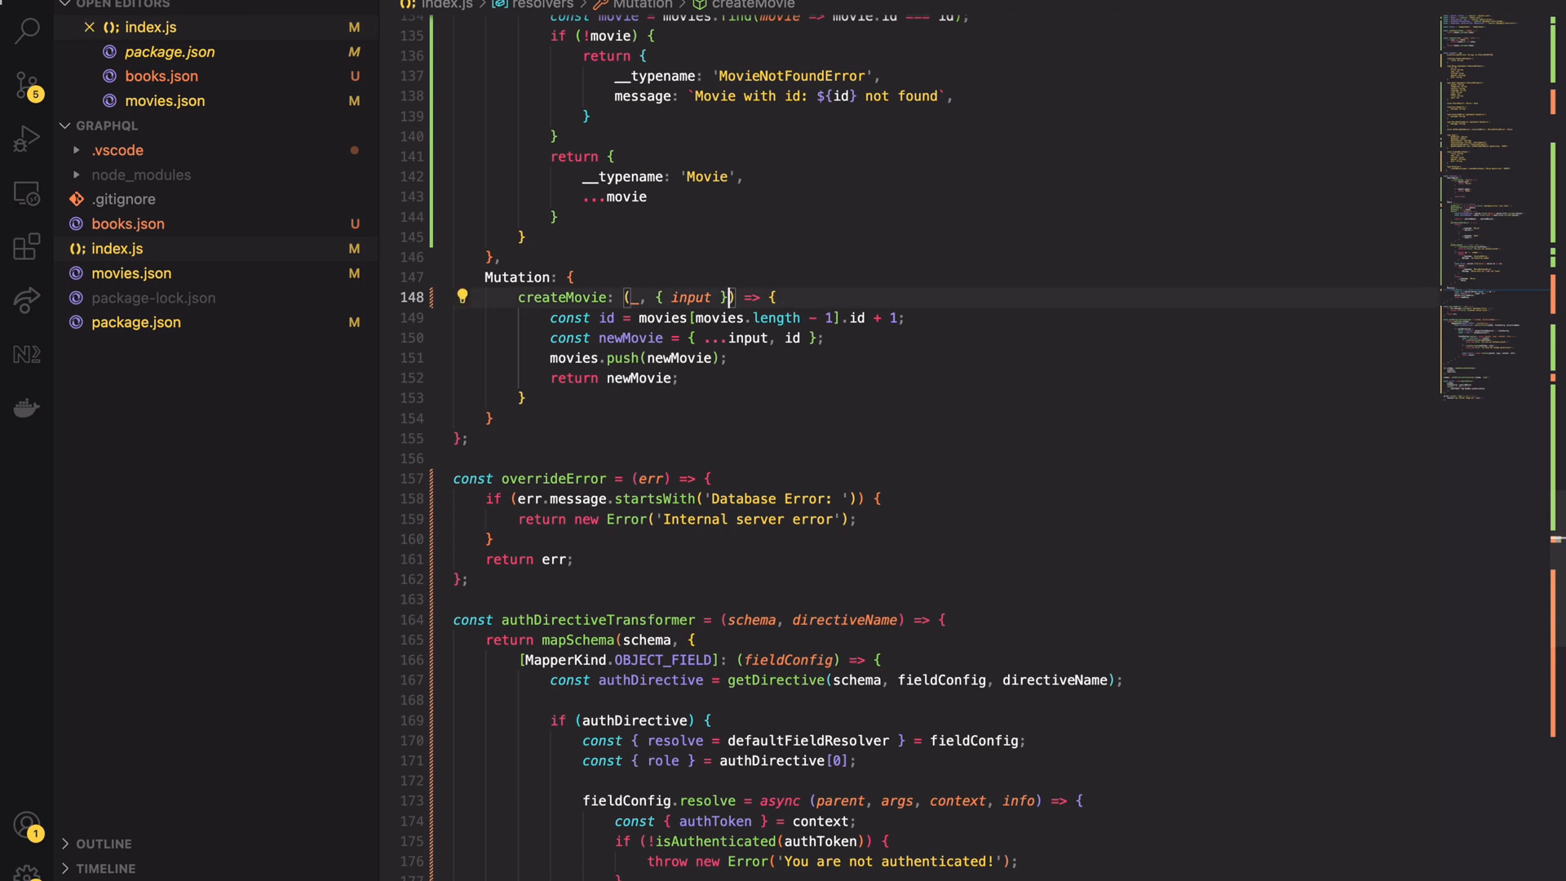
scroll("up", 3)
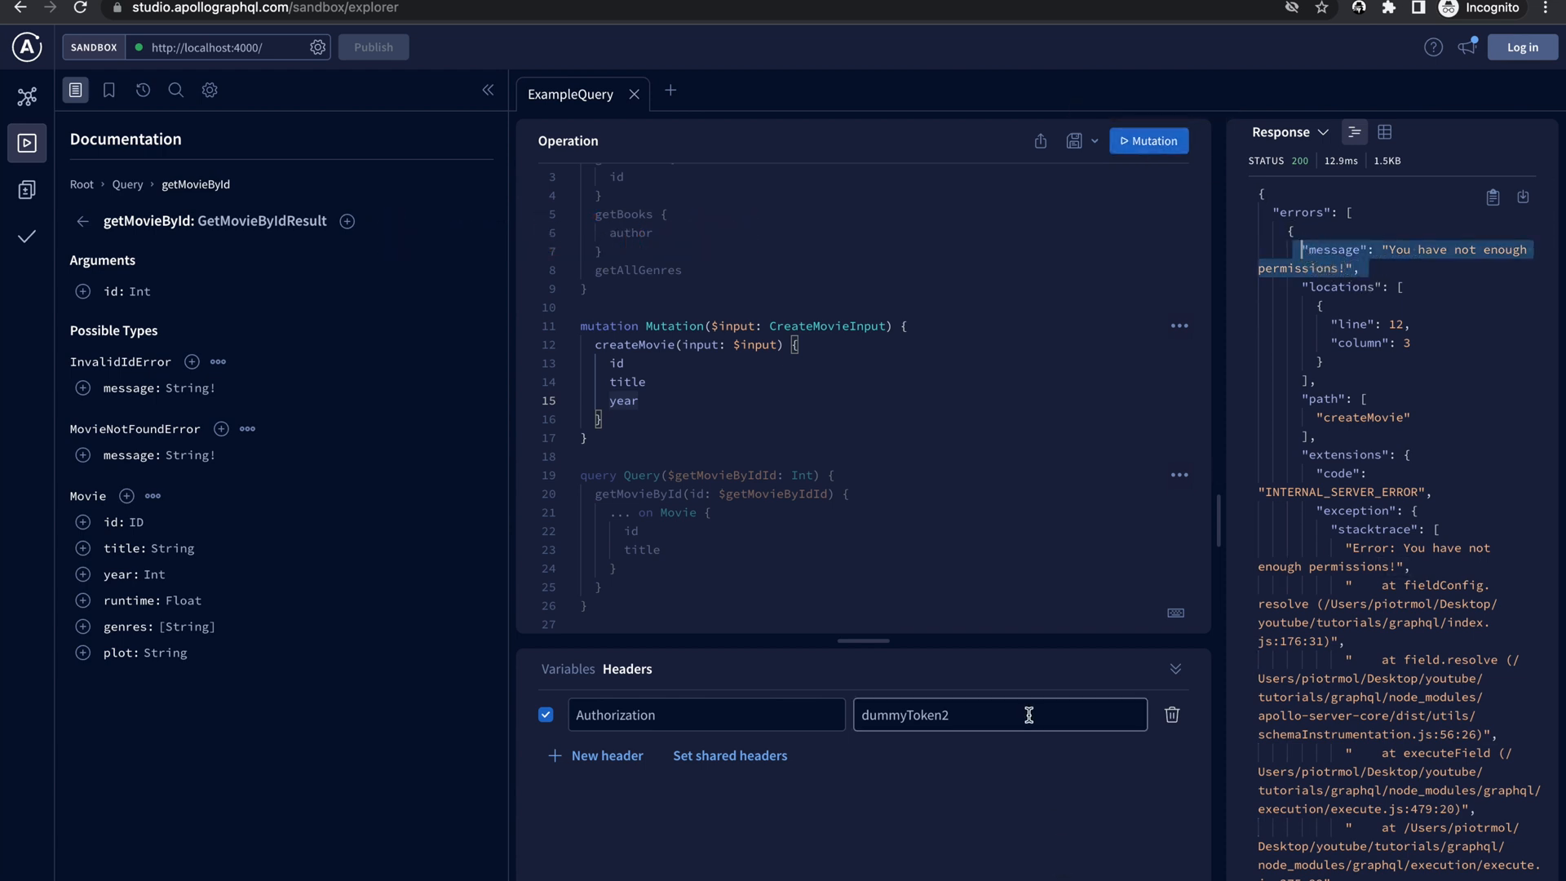
type("dummyToken1")
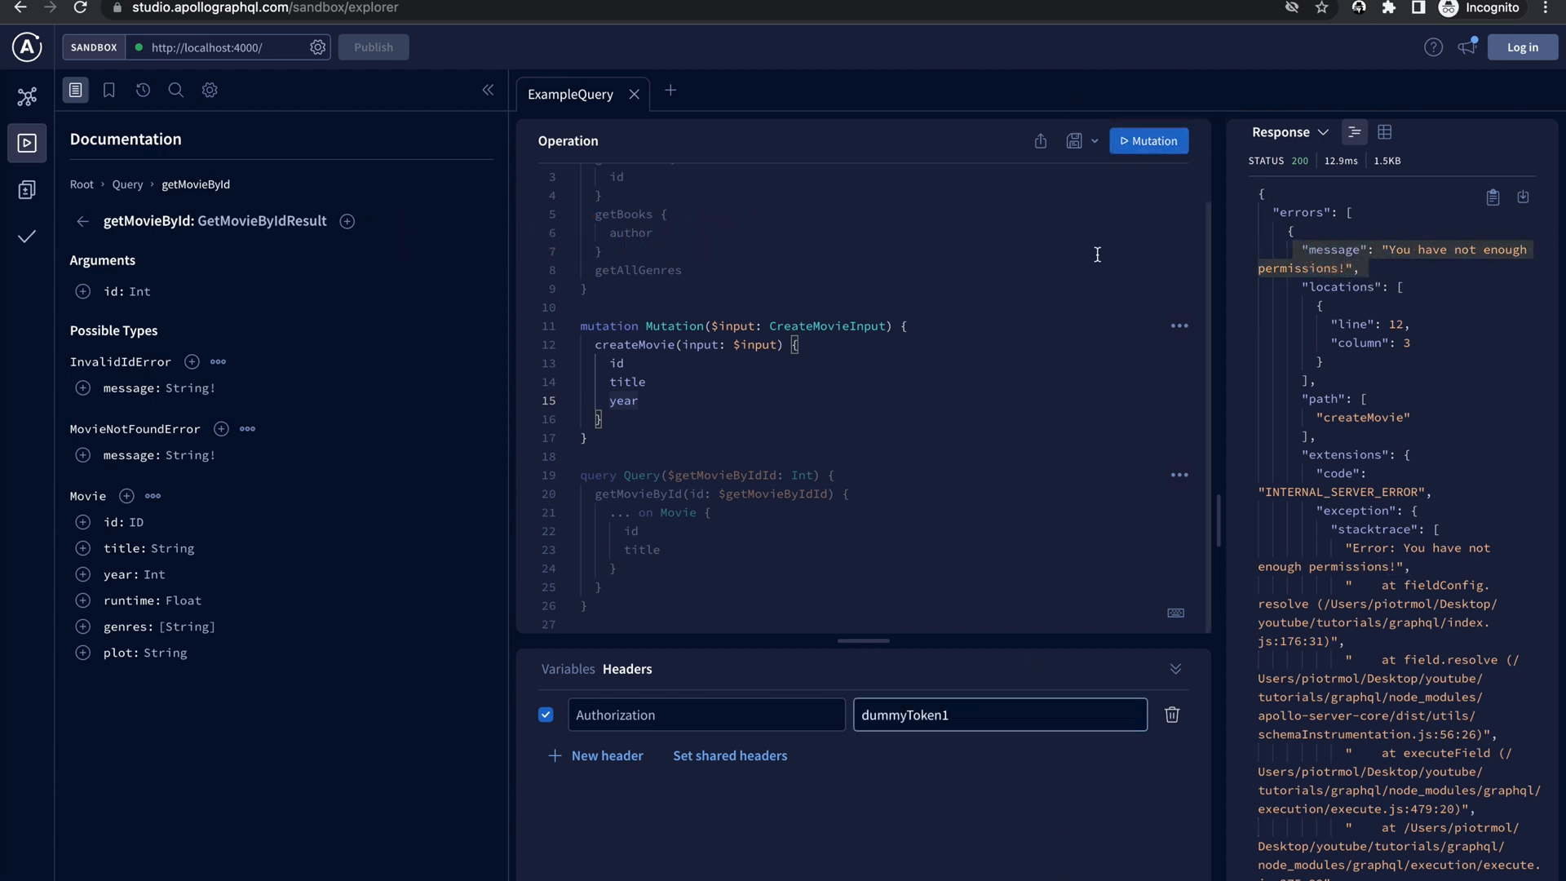
left_click(1148, 140)
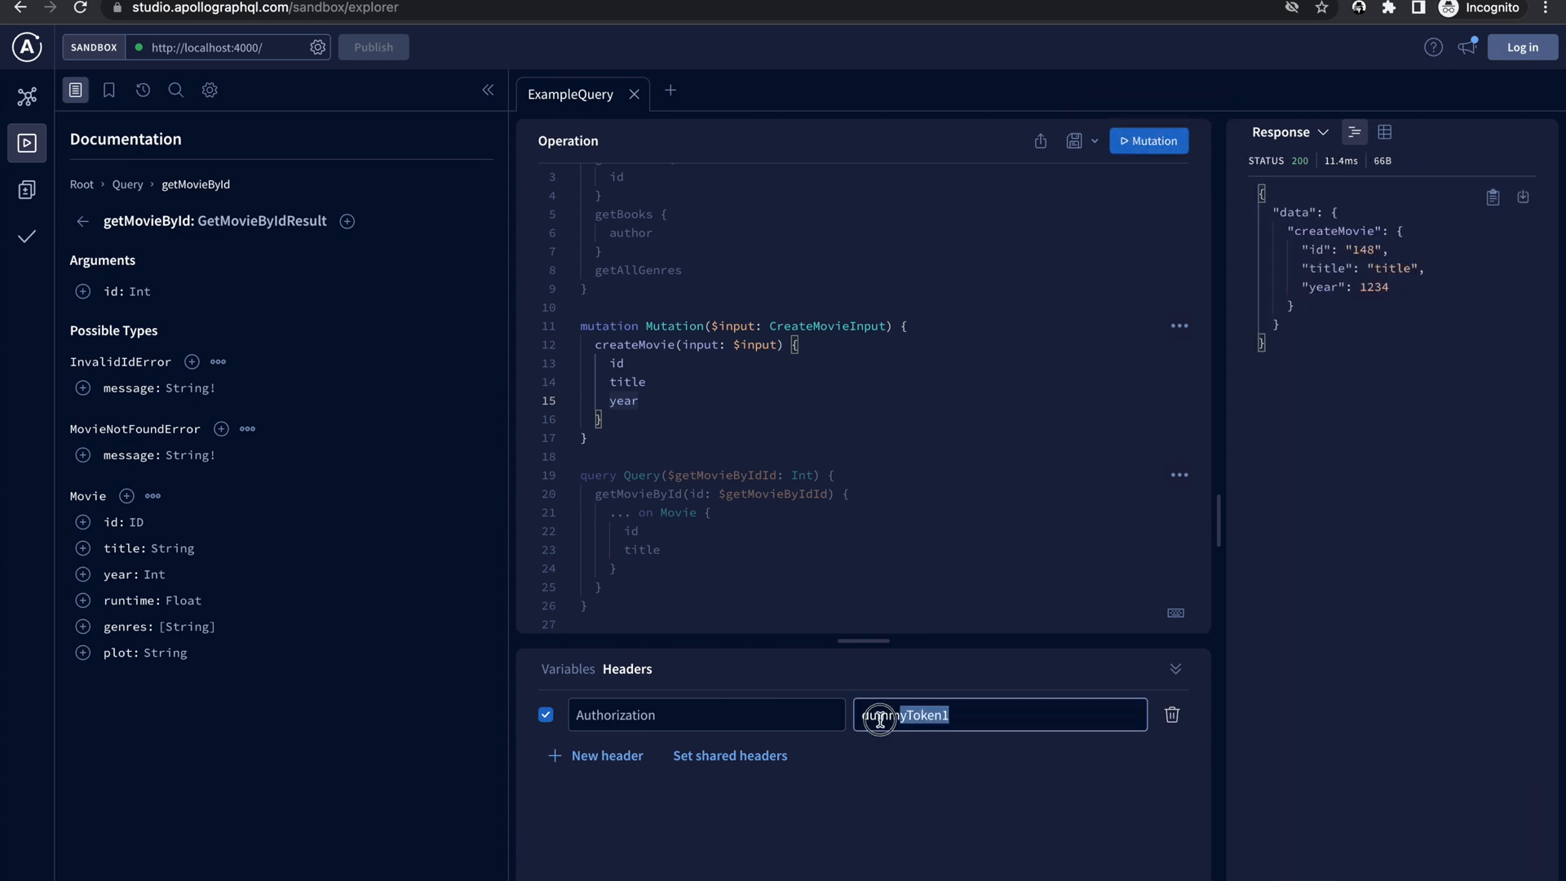
type("test1234")
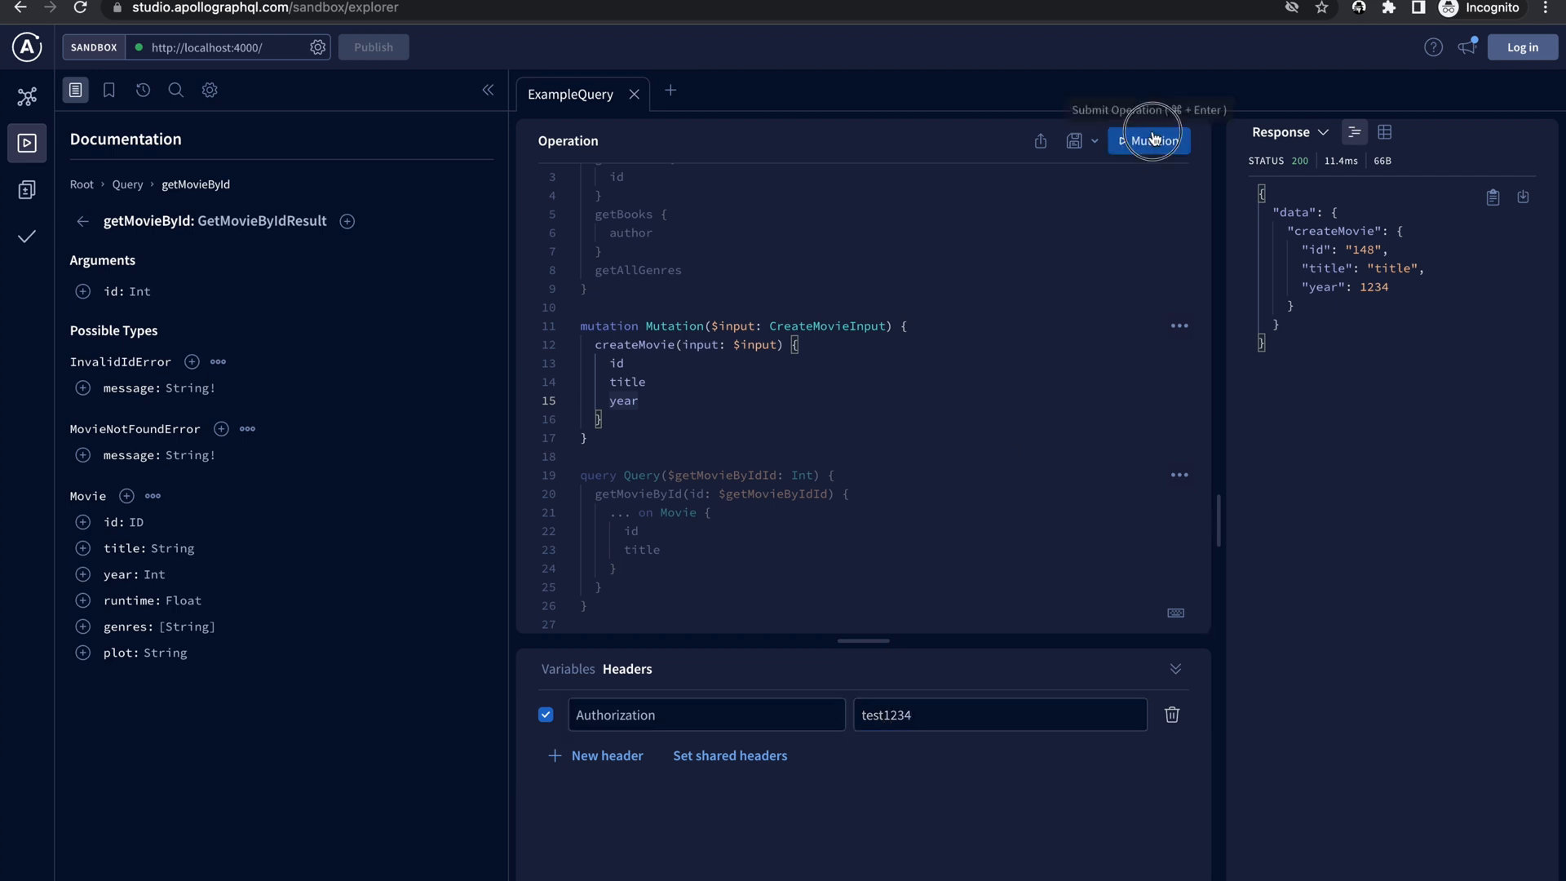
left_click(1149, 140)
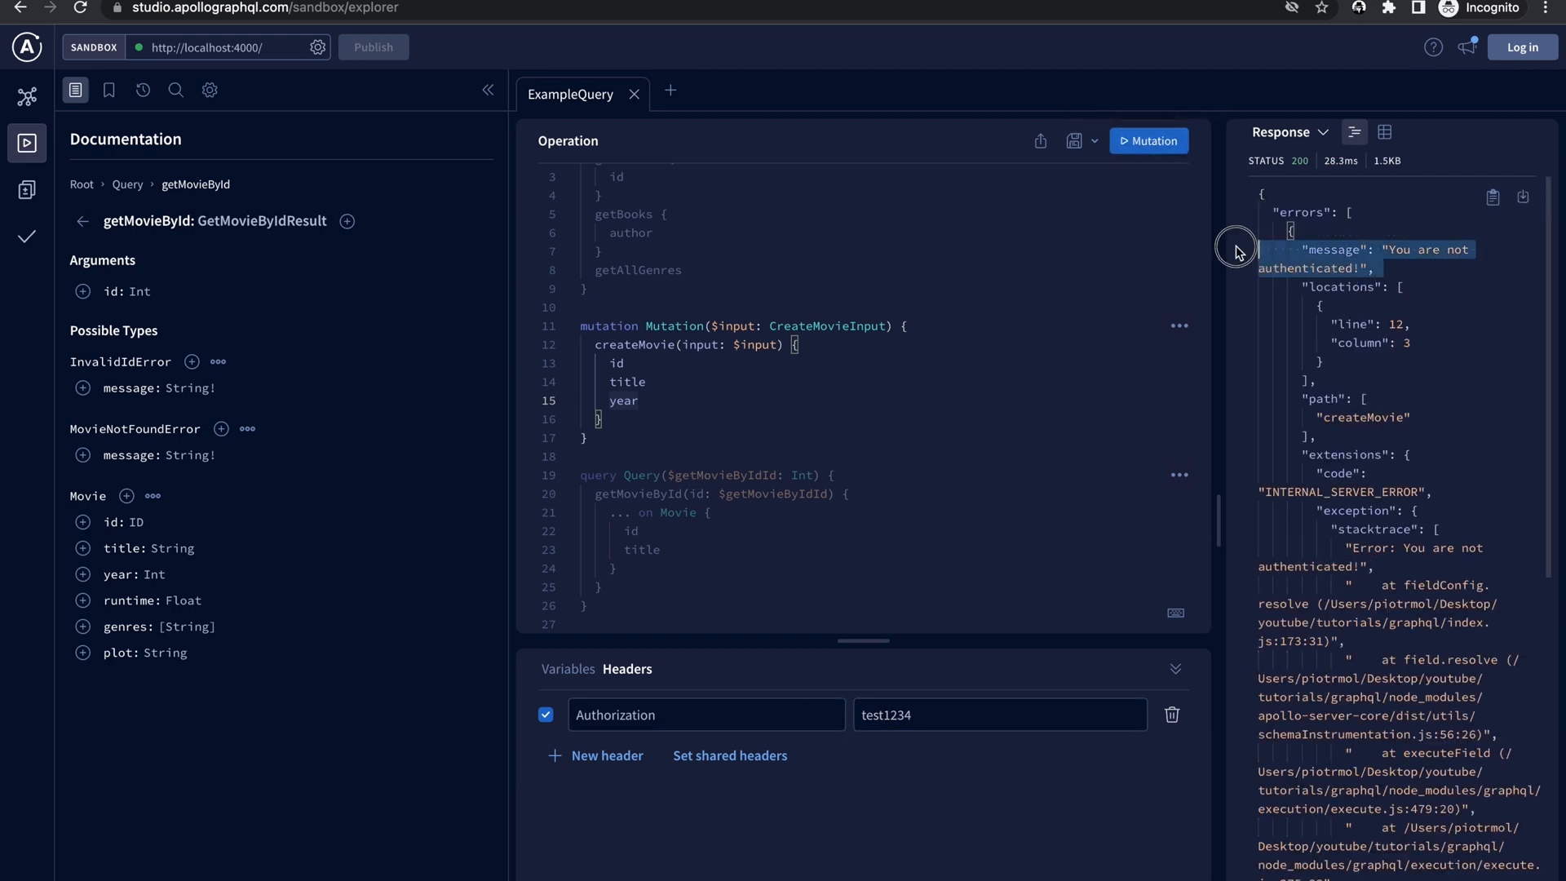